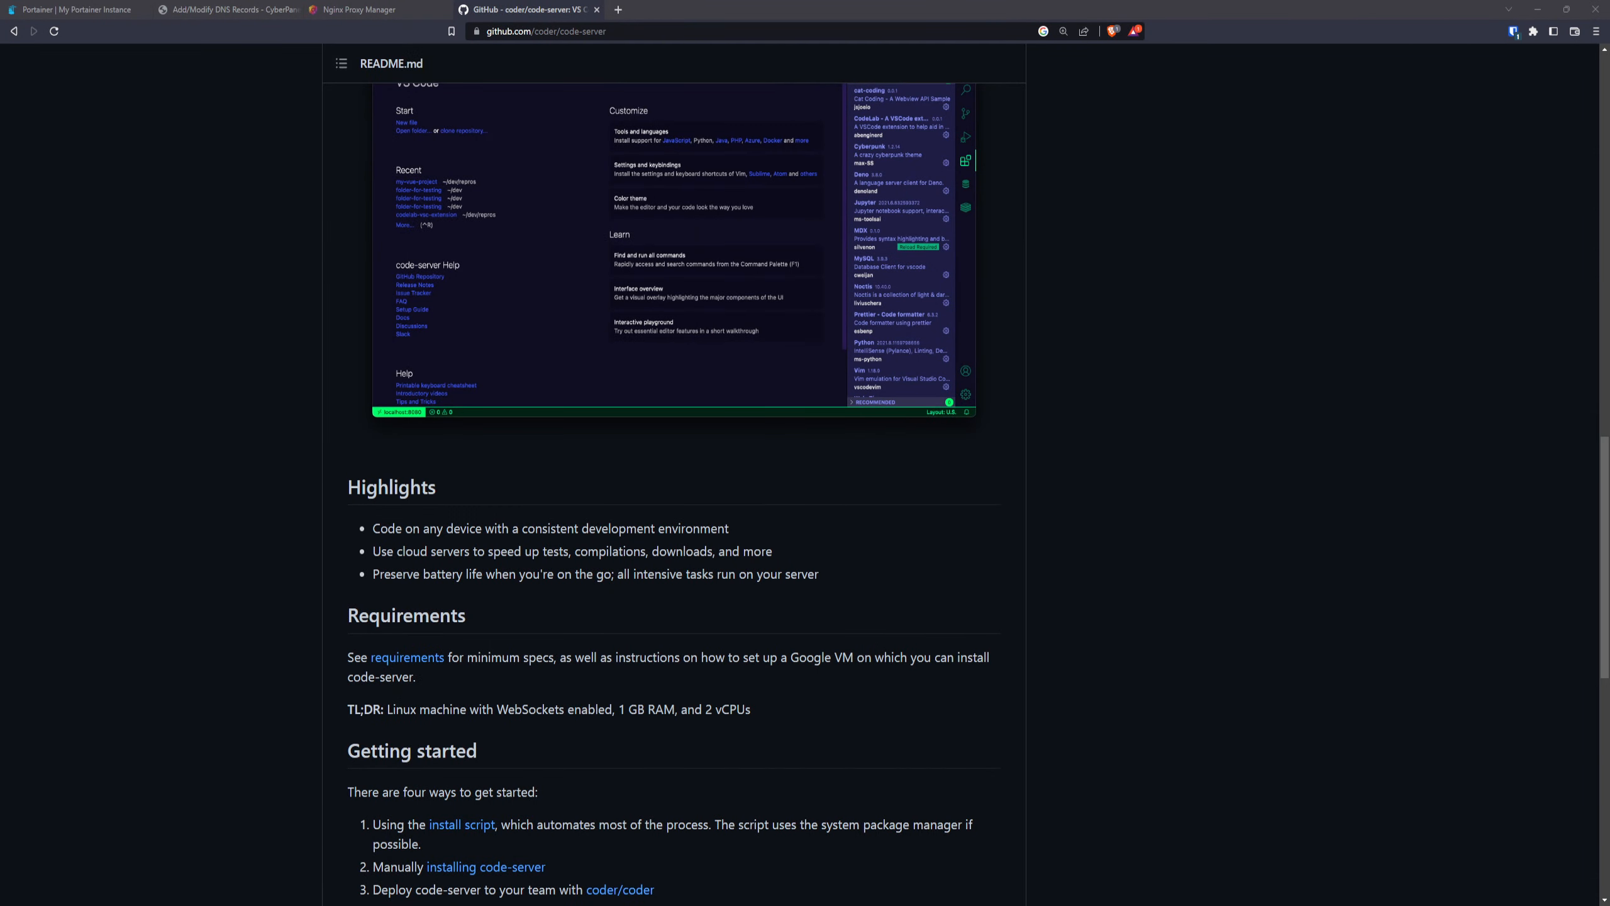
Step: Return to Portainer's full Stacks list showing the cc, listmonk and npm stacks
click(76, 8)
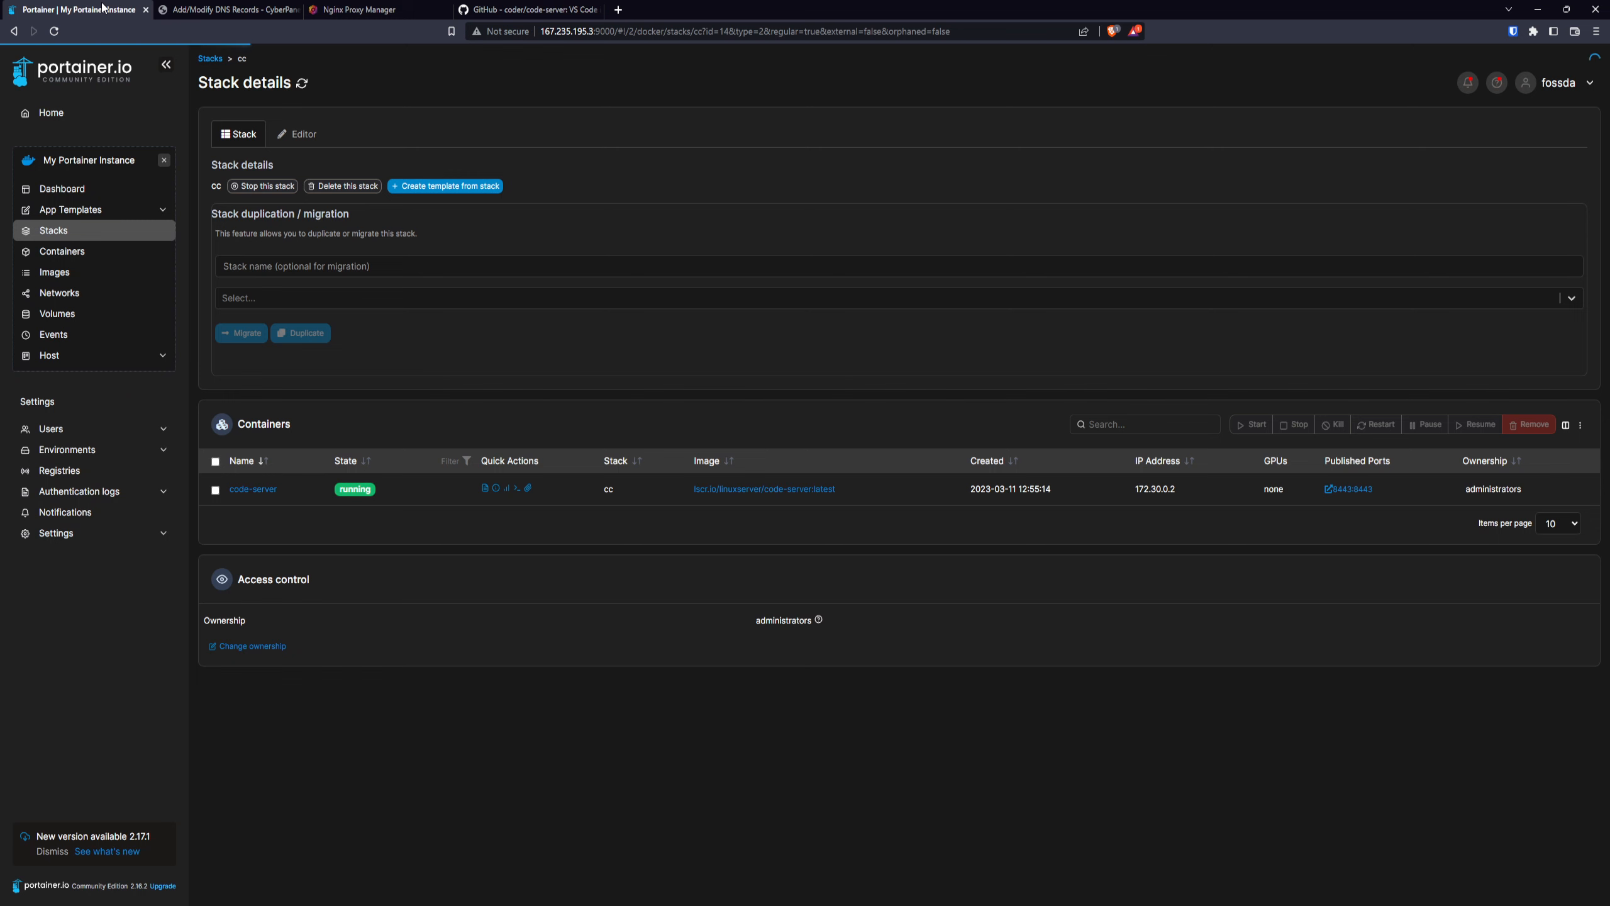
click(210, 58)
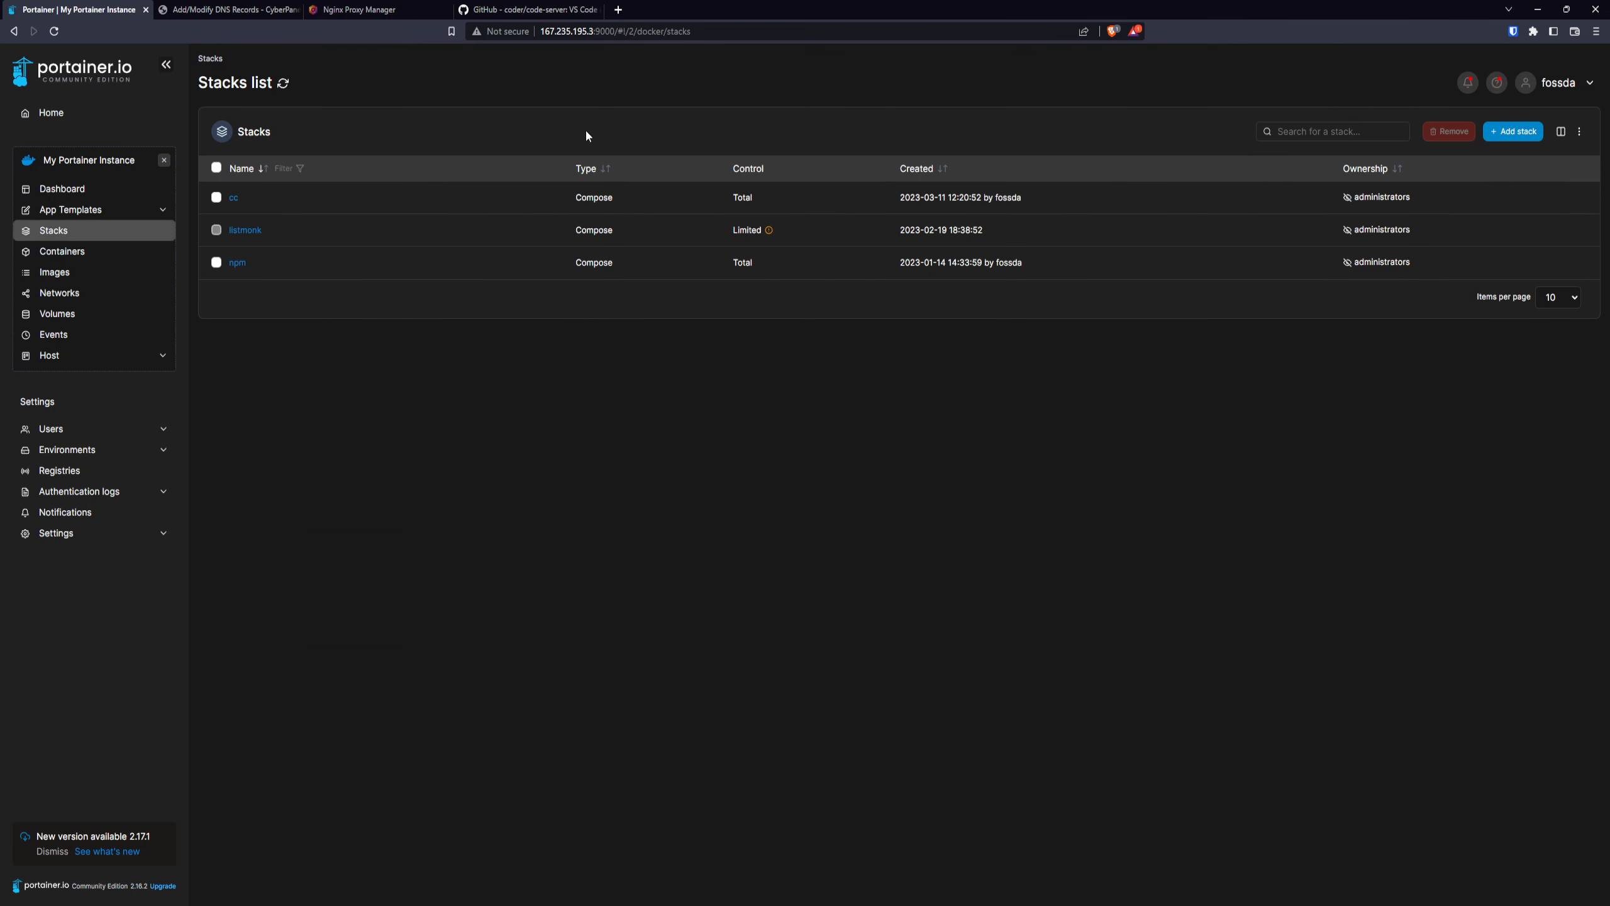
mouse_move(1515, 131)
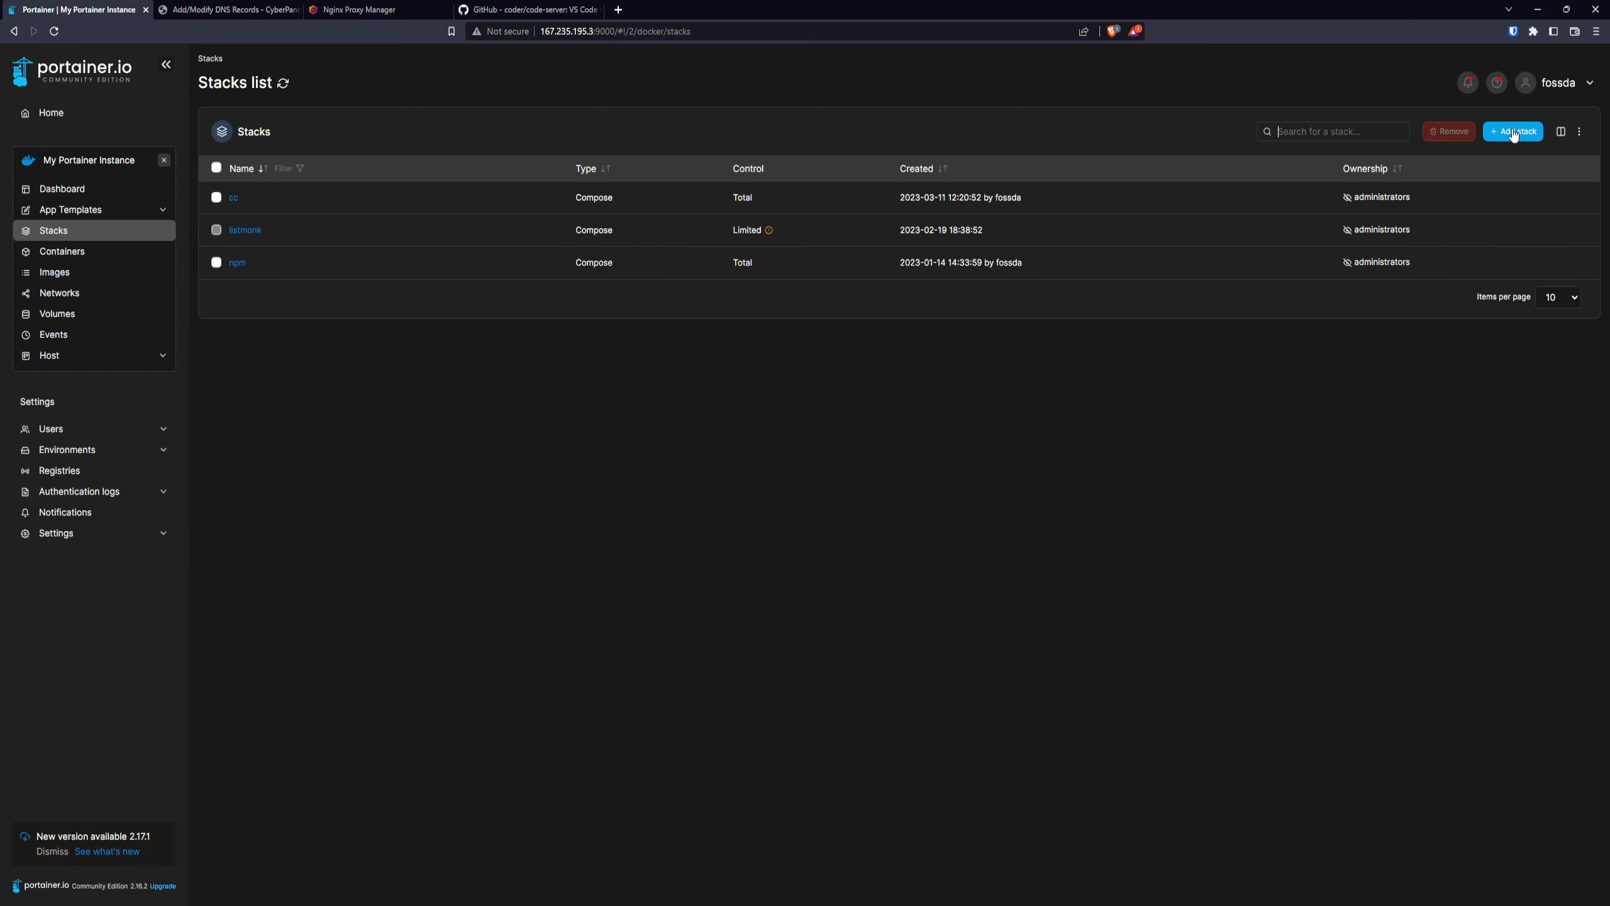
Step: Create a new stack named 'code' and paste the code-server compose definition into the web editor
click(1512, 131)
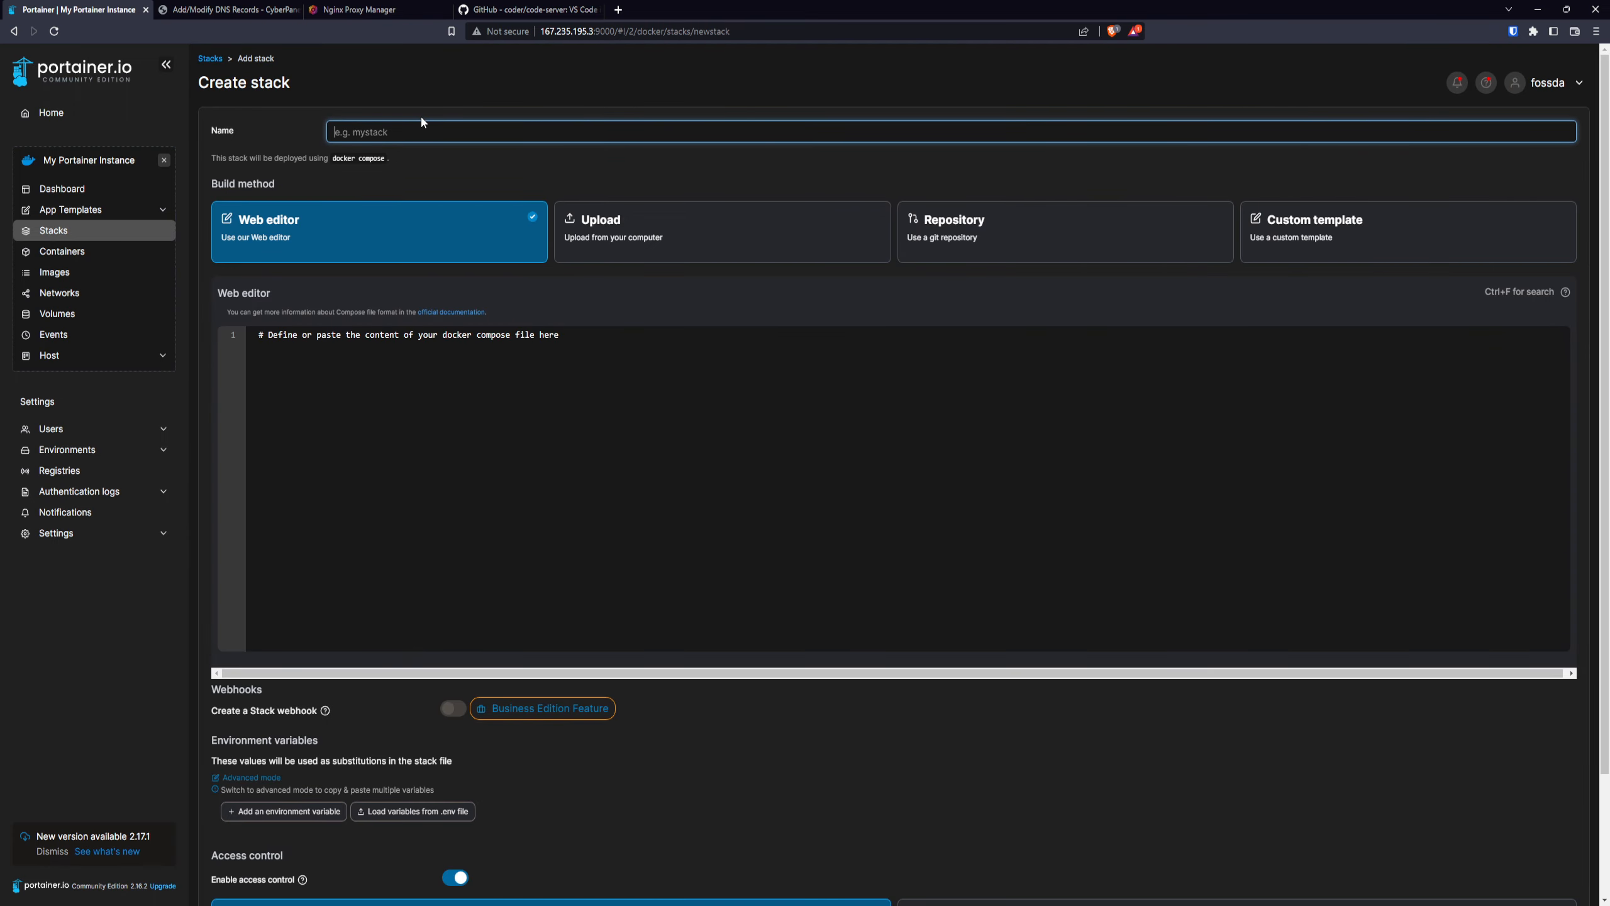
text(code)
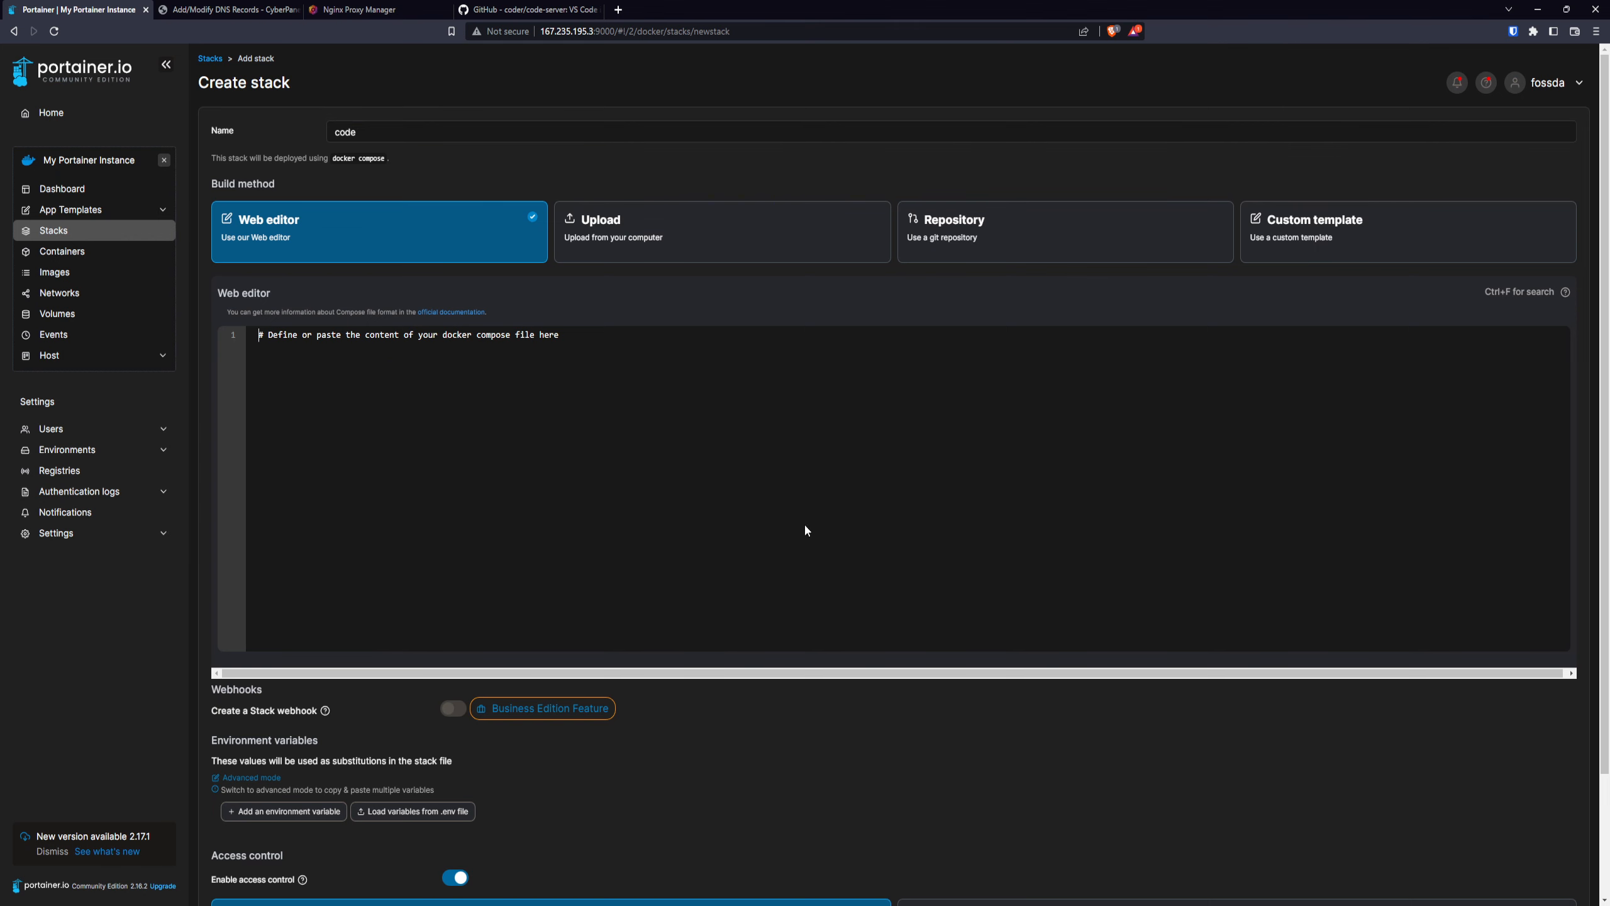
click(814, 490)
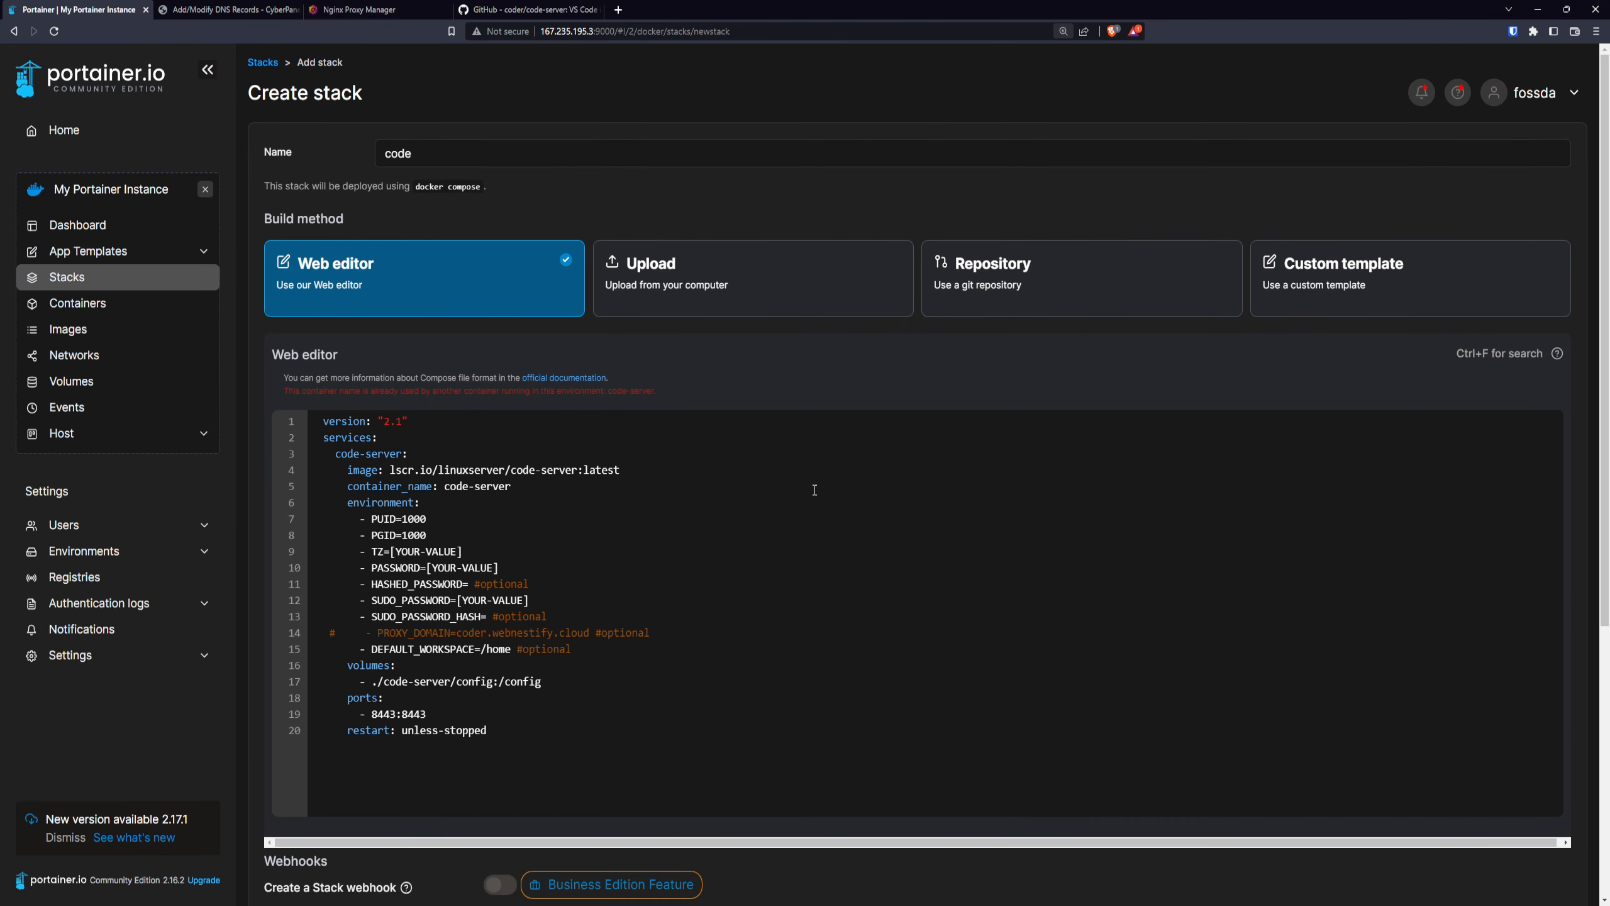
mouse_move(439, 370)
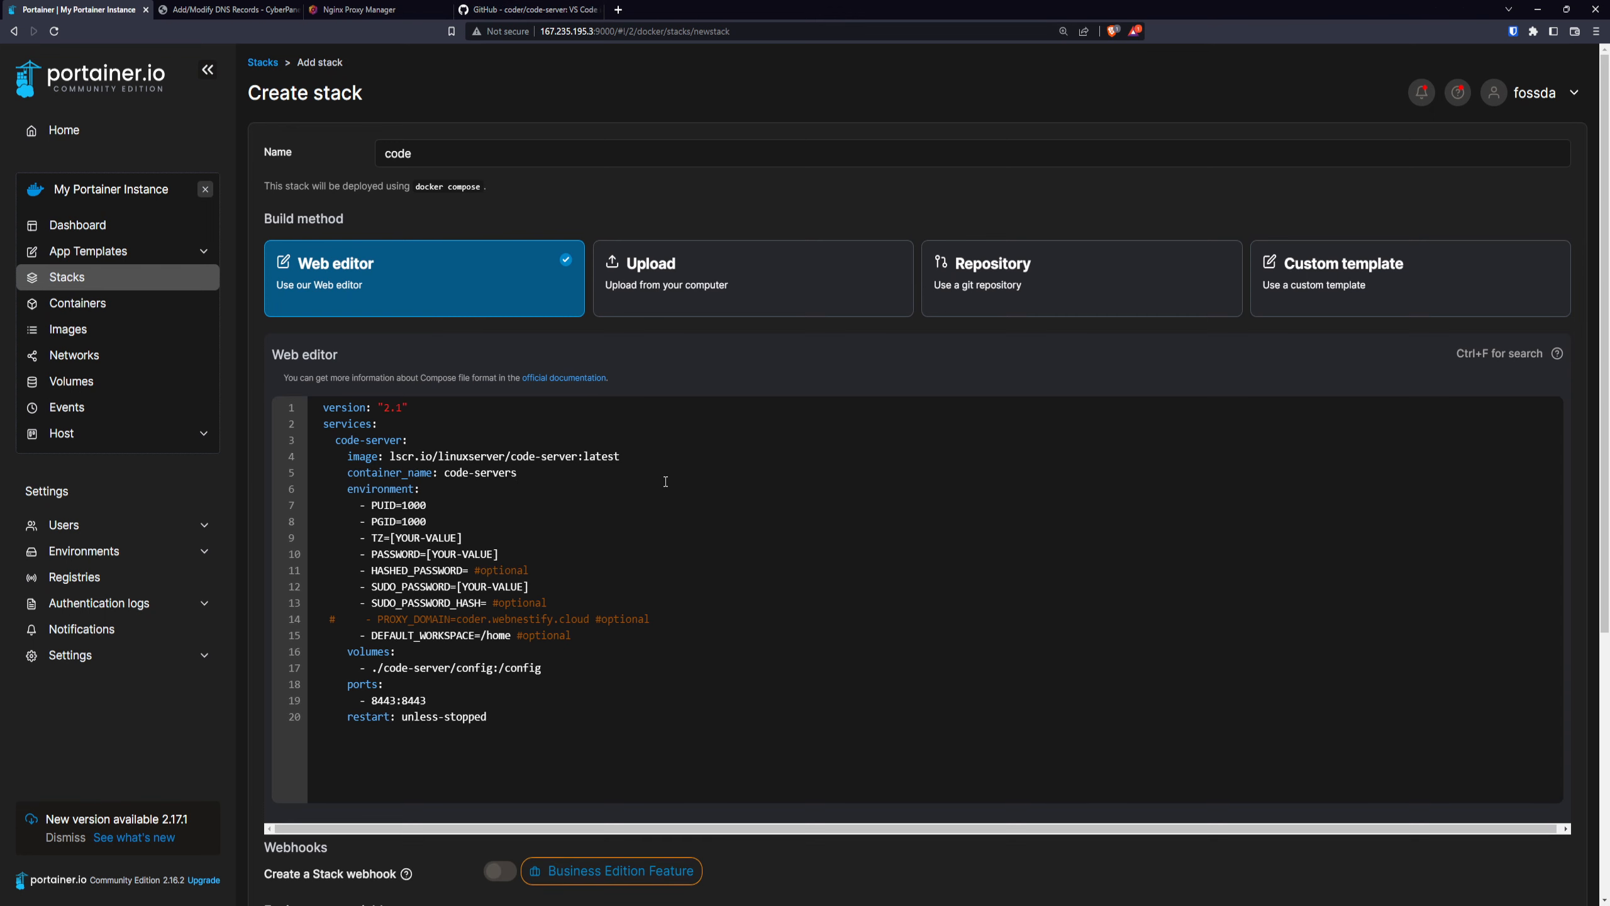
mouse_move(450, 506)
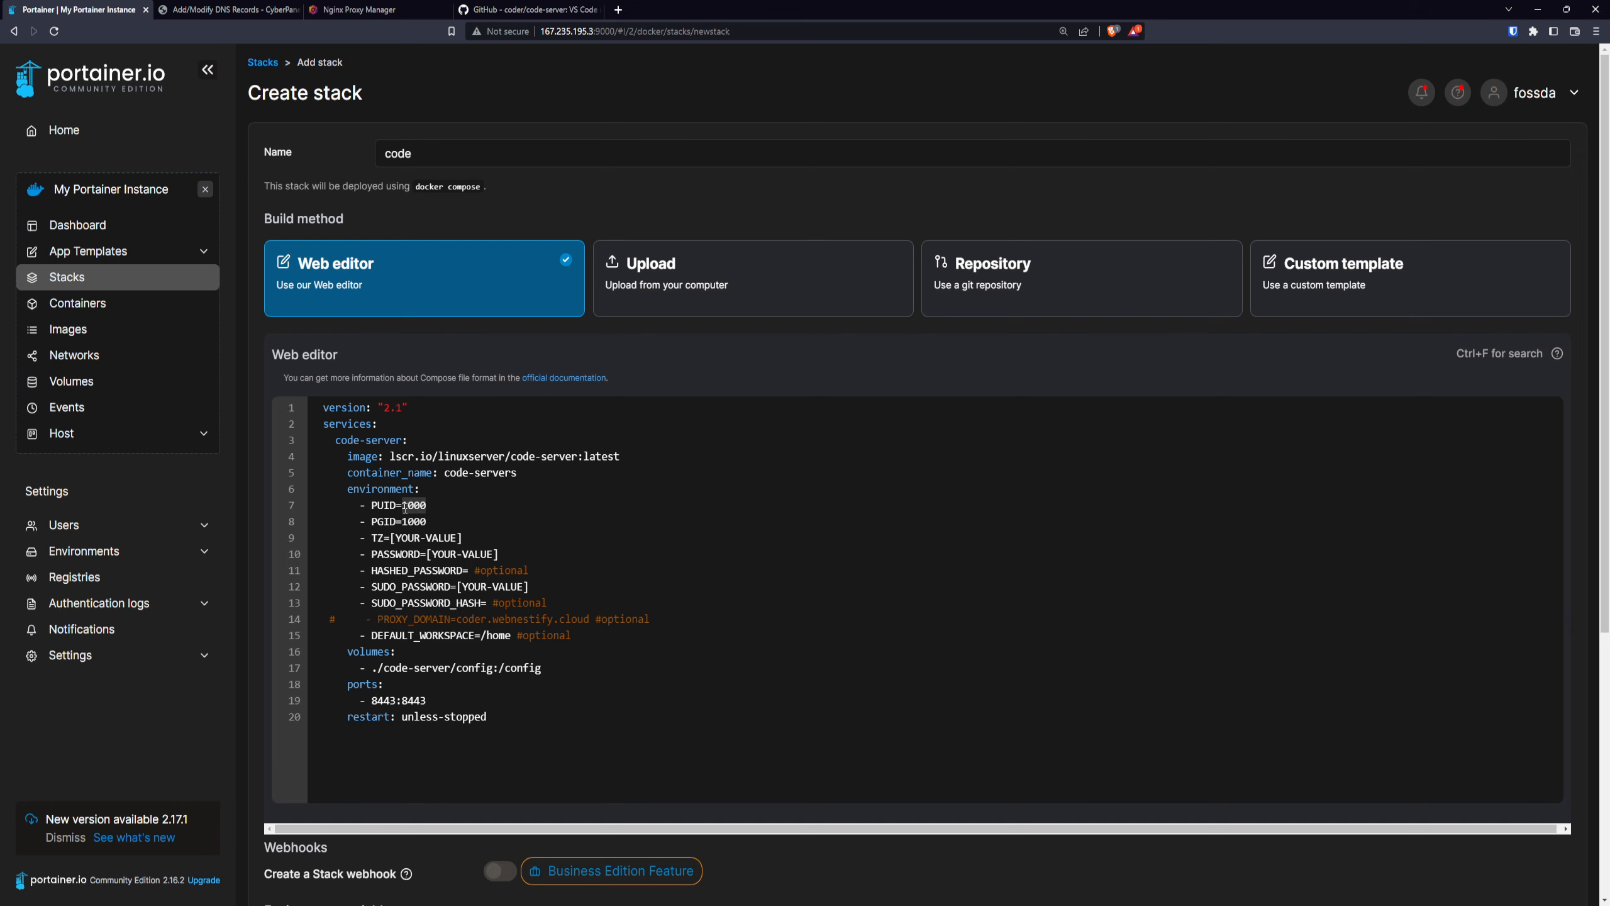
mouse_move(702, 513)
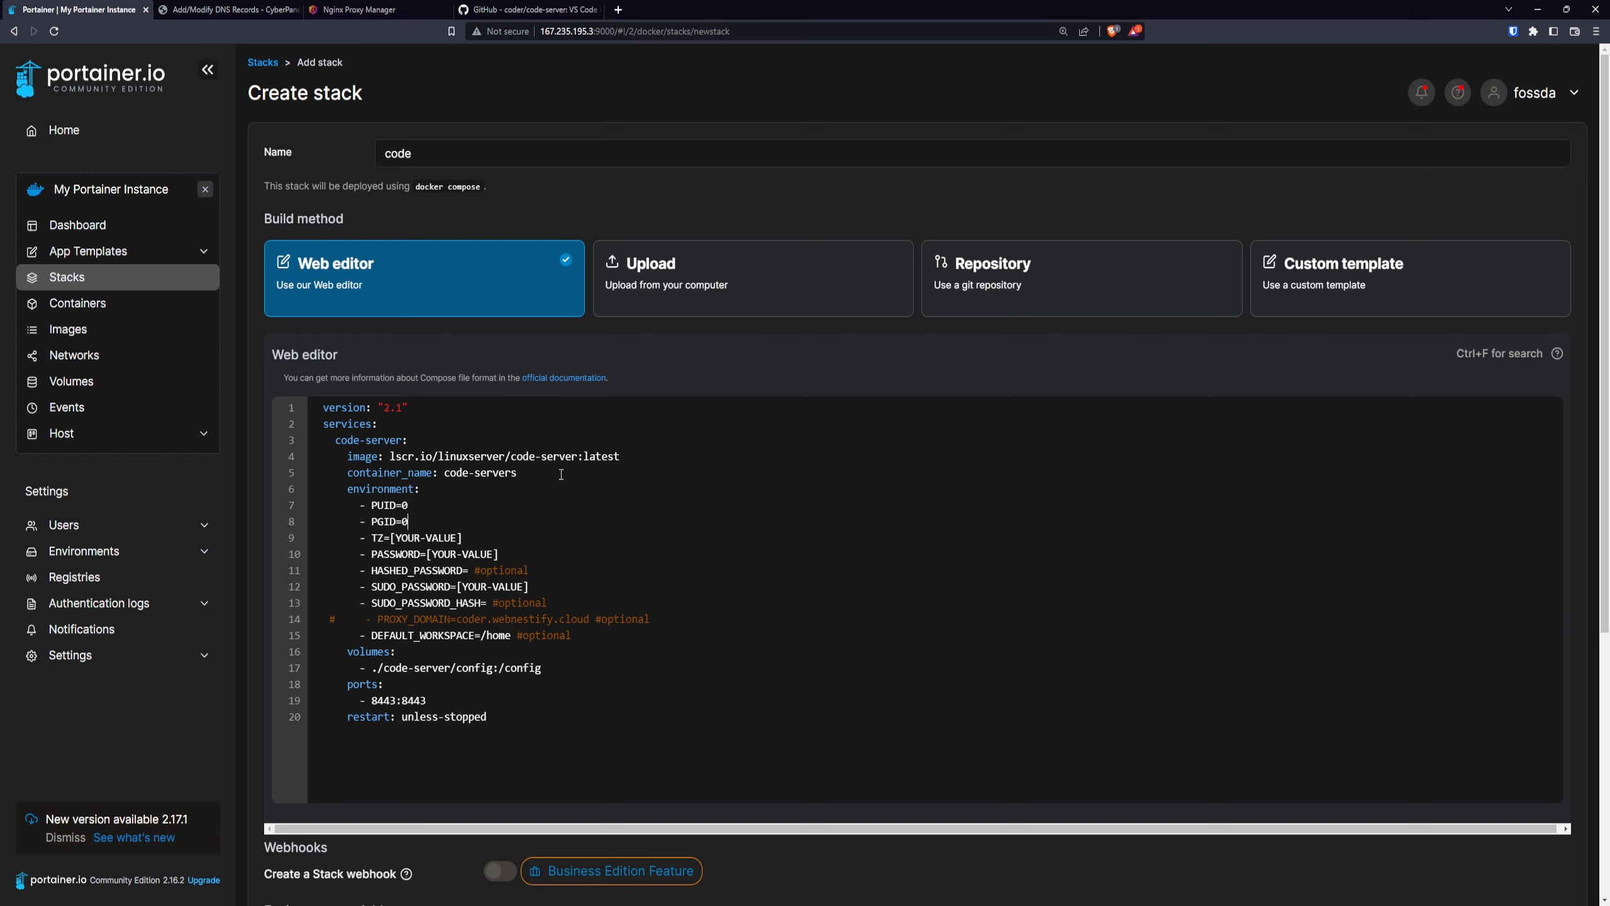
mouse_move(425, 575)
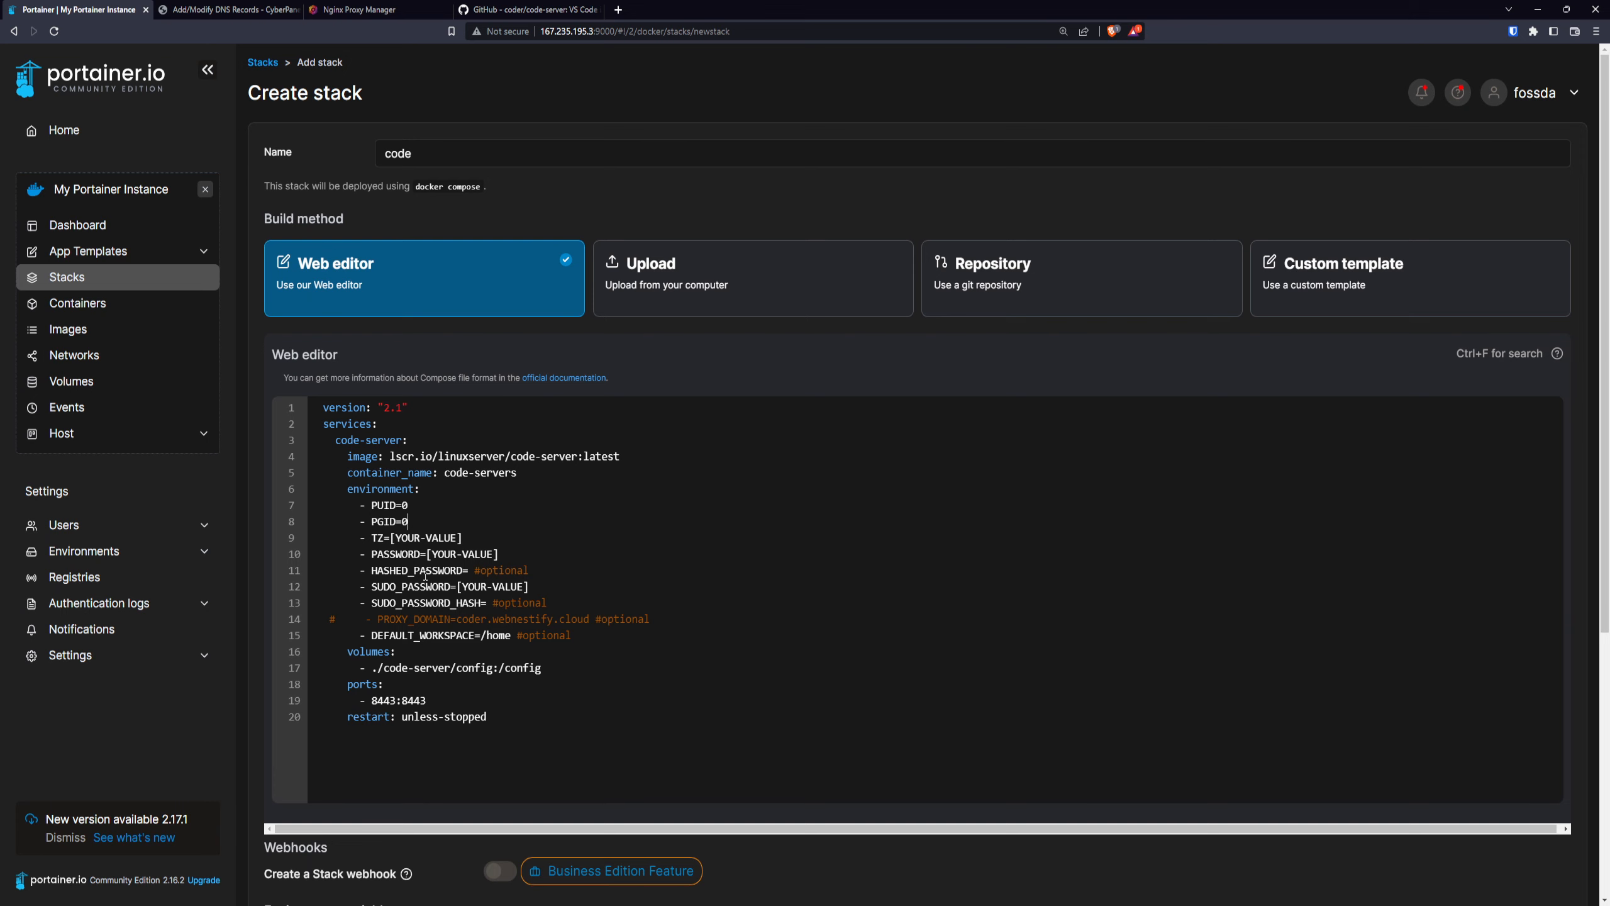
mouse_move(468, 541)
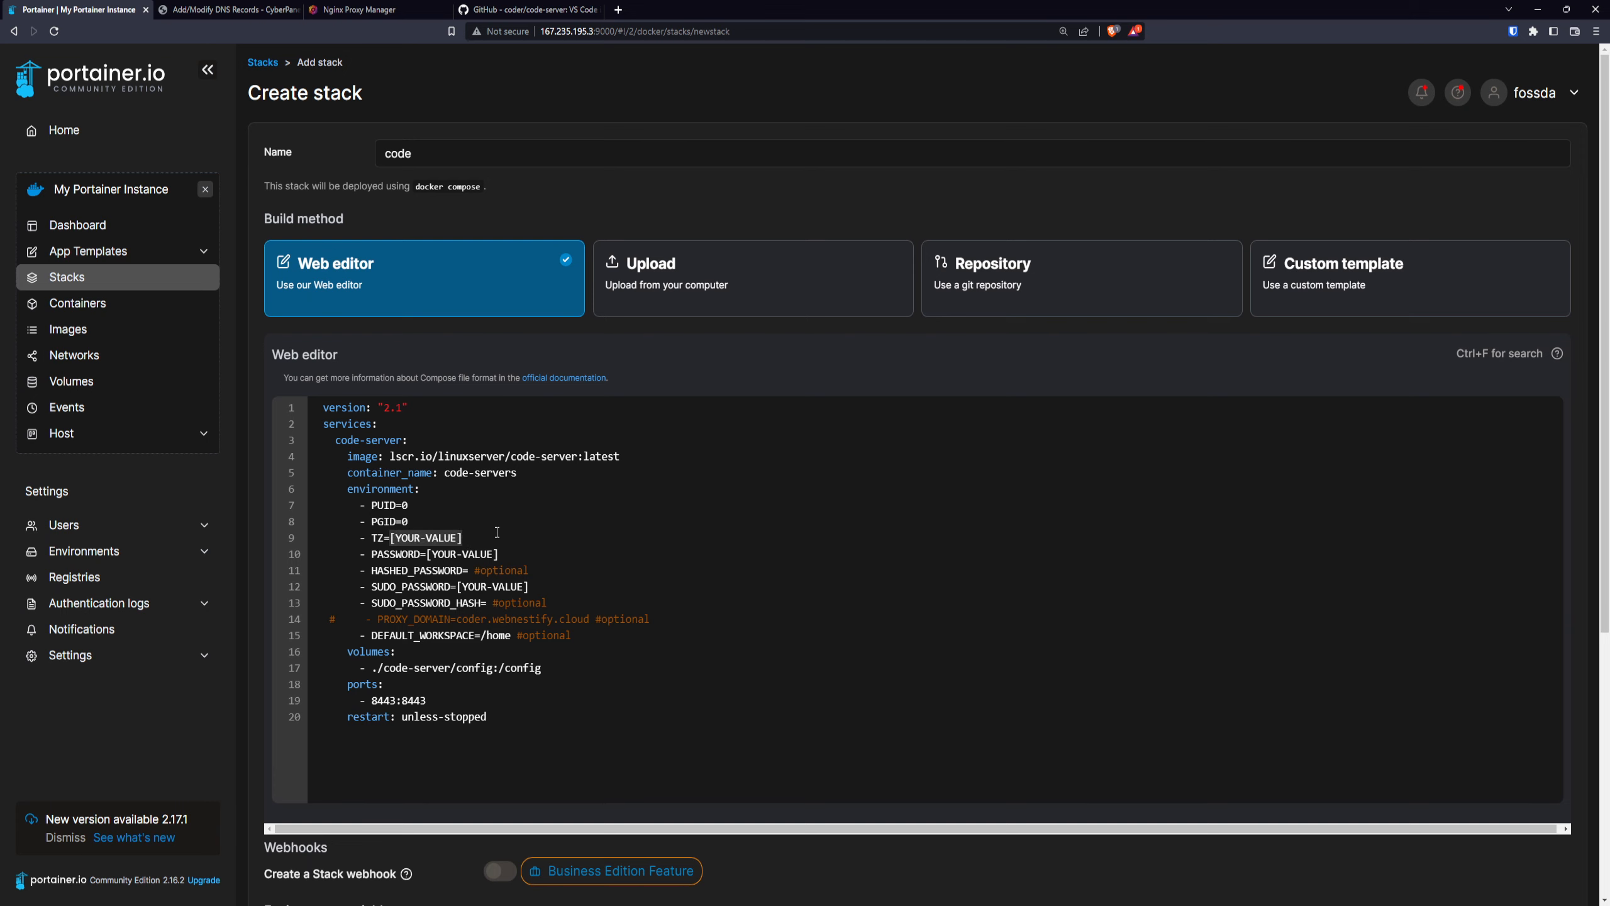
mouse_move(544, 554)
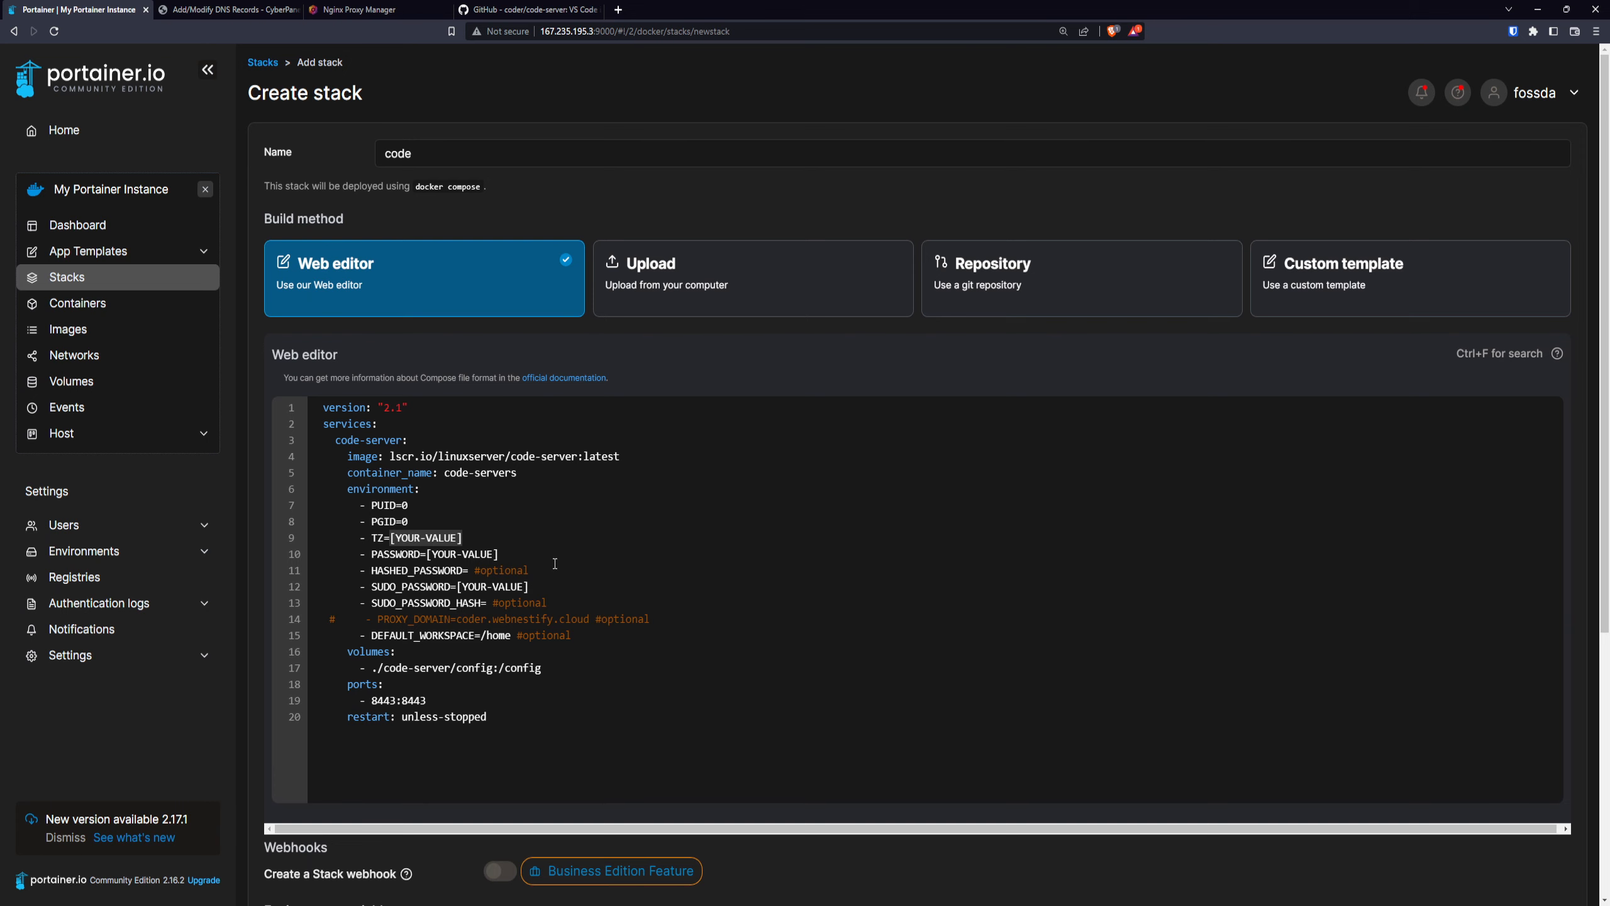
mouse_move(350, 377)
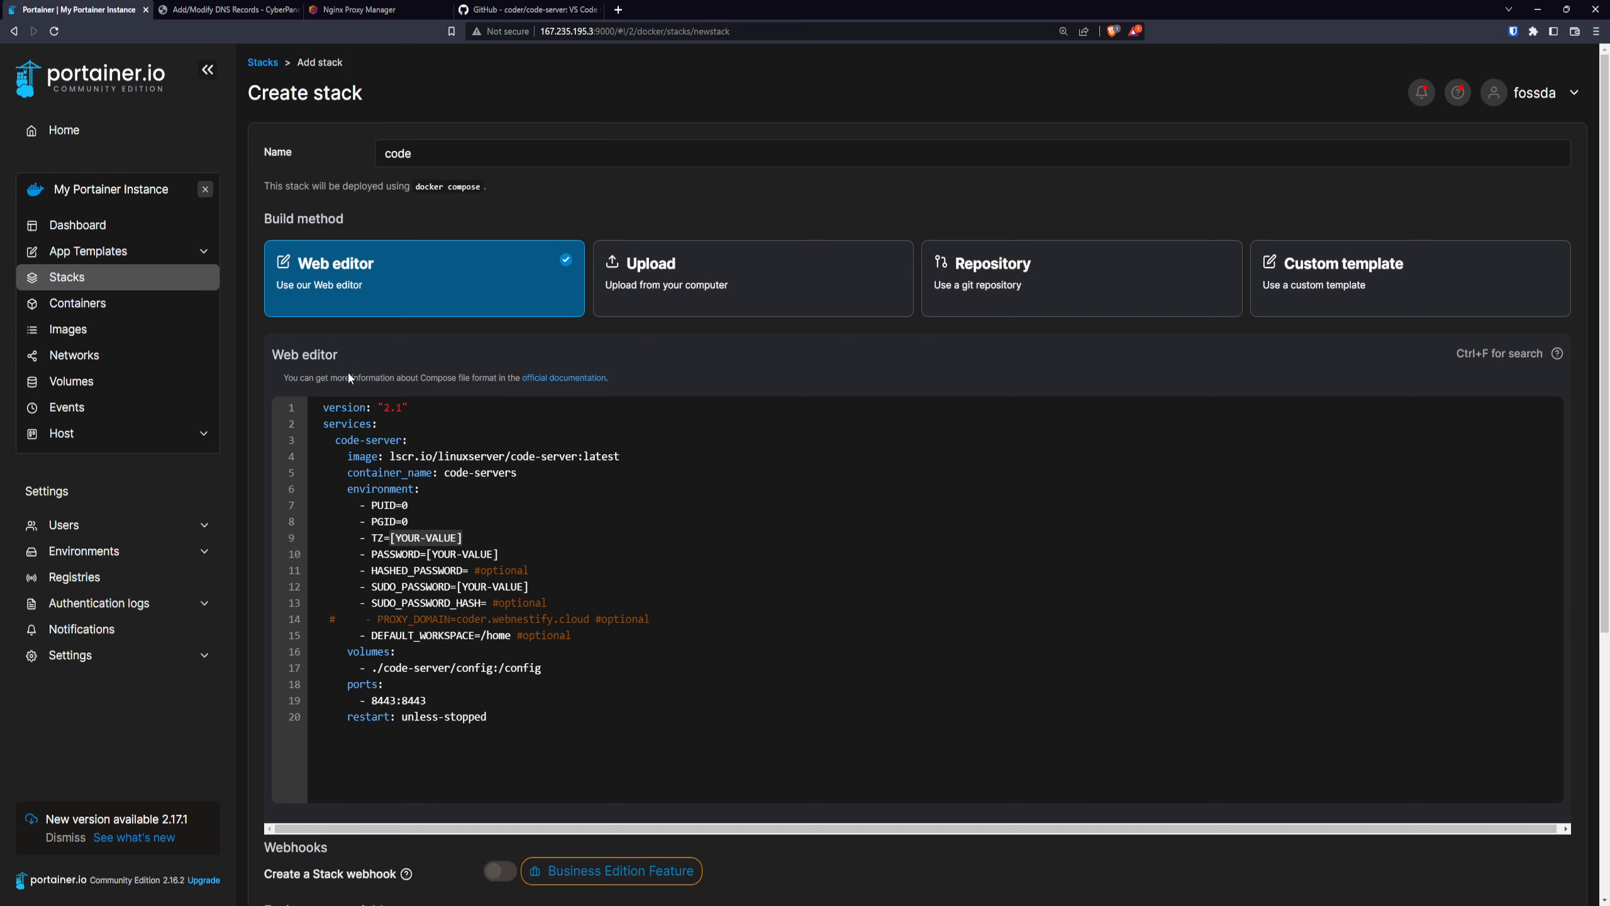
mouse_move(420, 681)
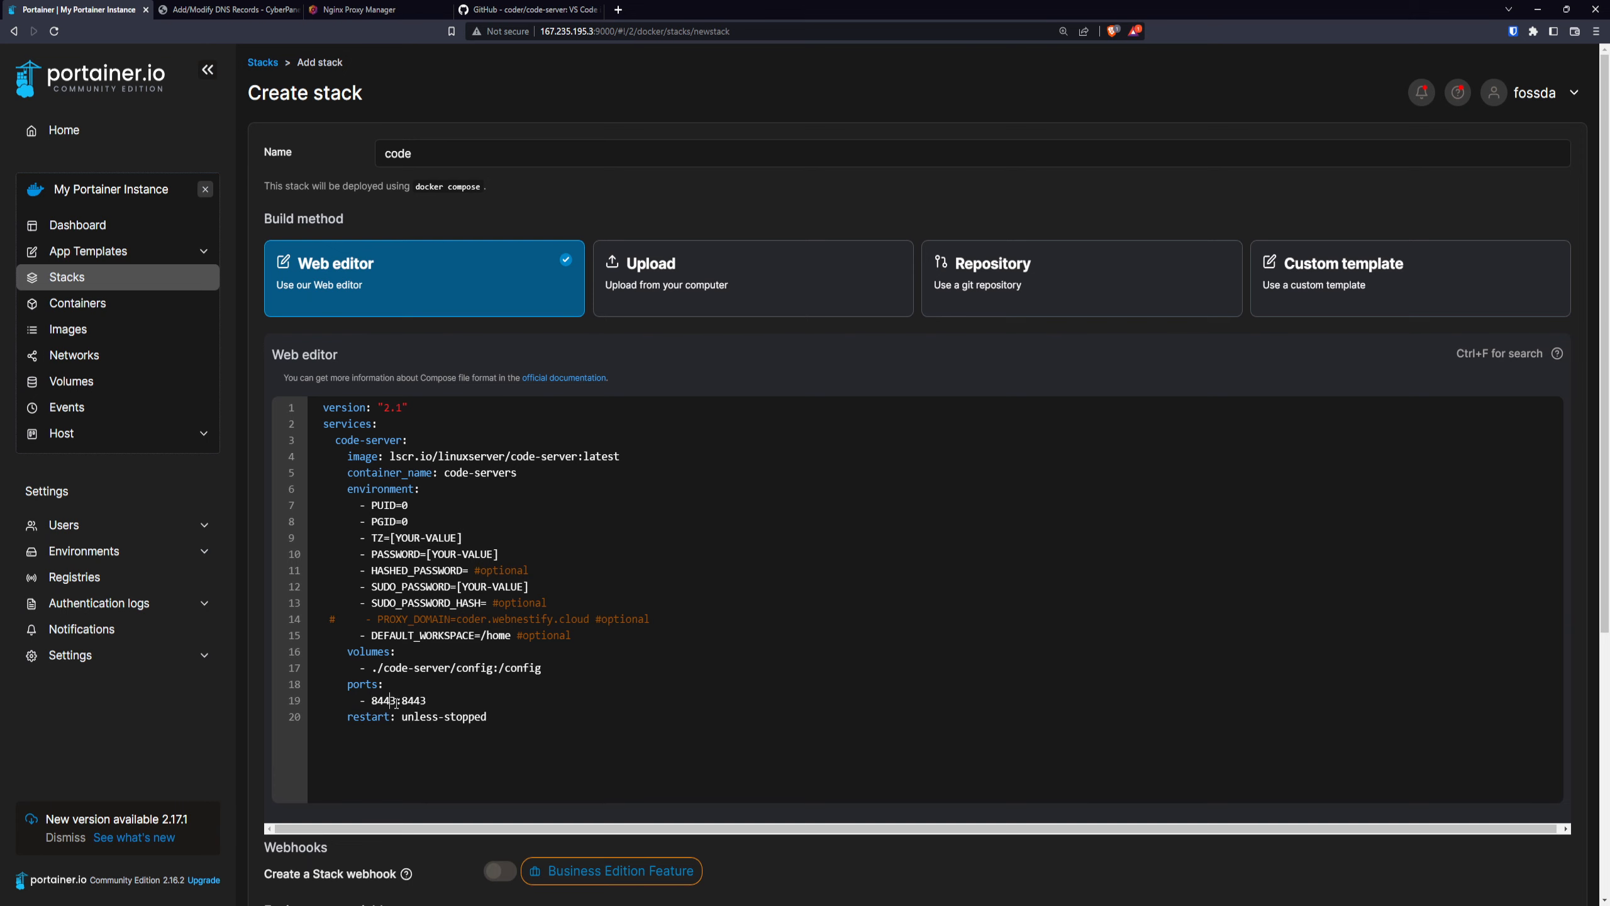
Step: View the cc stack's details, with code-server running on published port 8443
scroll(down, 3)
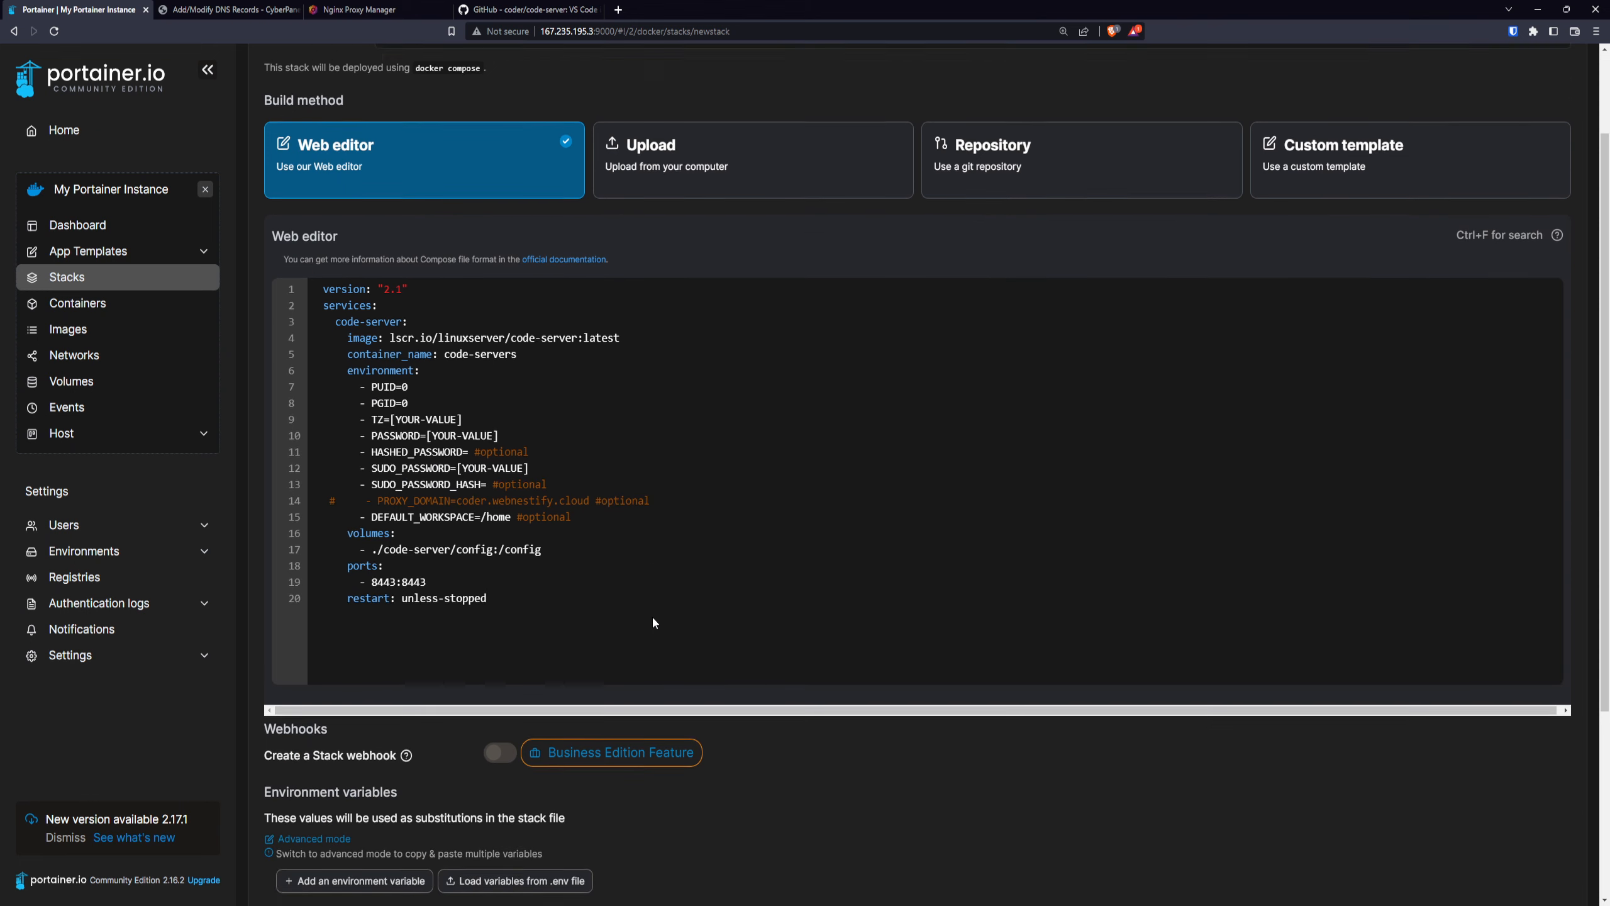
scroll(down, 3)
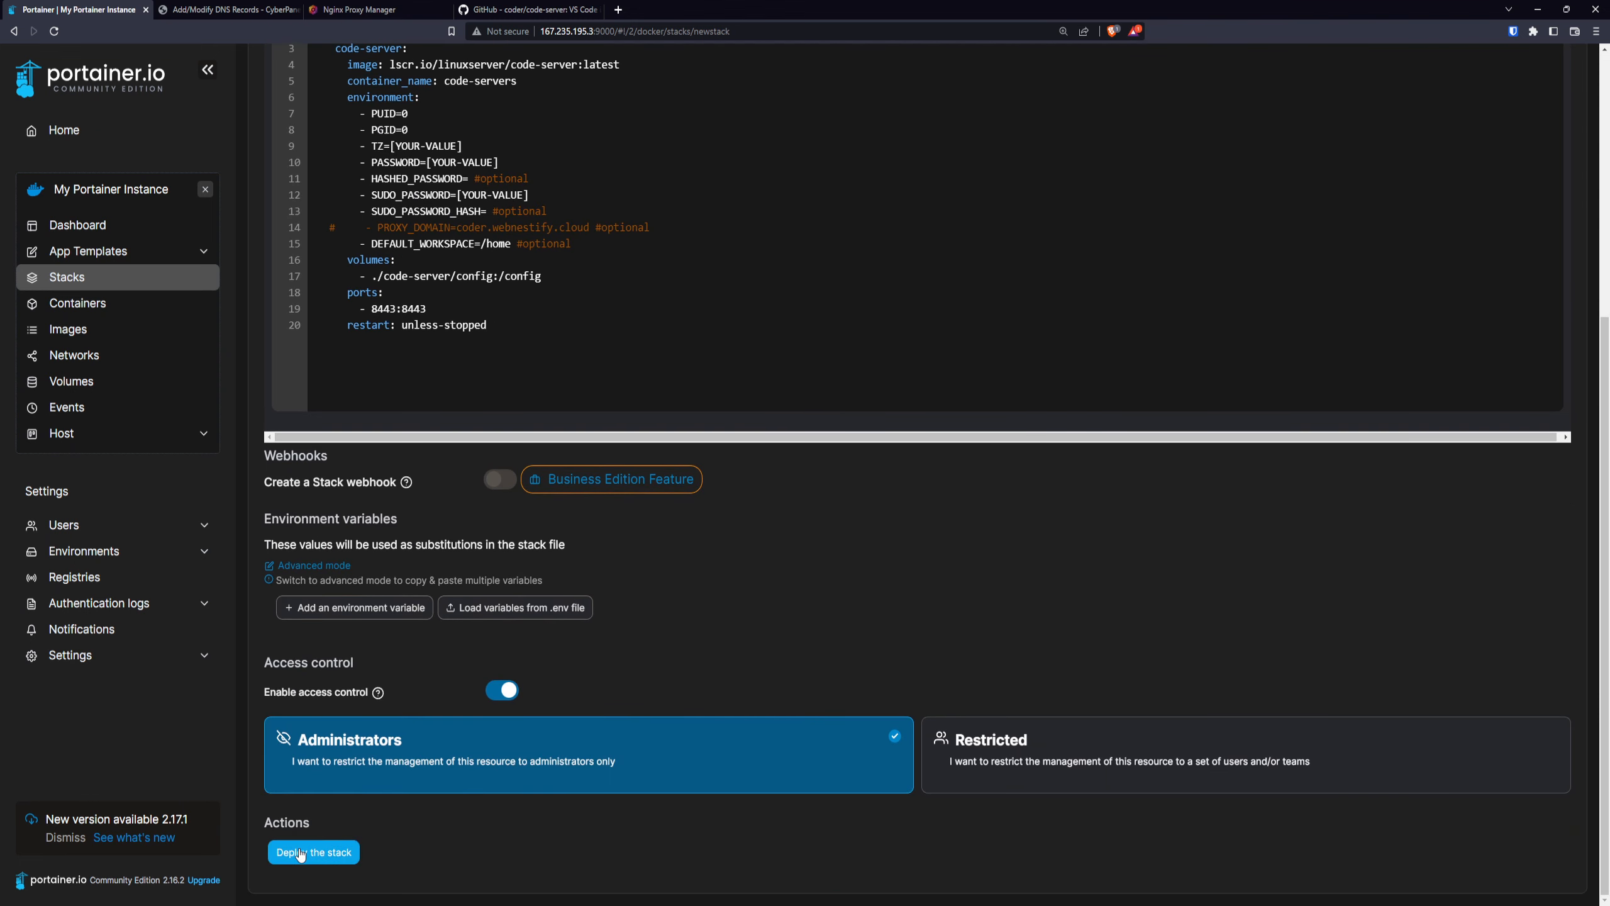
scroll(up, 3)
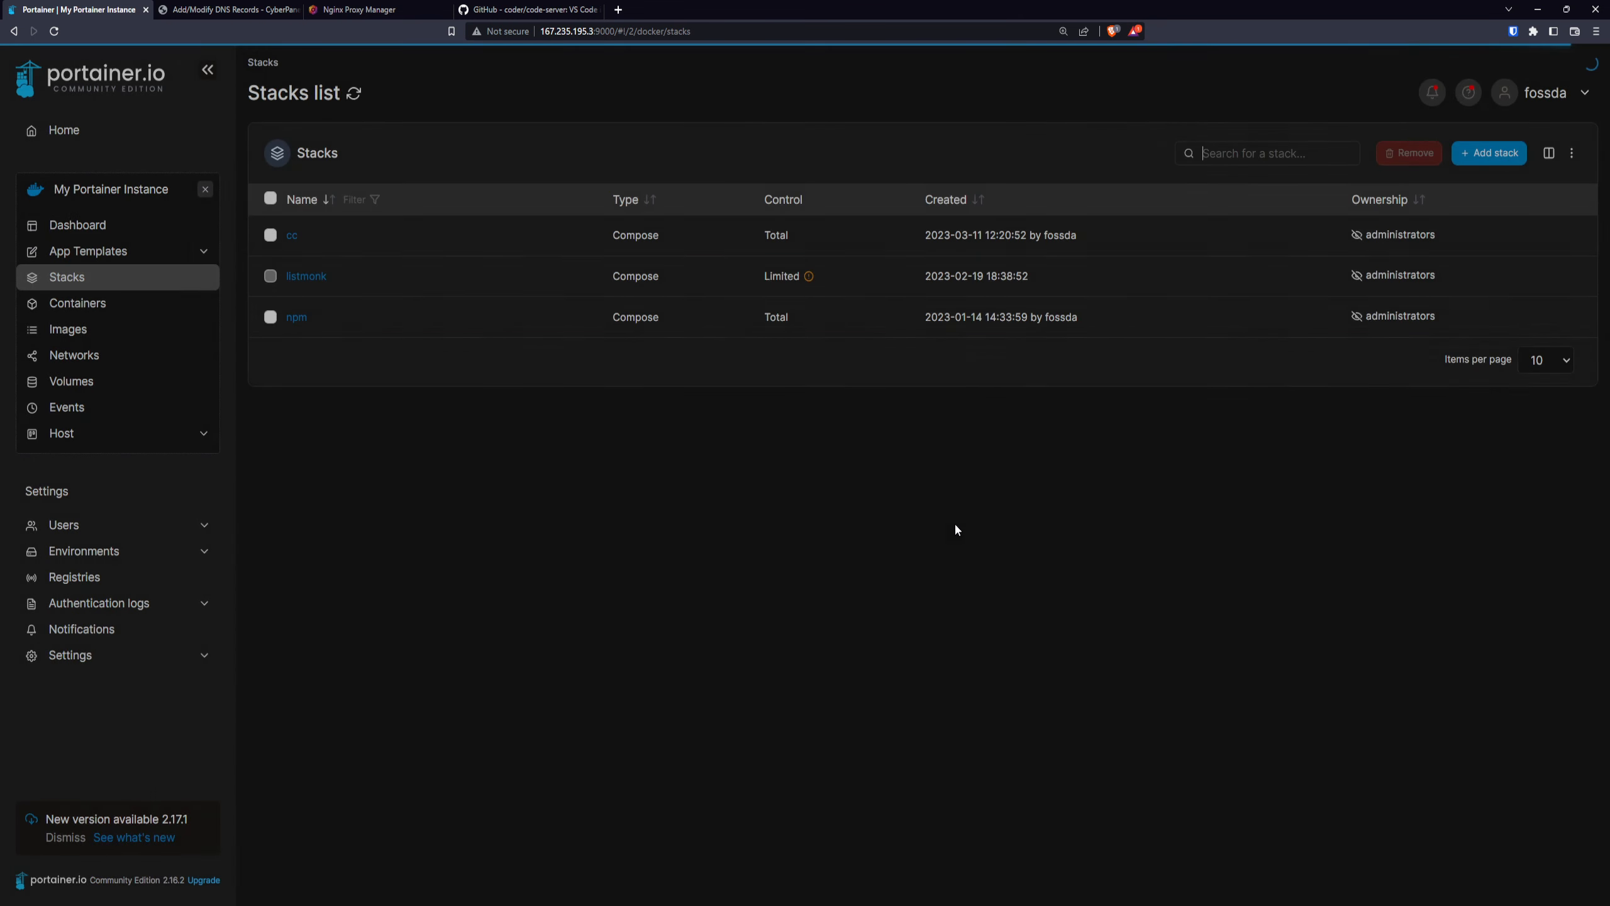
click(291, 236)
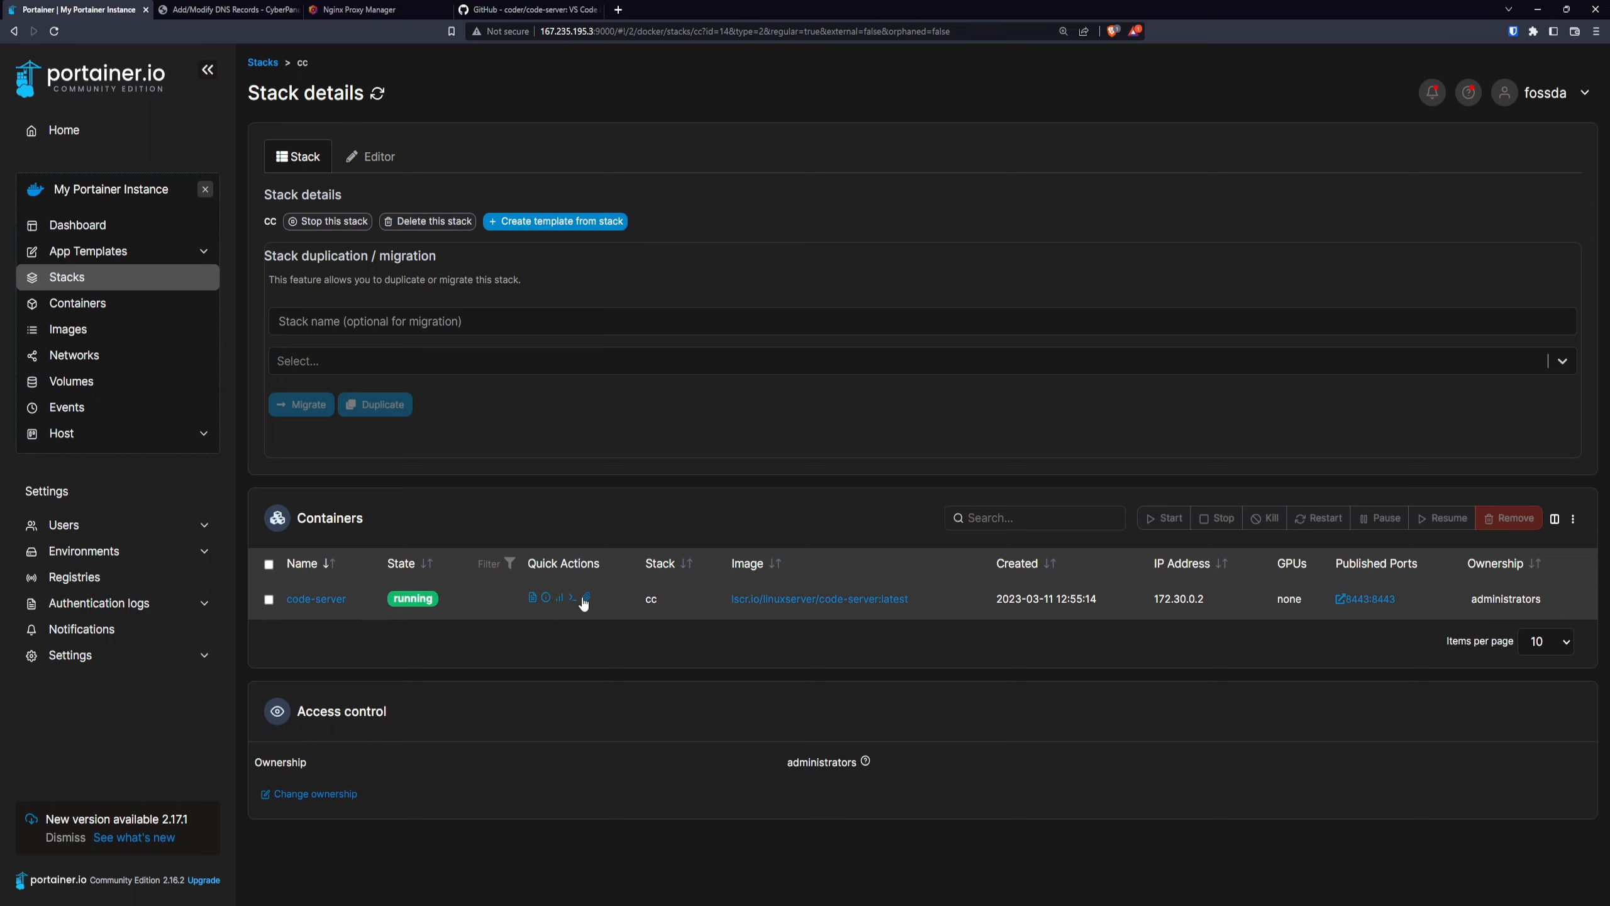
mouse_move(766, 596)
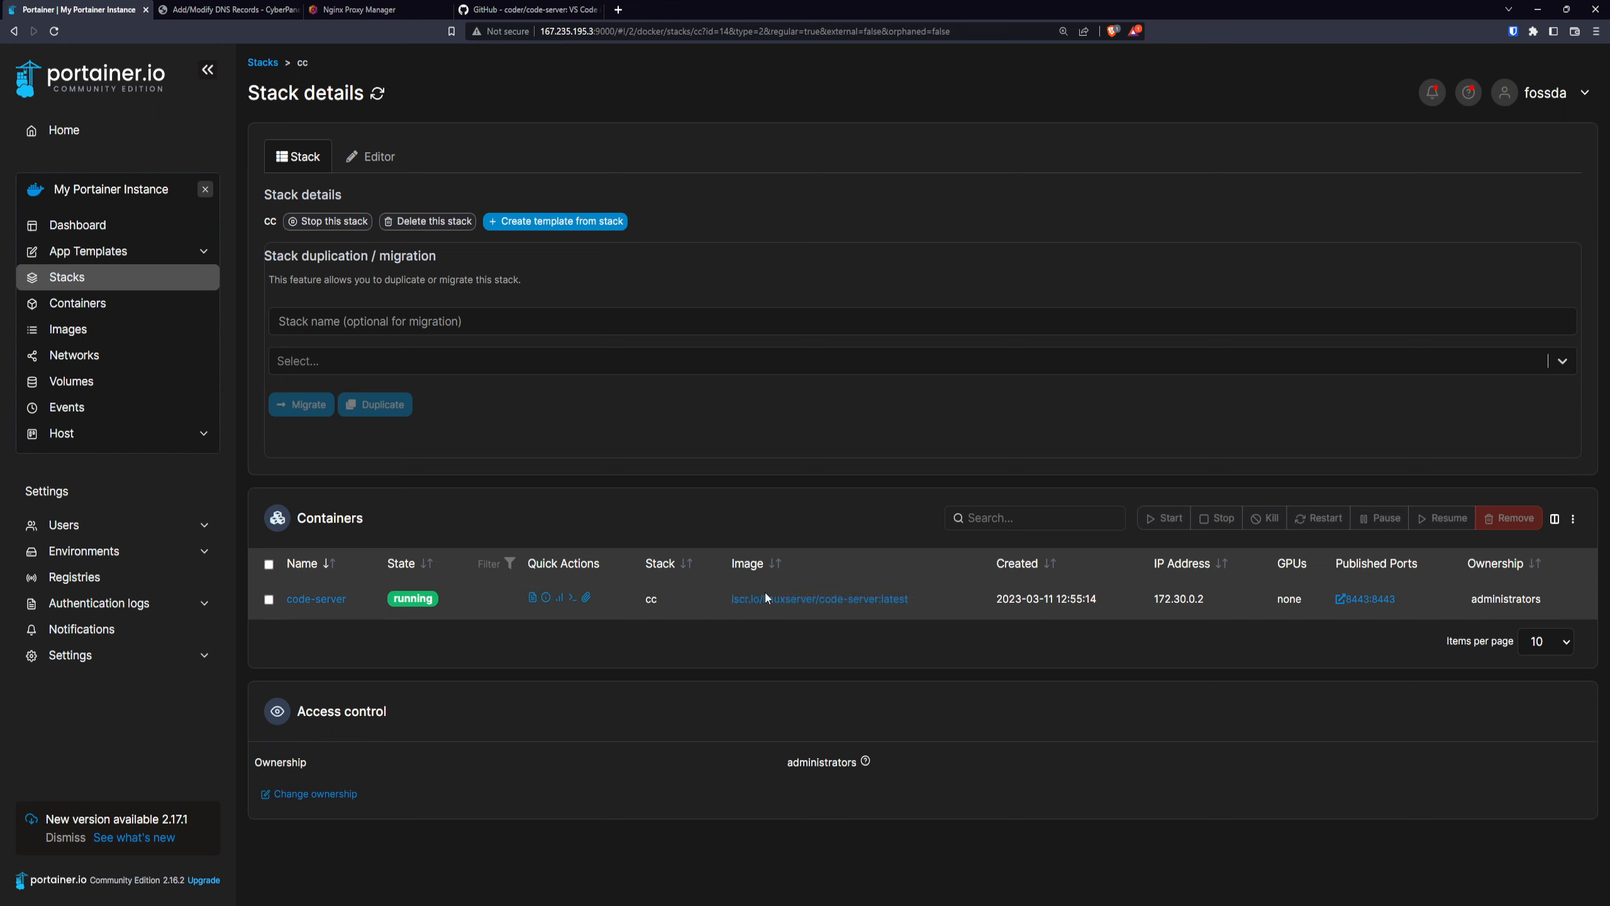
mouse_move(723, 530)
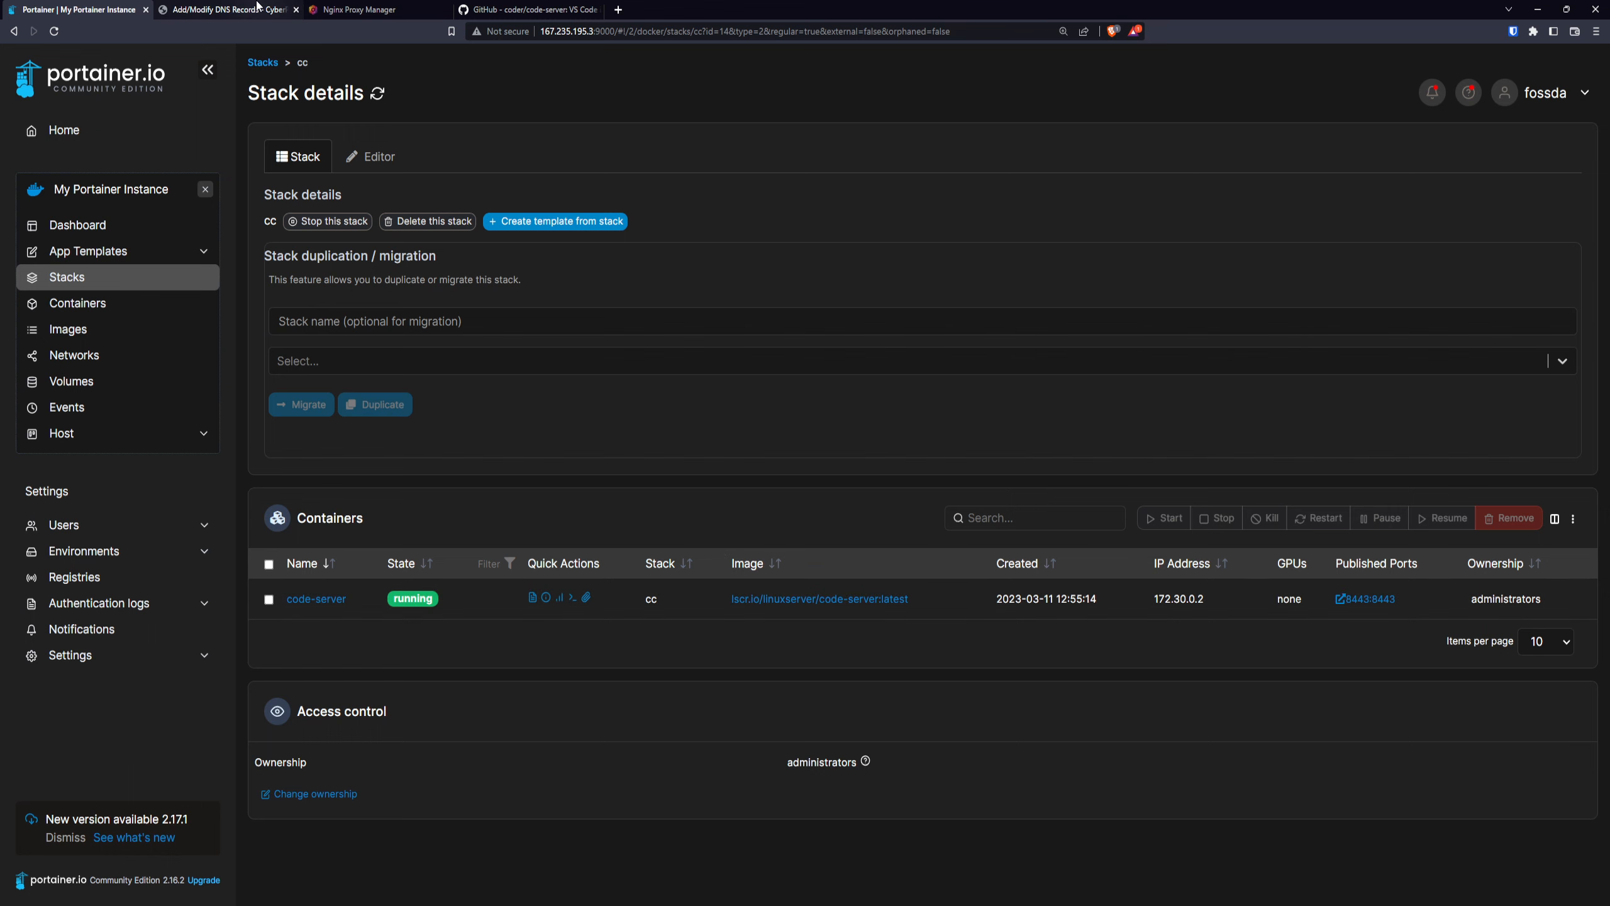
Step: Review webnestify.org's DNS zone in CyberPanel, with code.webnestify.org pointing to 167.235.195.3
click(228, 9)
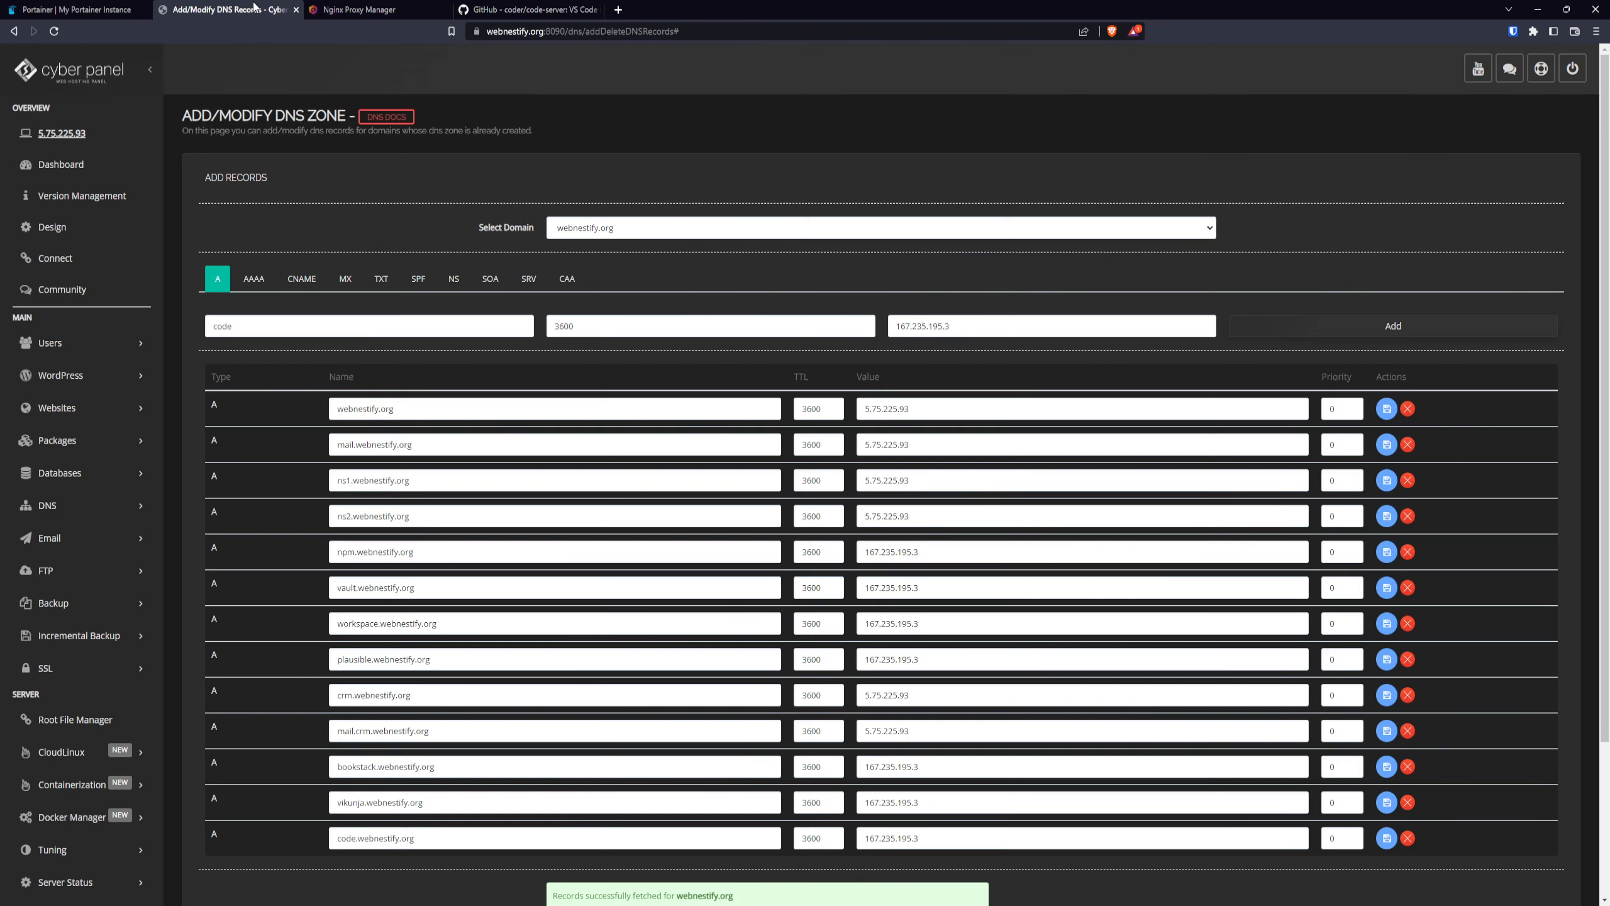
mouse_move(675, 312)
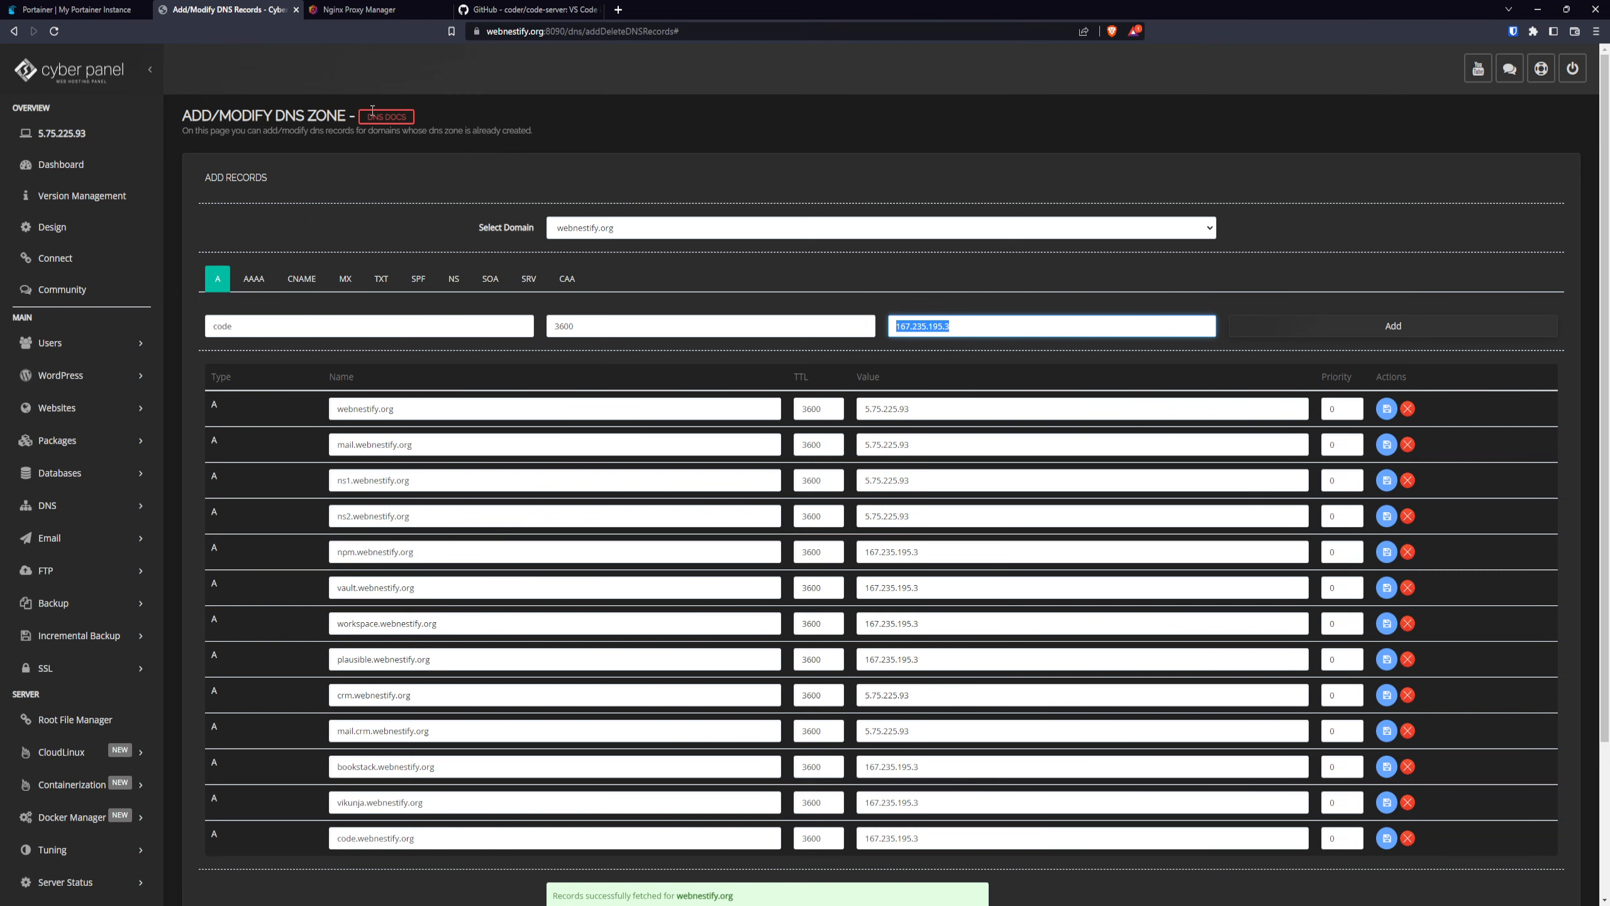
Step: Show the Add SSL Certificate options (Let's Encrypt / Custom) on the SSL Certificates page
click(358, 9)
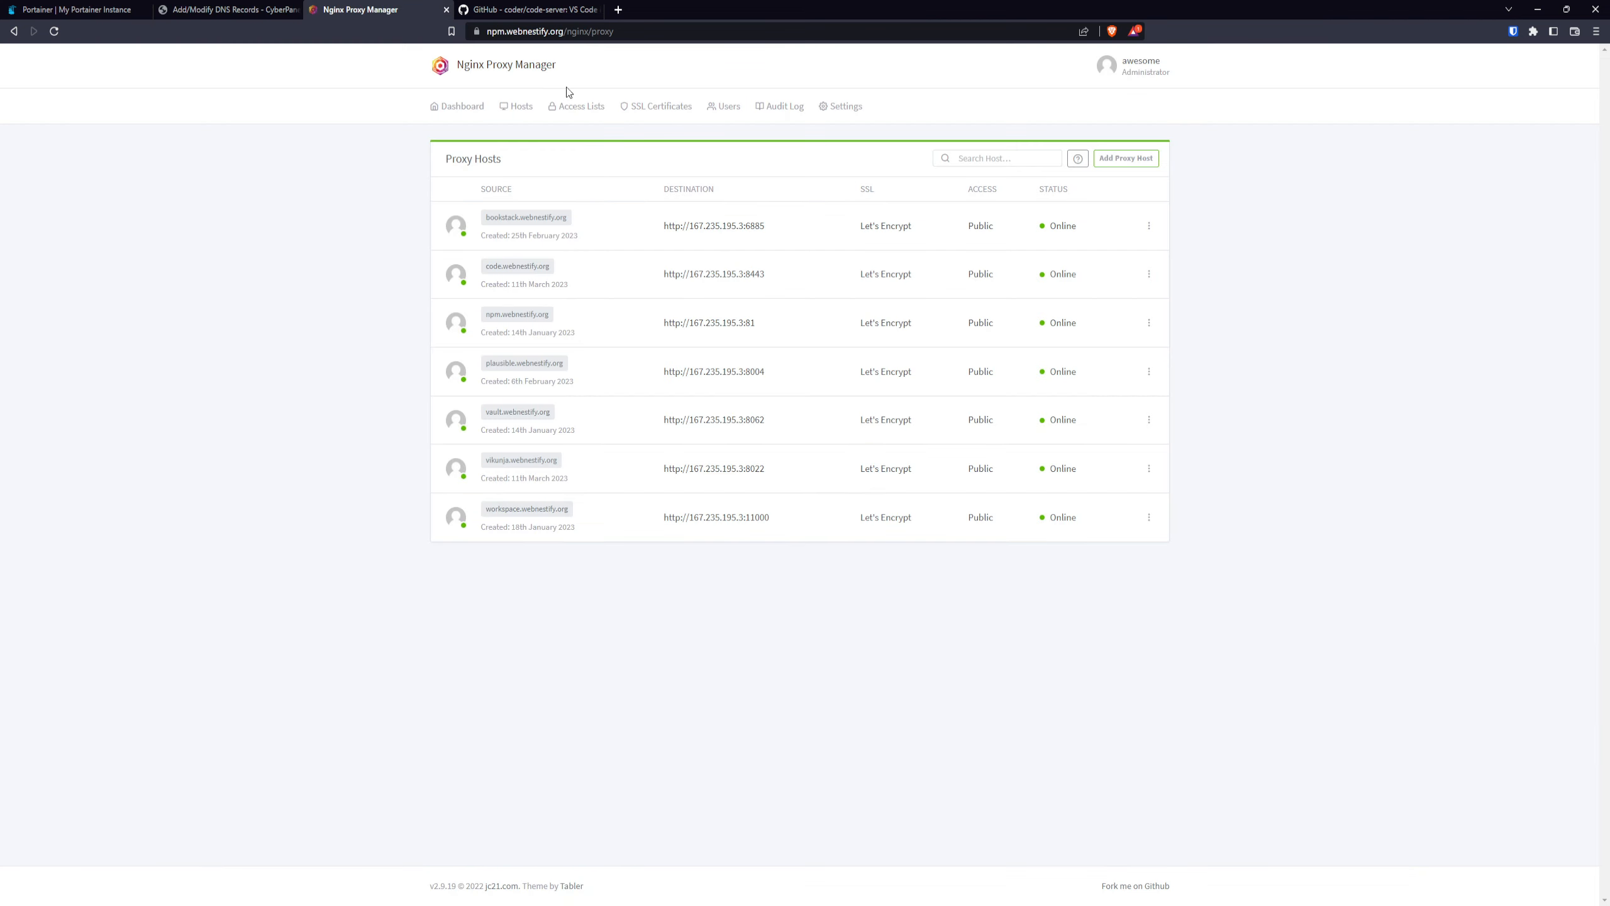
mouse_move(661, 106)
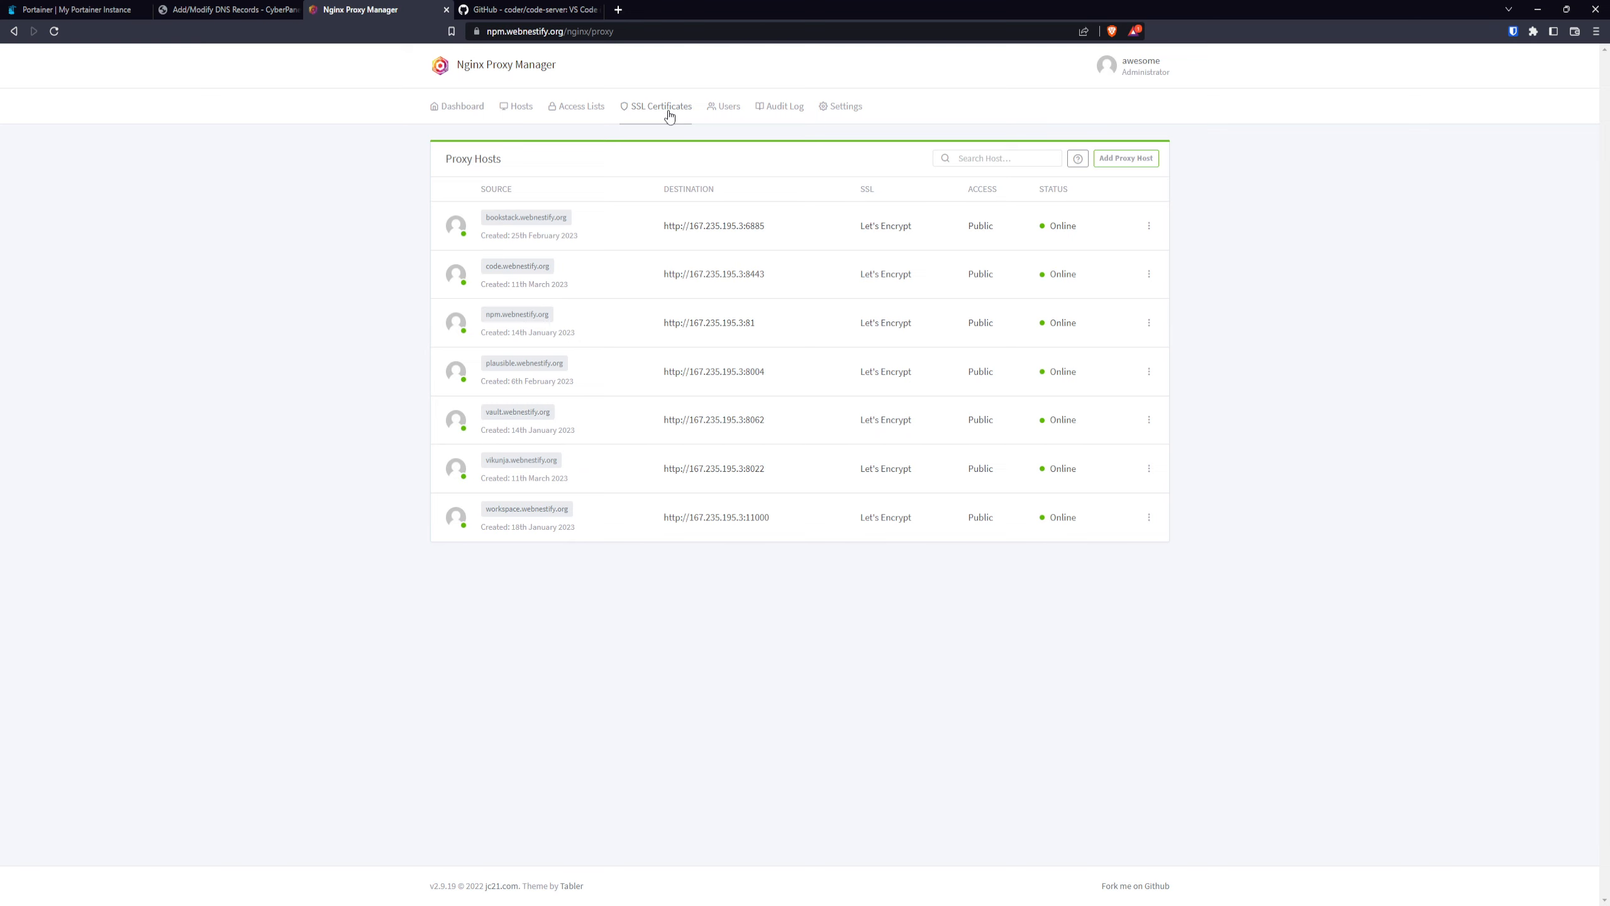
click(662, 105)
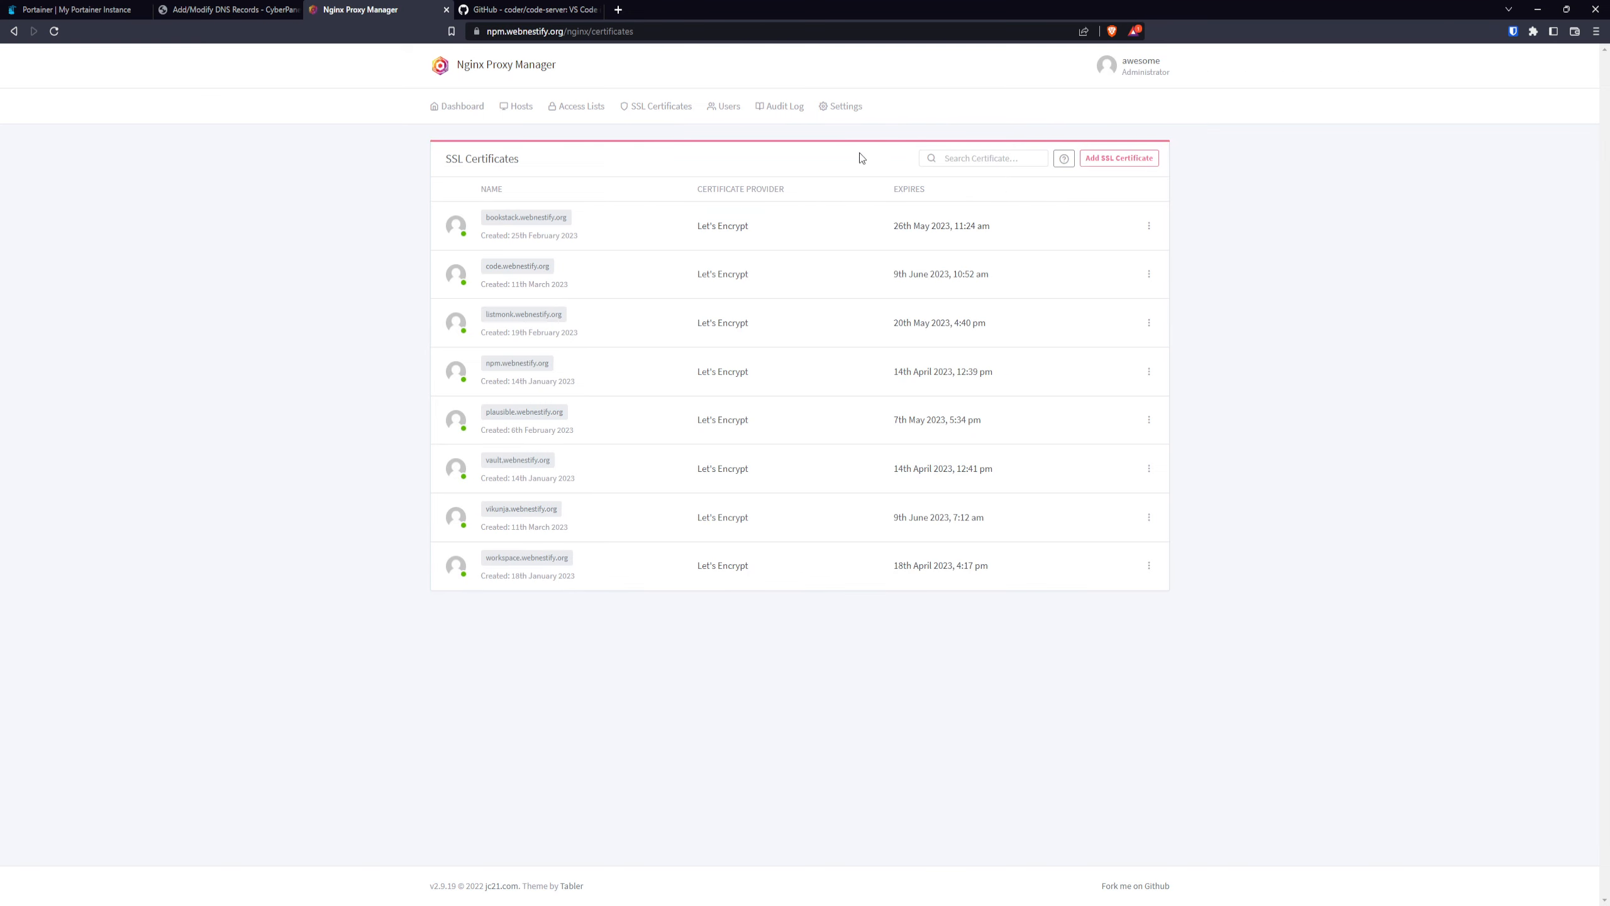
click(1118, 159)
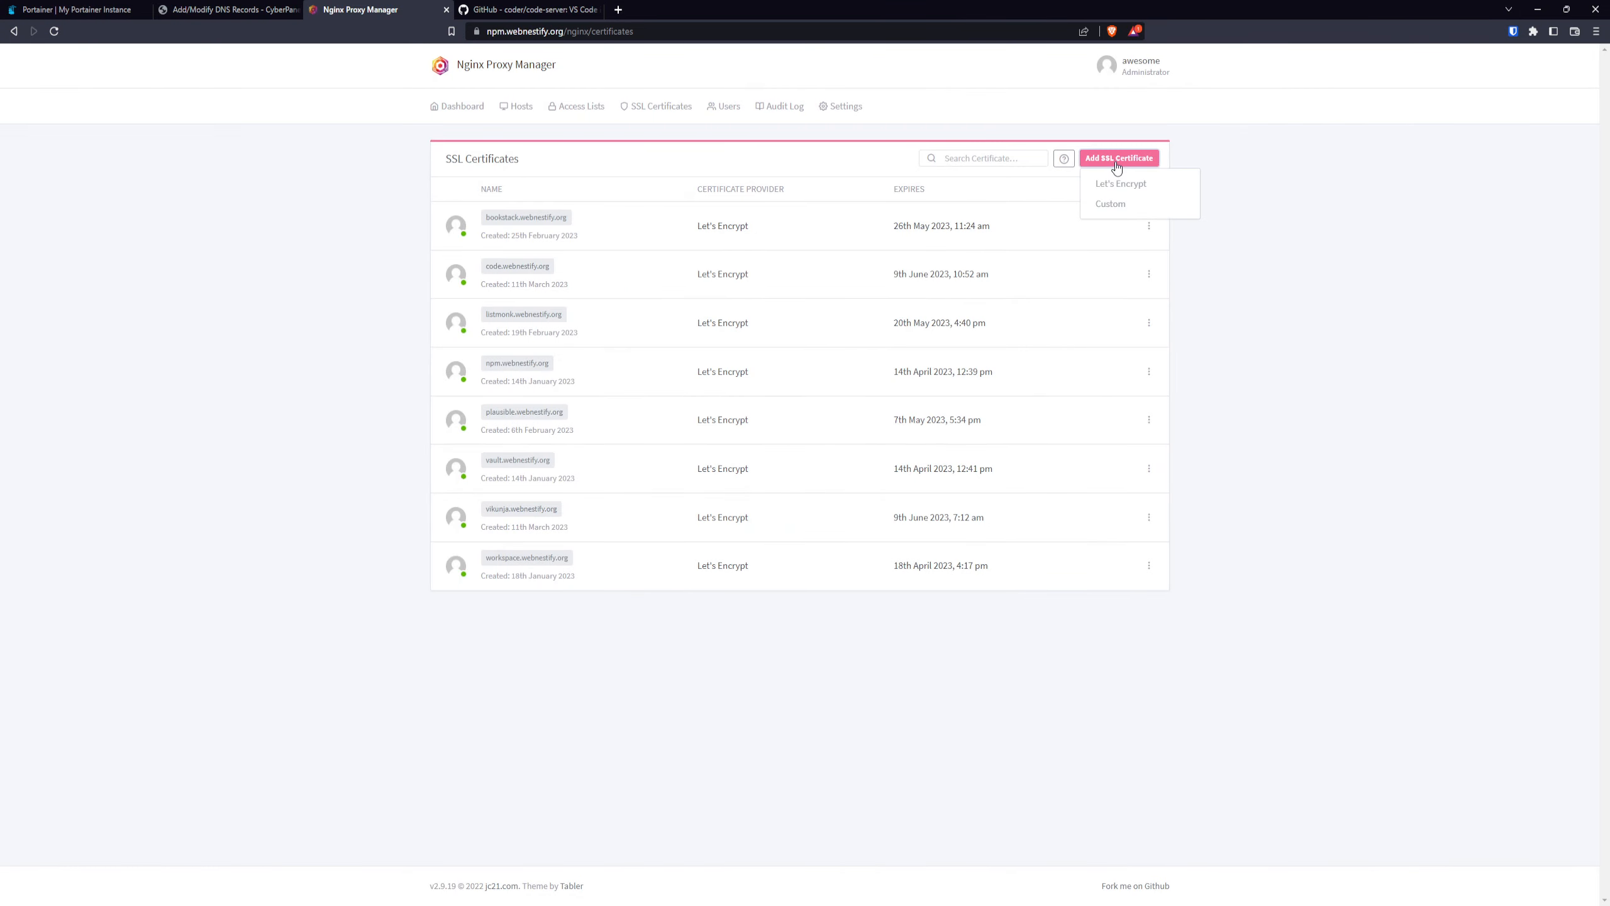
click(1121, 182)
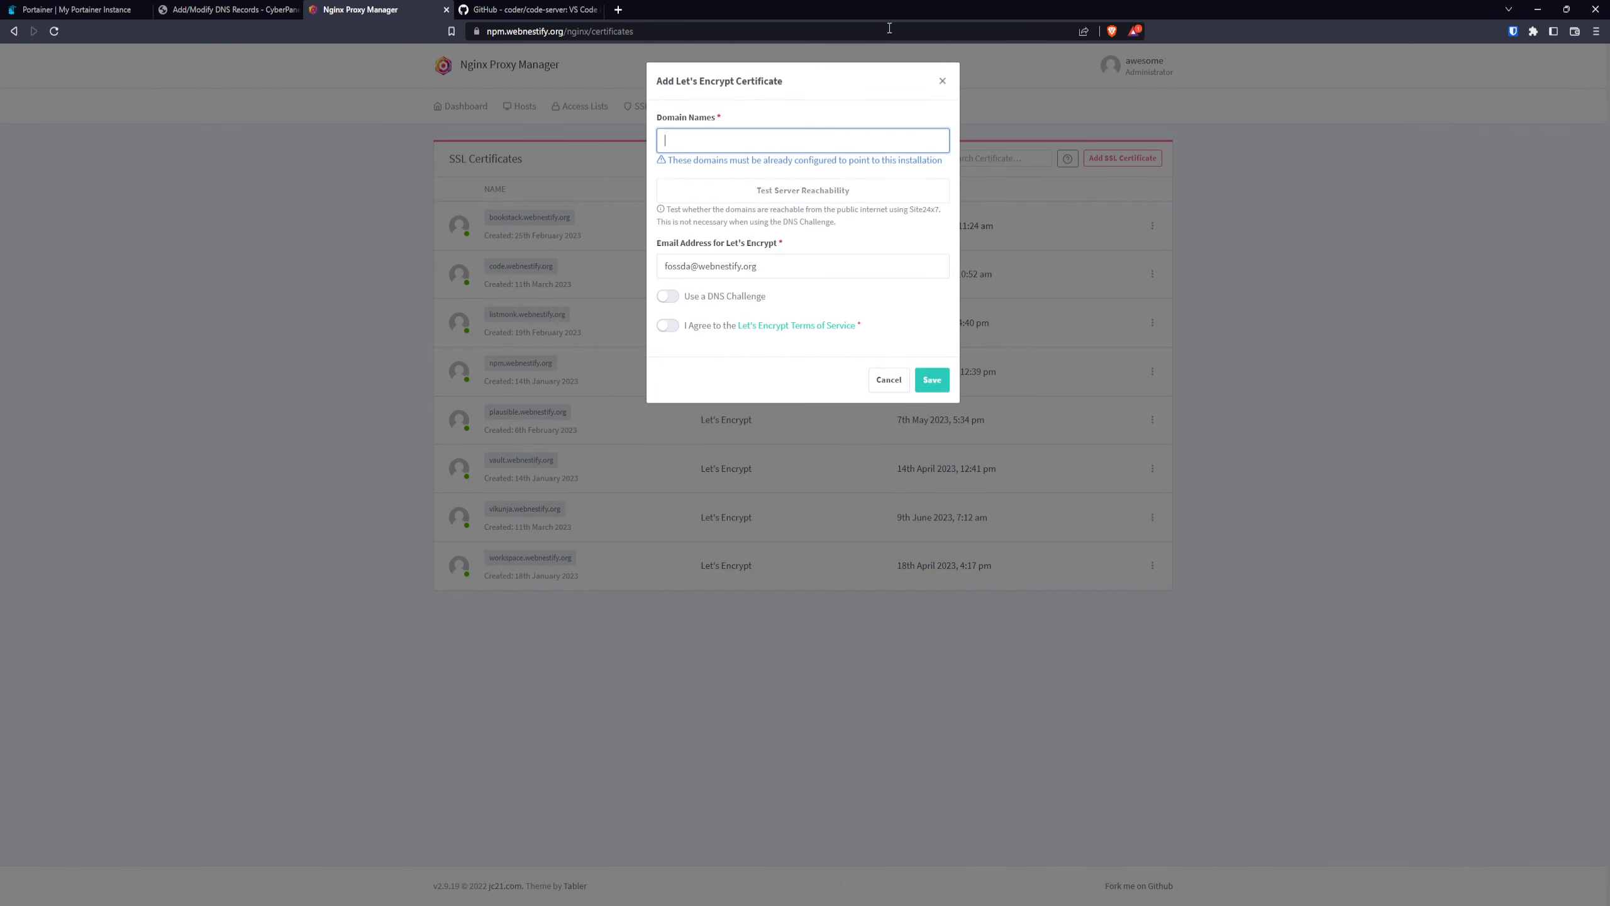
text(code.webnestif)
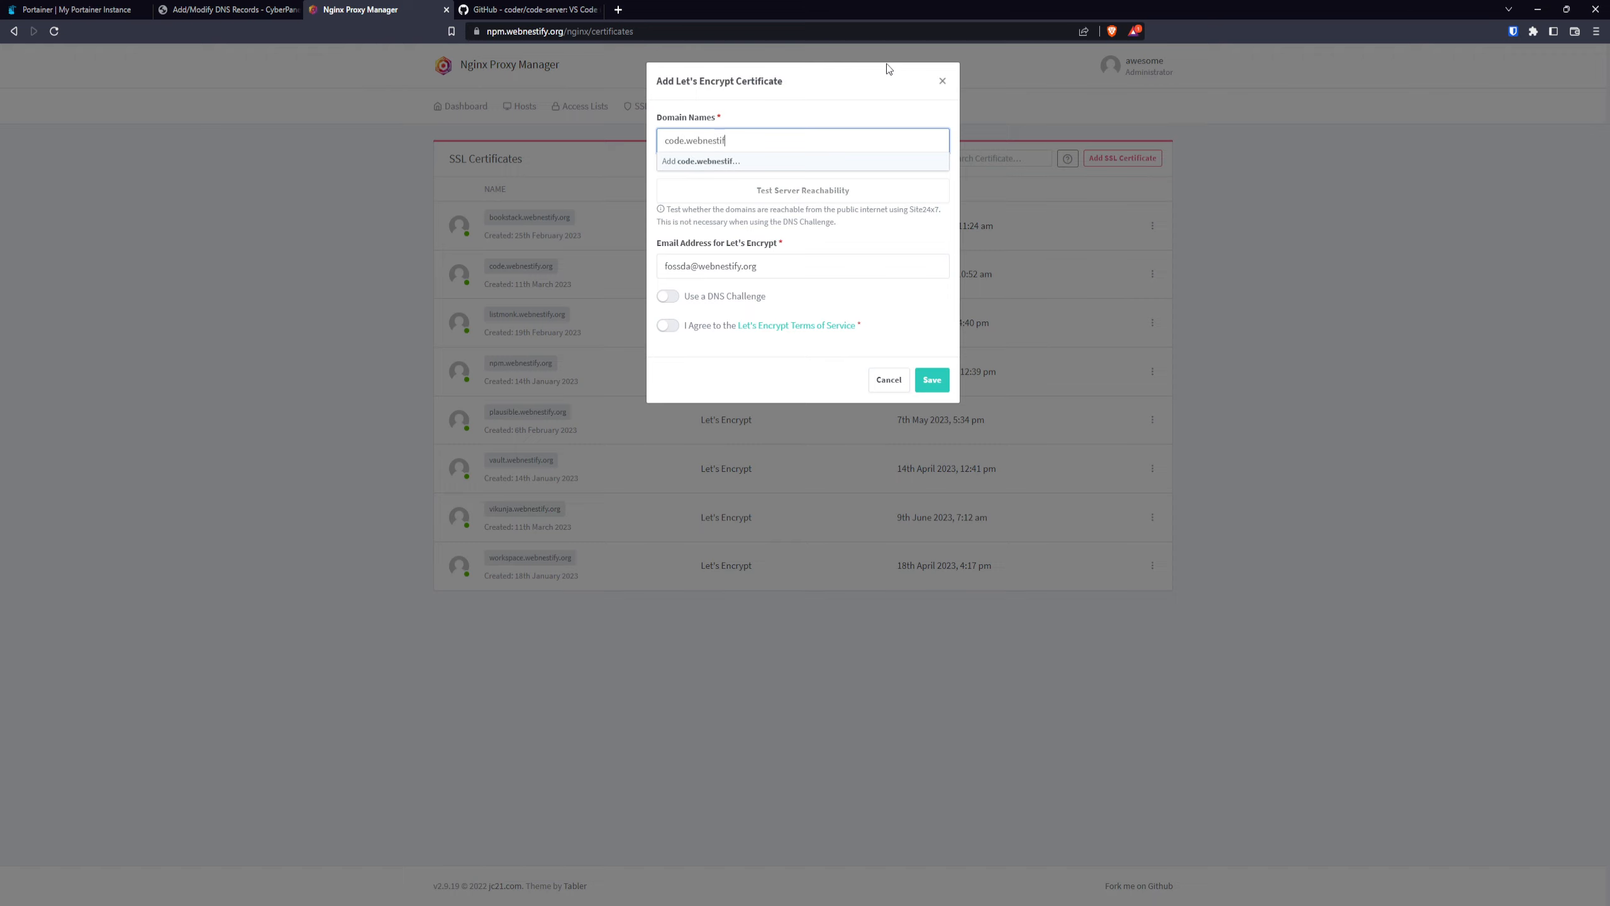
text(y.org)
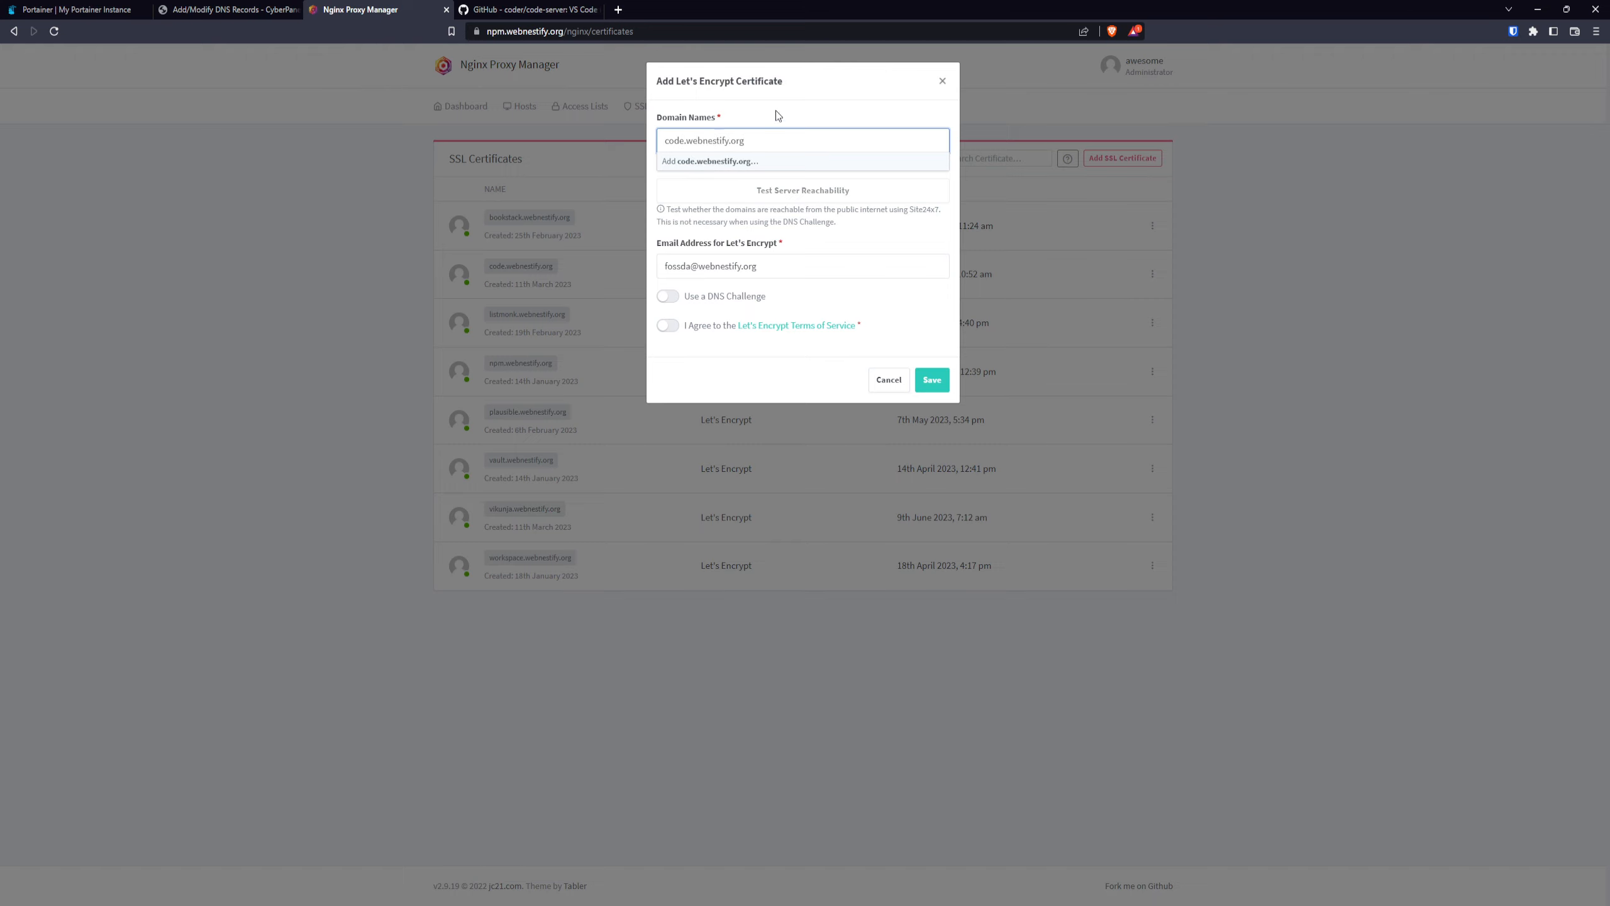
click(667, 326)
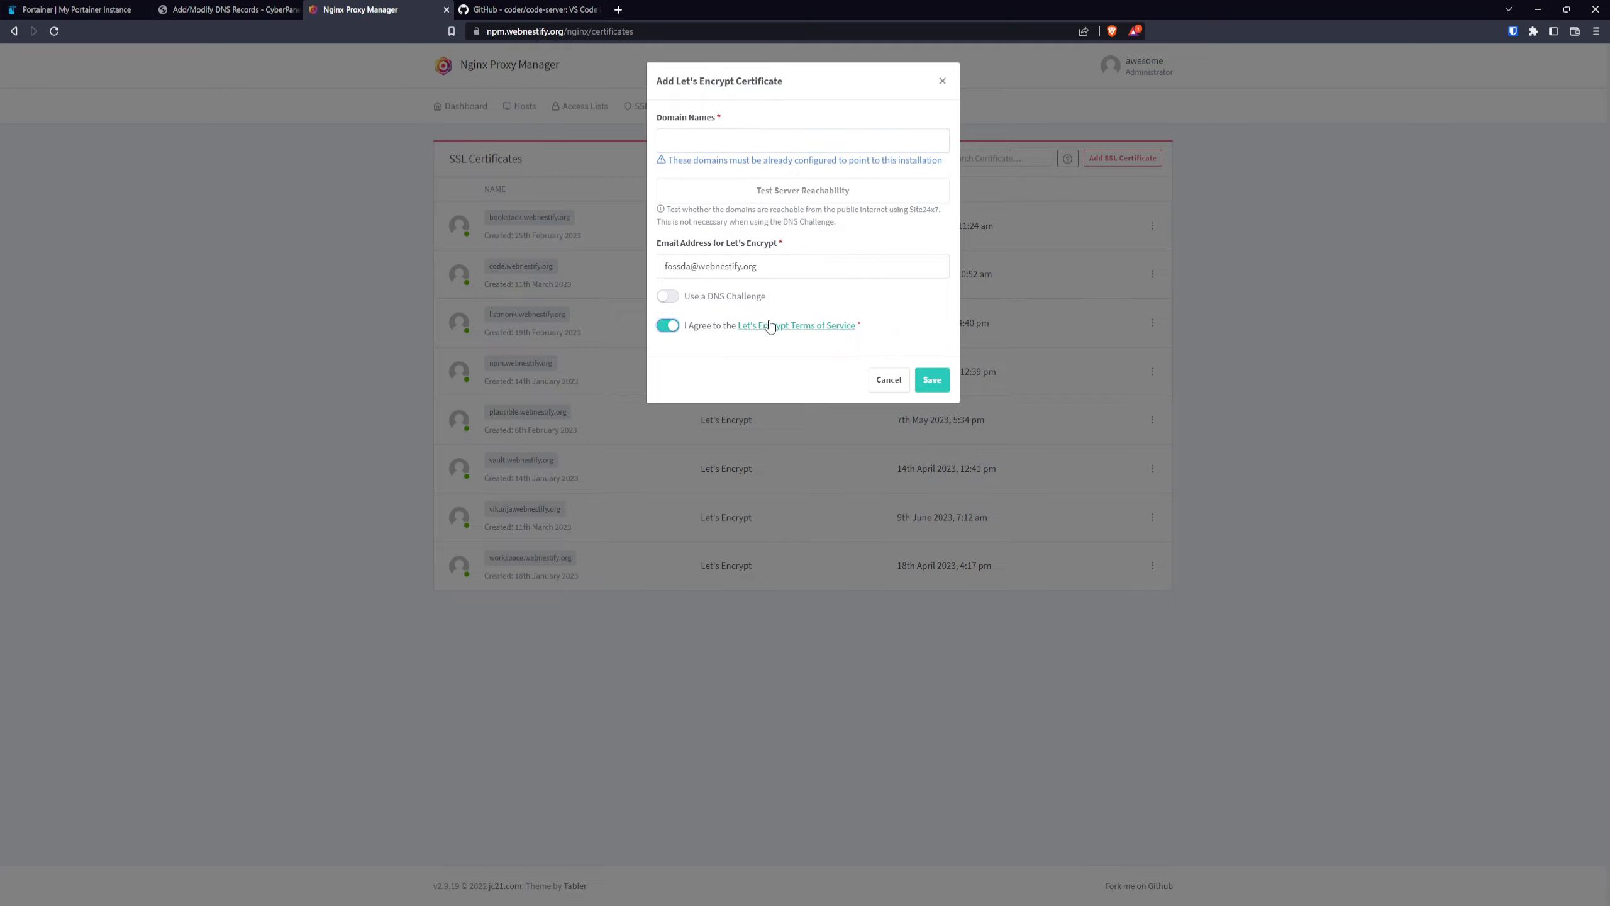
mouse_move(931, 305)
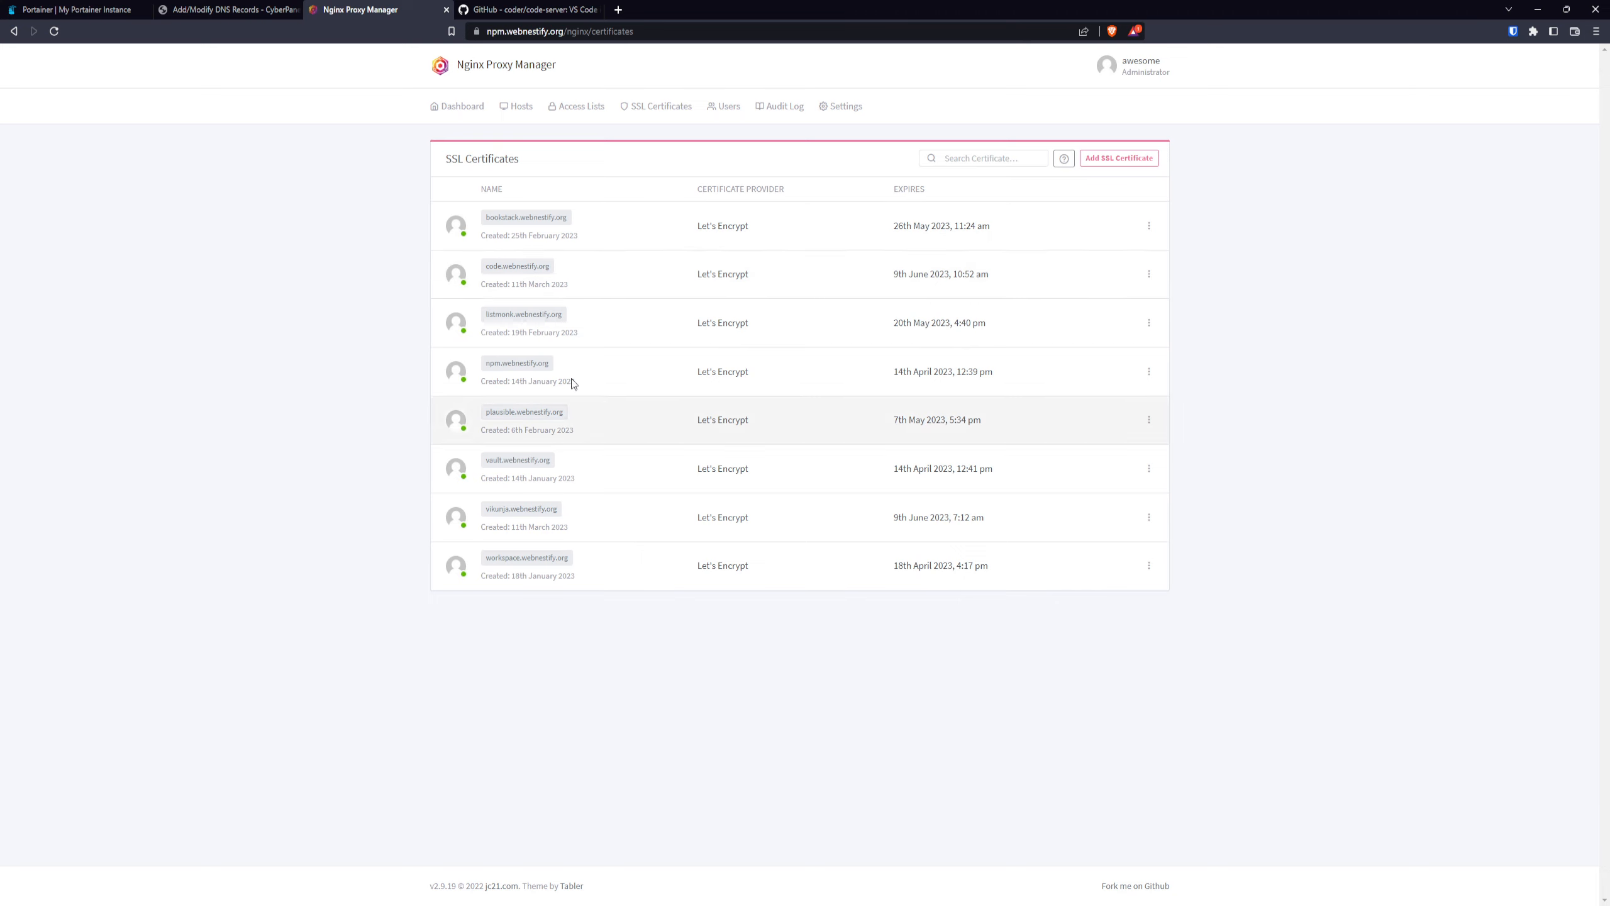
mouse_move(596, 353)
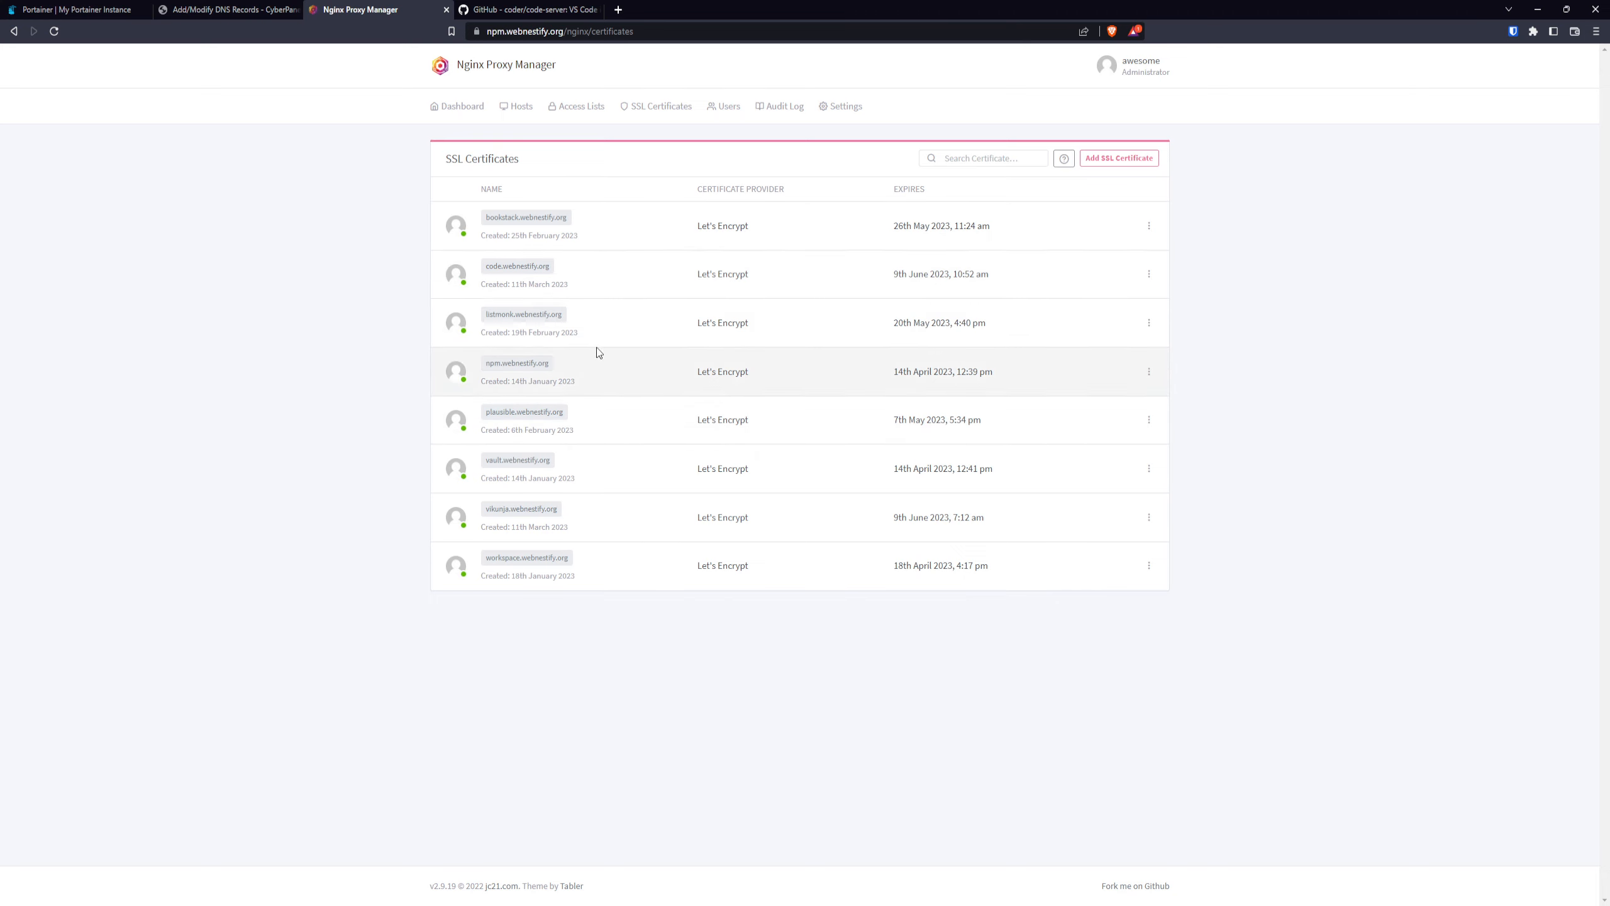
mouse_move(306, 184)
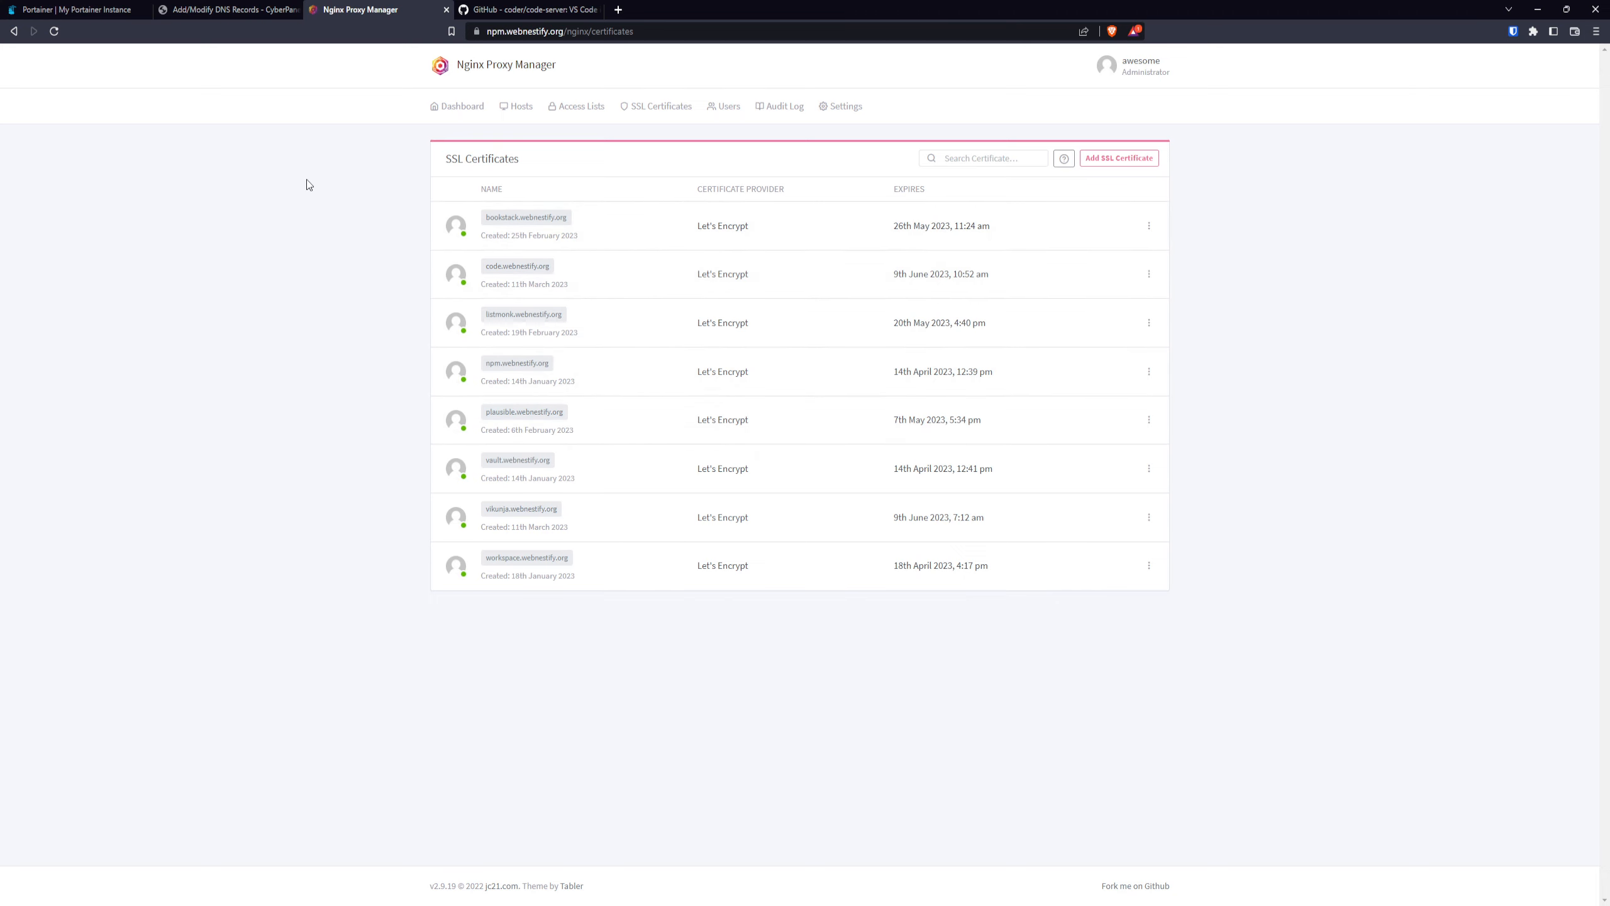
mouse_move(961, 290)
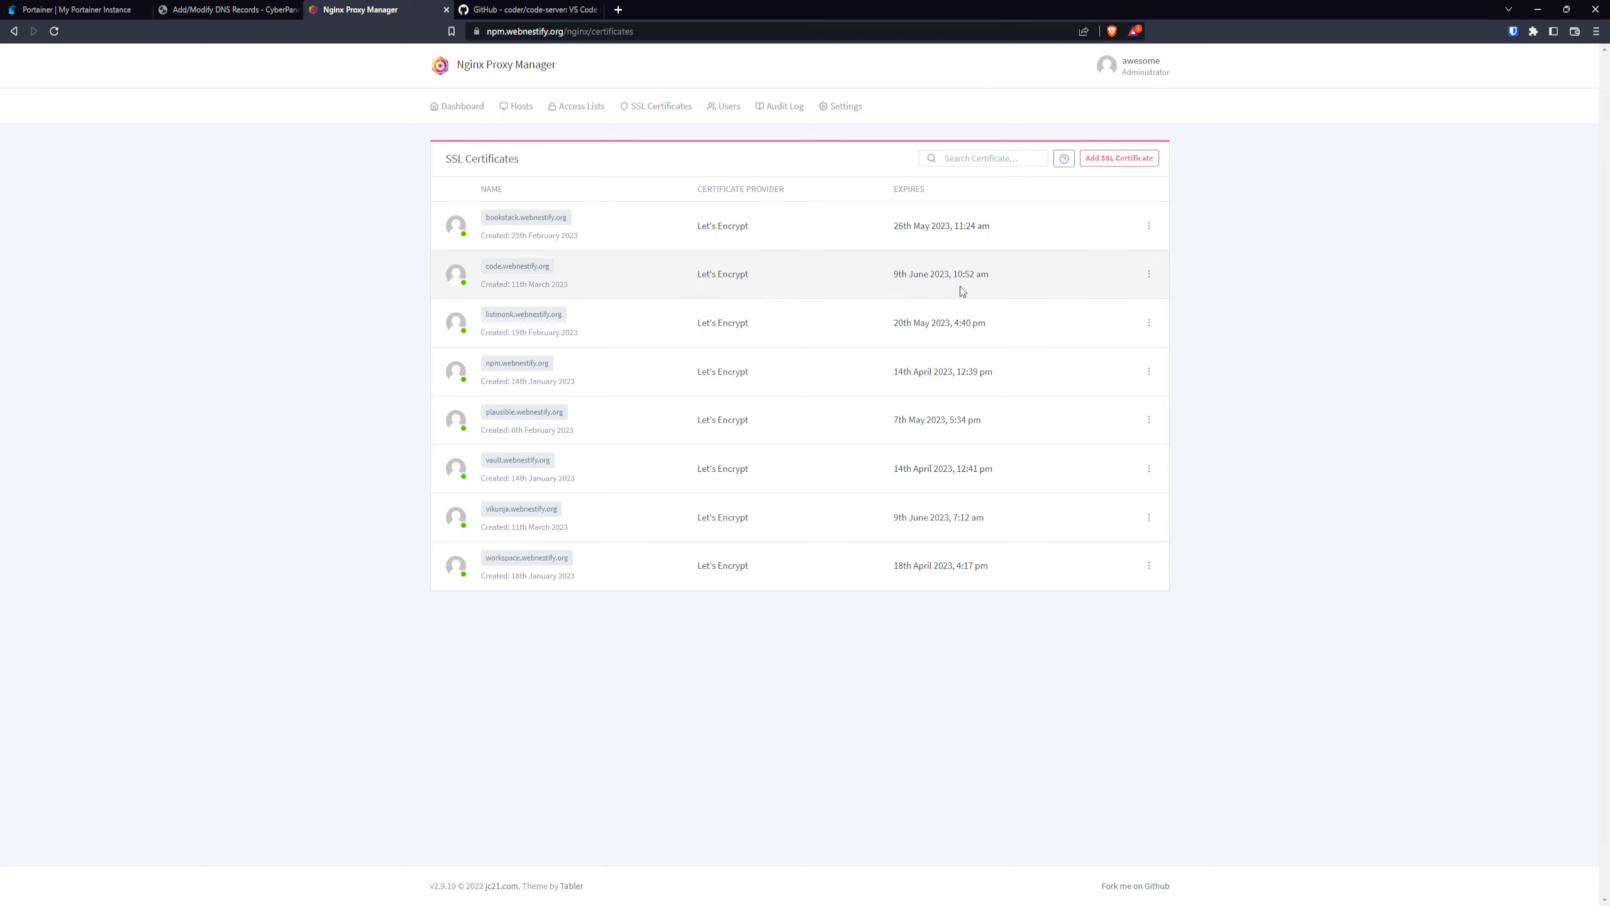
mouse_move(516, 106)
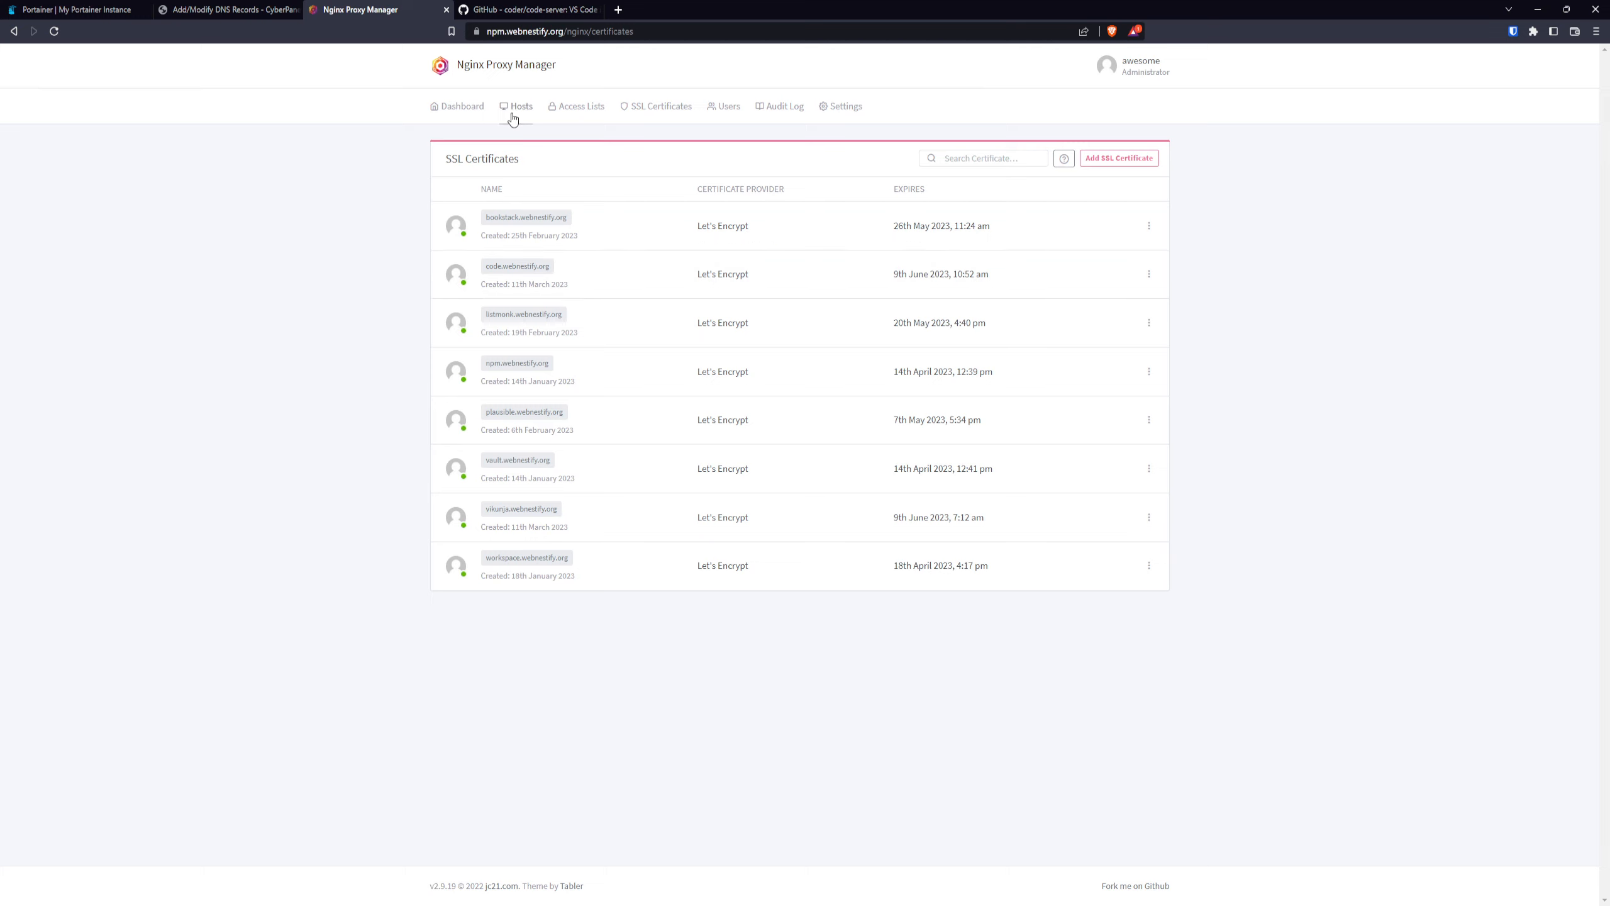
mouse_move(566, 265)
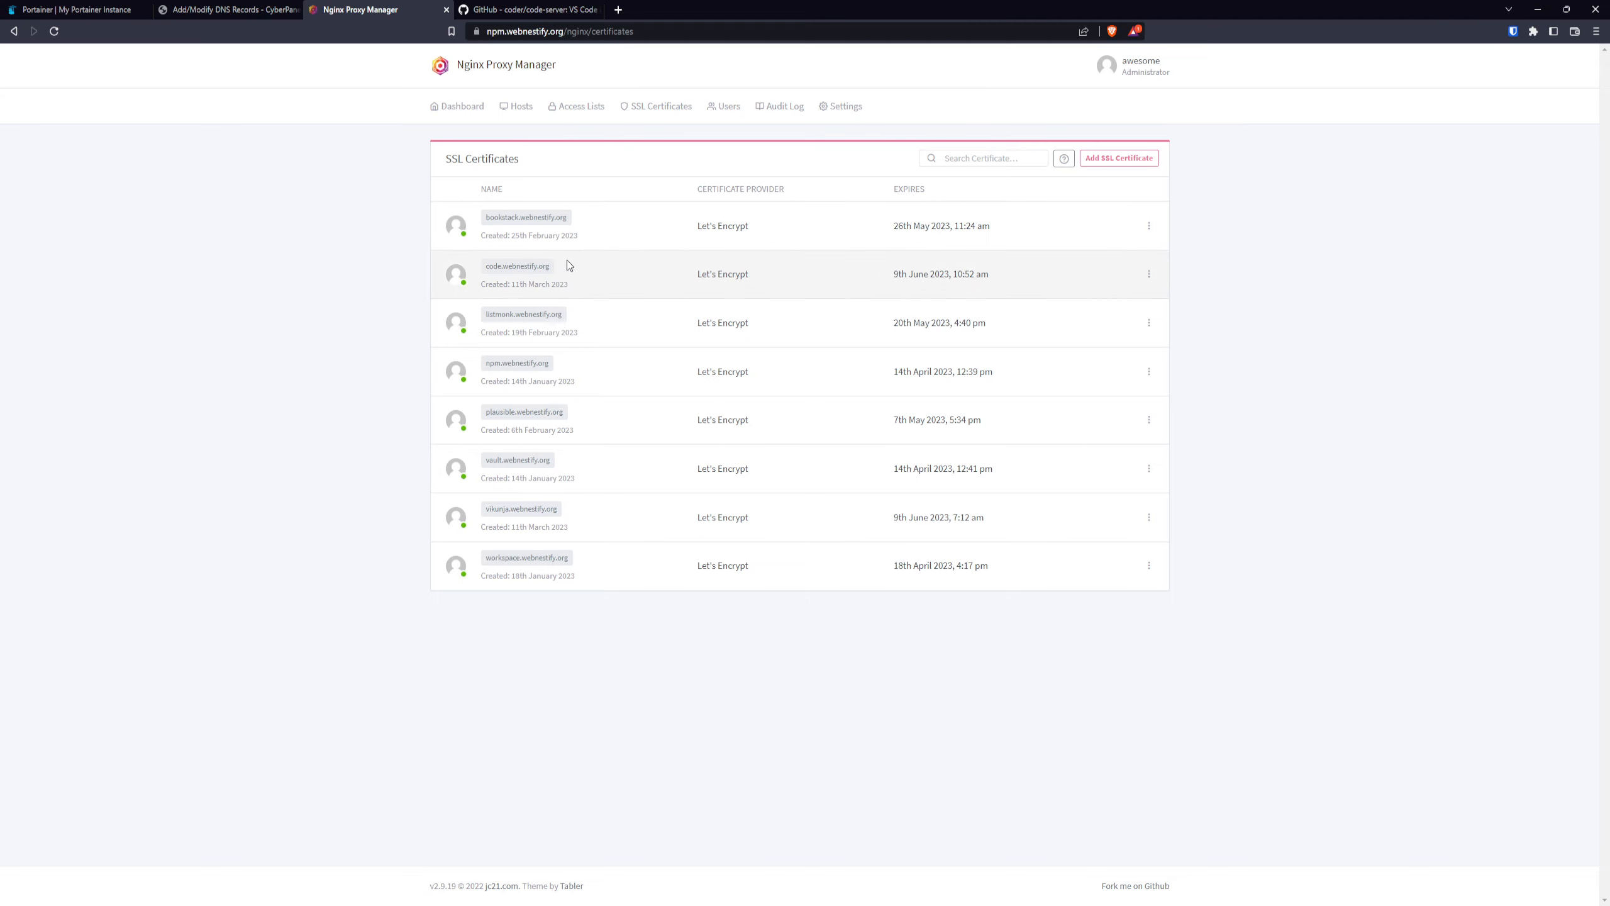
Step: Show the Proxy Hosts list with its seven Let's Encrypt-secured hosts
click(521, 106)
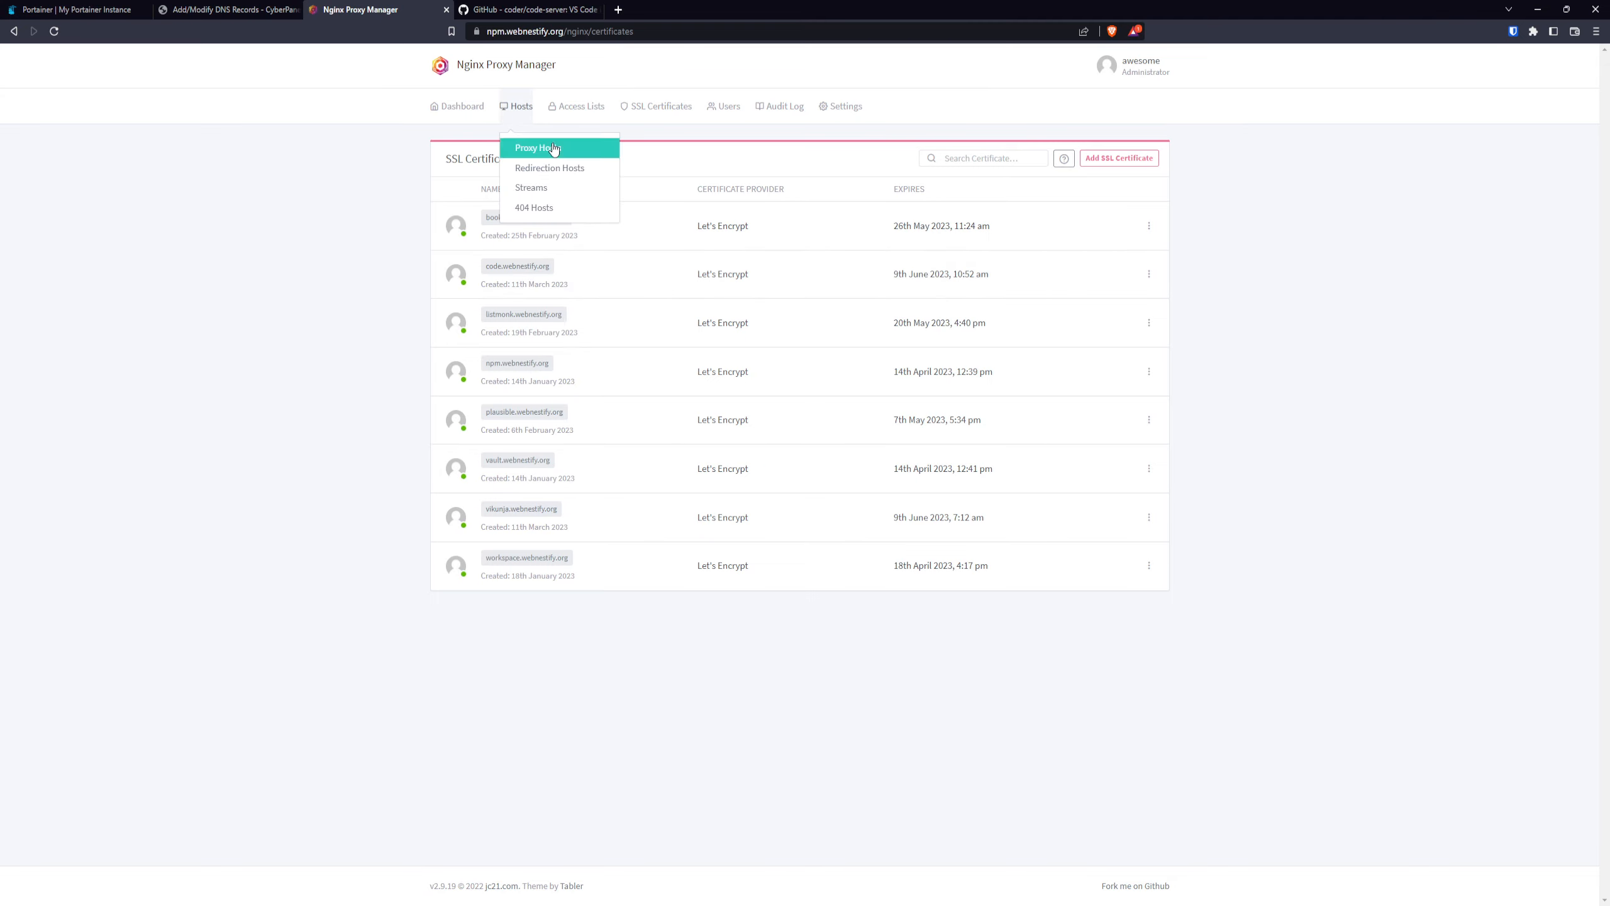
click(537, 149)
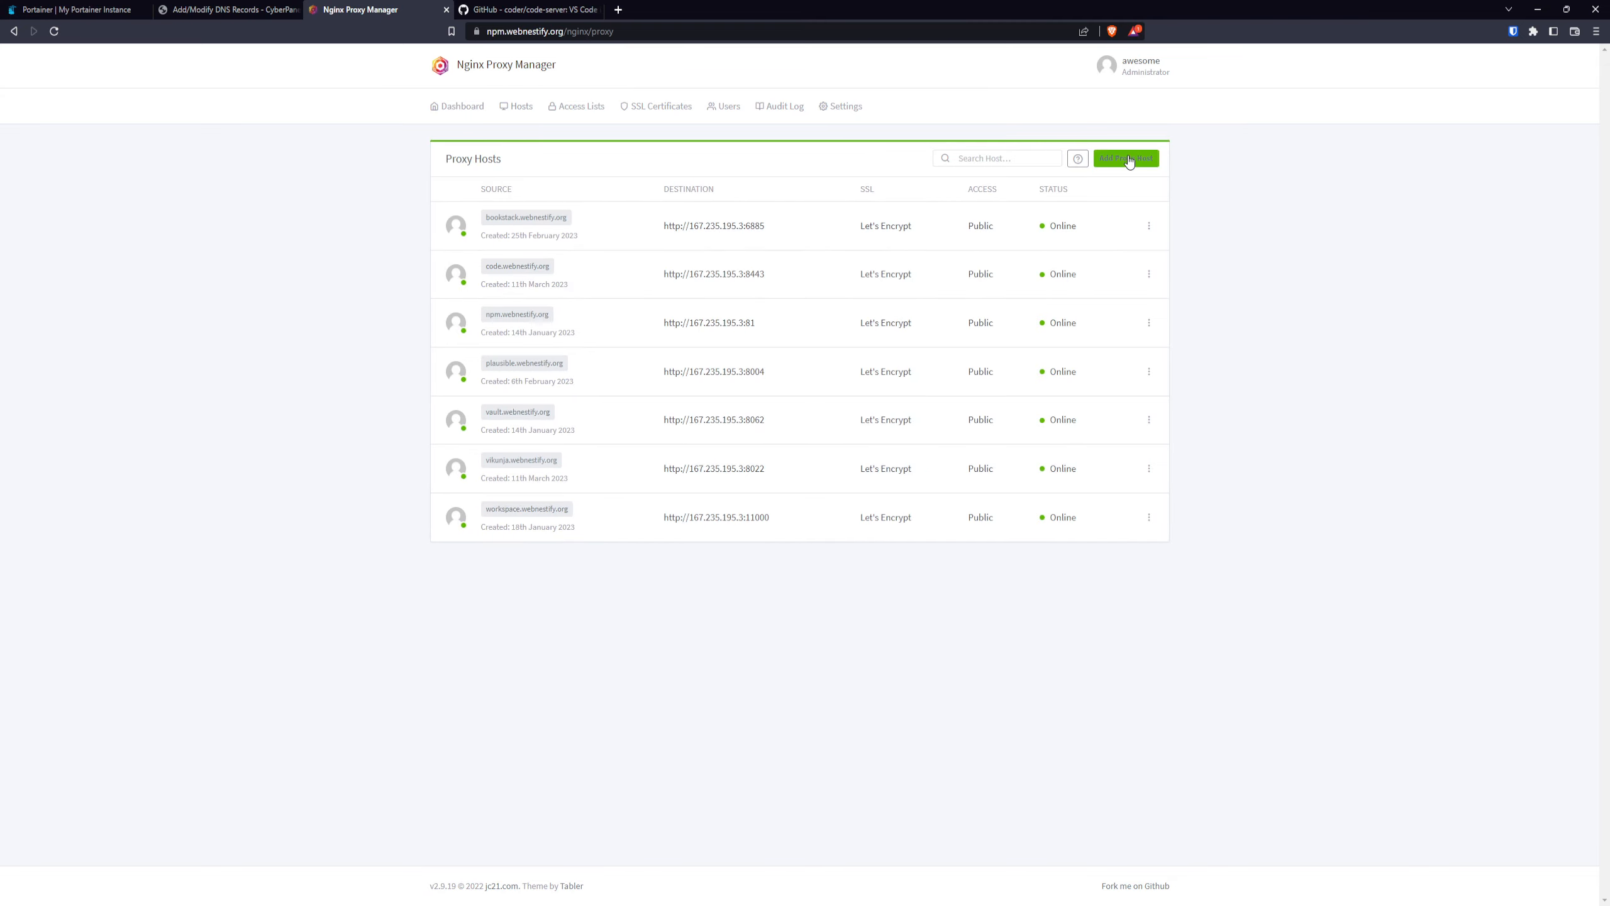
Step: Start a proxy host for coder.webnestify.org forwarding over http to 167.235.195.3, confirmed from Portainer
click(1127, 158)
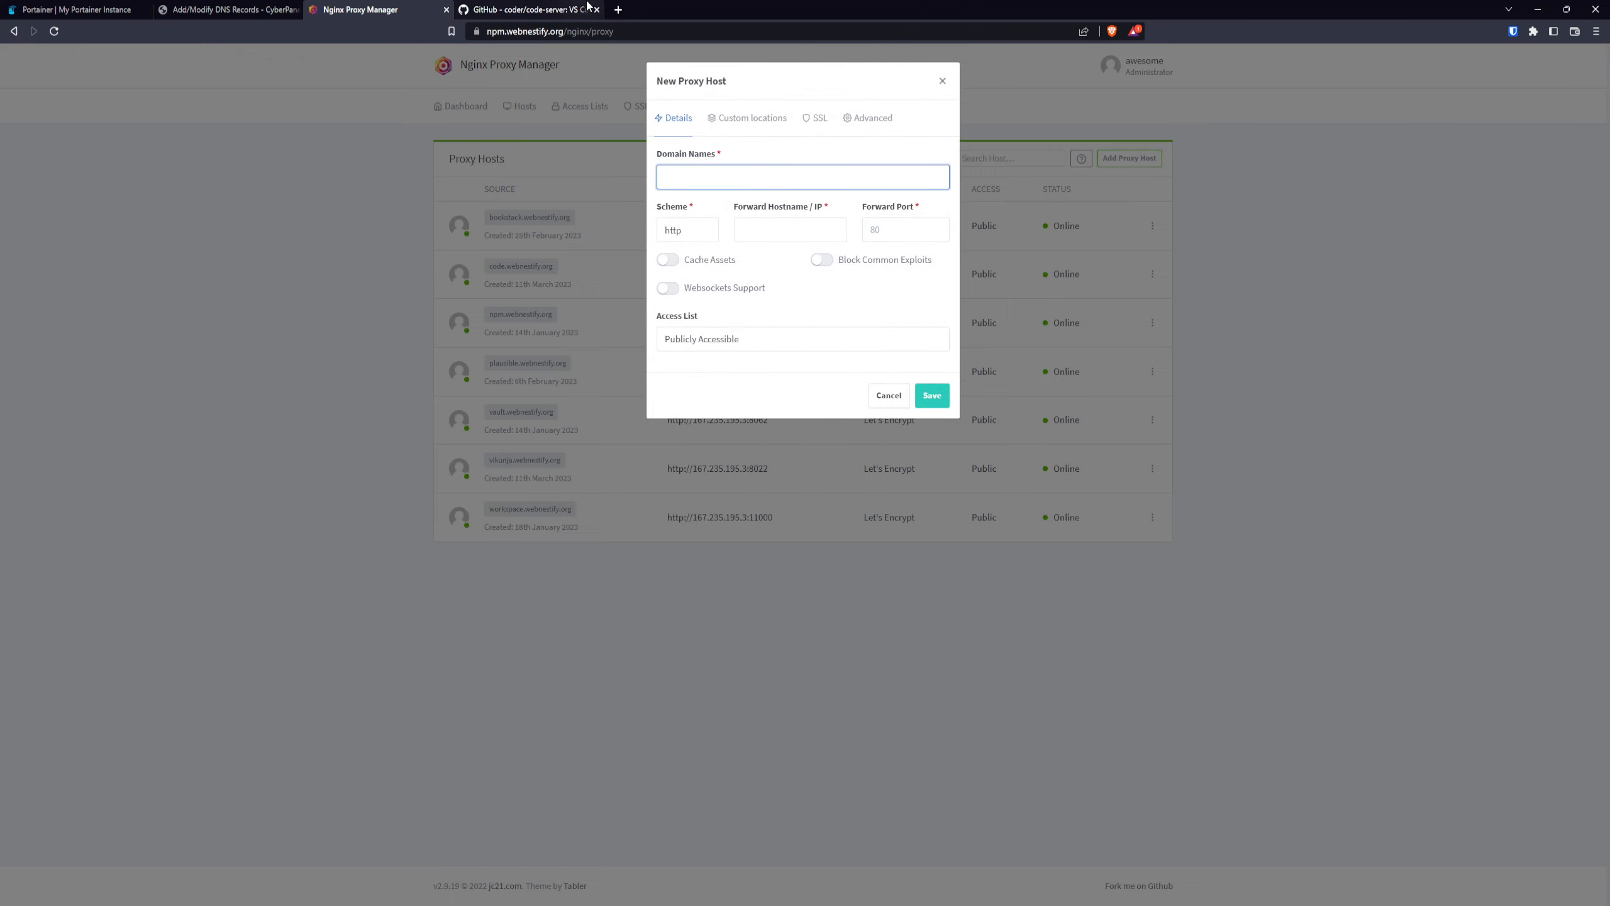
text(coder.webnestify.)
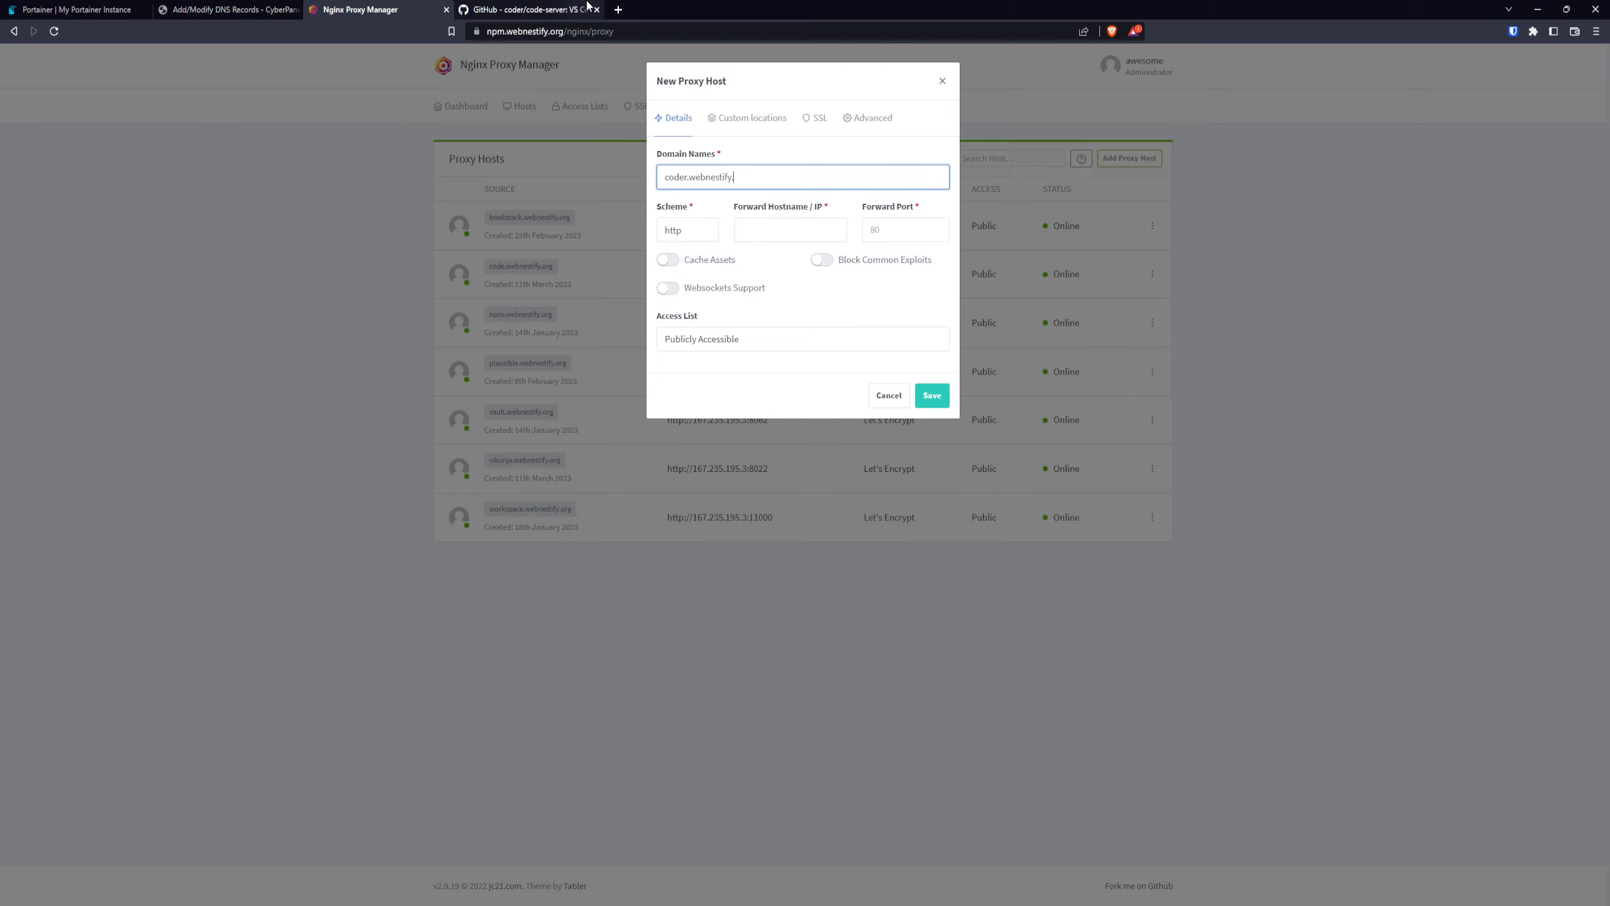
text(org)
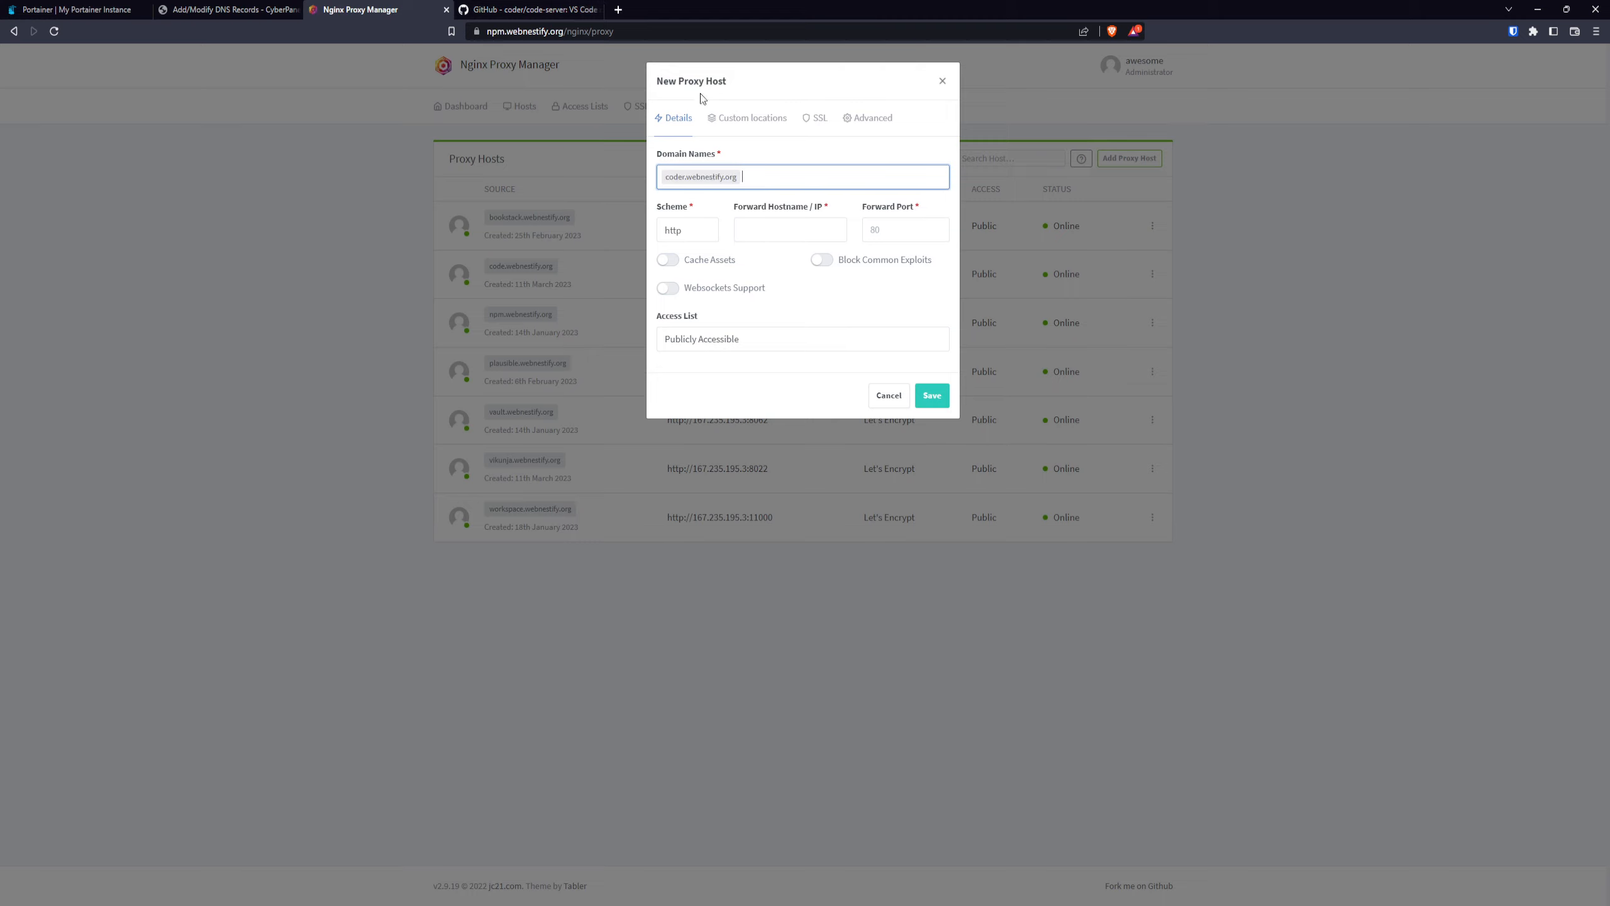
click(790, 229)
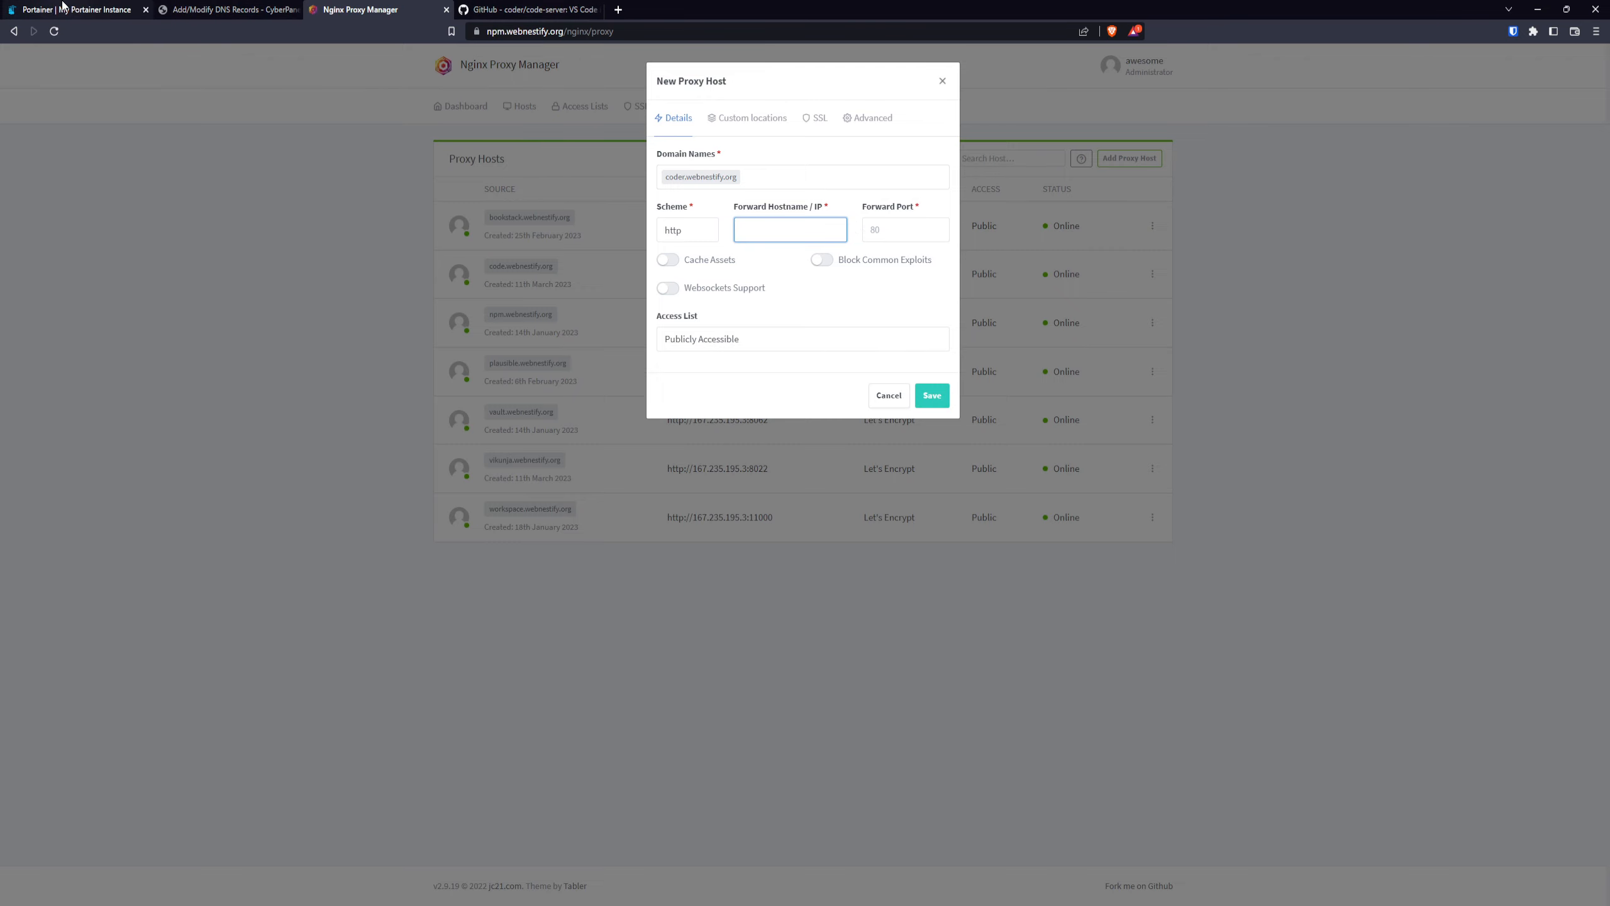
click(76, 9)
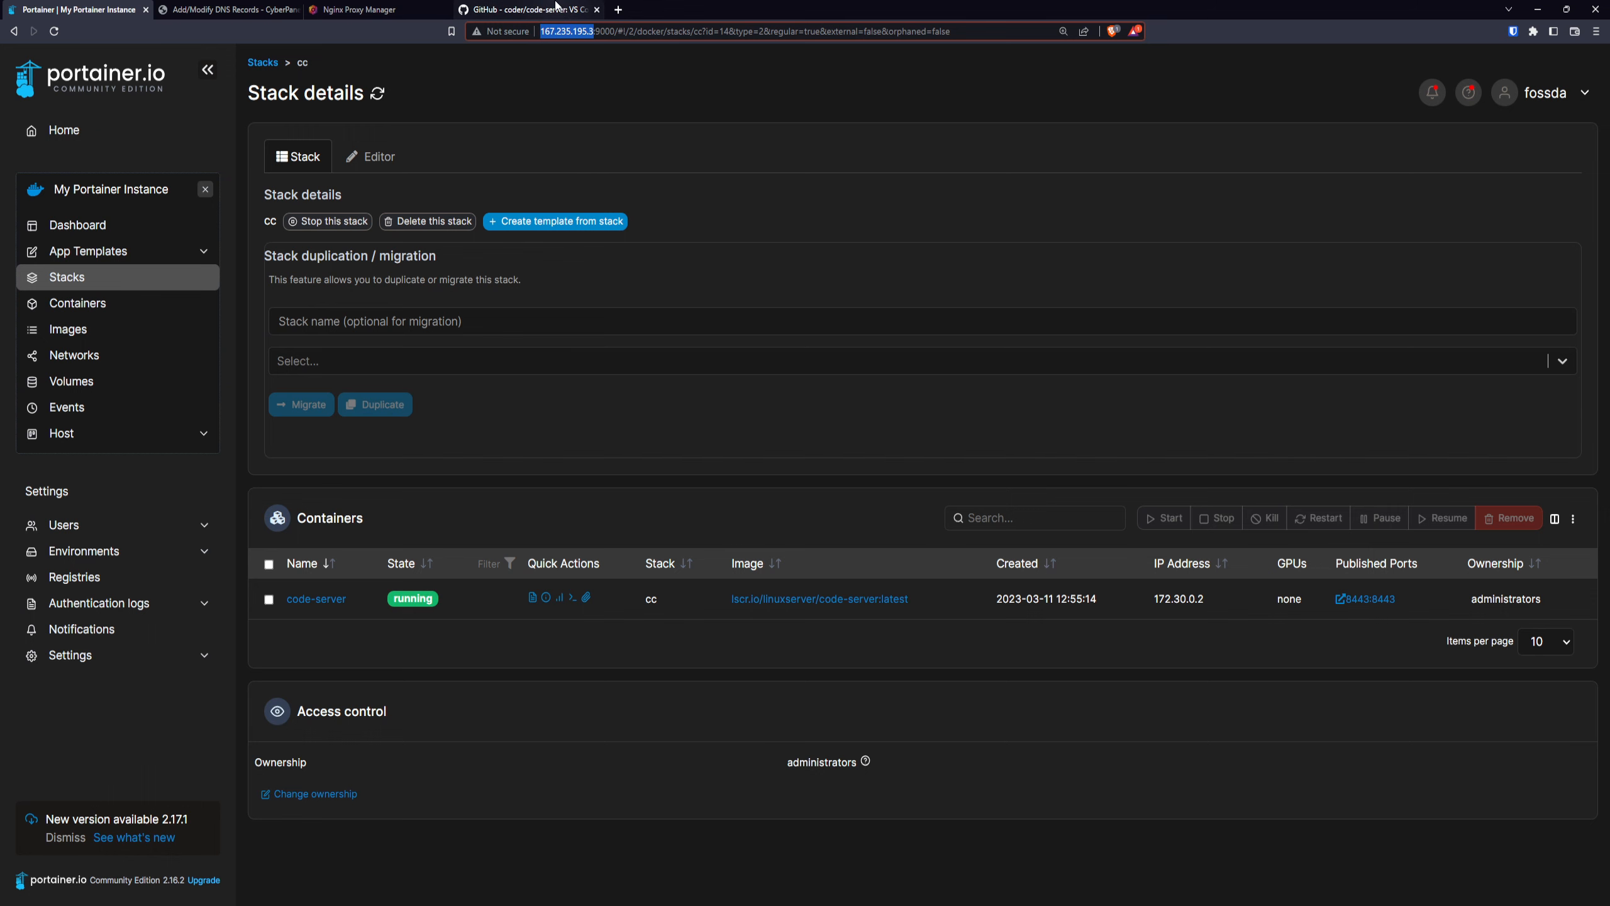
click(356, 9)
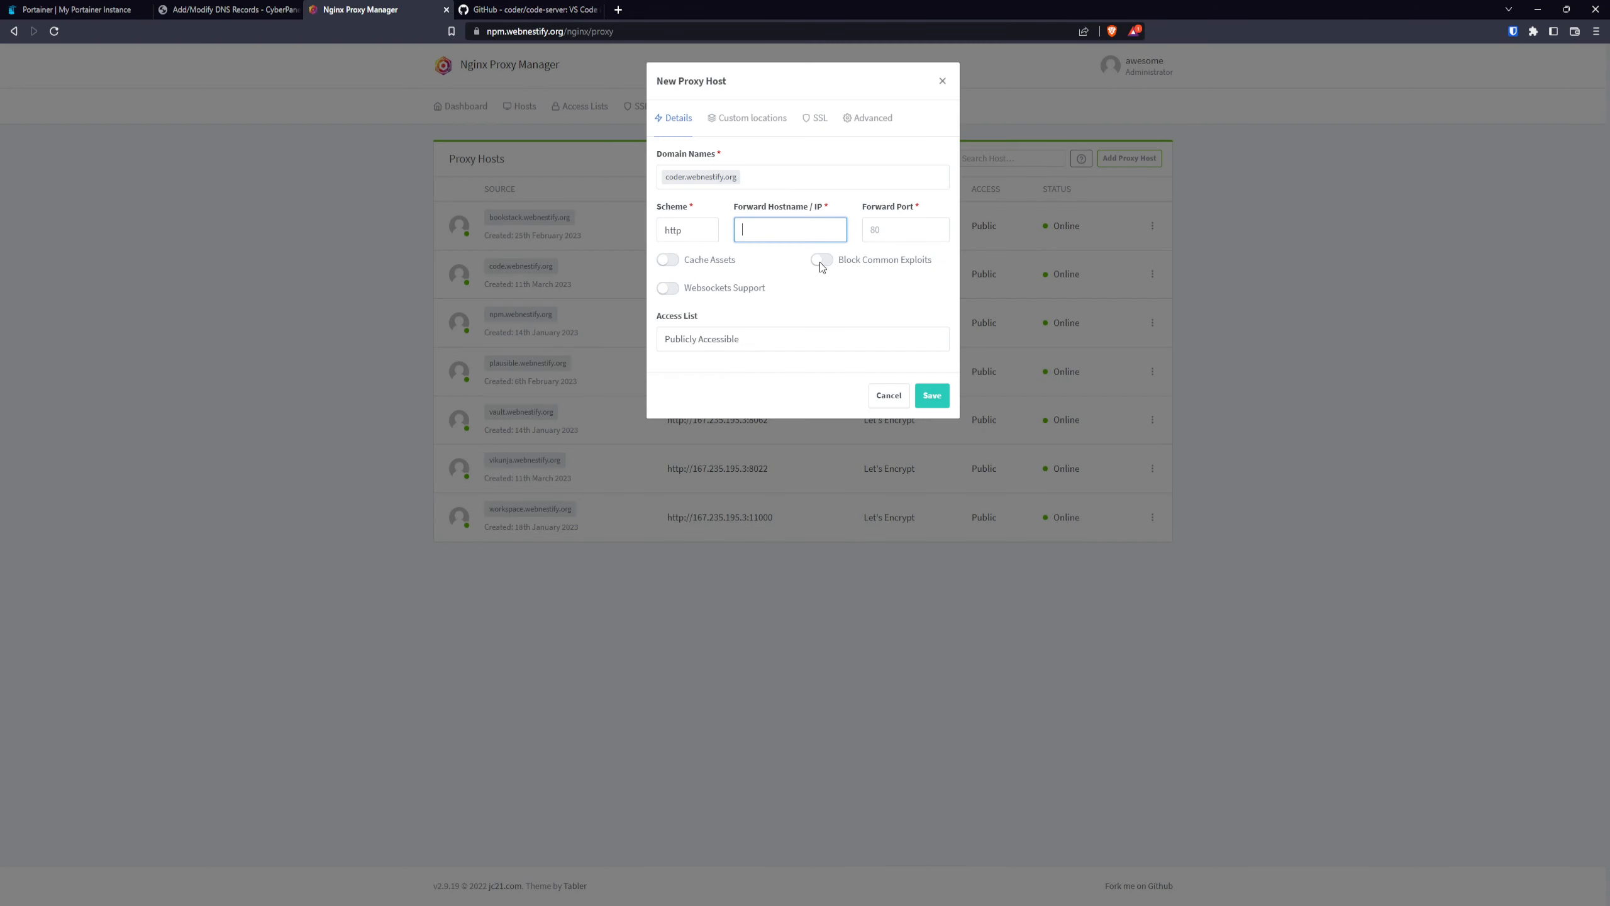
text(http://167.235.195.3)
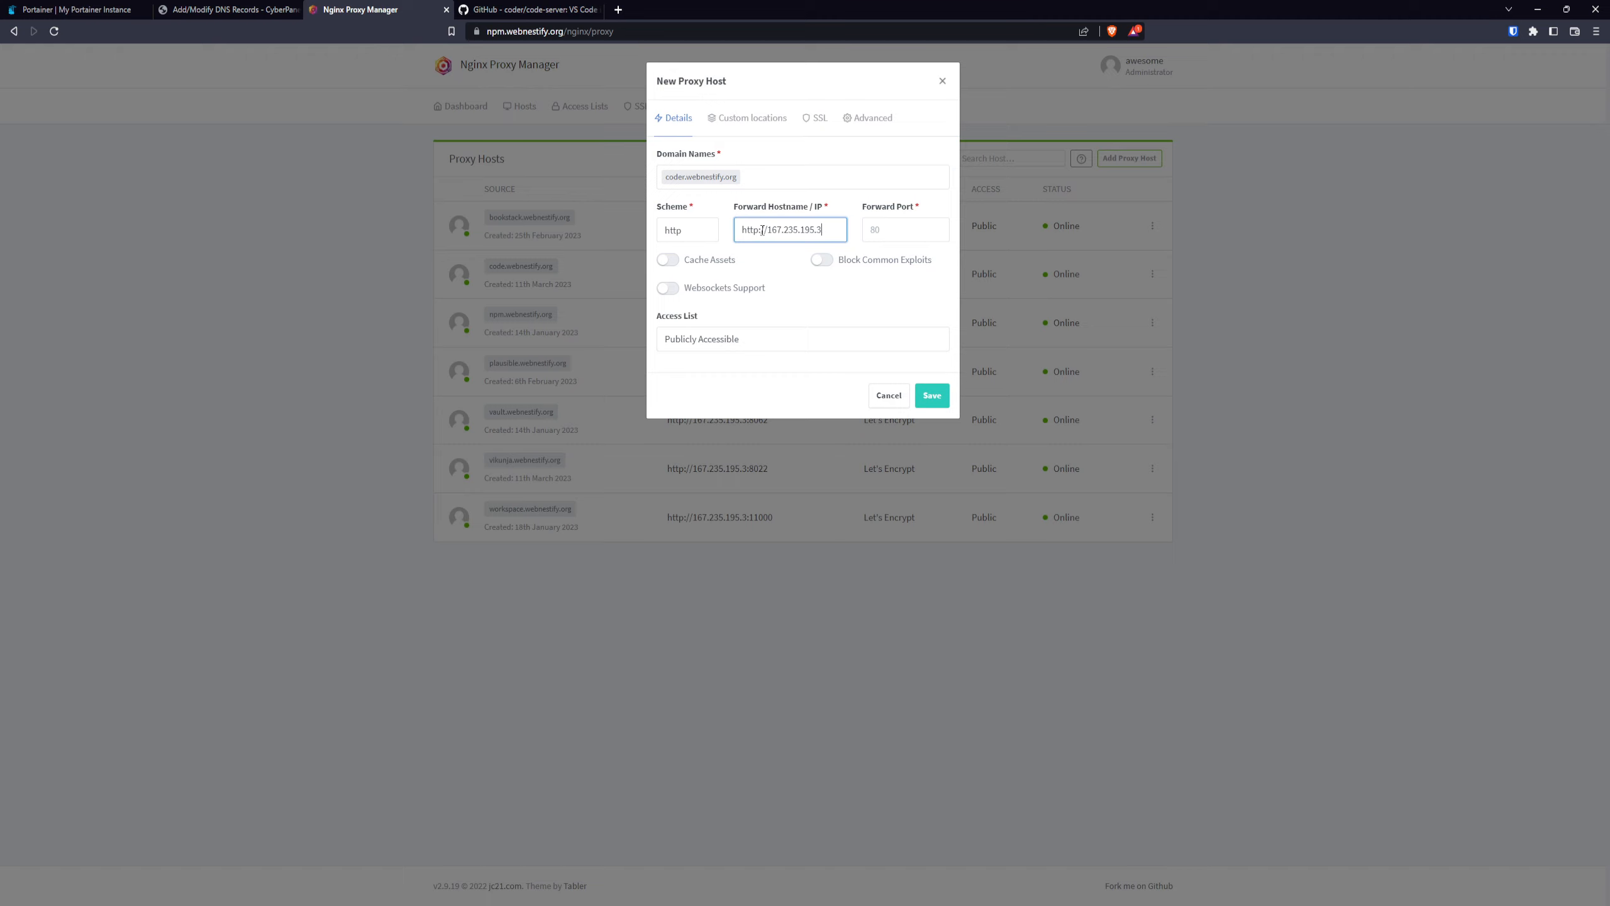
Step: Set the forward port to 8443 and enable Block Common Exploits and Websockets Support
click(904, 229)
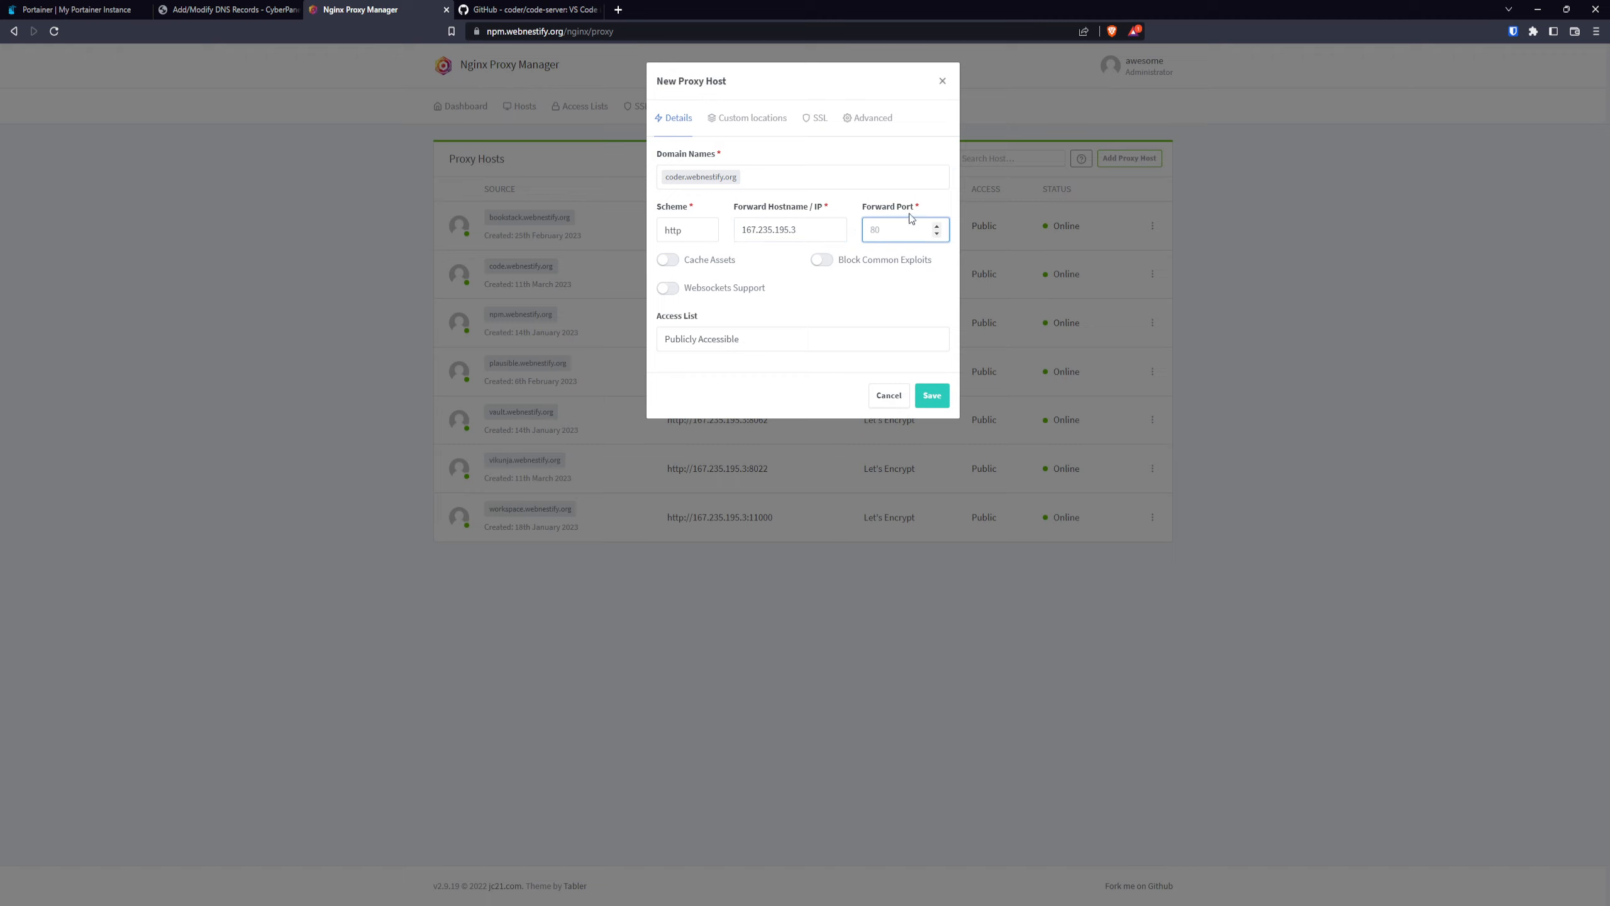
text(84)
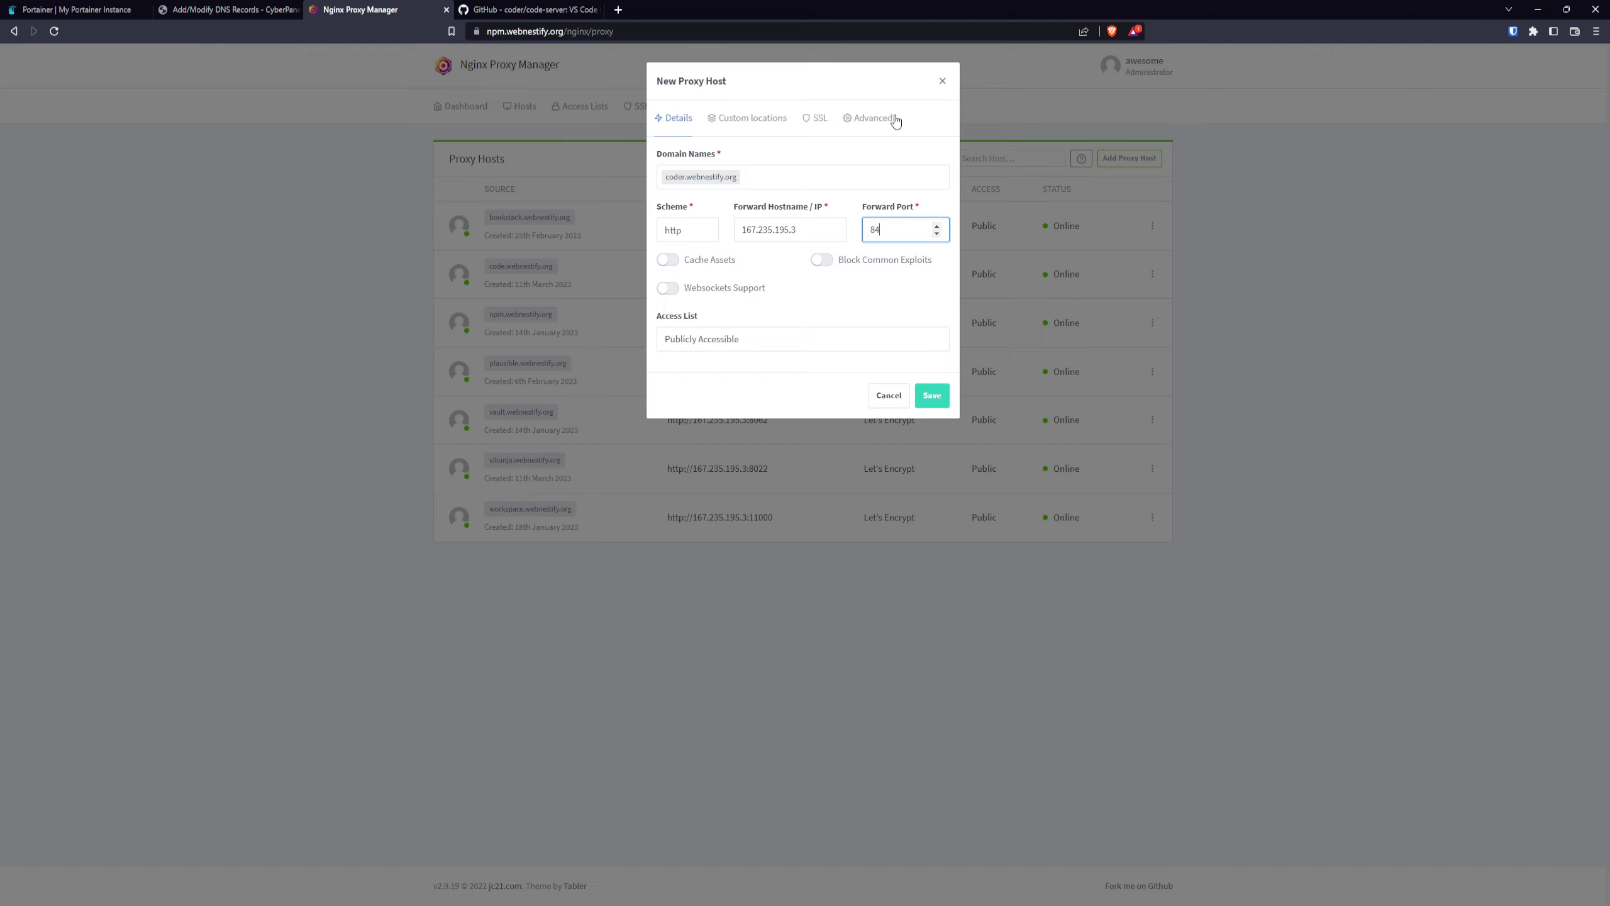
text(43)
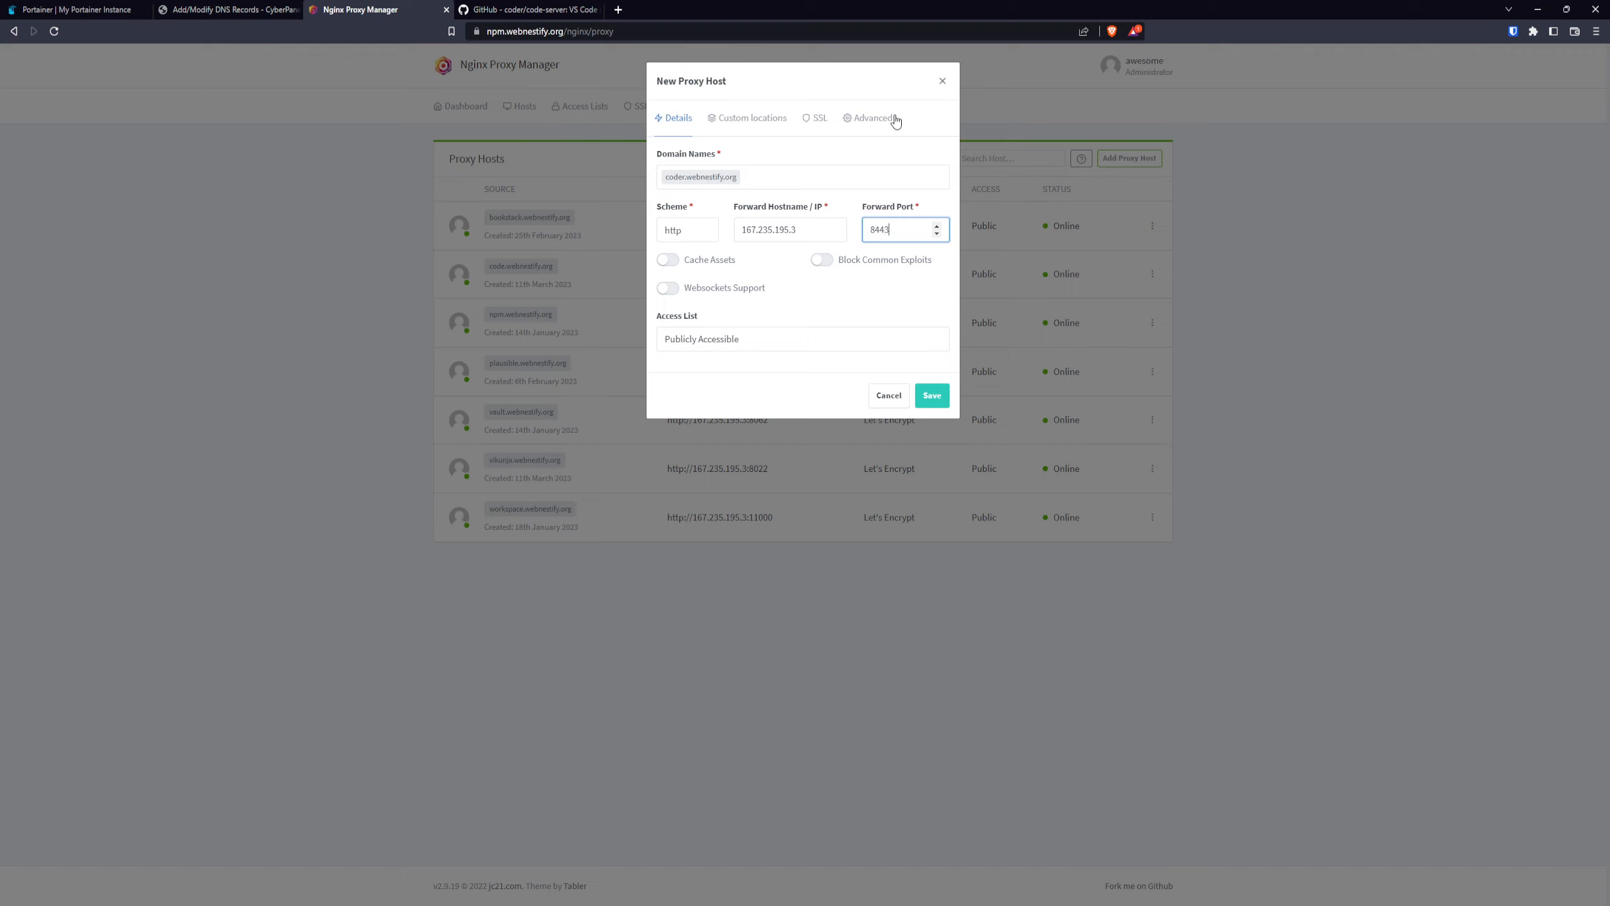
mouse_move(836, 260)
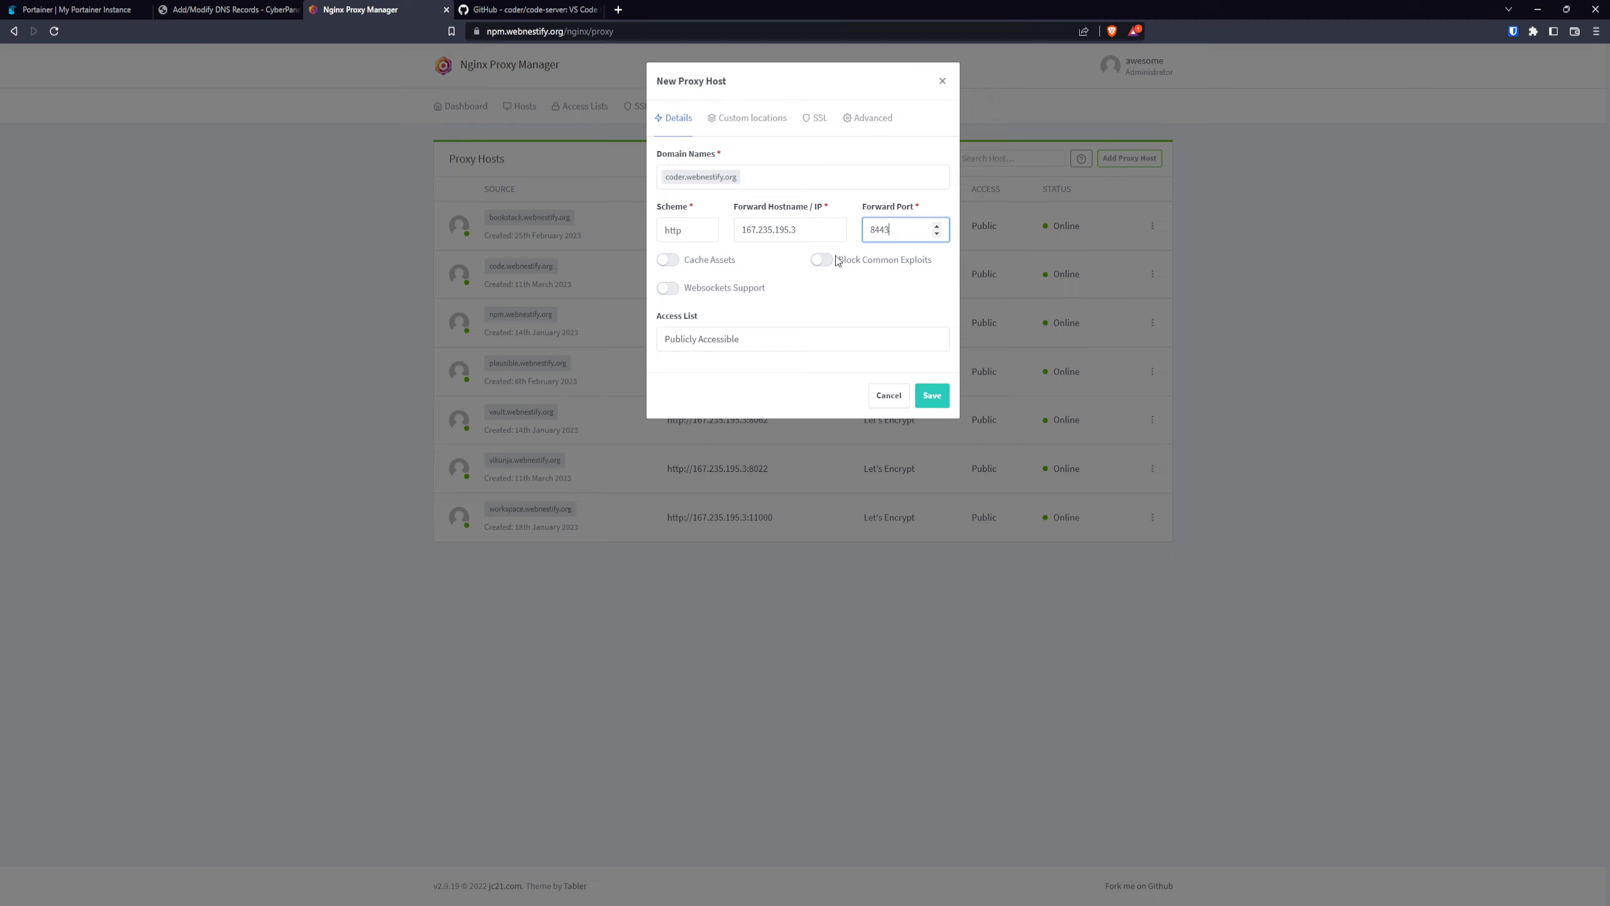
click(821, 259)
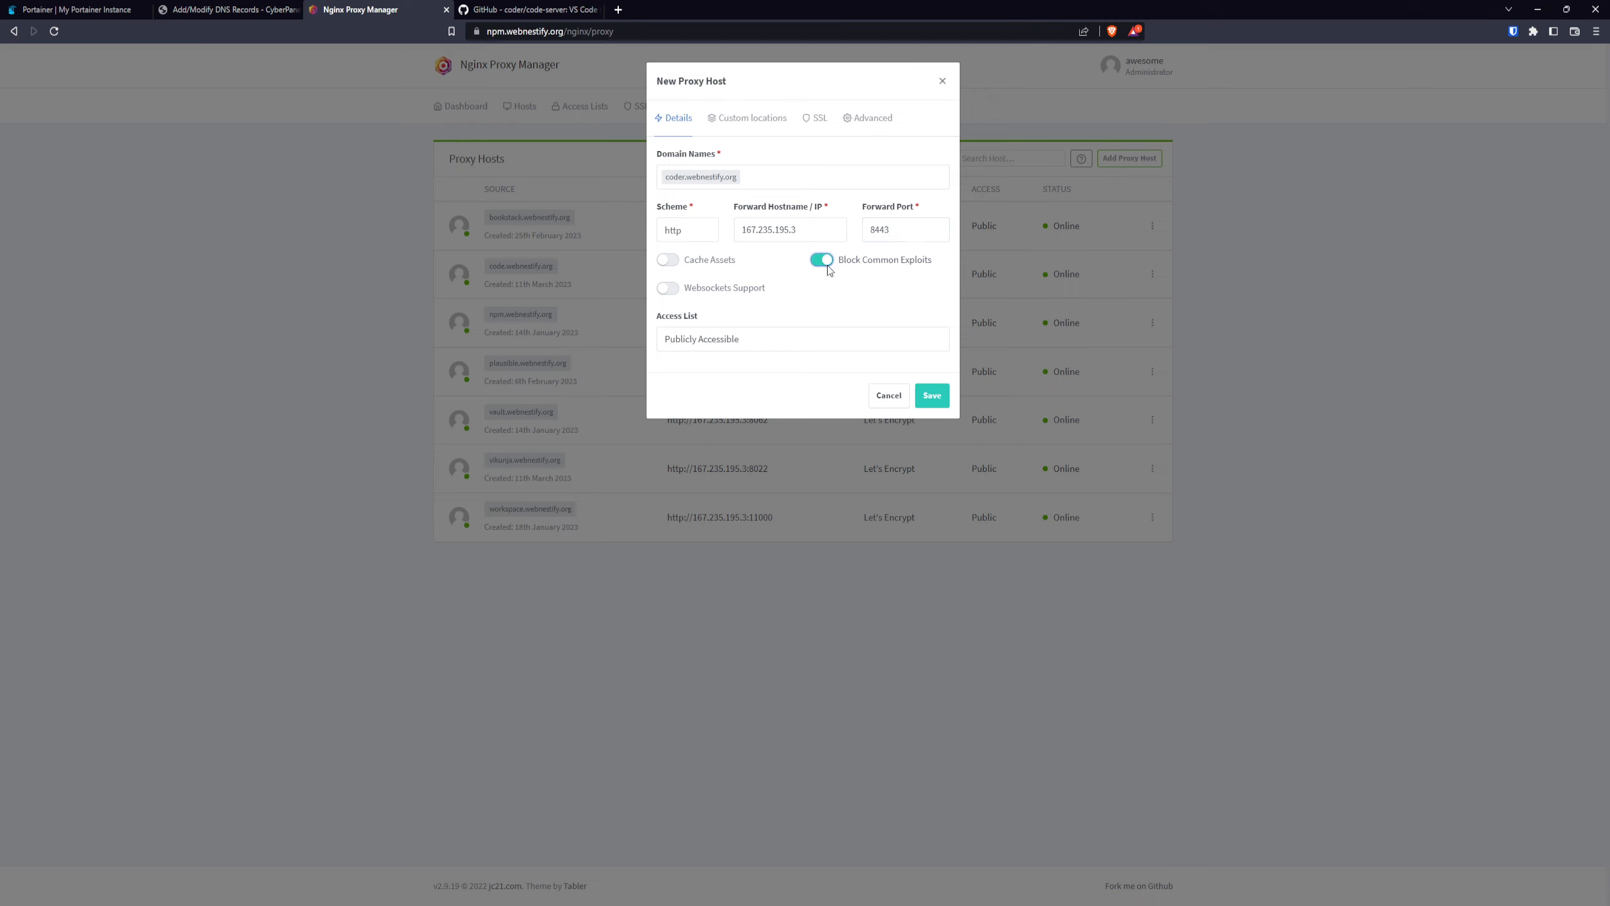
mouse_move(667, 288)
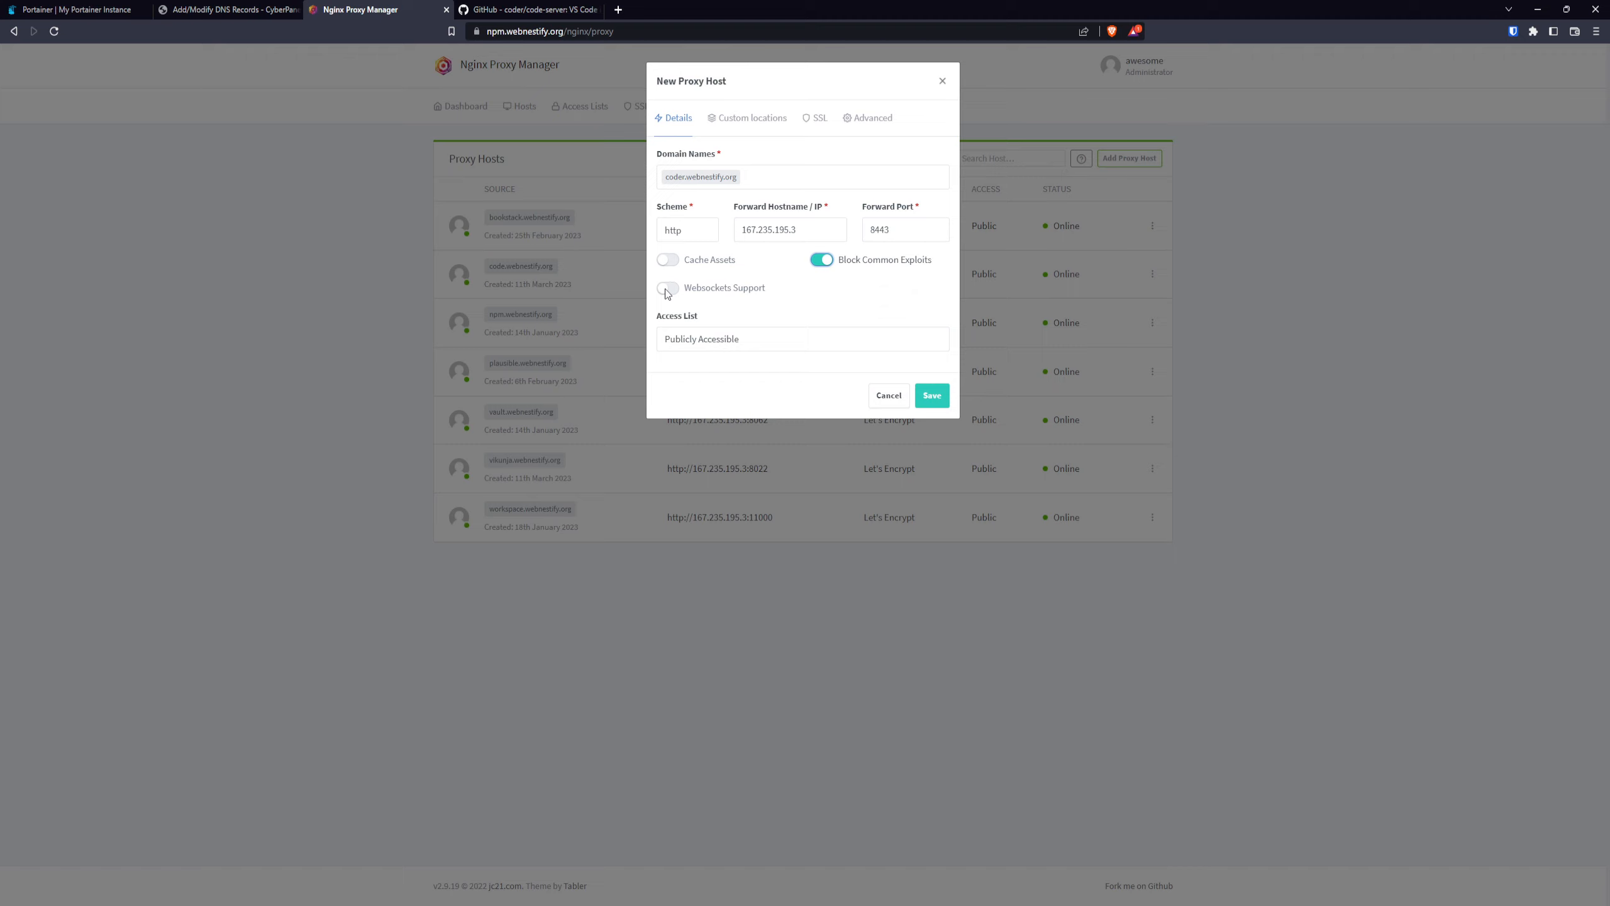
click(668, 288)
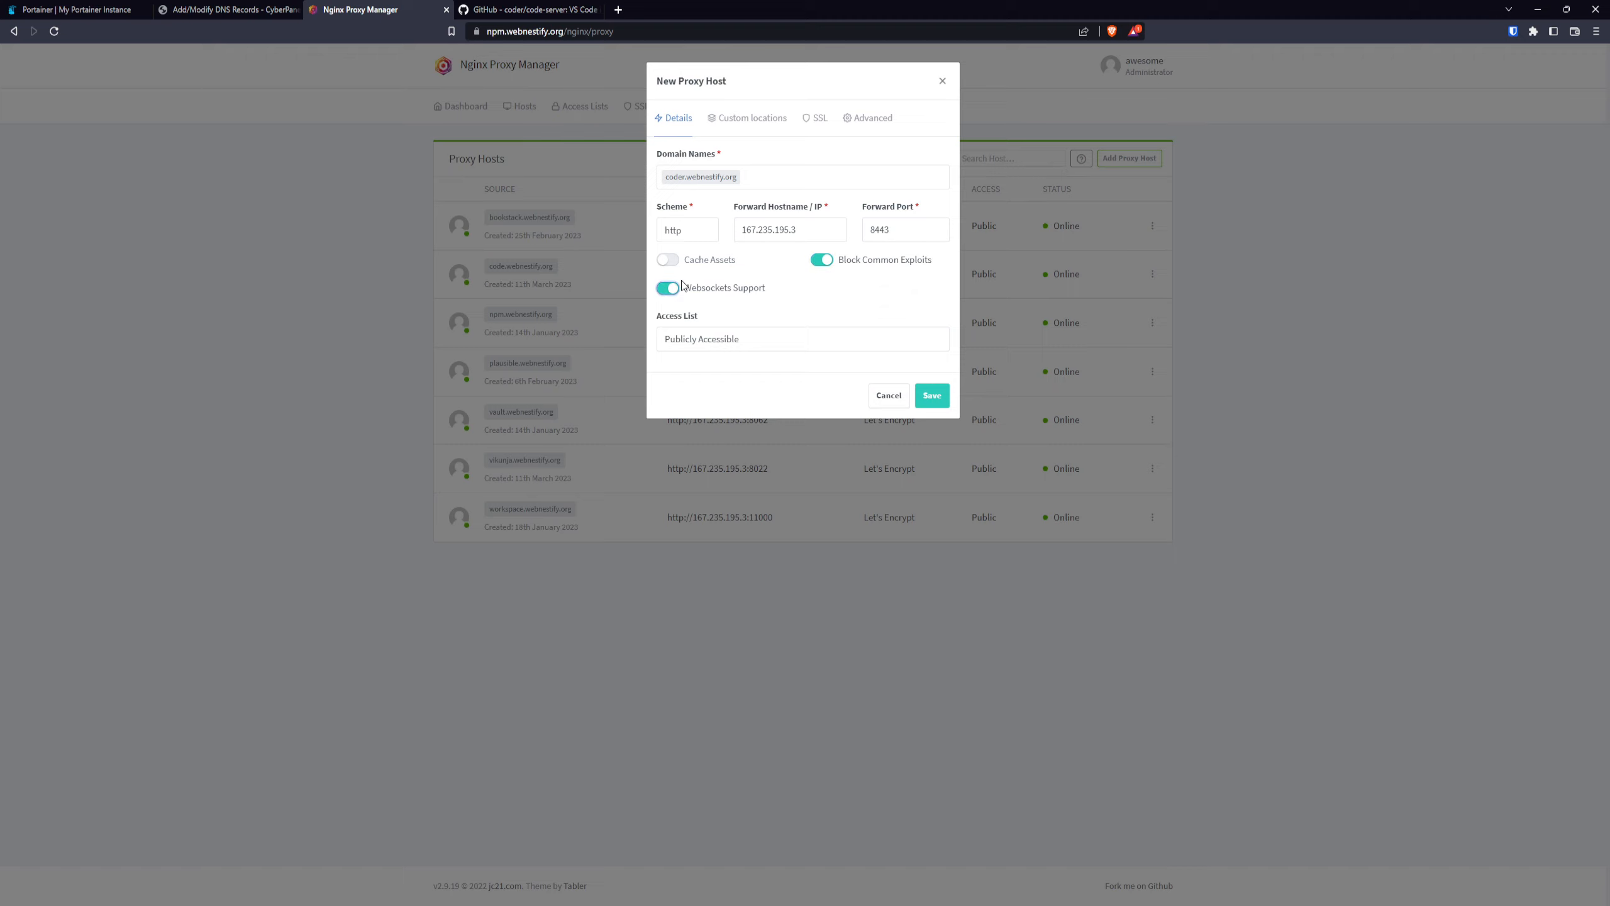
mouse_move(687, 283)
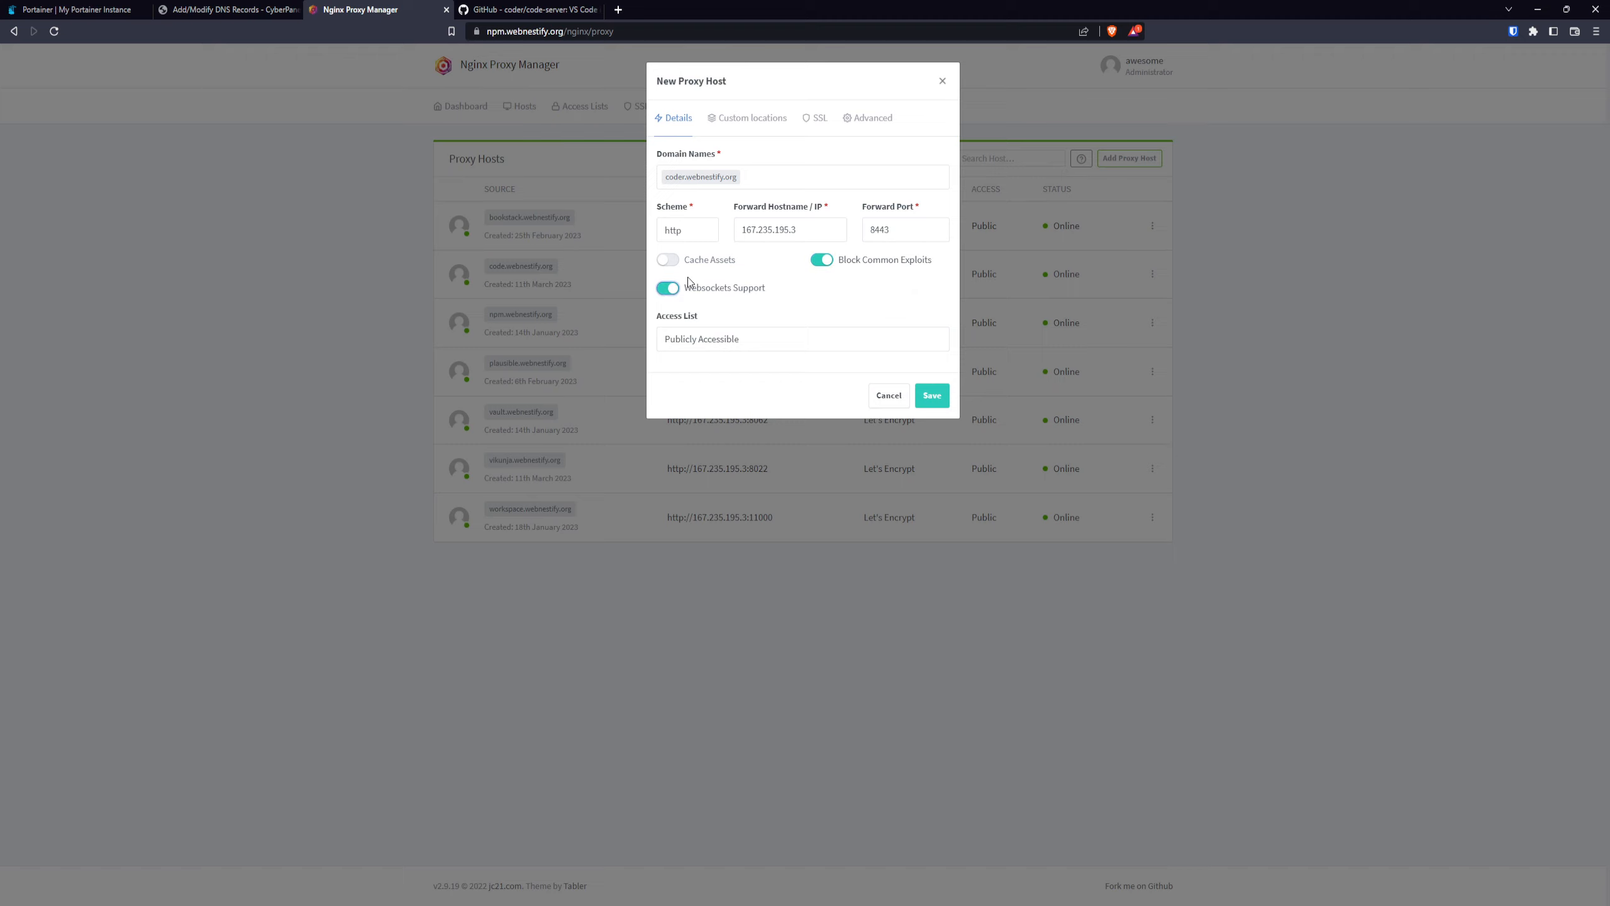
mouse_move(830, 131)
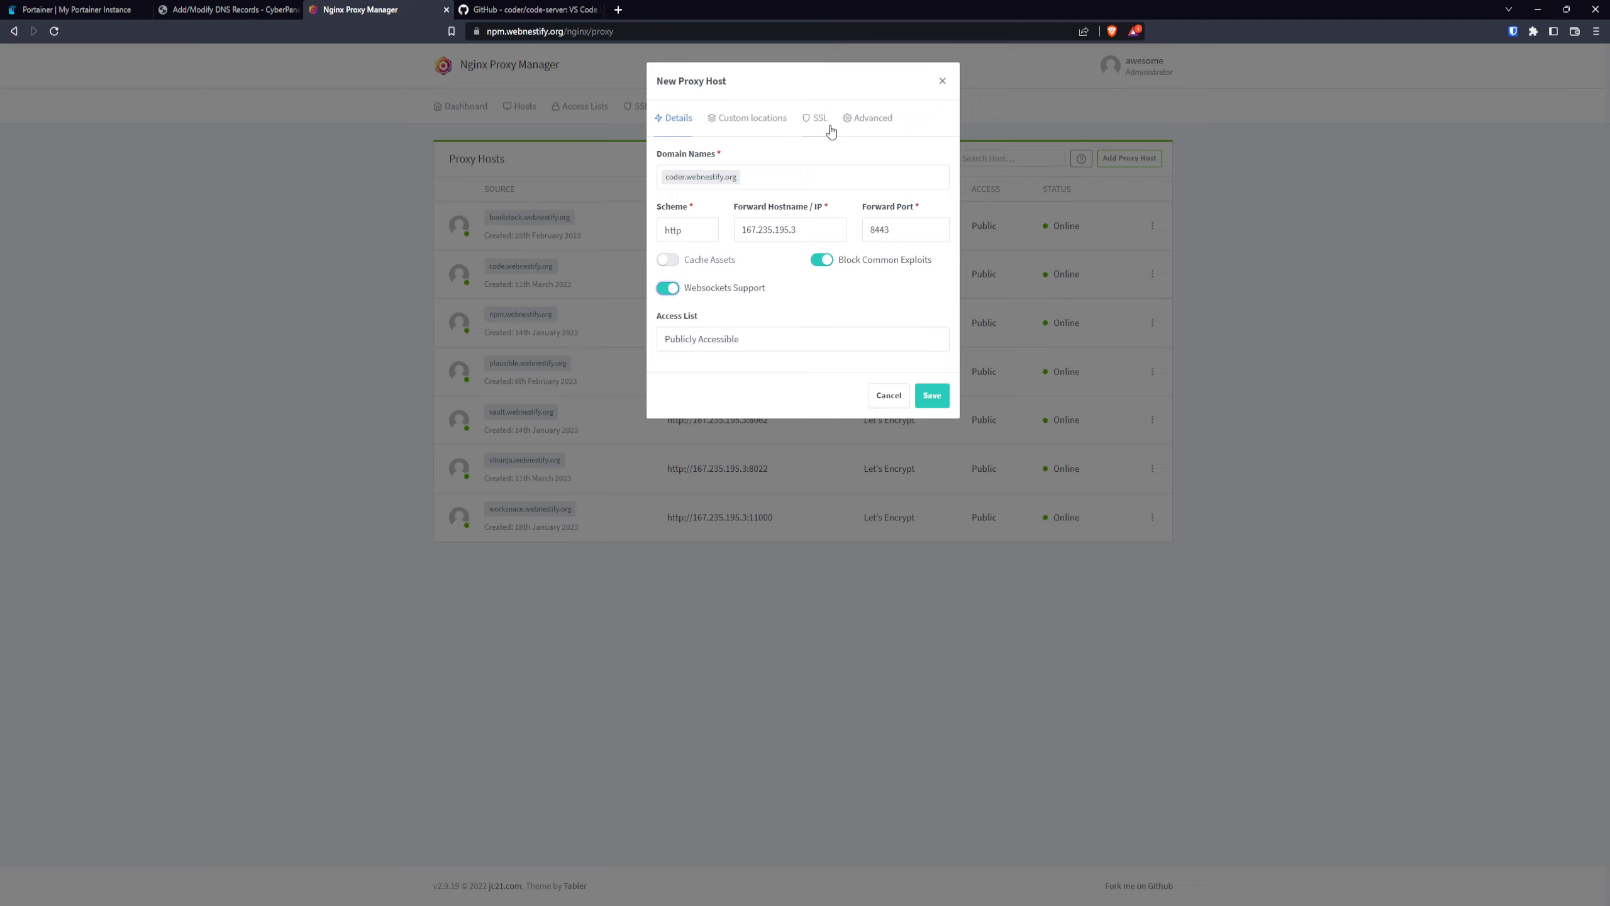
Step: Assign the existing code.webnestify.org certificate to the host and force SSL
click(818, 117)
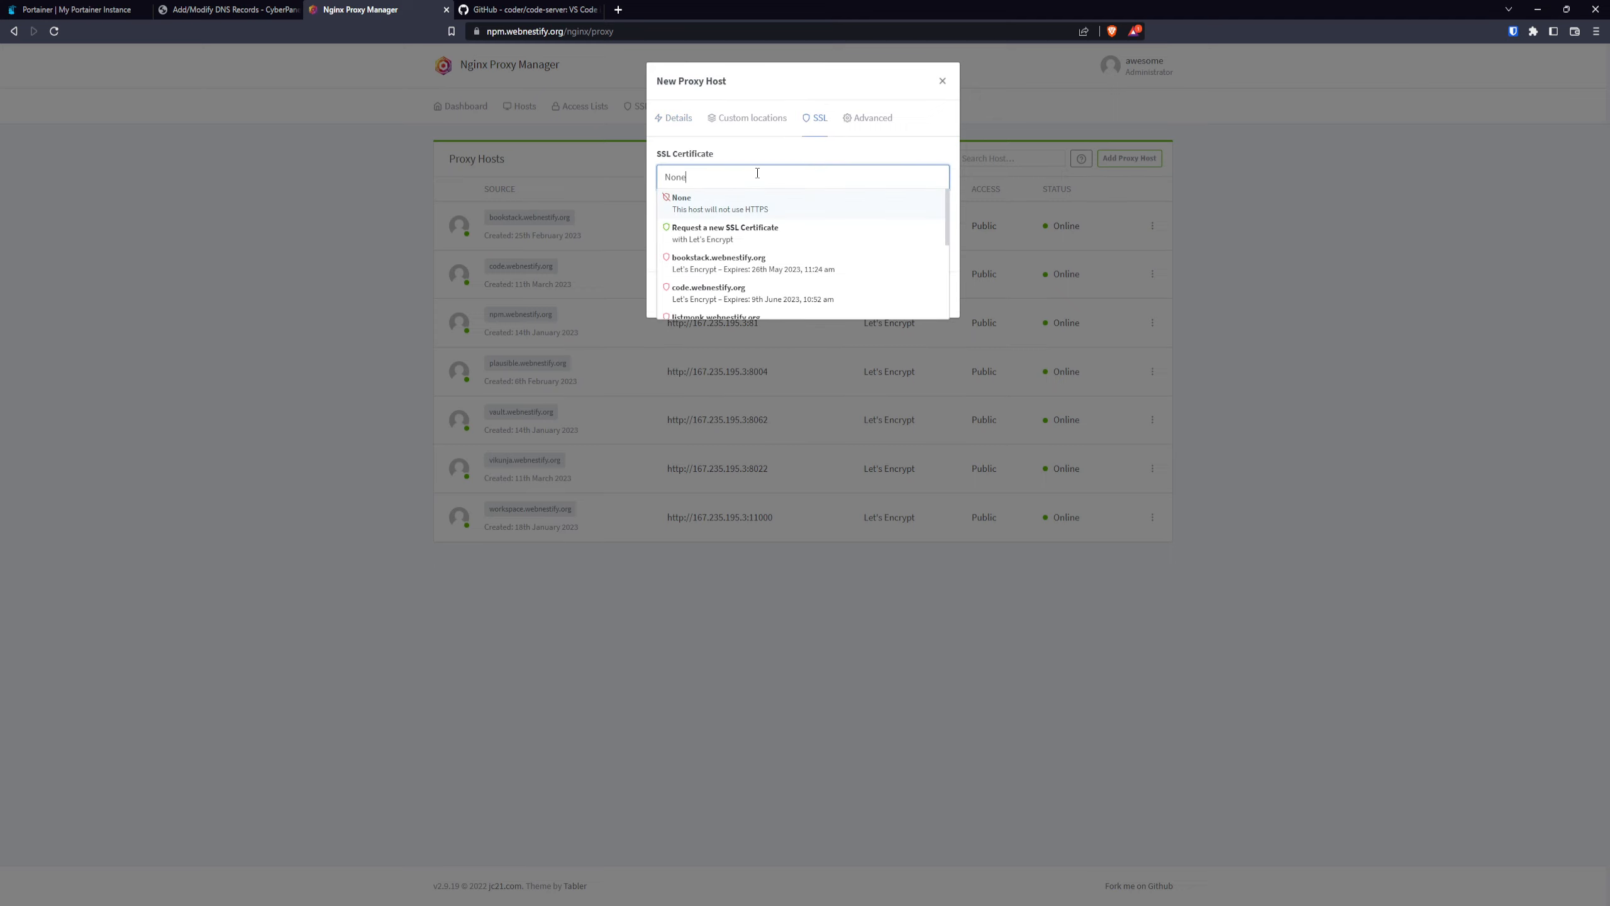
click(707, 288)
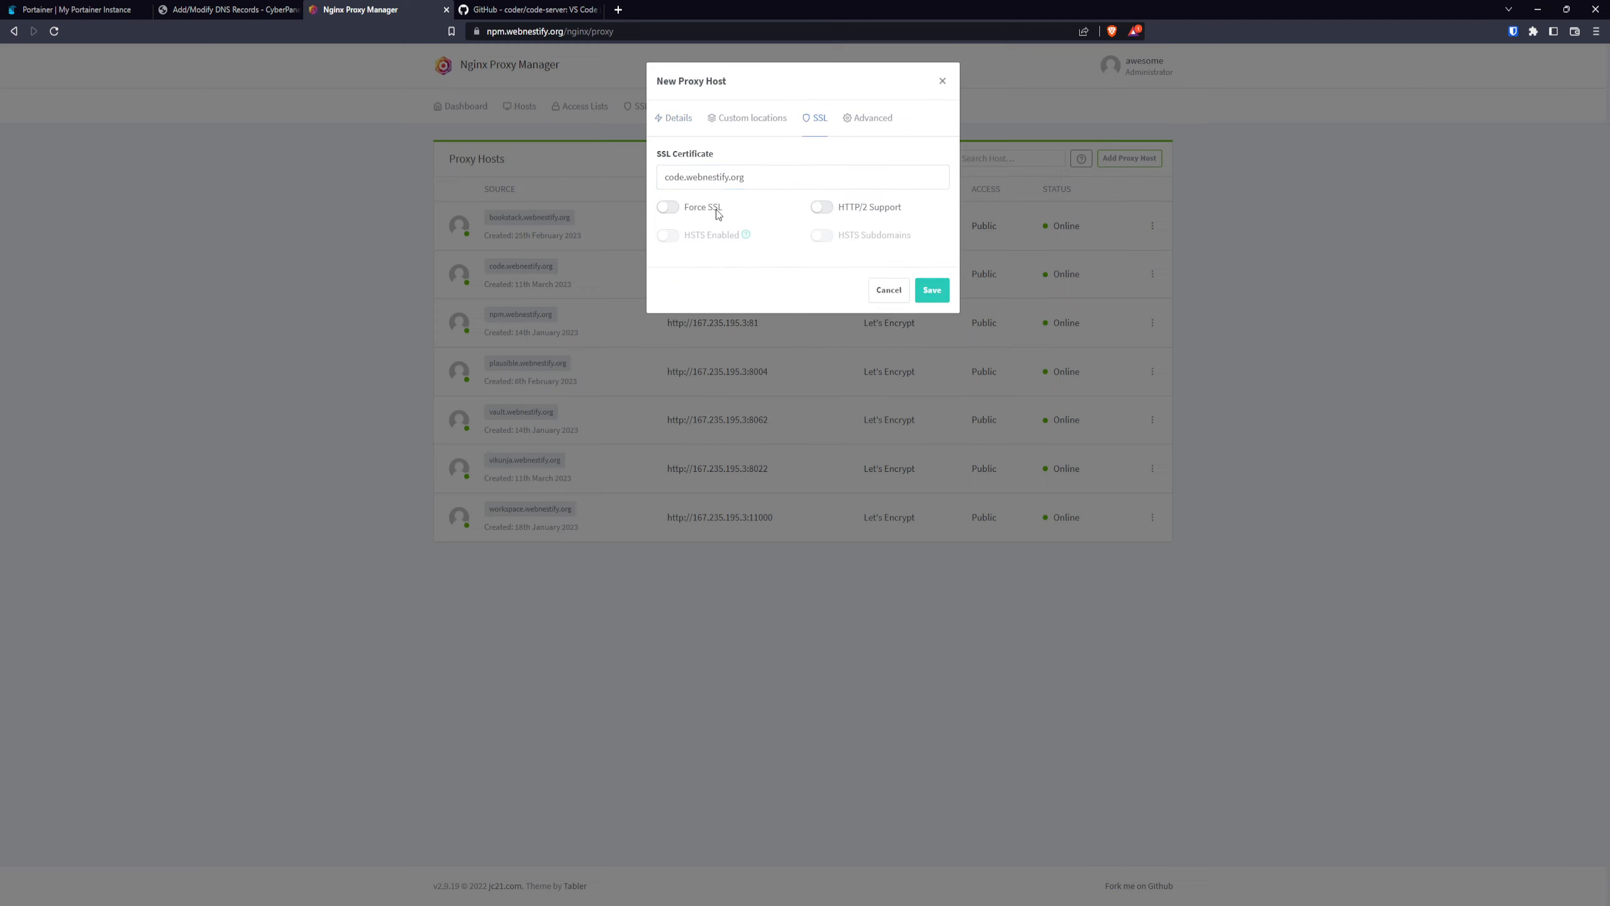
click(668, 206)
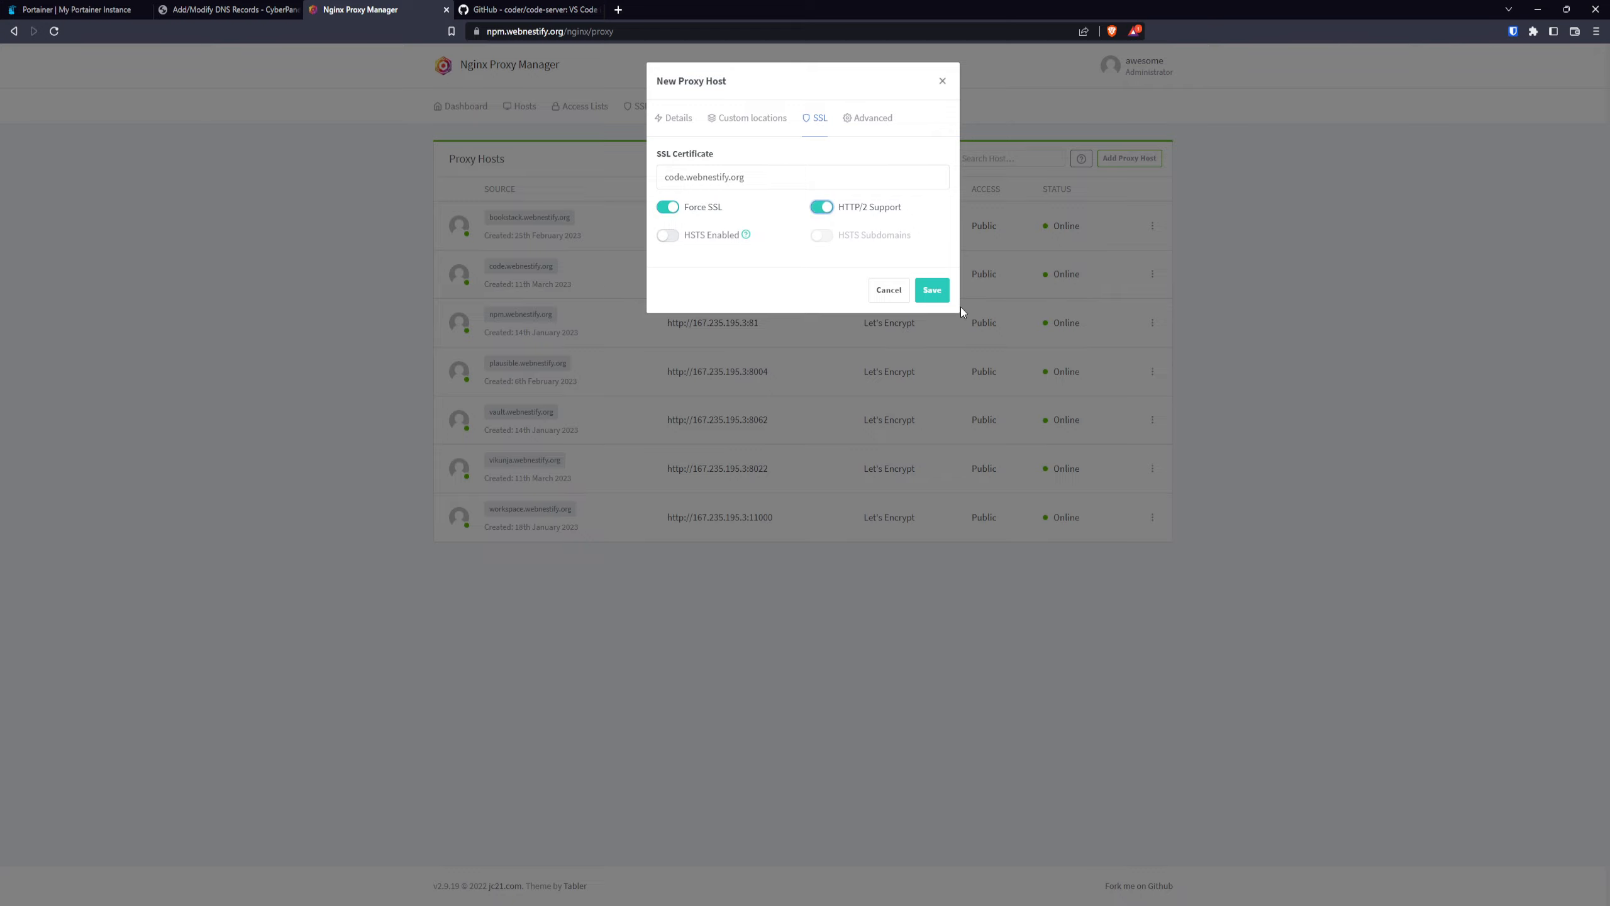
mouse_move(888, 289)
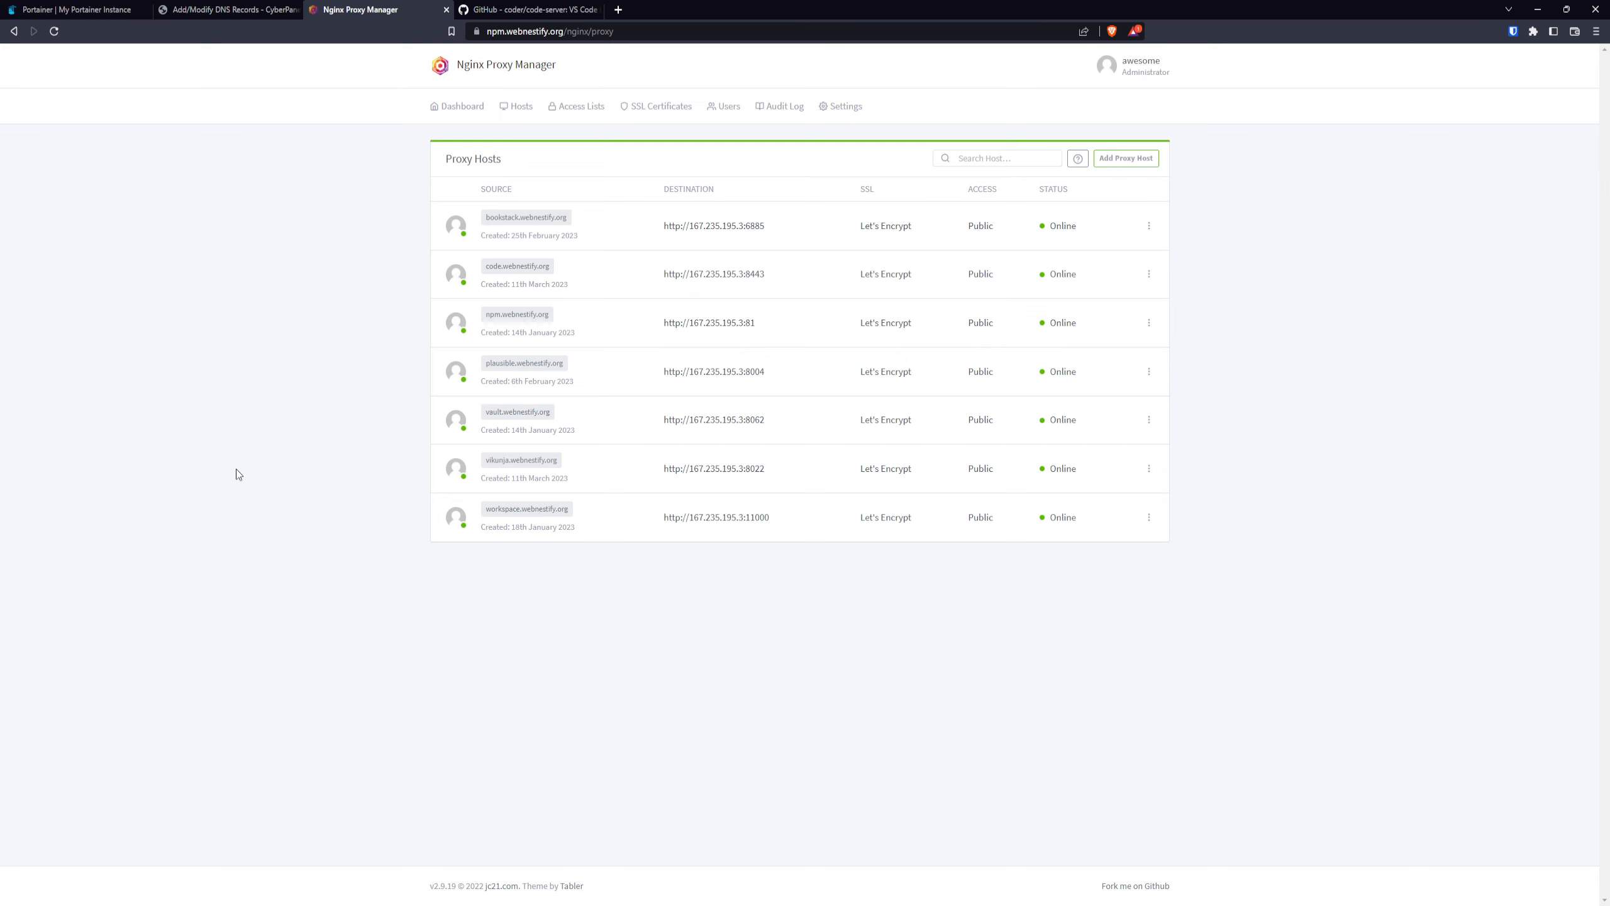
mouse_move(517, 266)
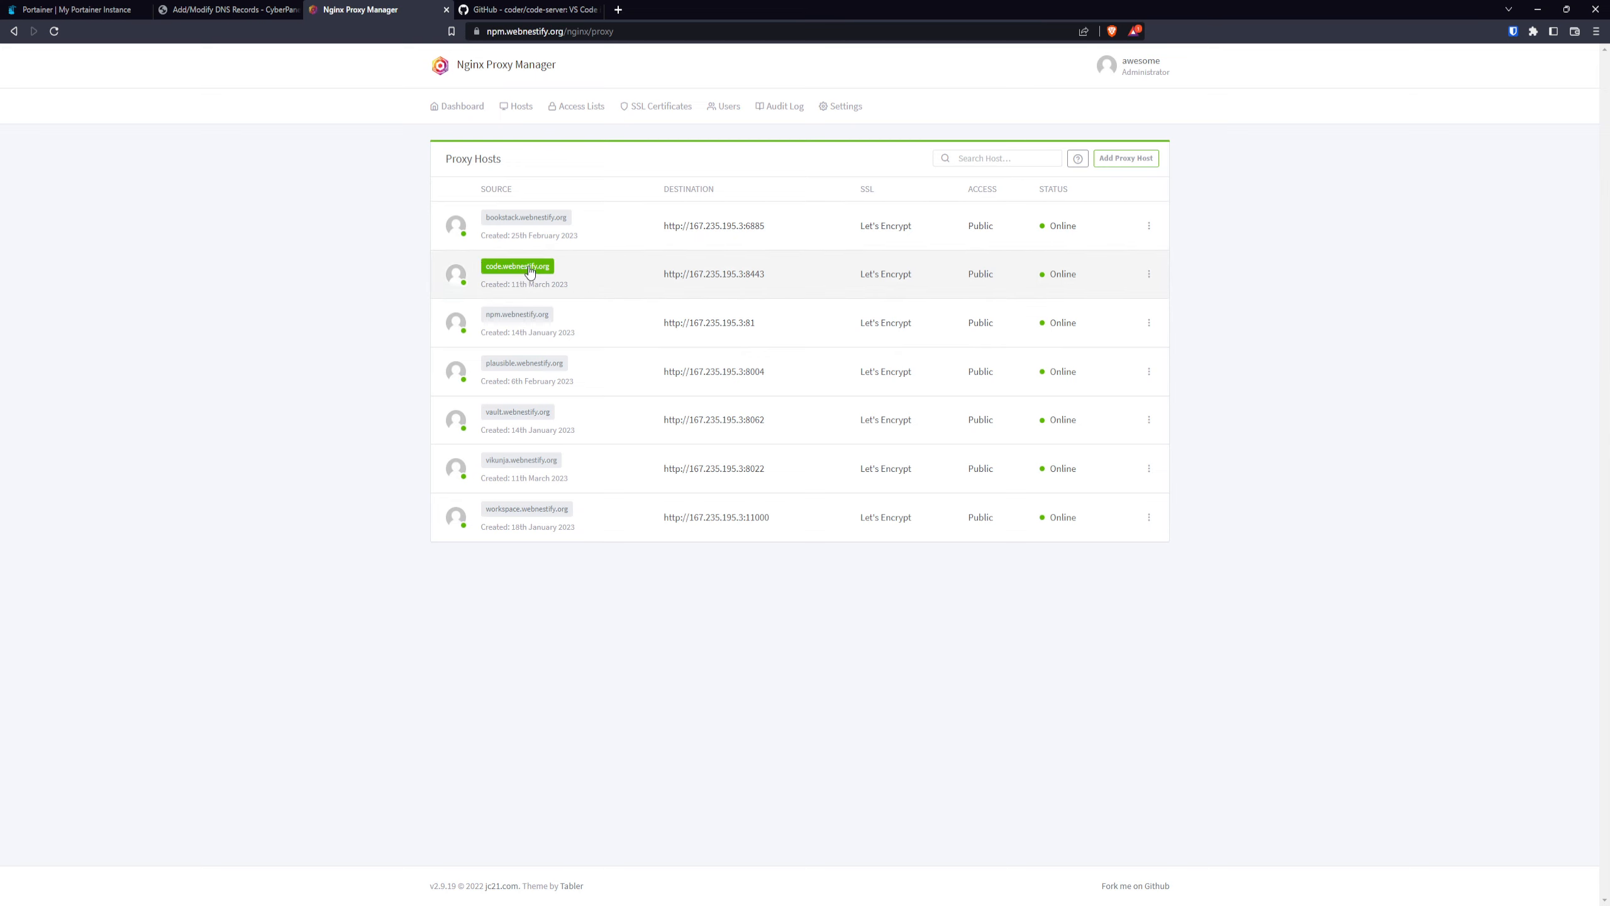
Step: Visit code.webnestify.org from the host list and reach code-server's password login page
click(517, 265)
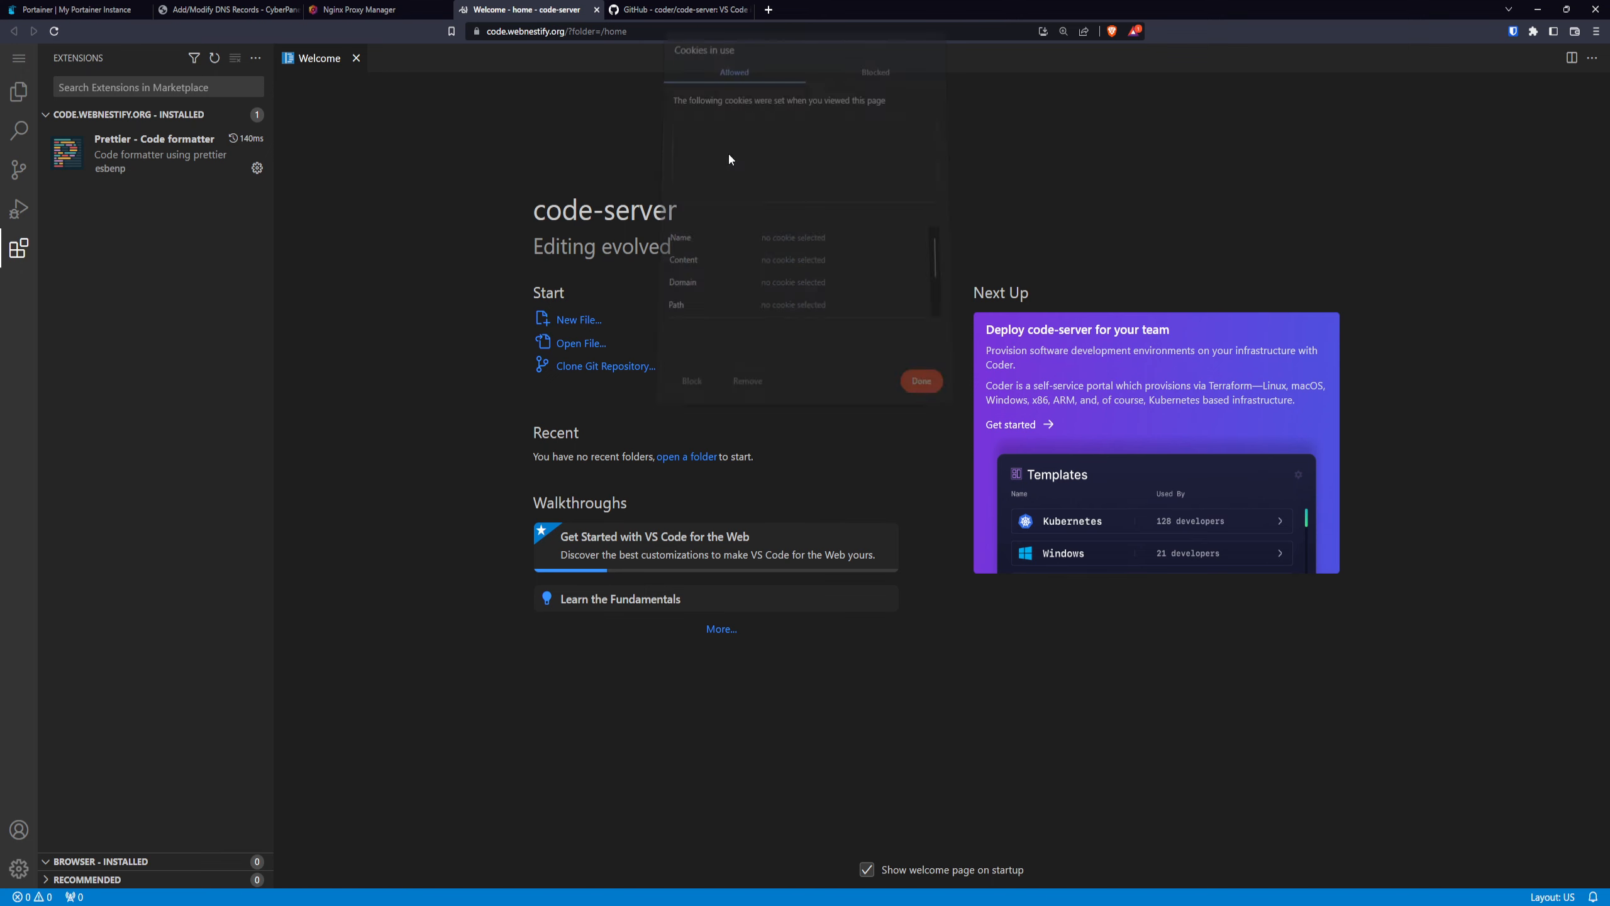
click(360, 9)
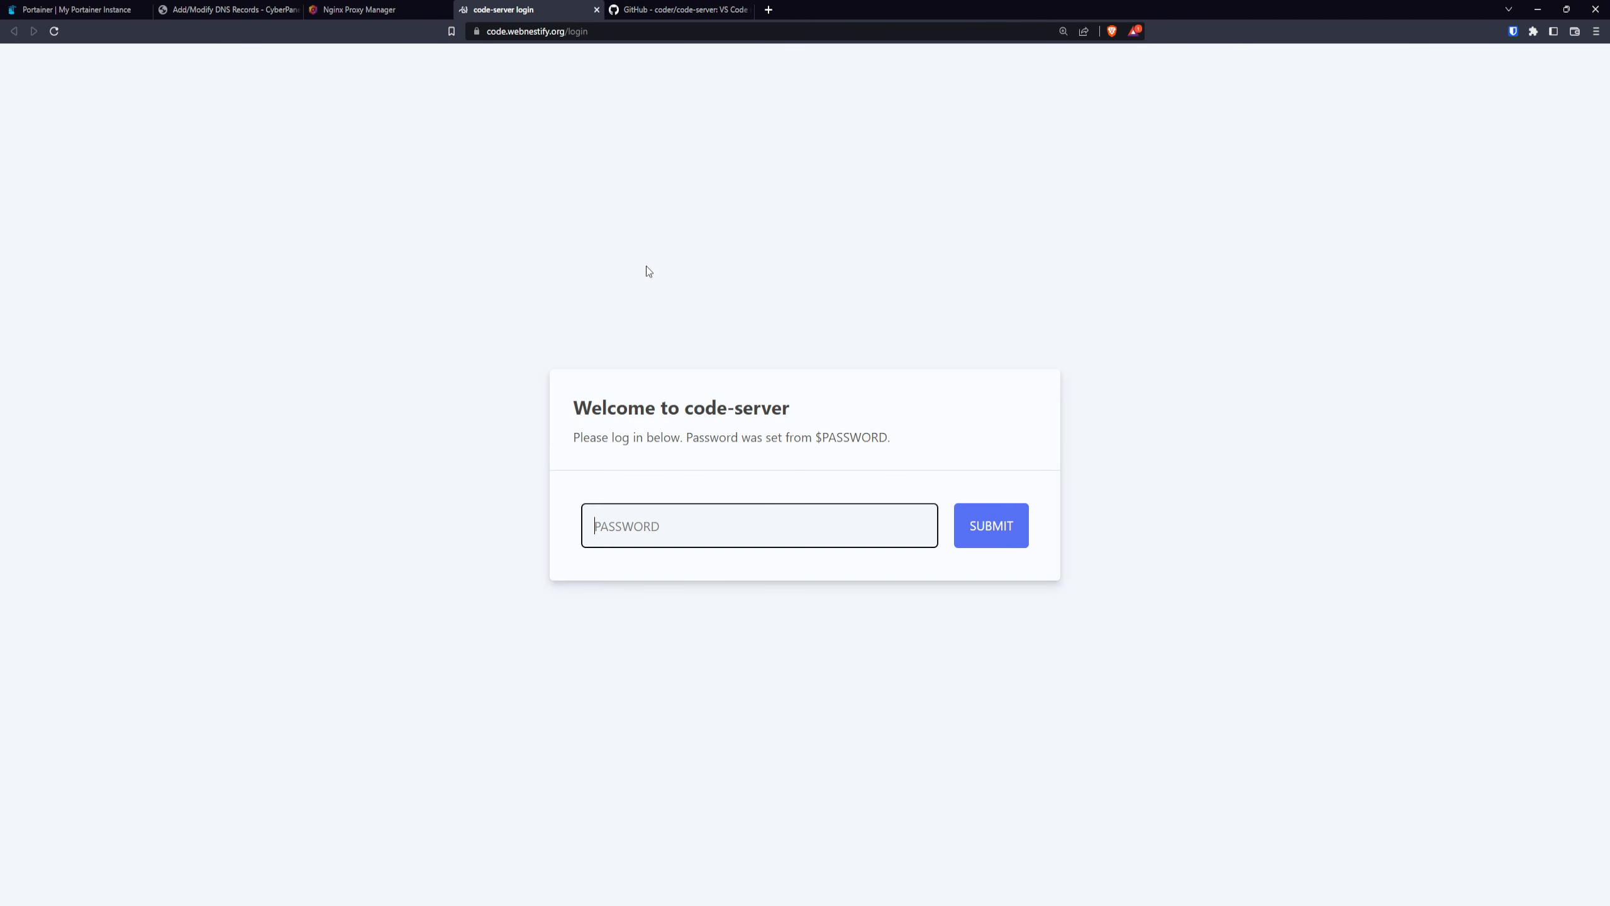
mouse_move(773, 439)
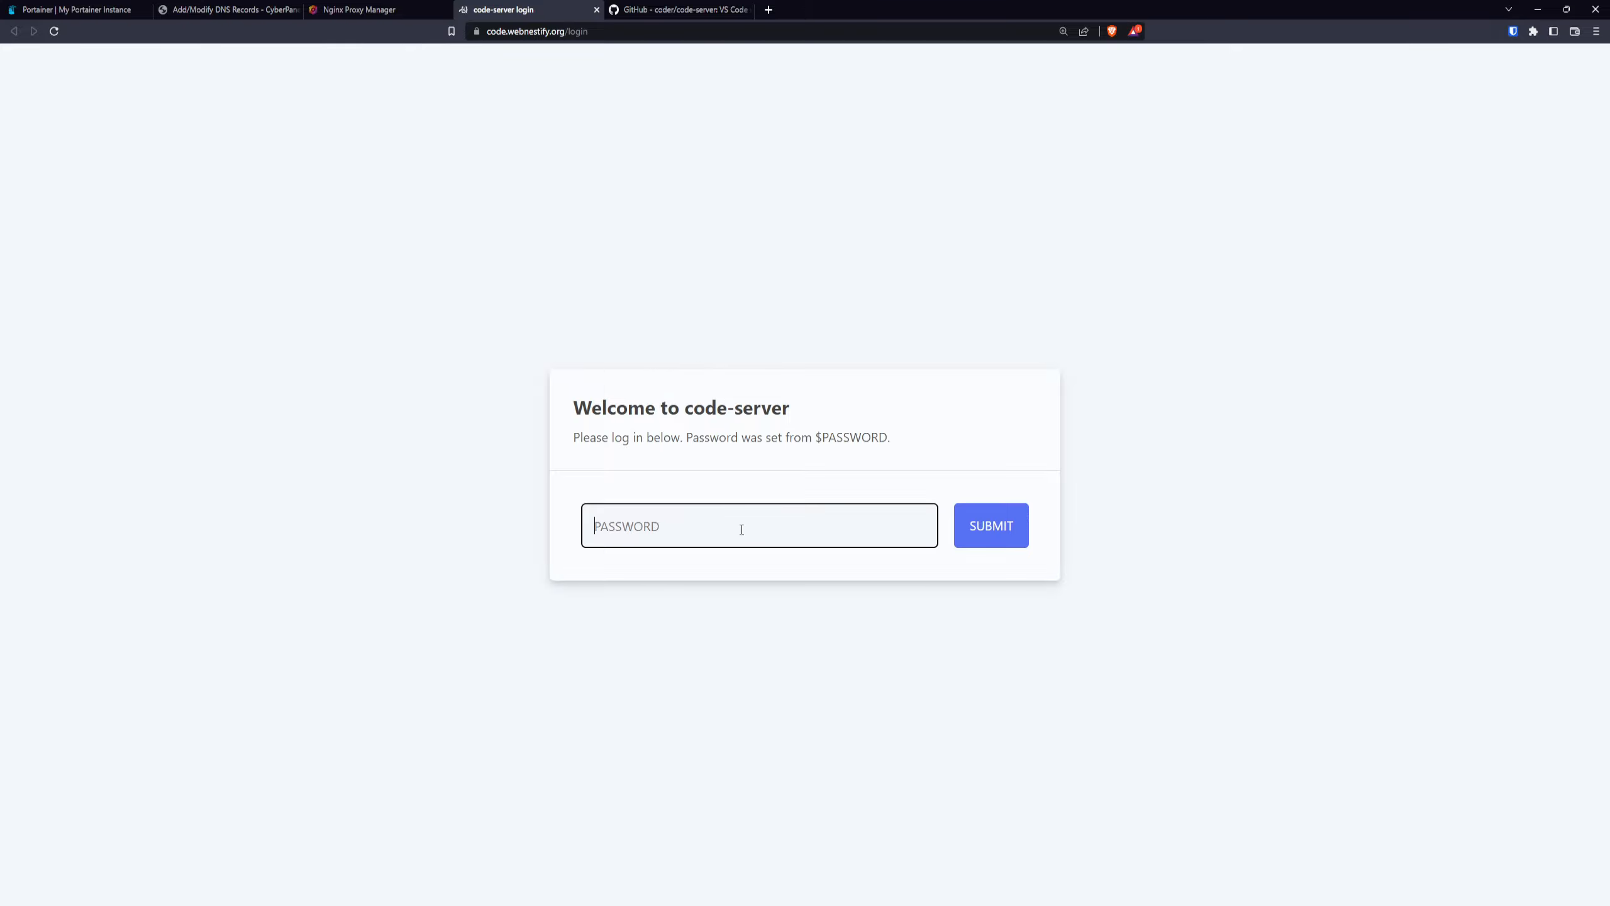
mouse_move(713, 506)
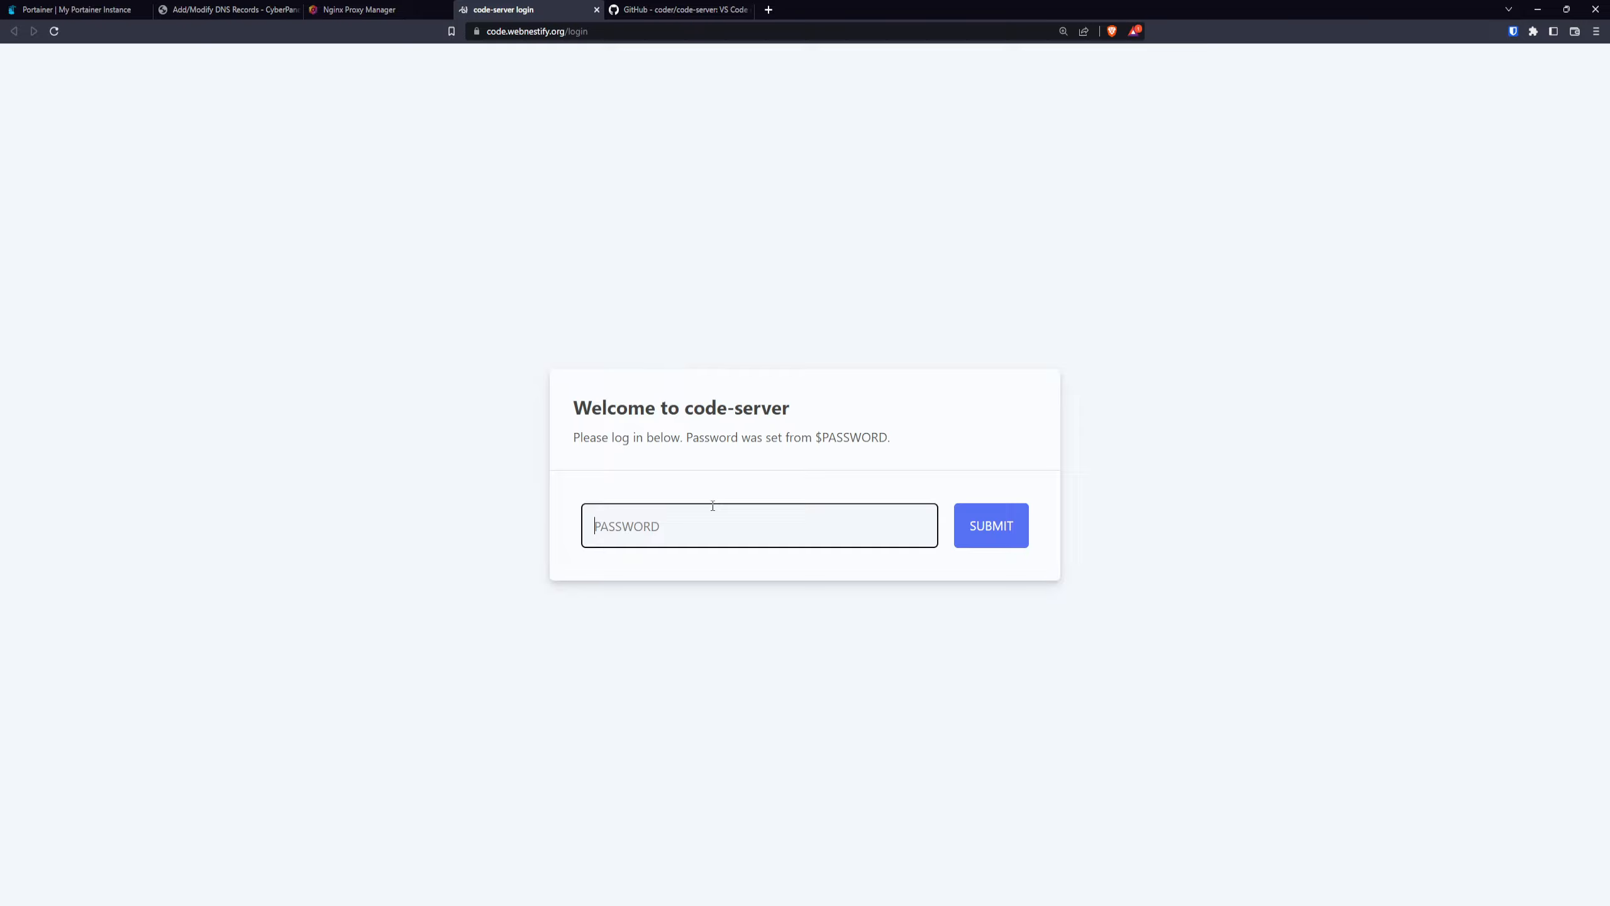
Step: Enter the code-server account password and submit the login
text(password)
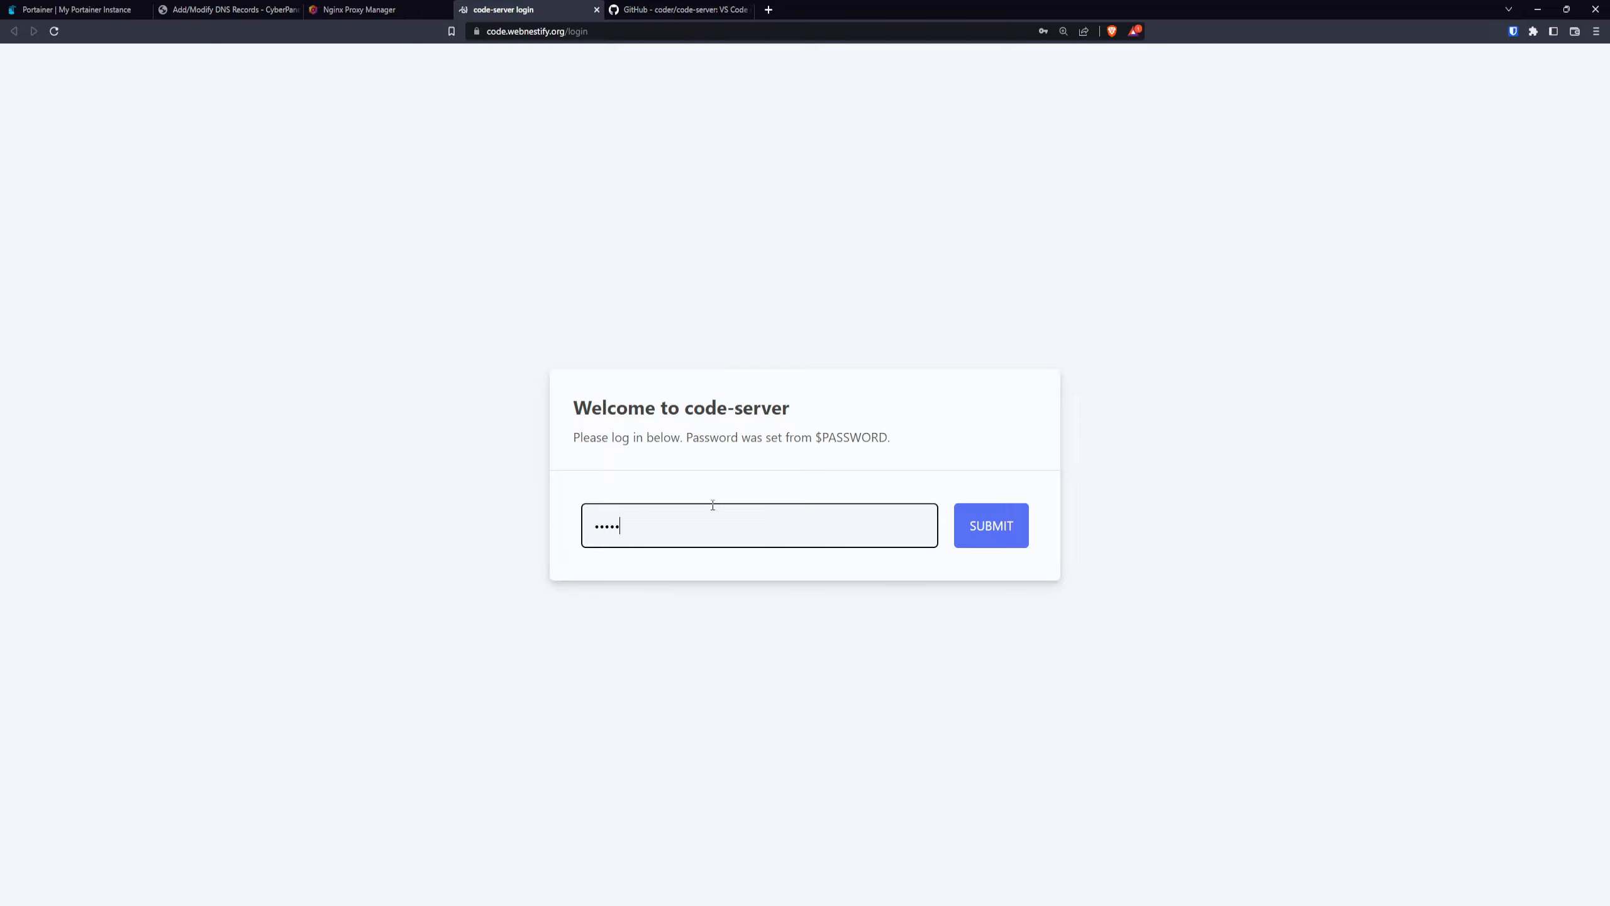
text(password)
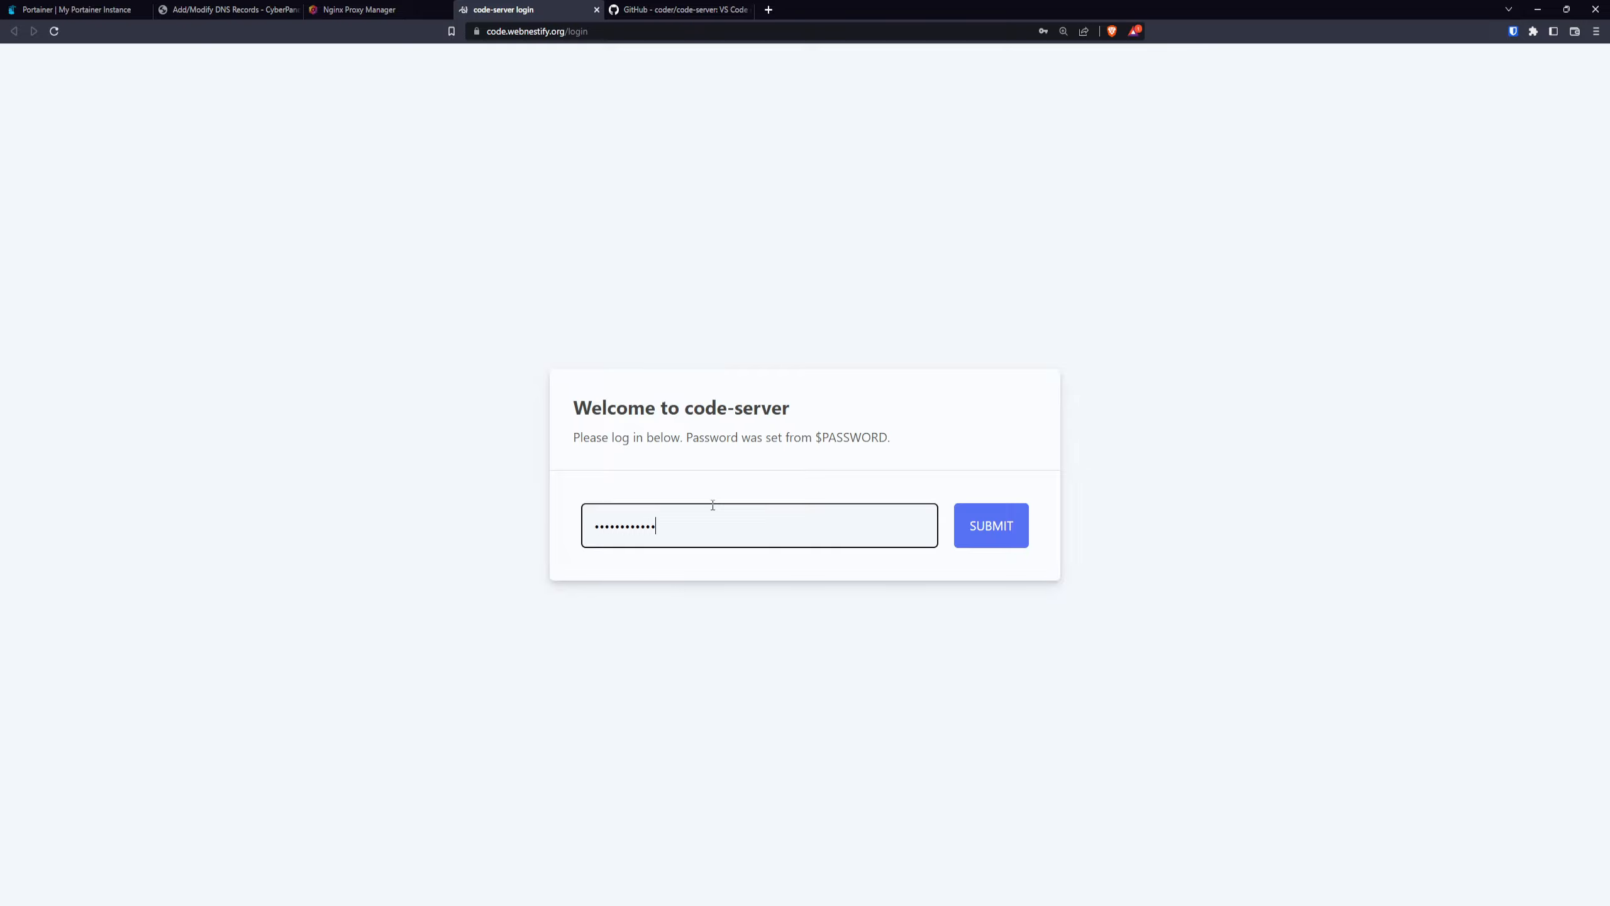
text(password)
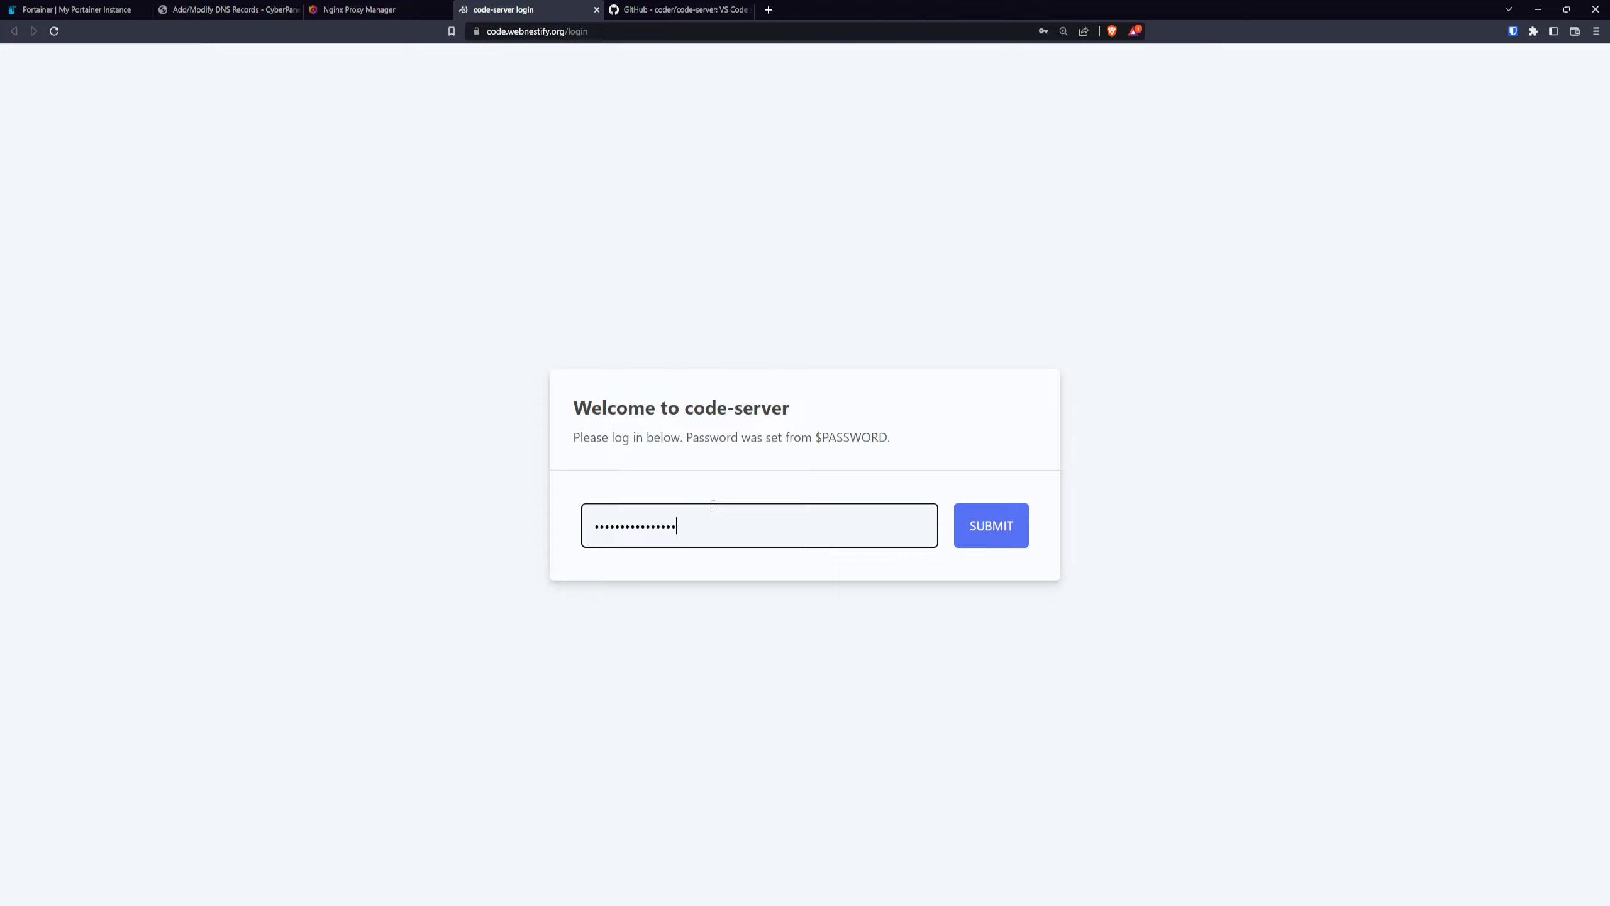
click(989, 525)
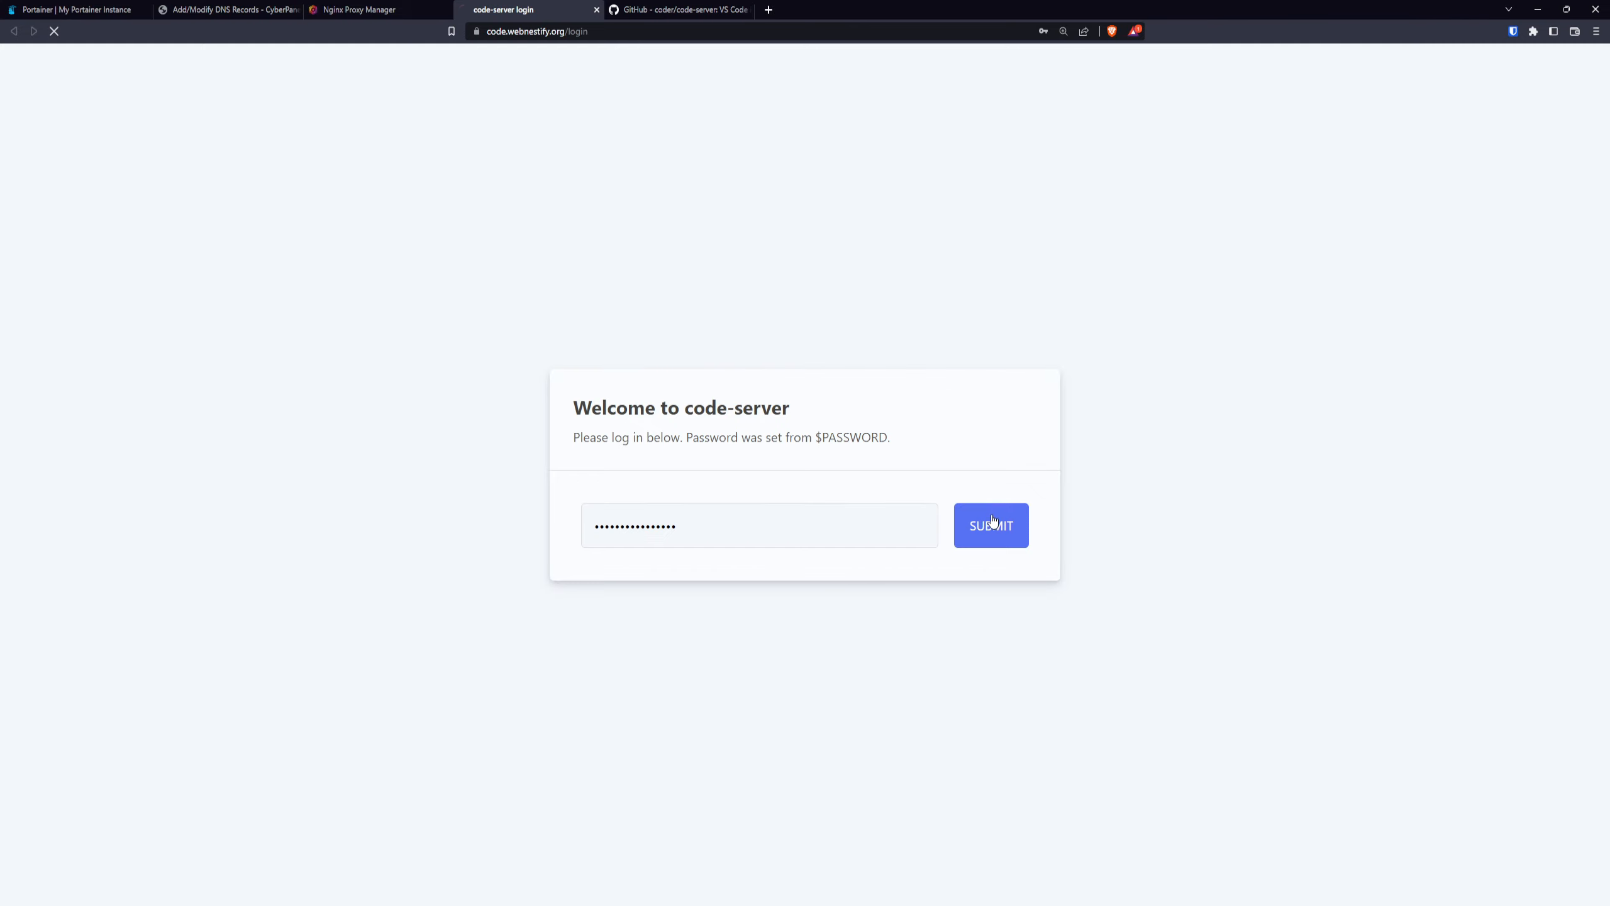
Step: Trust the authors of the home folder and all files in its parent folder
click(989, 525)
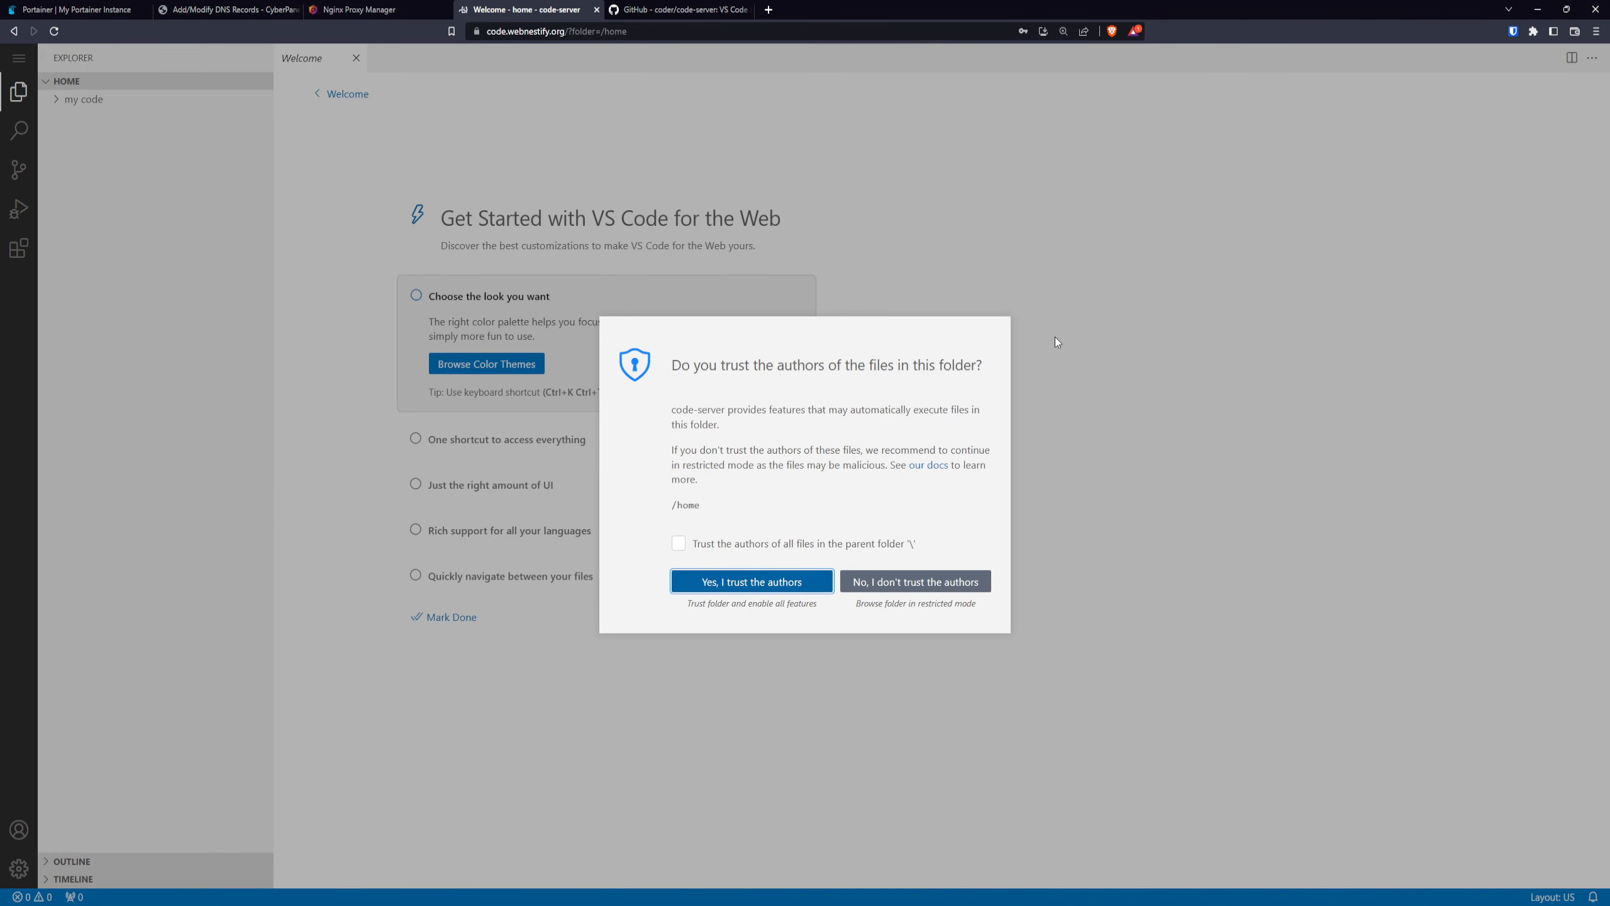
click(486, 363)
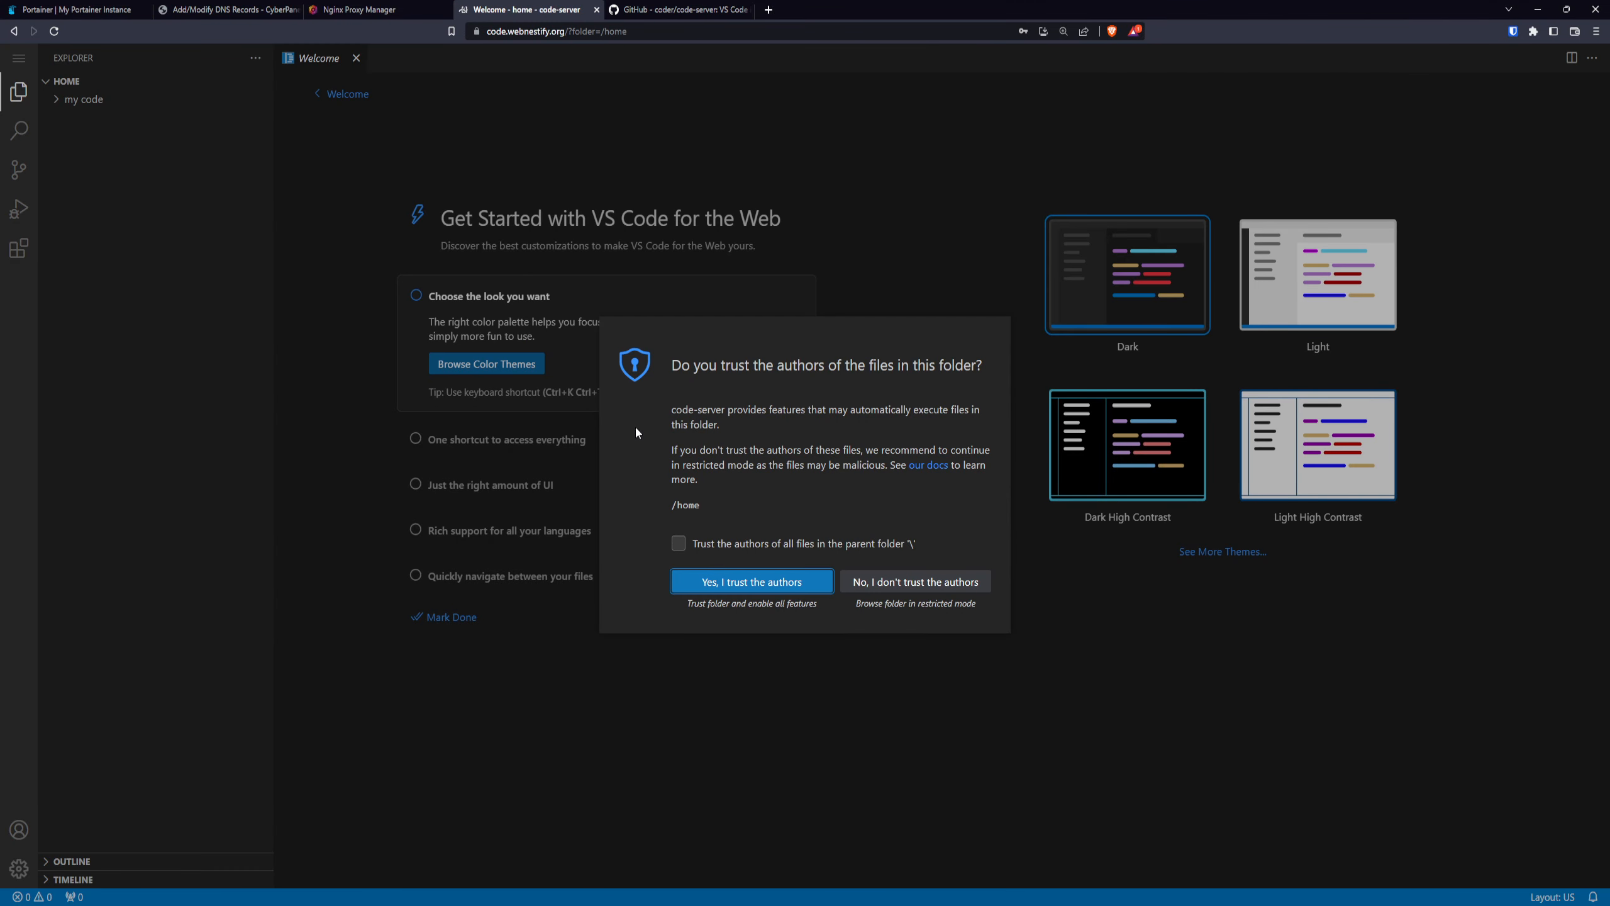
click(678, 543)
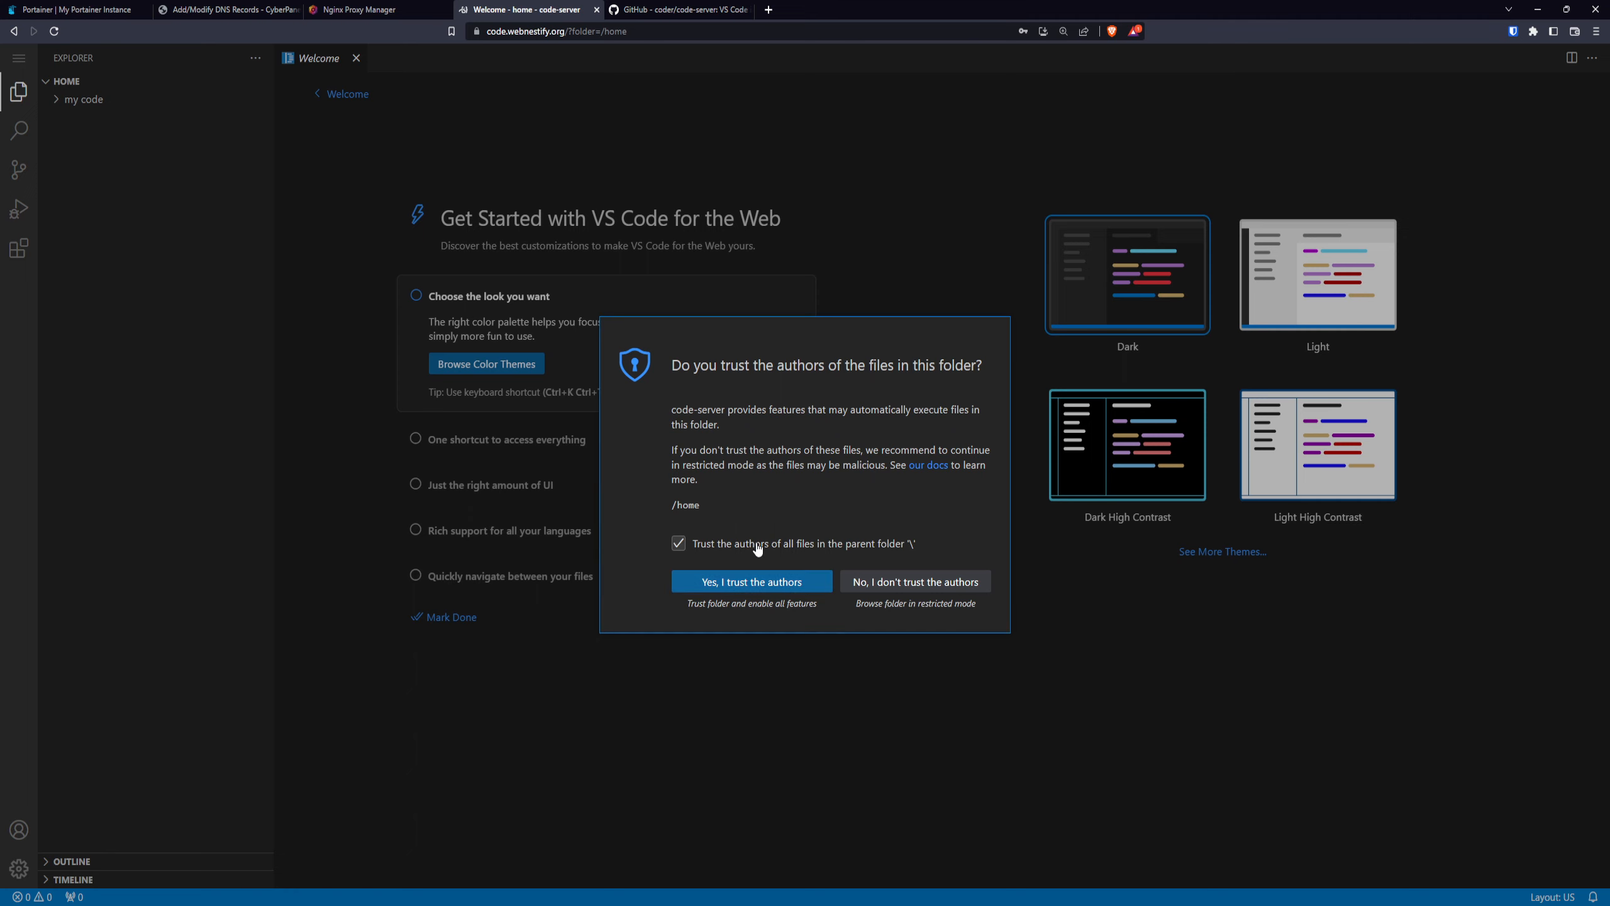
mouse_move(717, 505)
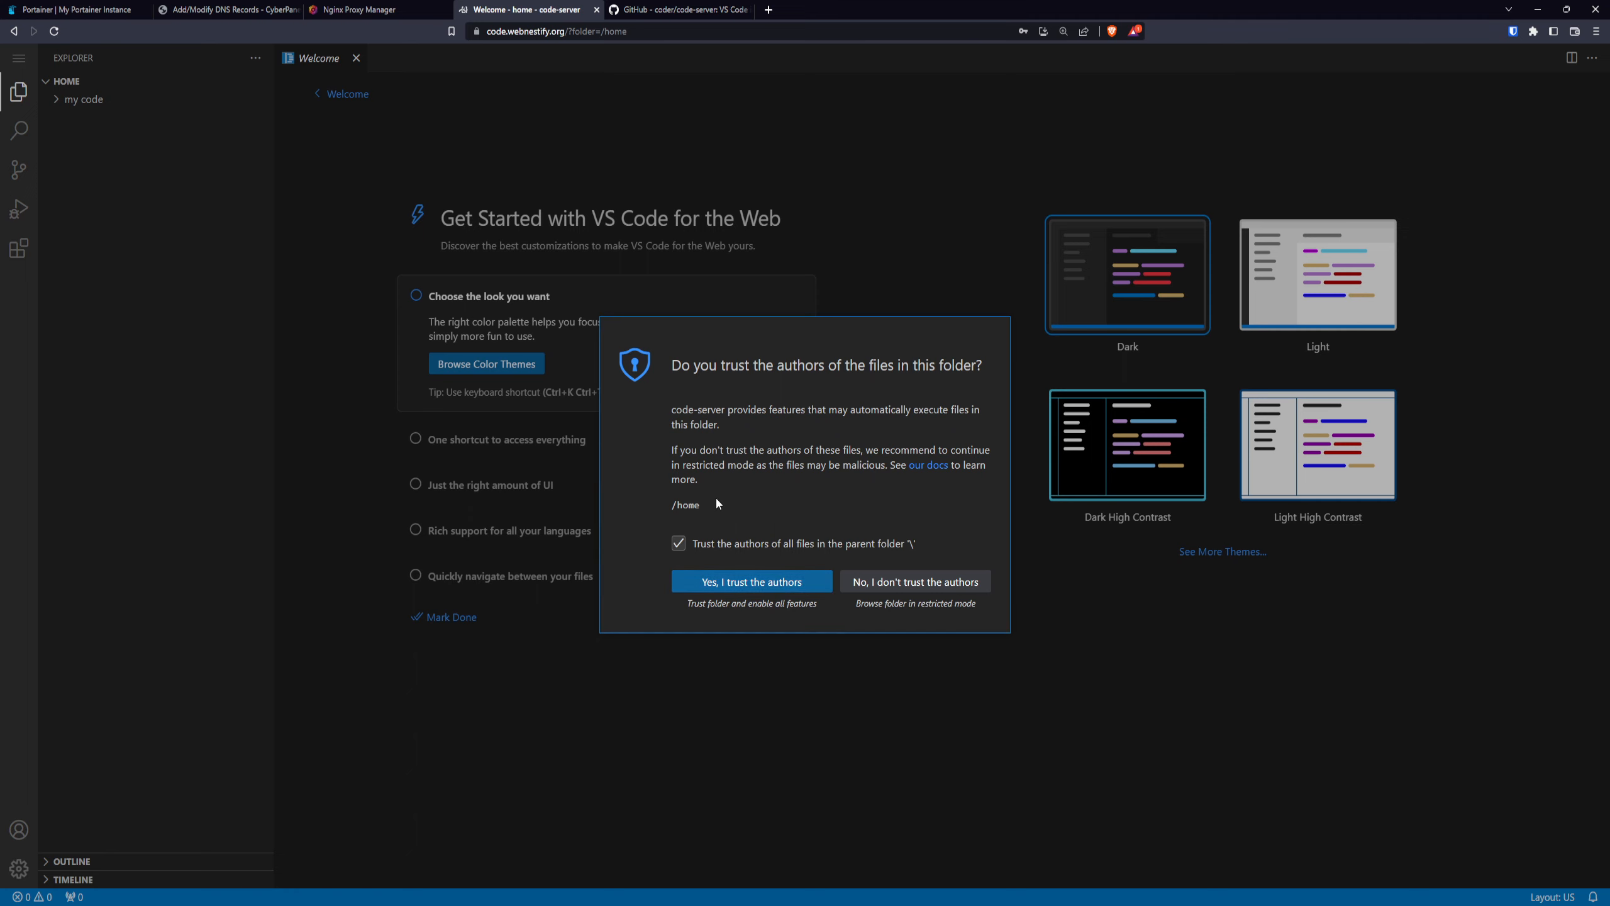
click(751, 582)
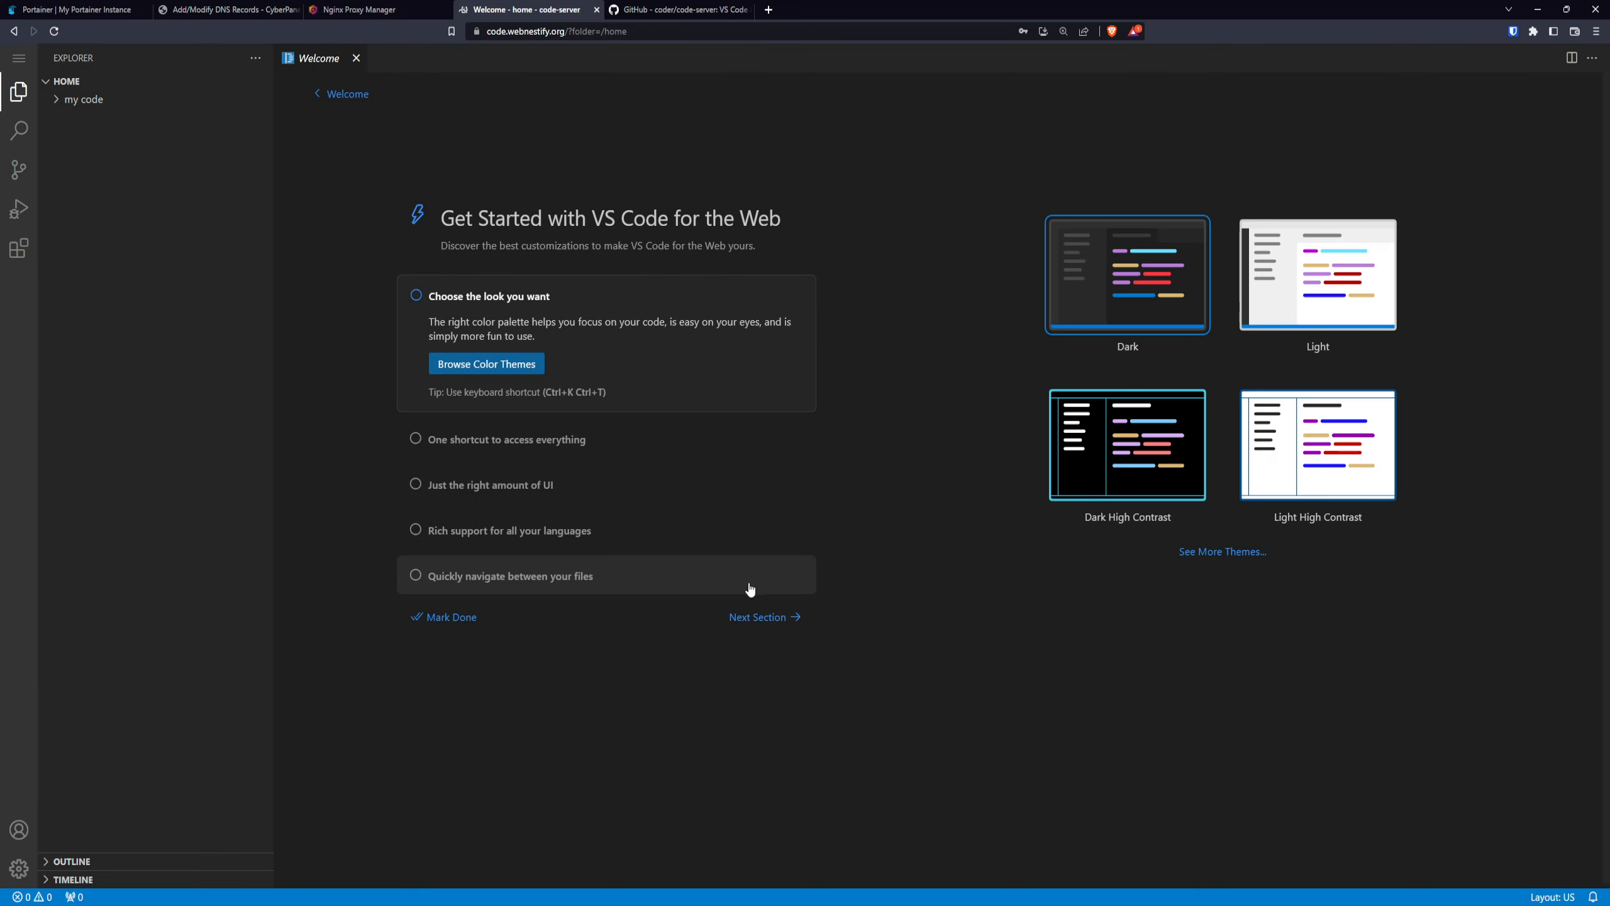
mouse_move(1362, 266)
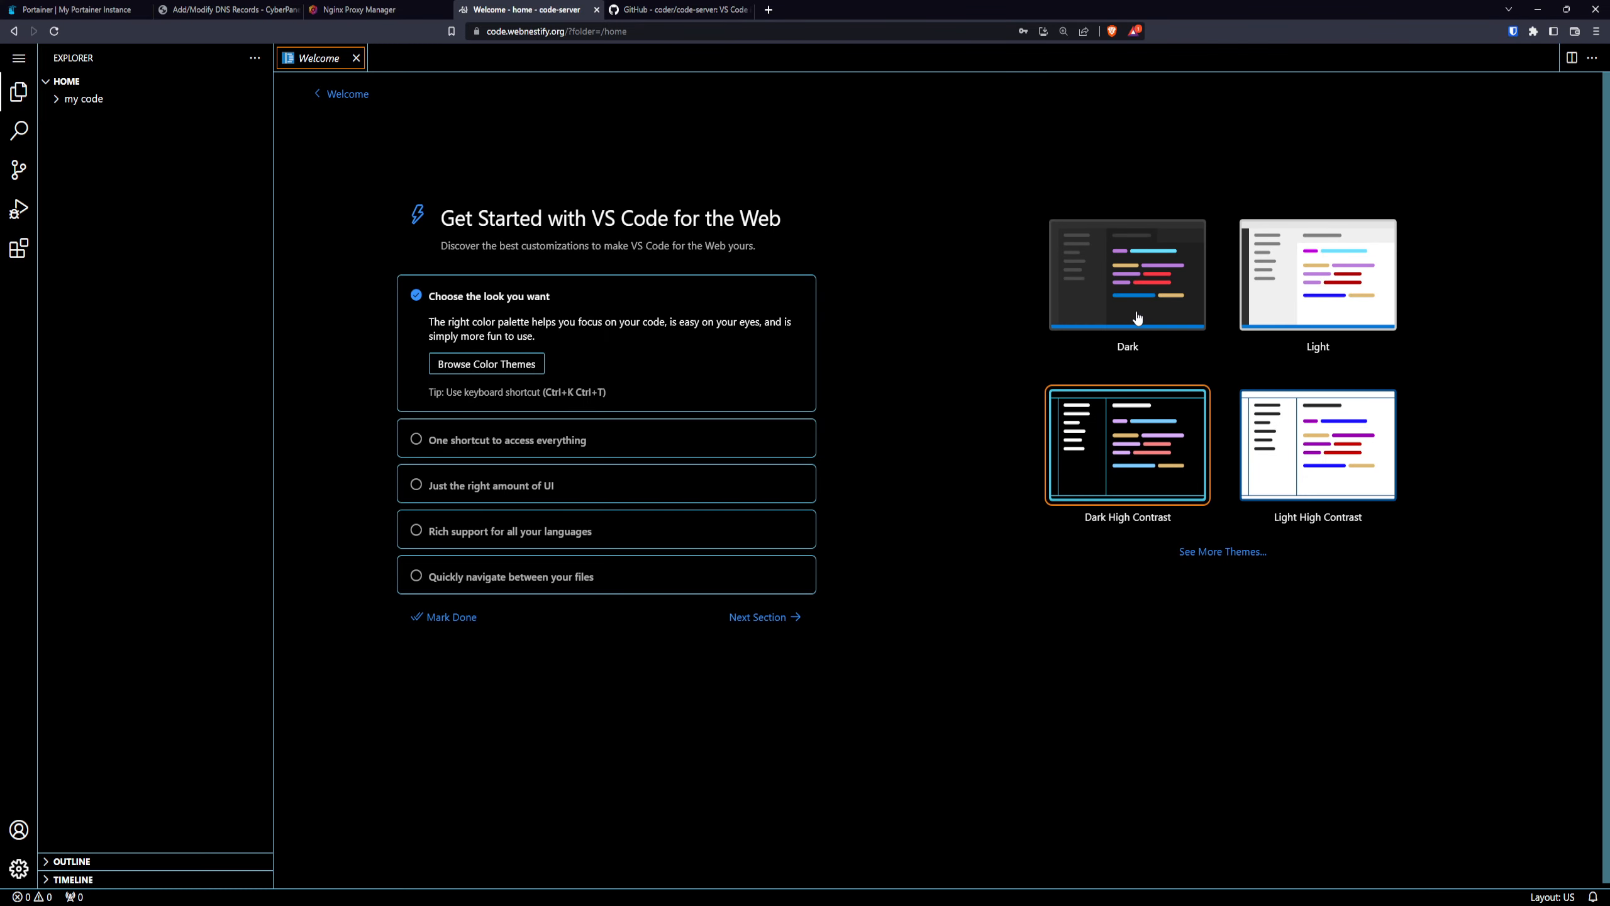
Step: Keep the Dark colour theme and mark the walkthrough sections done, returning to the welcome page
click(486, 363)
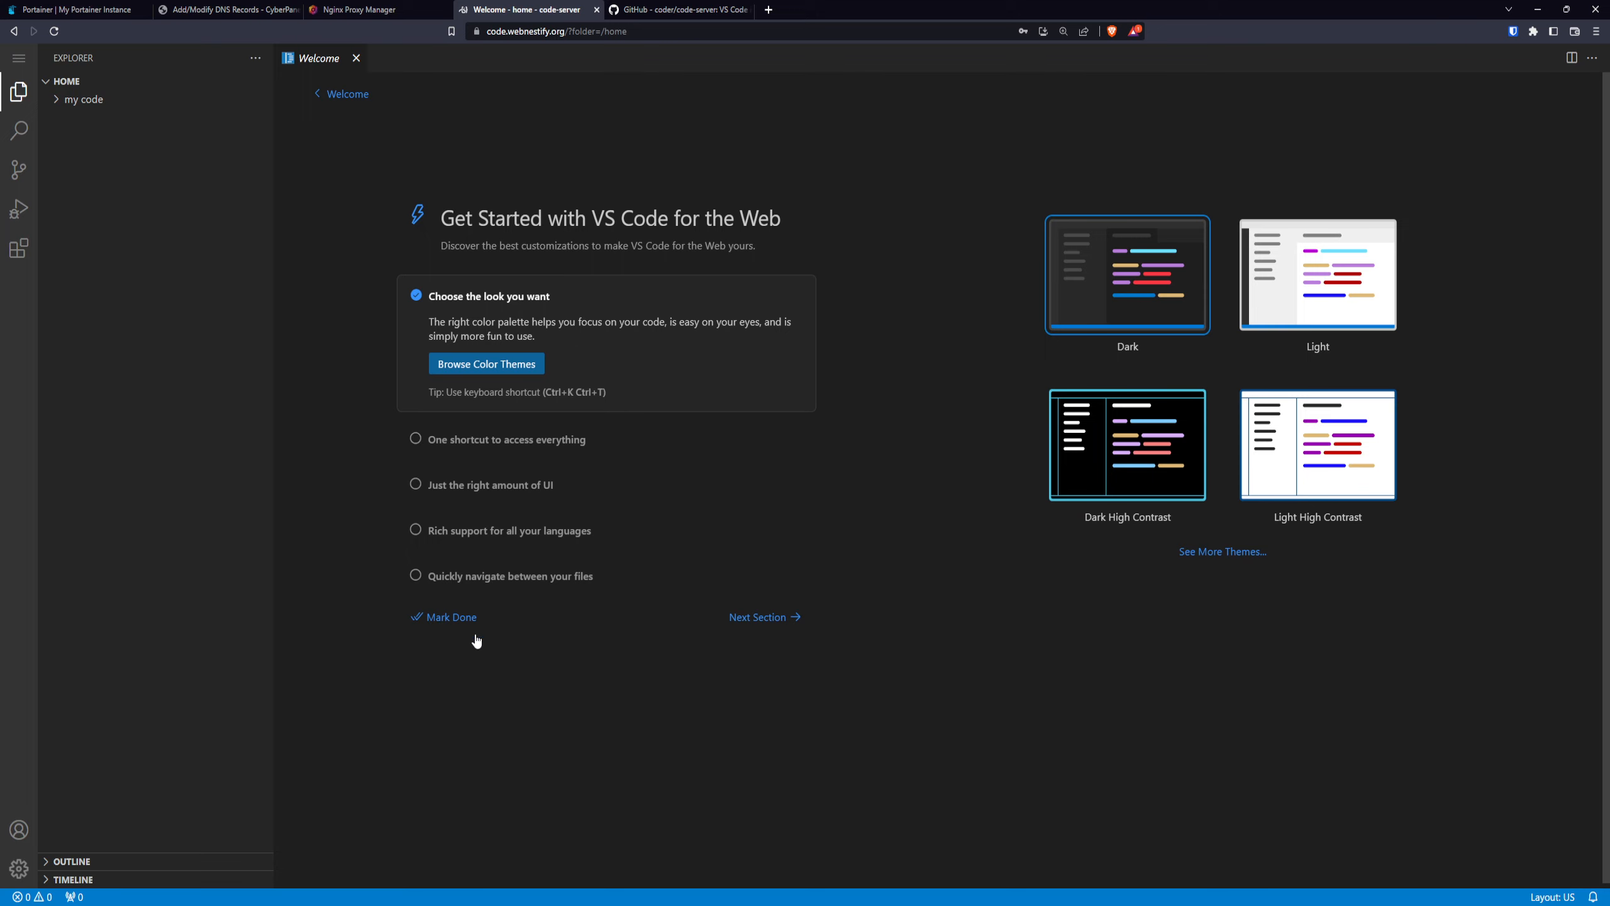
click(758, 616)
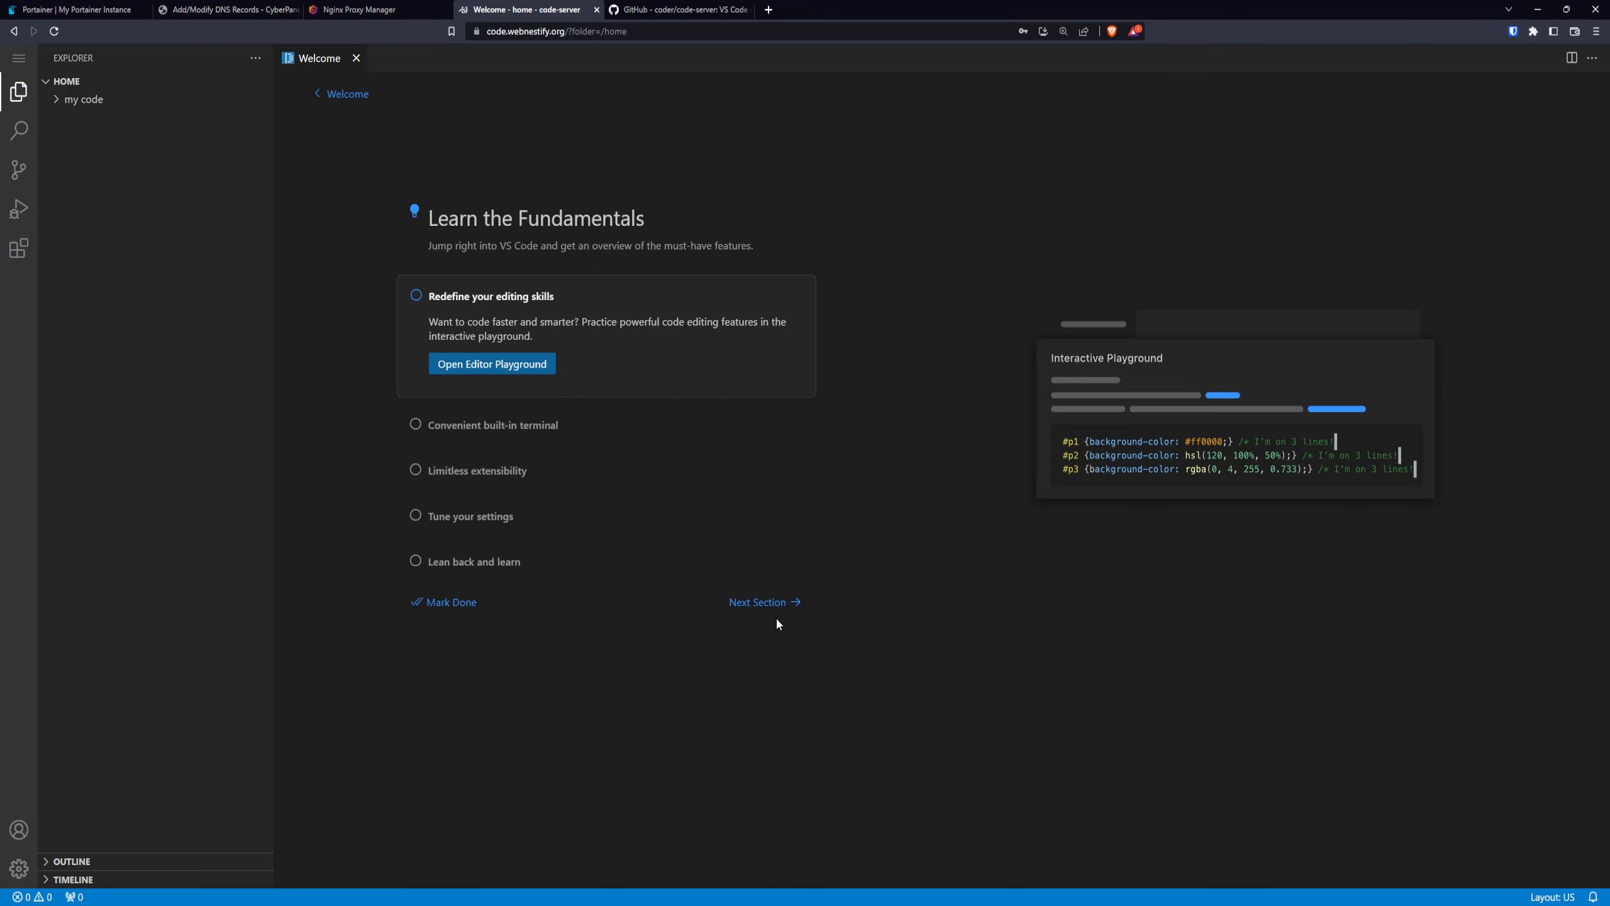
click(764, 601)
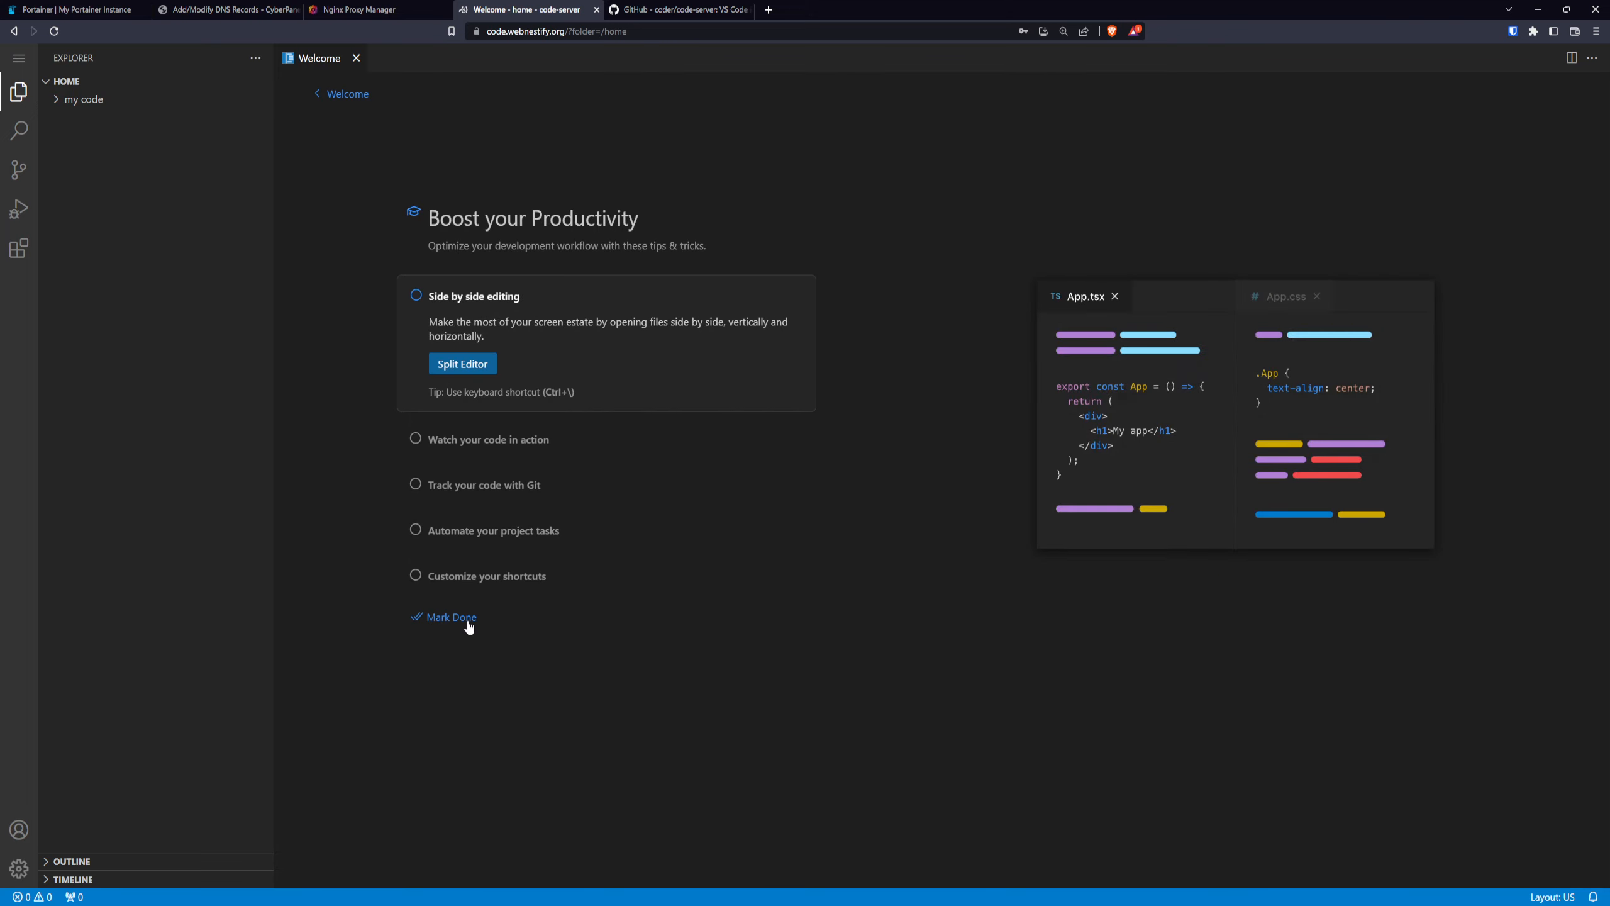
click(346, 93)
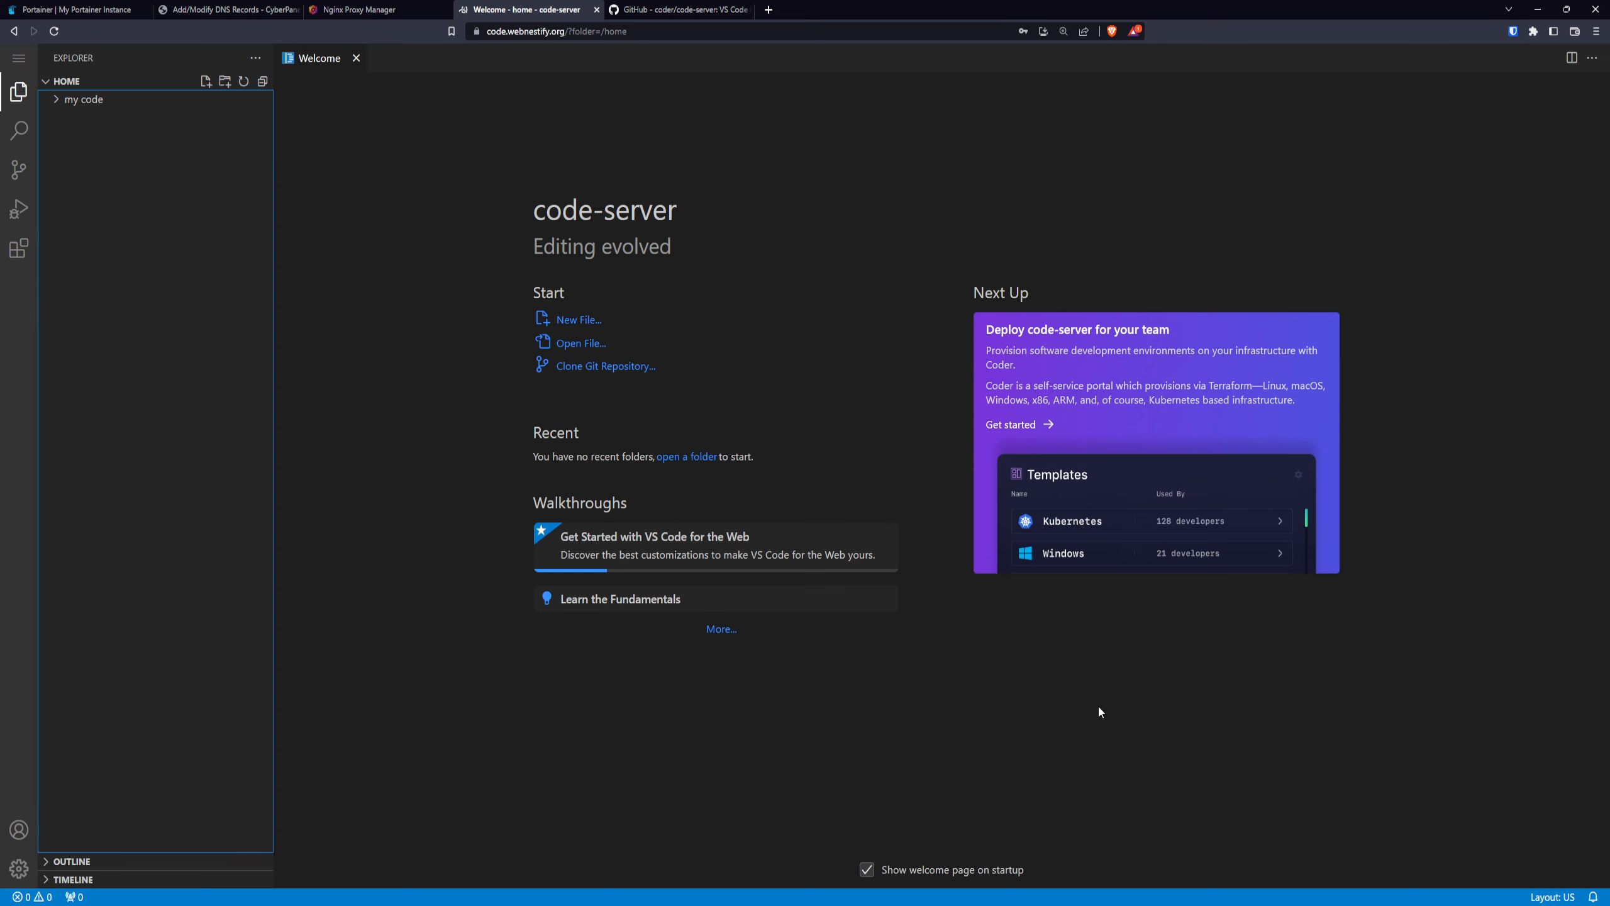
mouse_move(1134, 707)
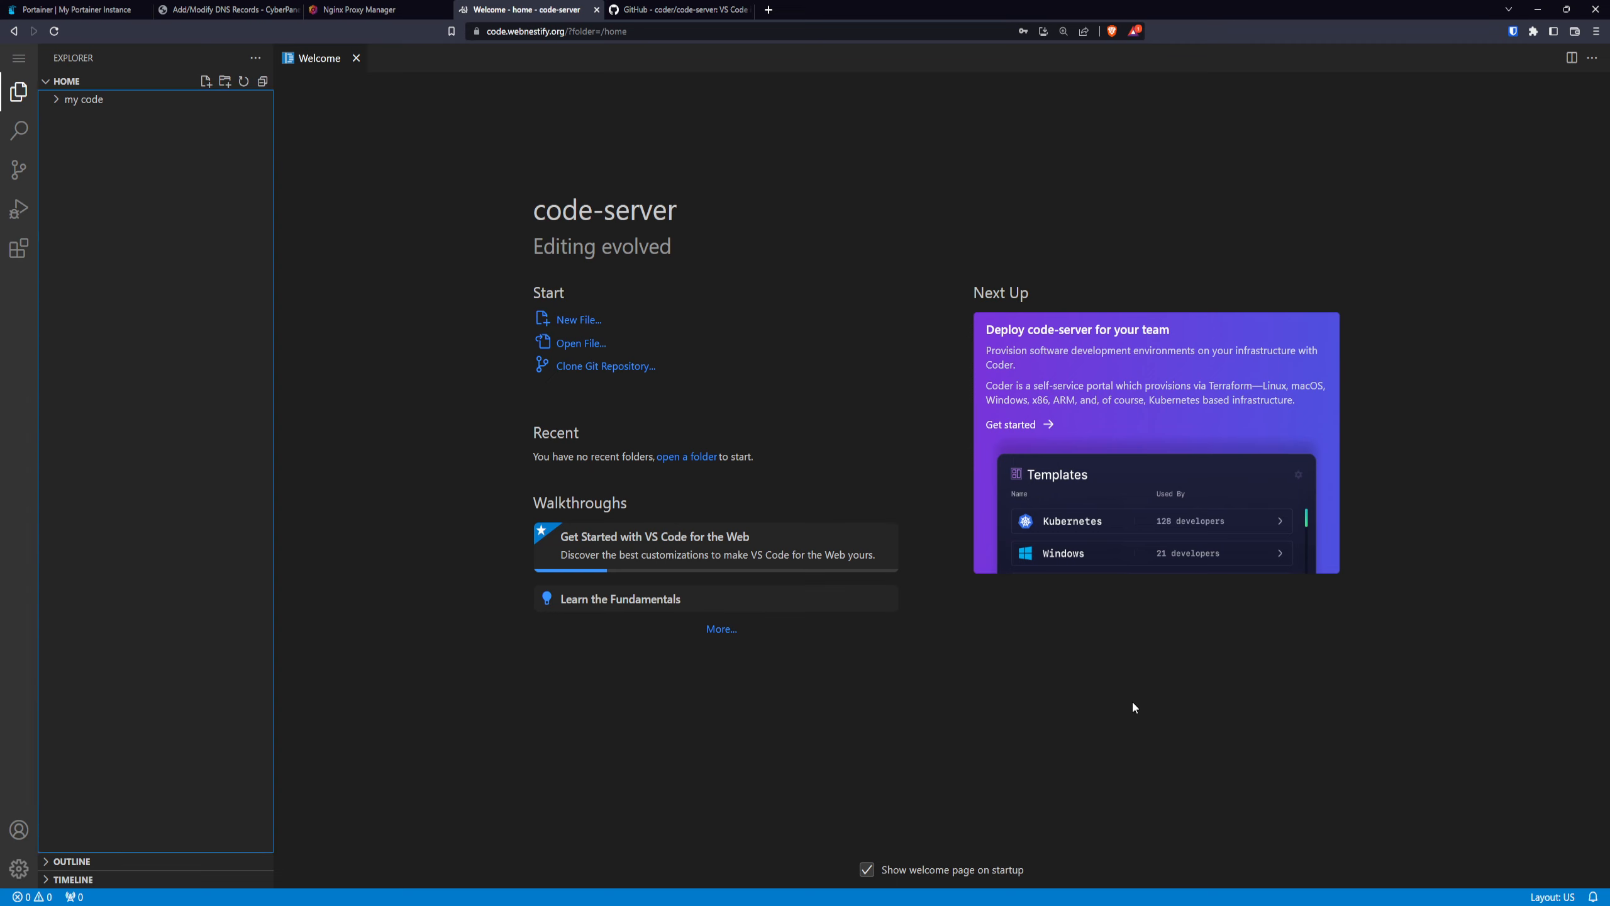
mouse_move(283, 190)
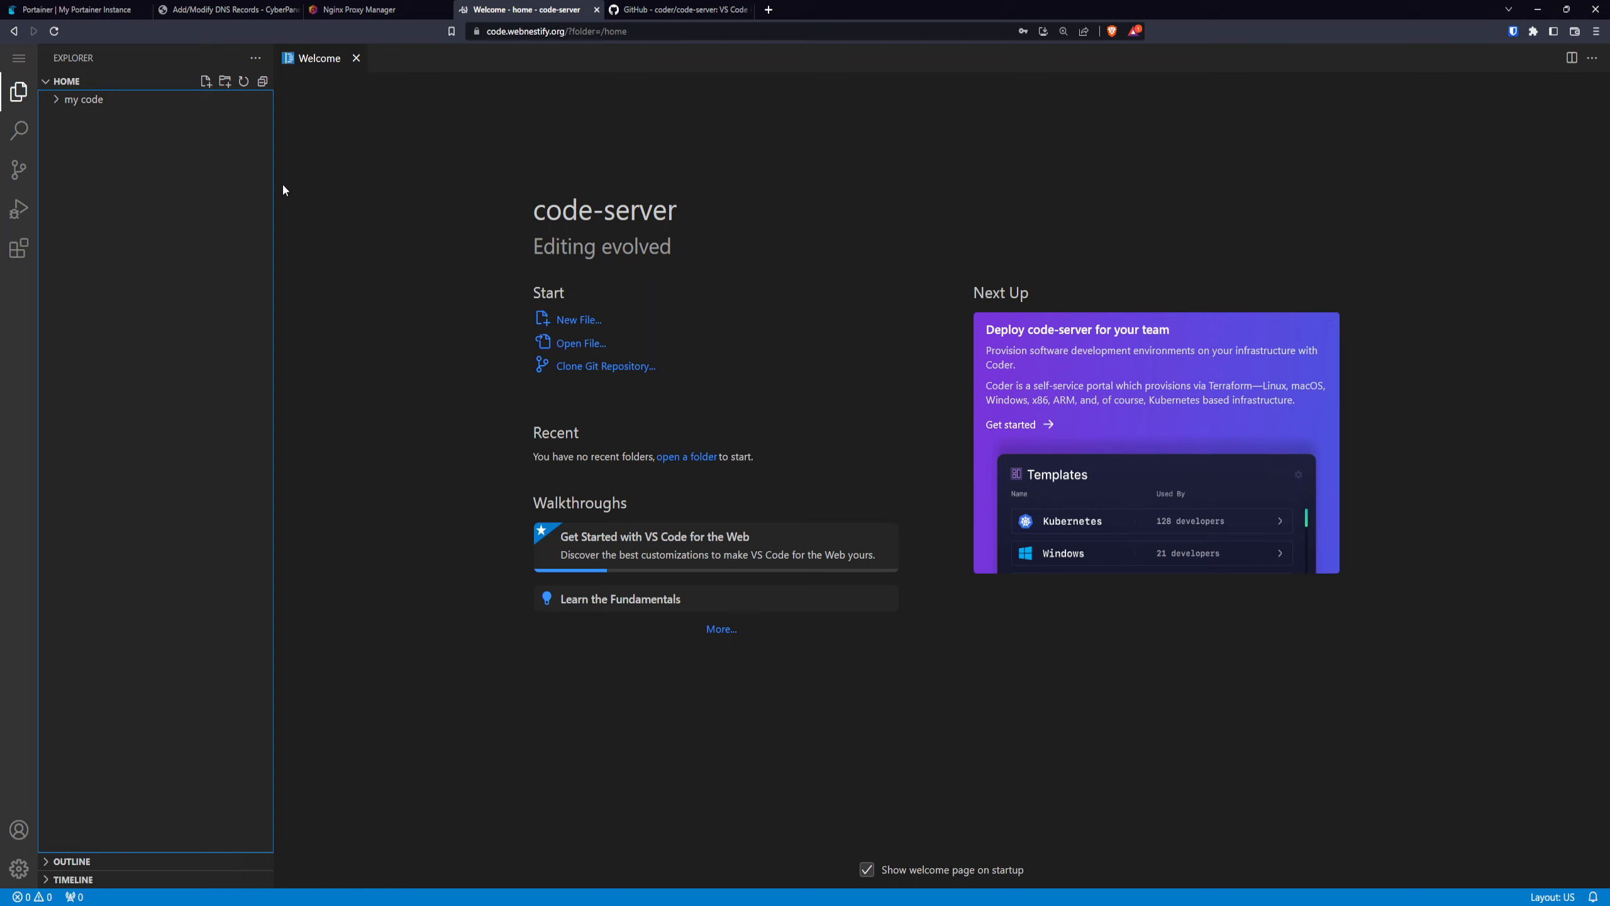
mouse_move(224, 80)
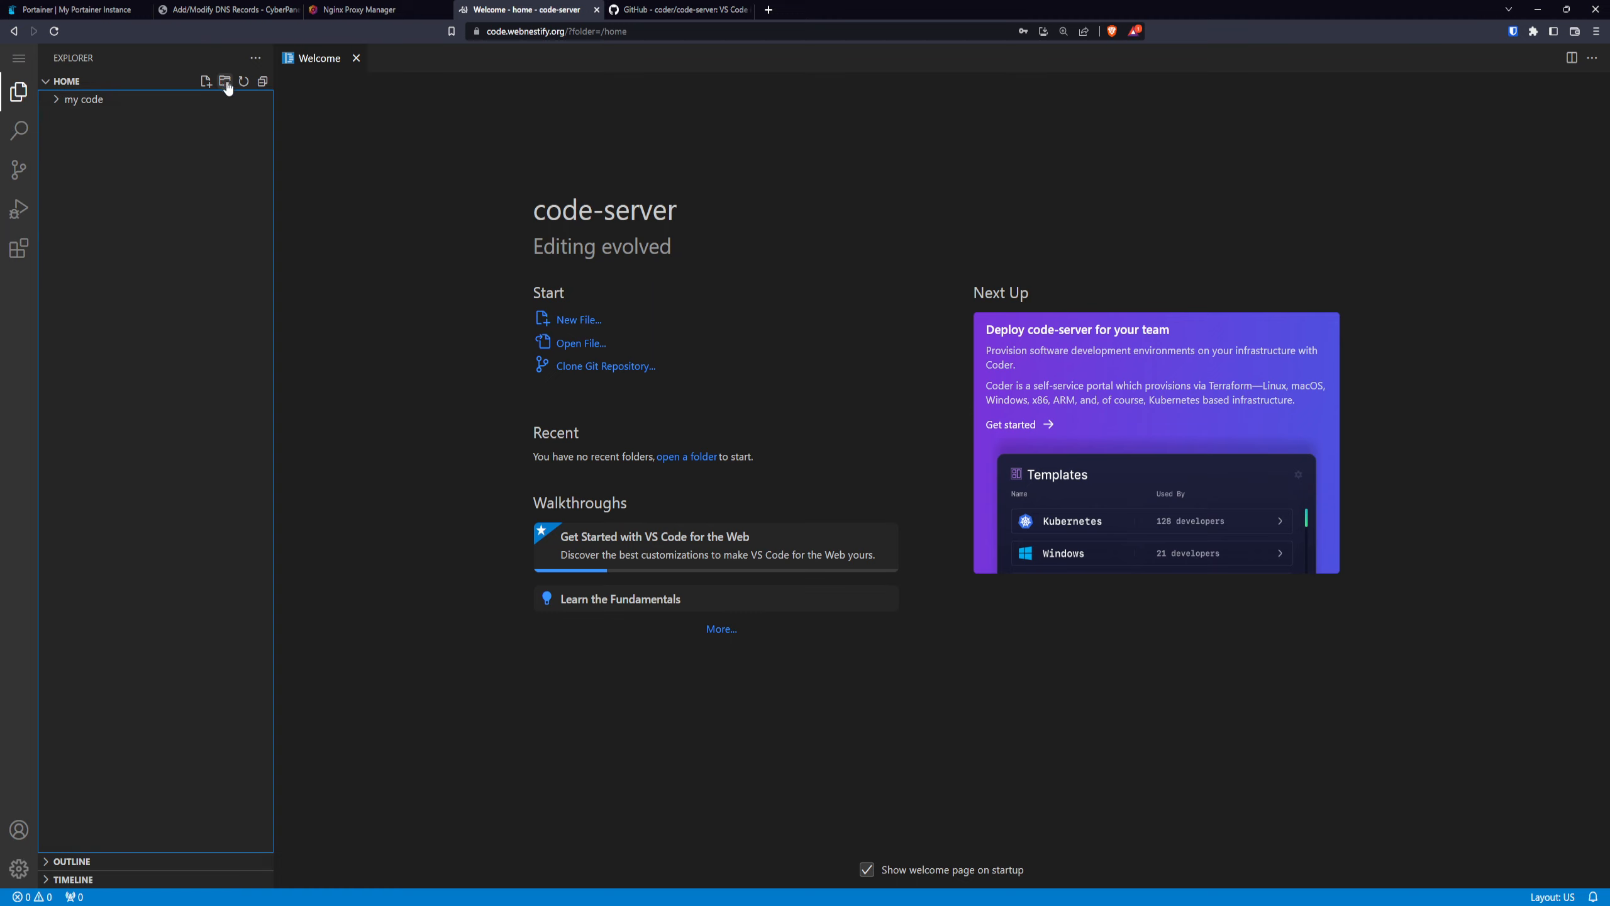
mouse_move(231, 98)
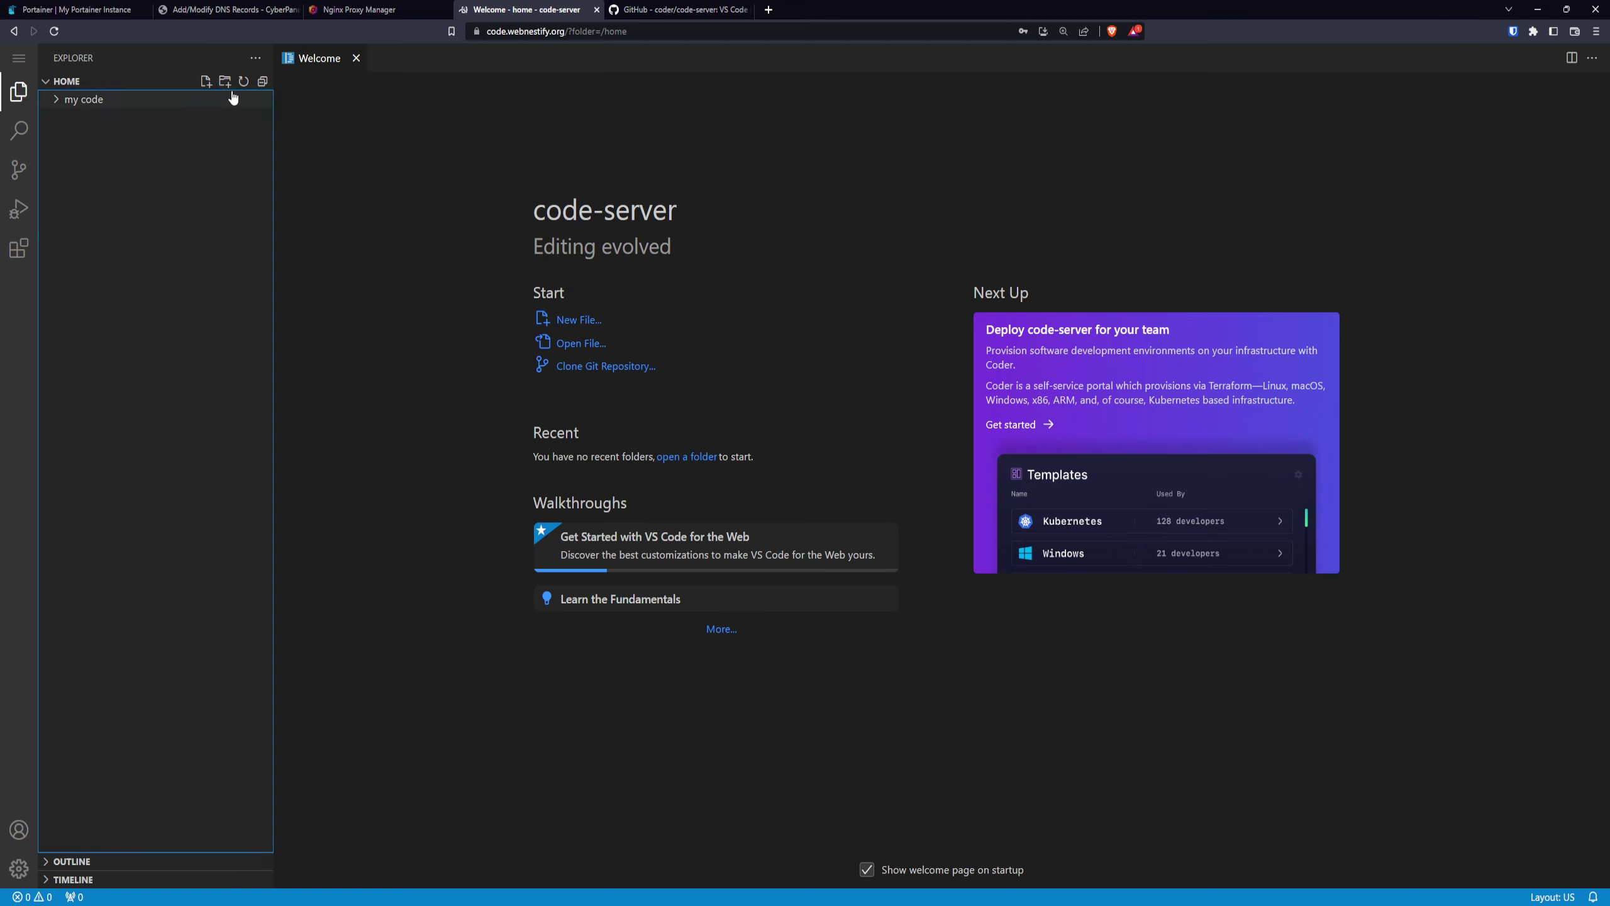
Step: Create a plausible folder in home with a new empty docker-compose.yml opened in the editor
click(224, 80)
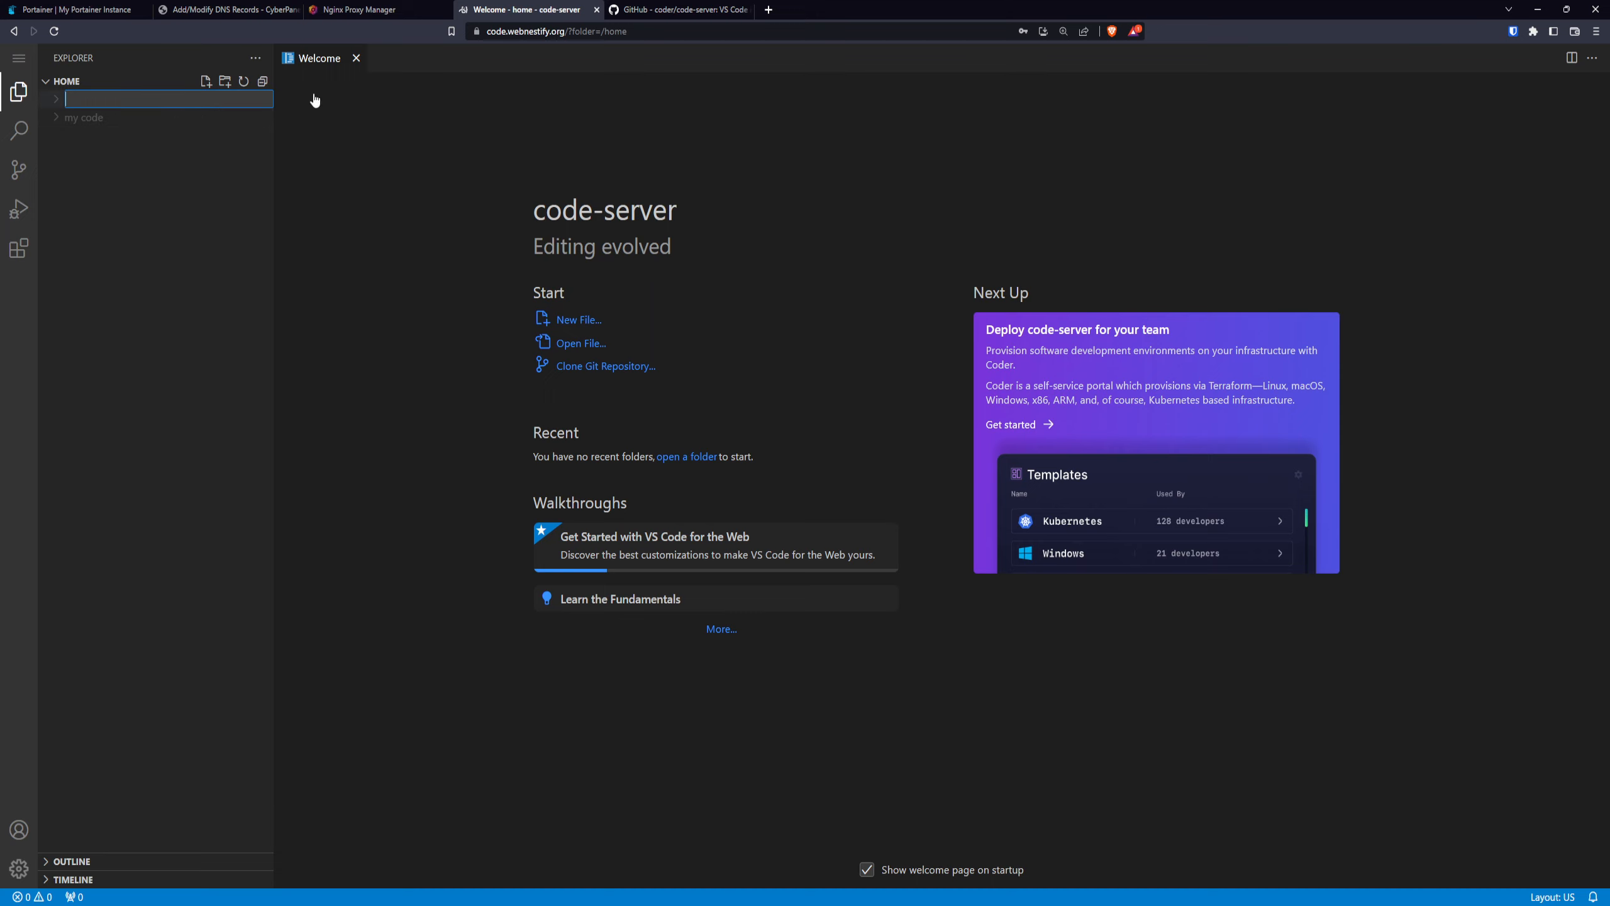
mouse_move(338, 106)
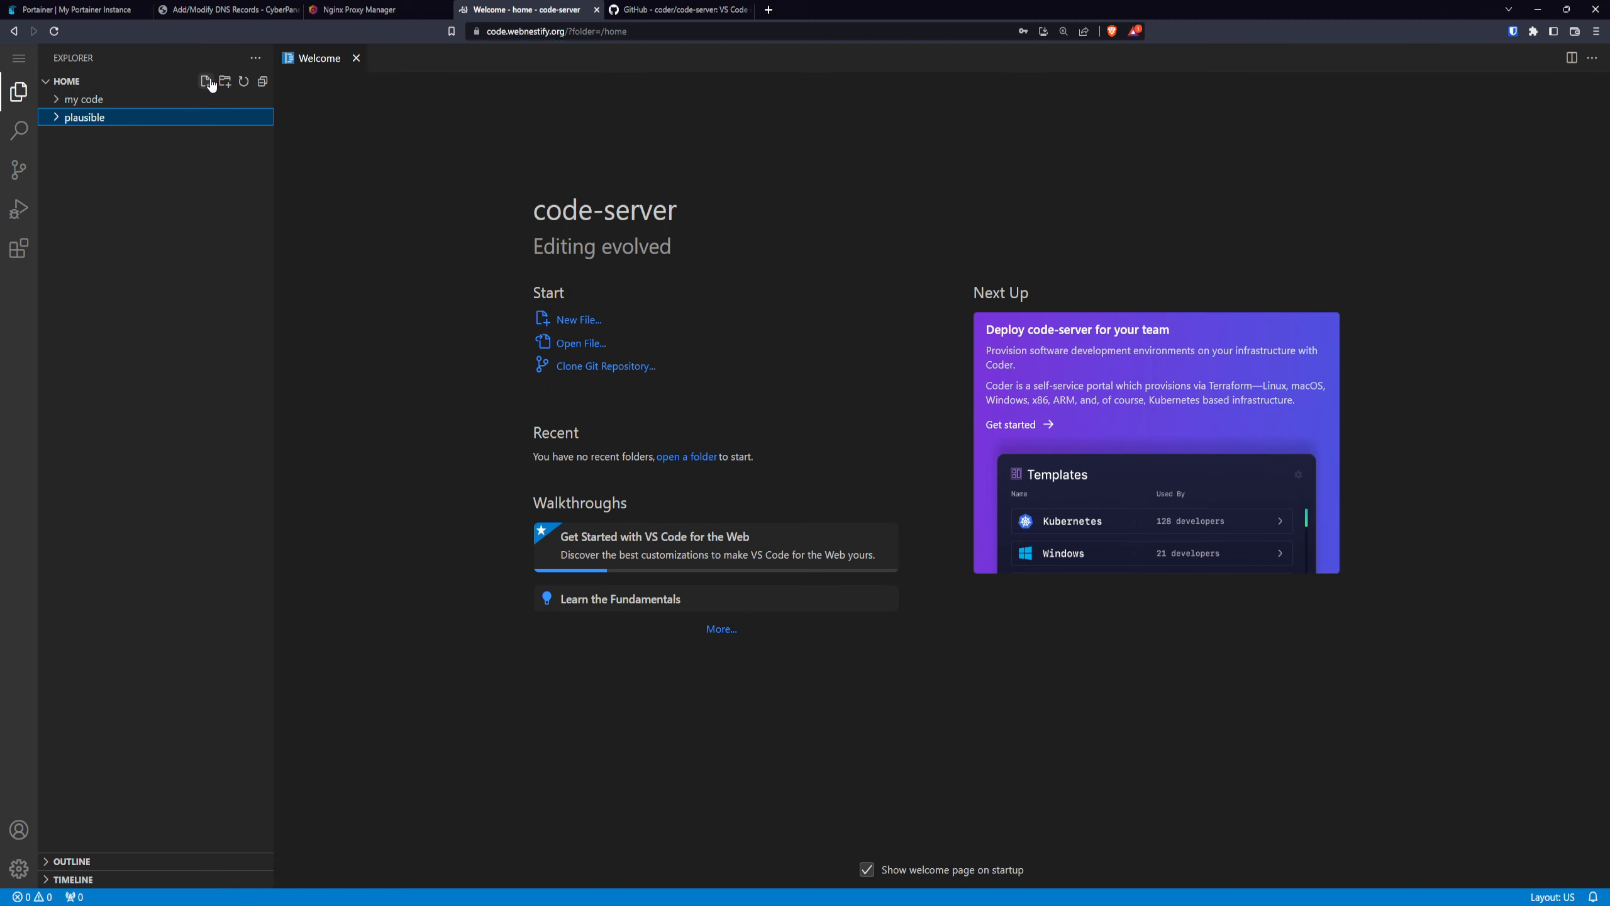
text(docker)
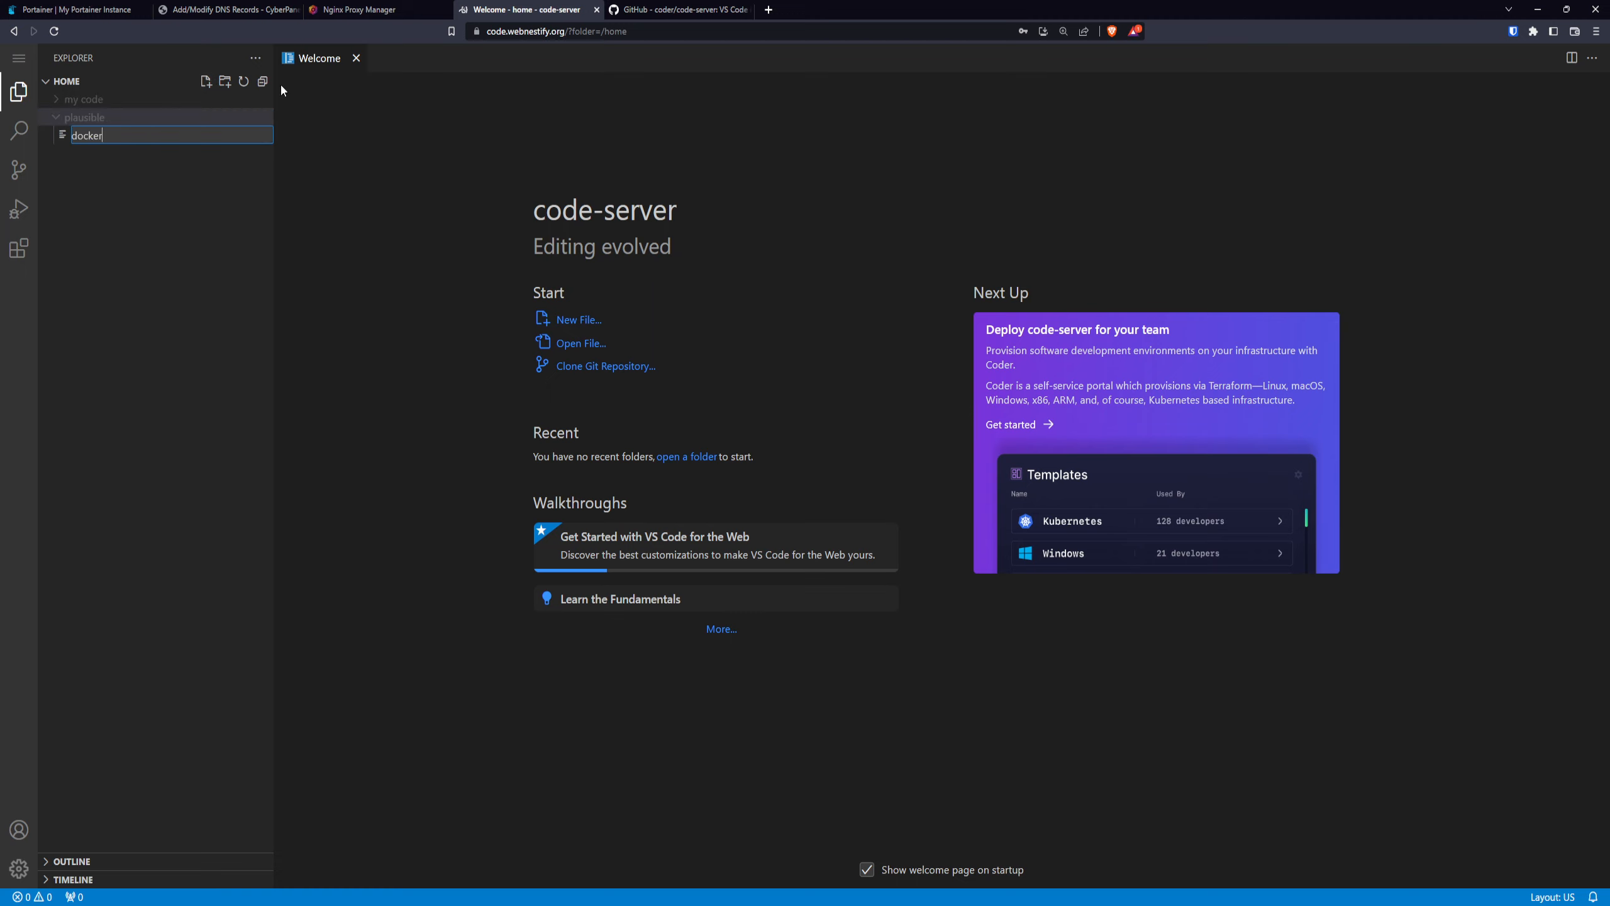
text(-compose.yml)
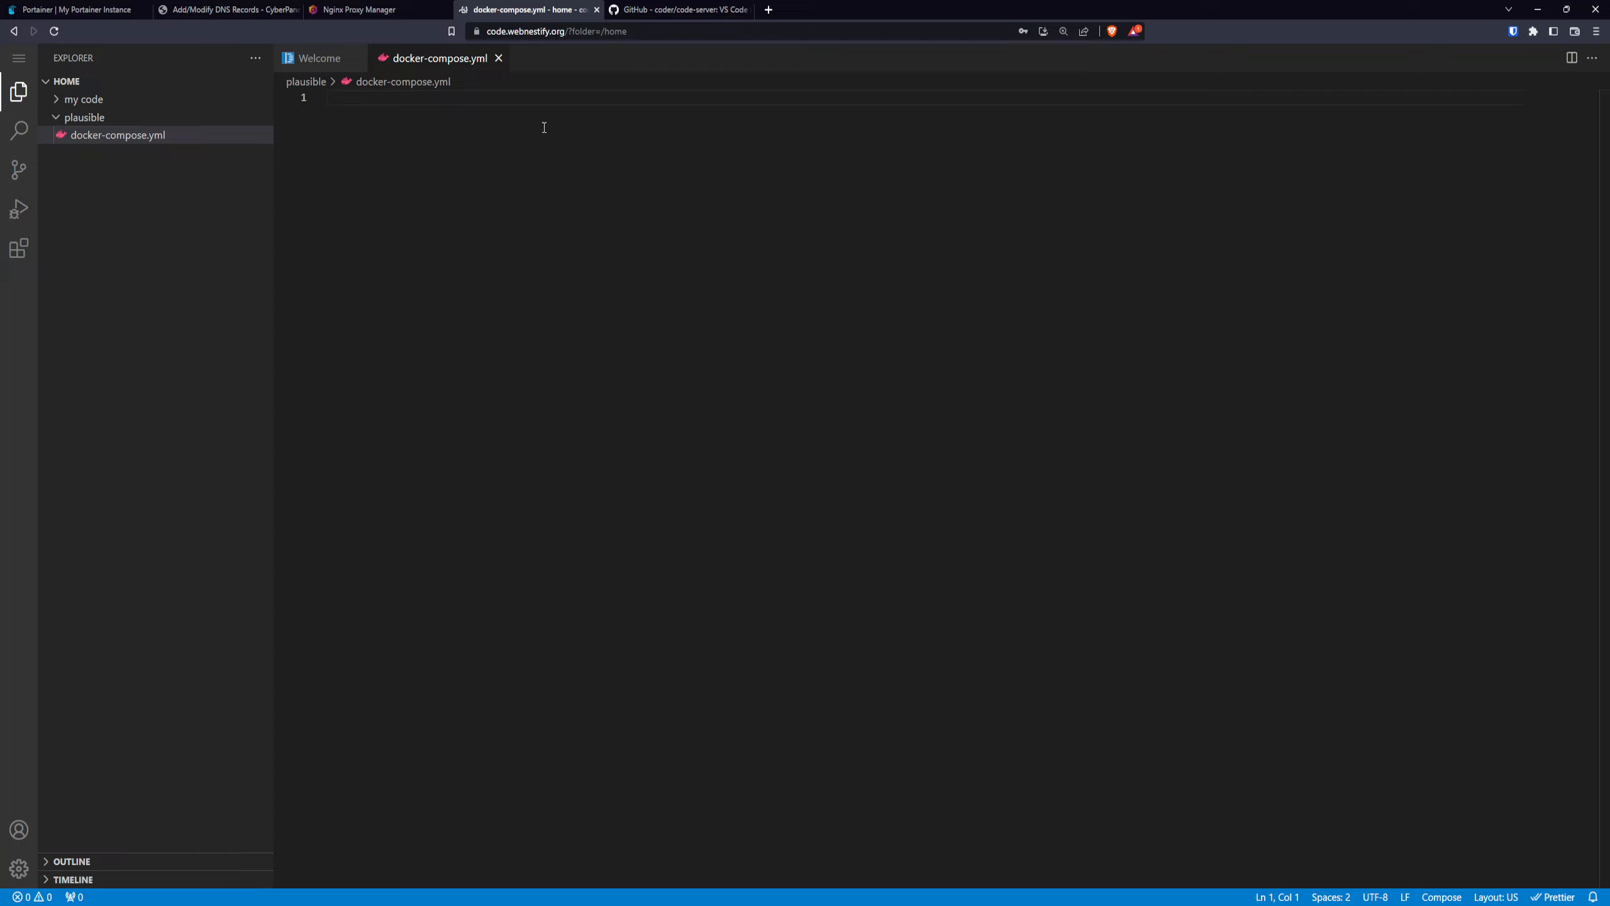
mouse_move(761, 144)
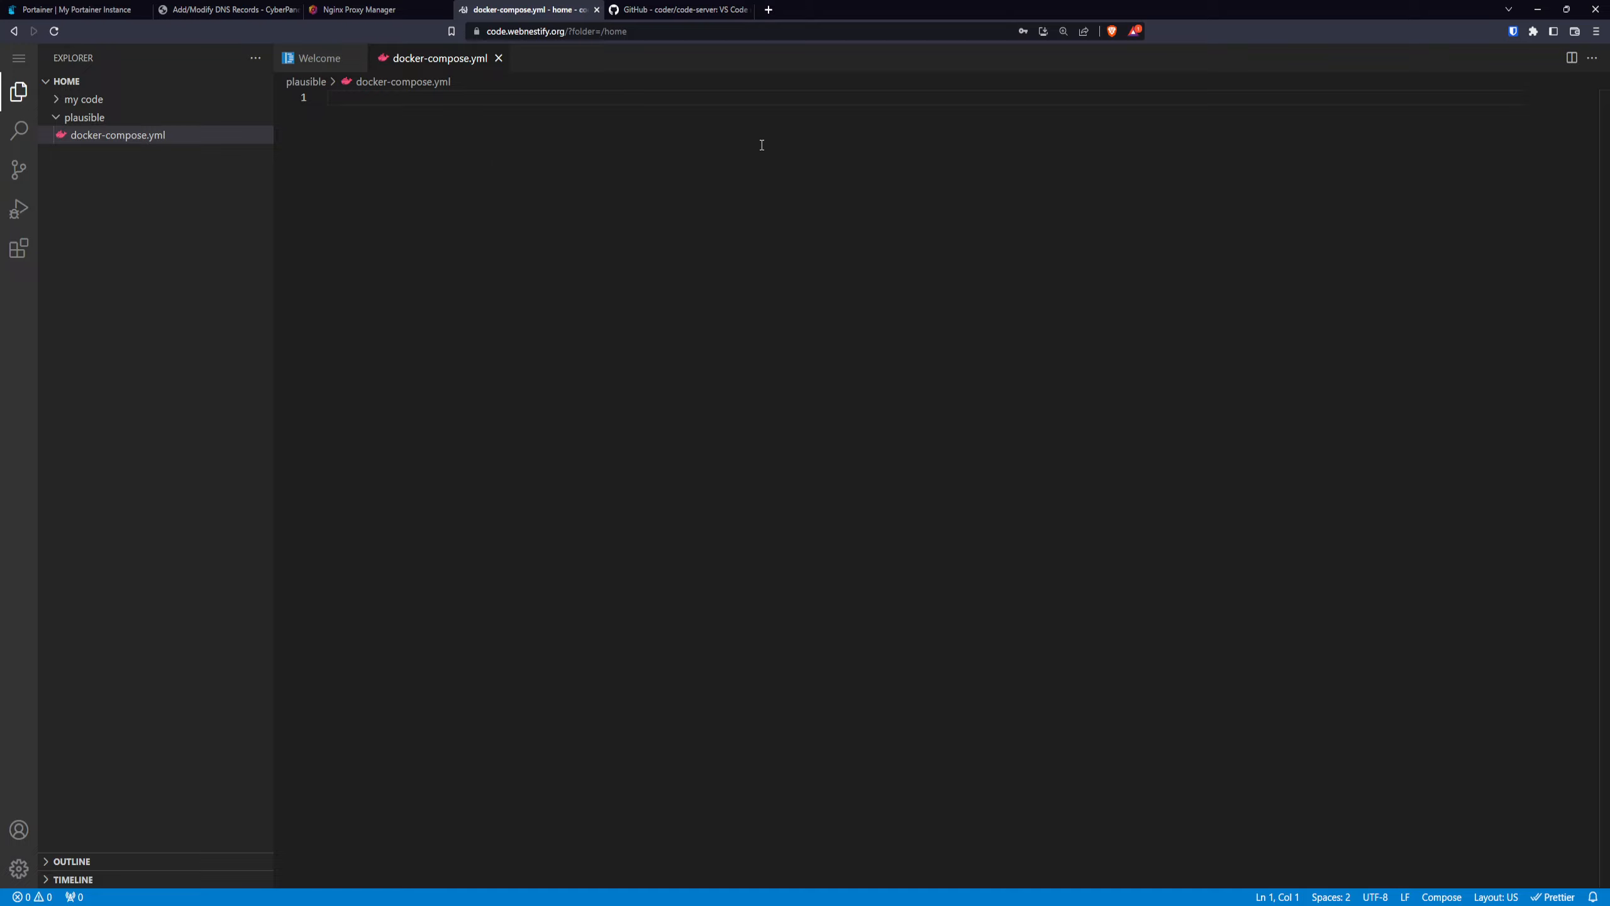
mouse_move(359, 91)
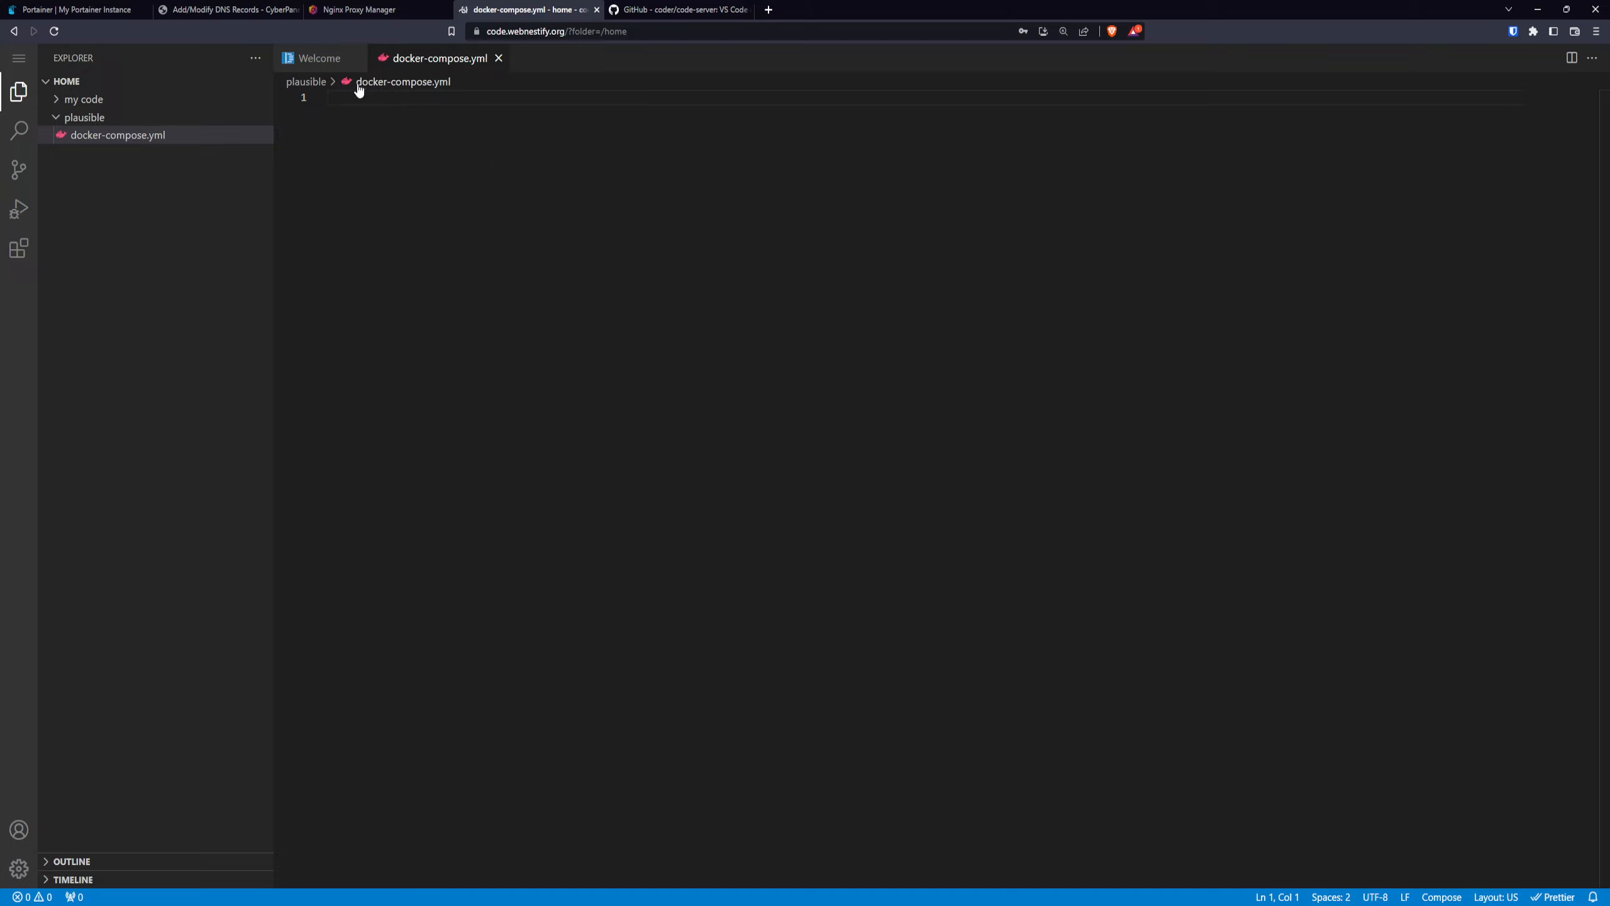
mouse_move(171, 516)
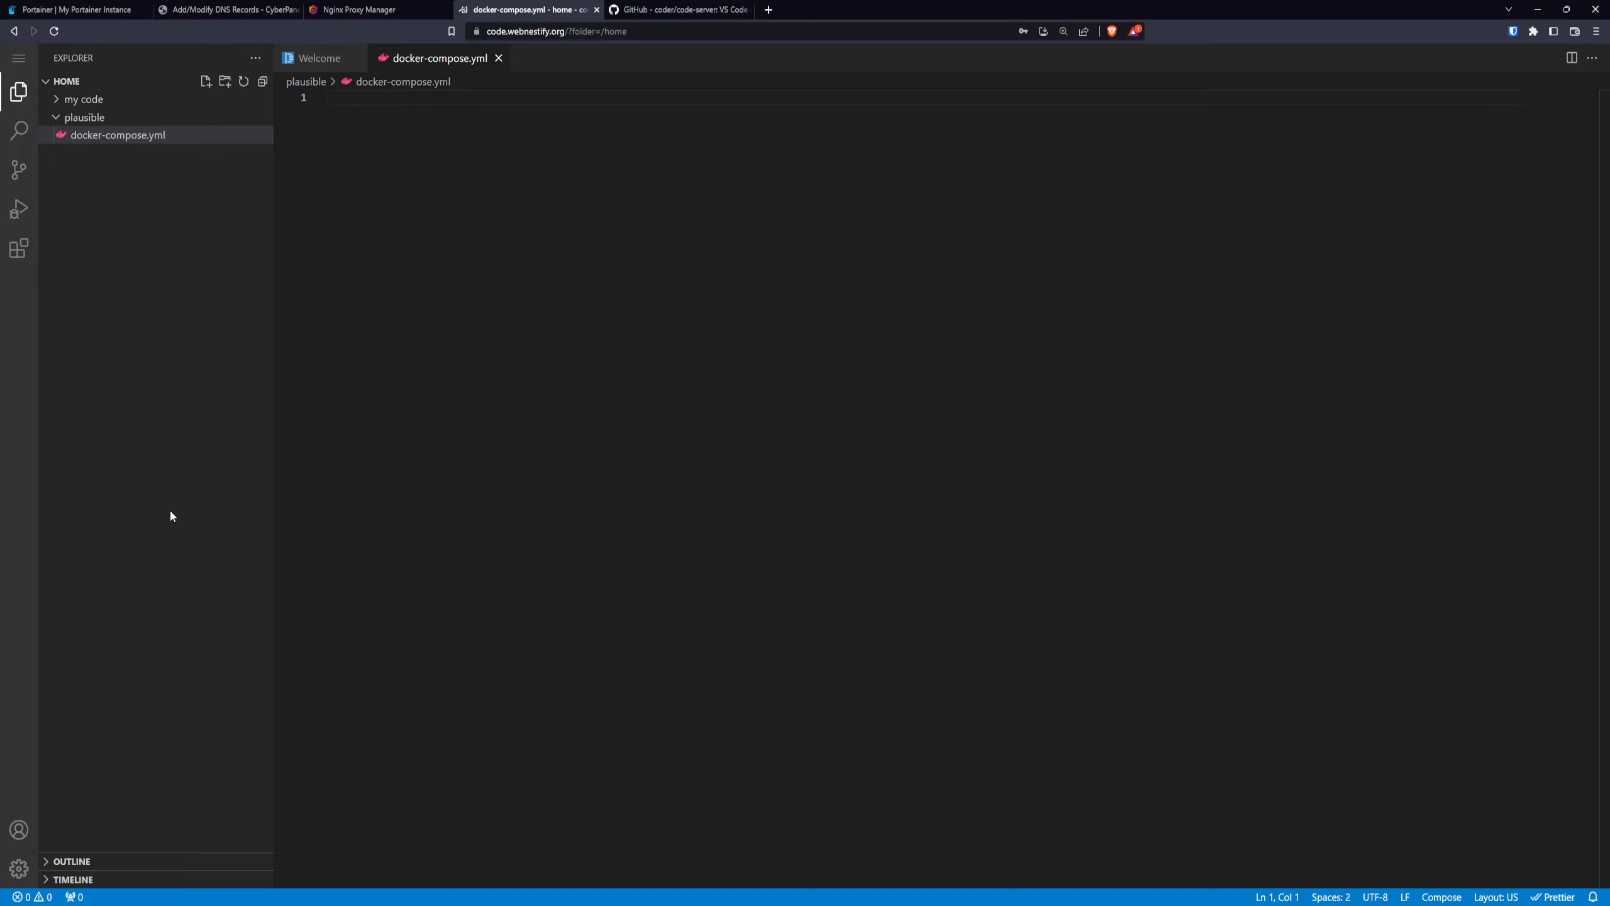
mouse_move(19, 249)
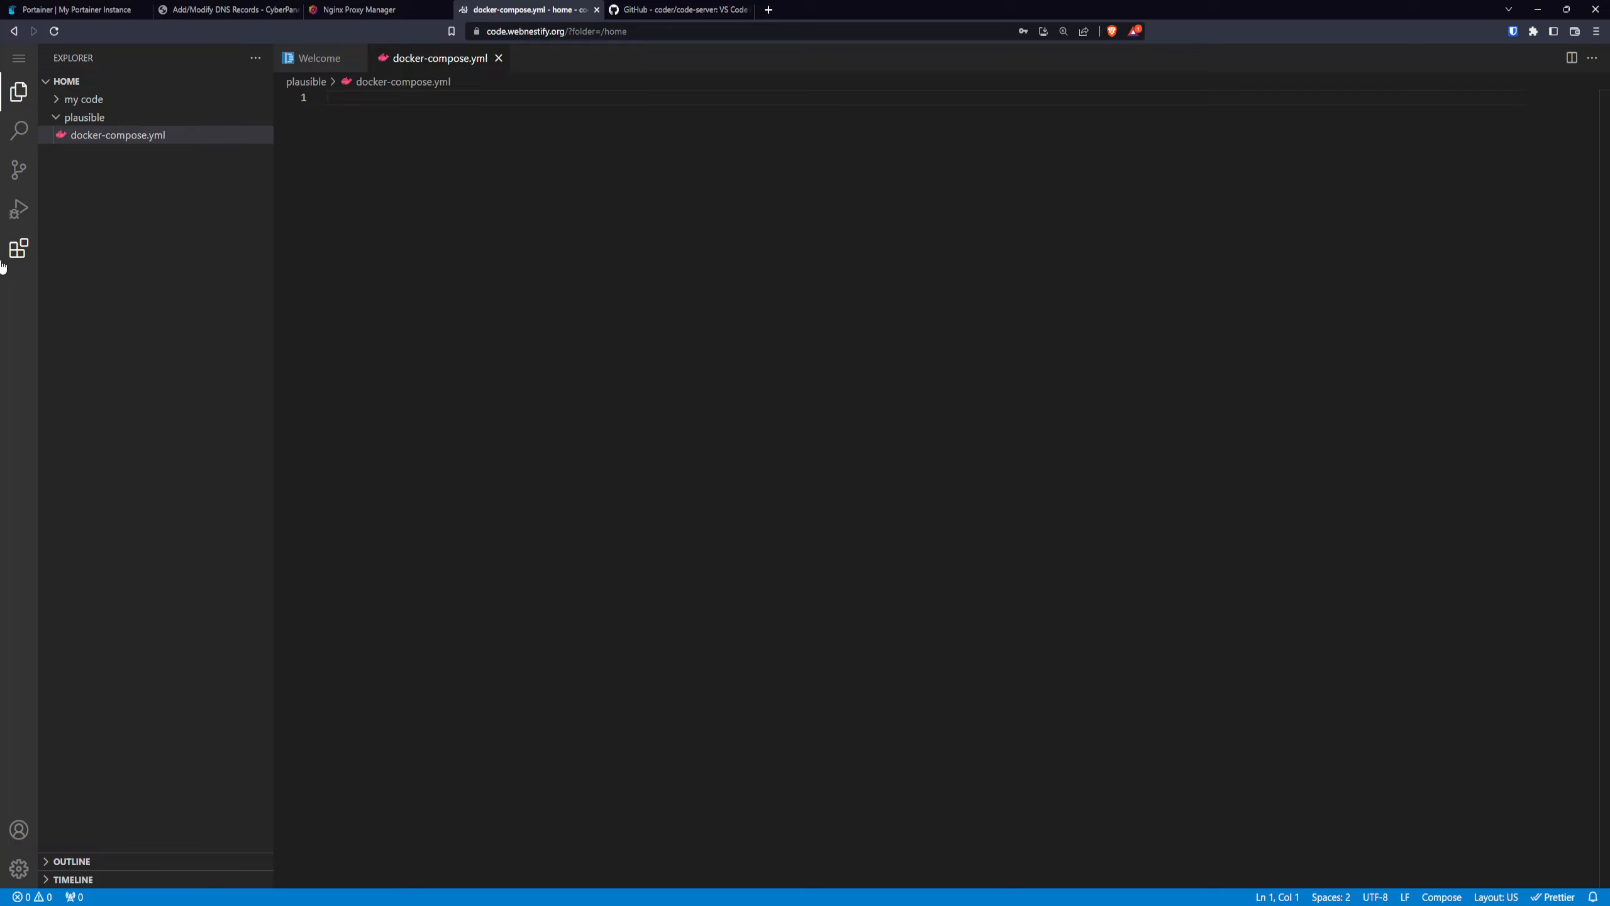
Step: Show Prettier's extension details and search the marketplace for git extensions
click(19, 248)
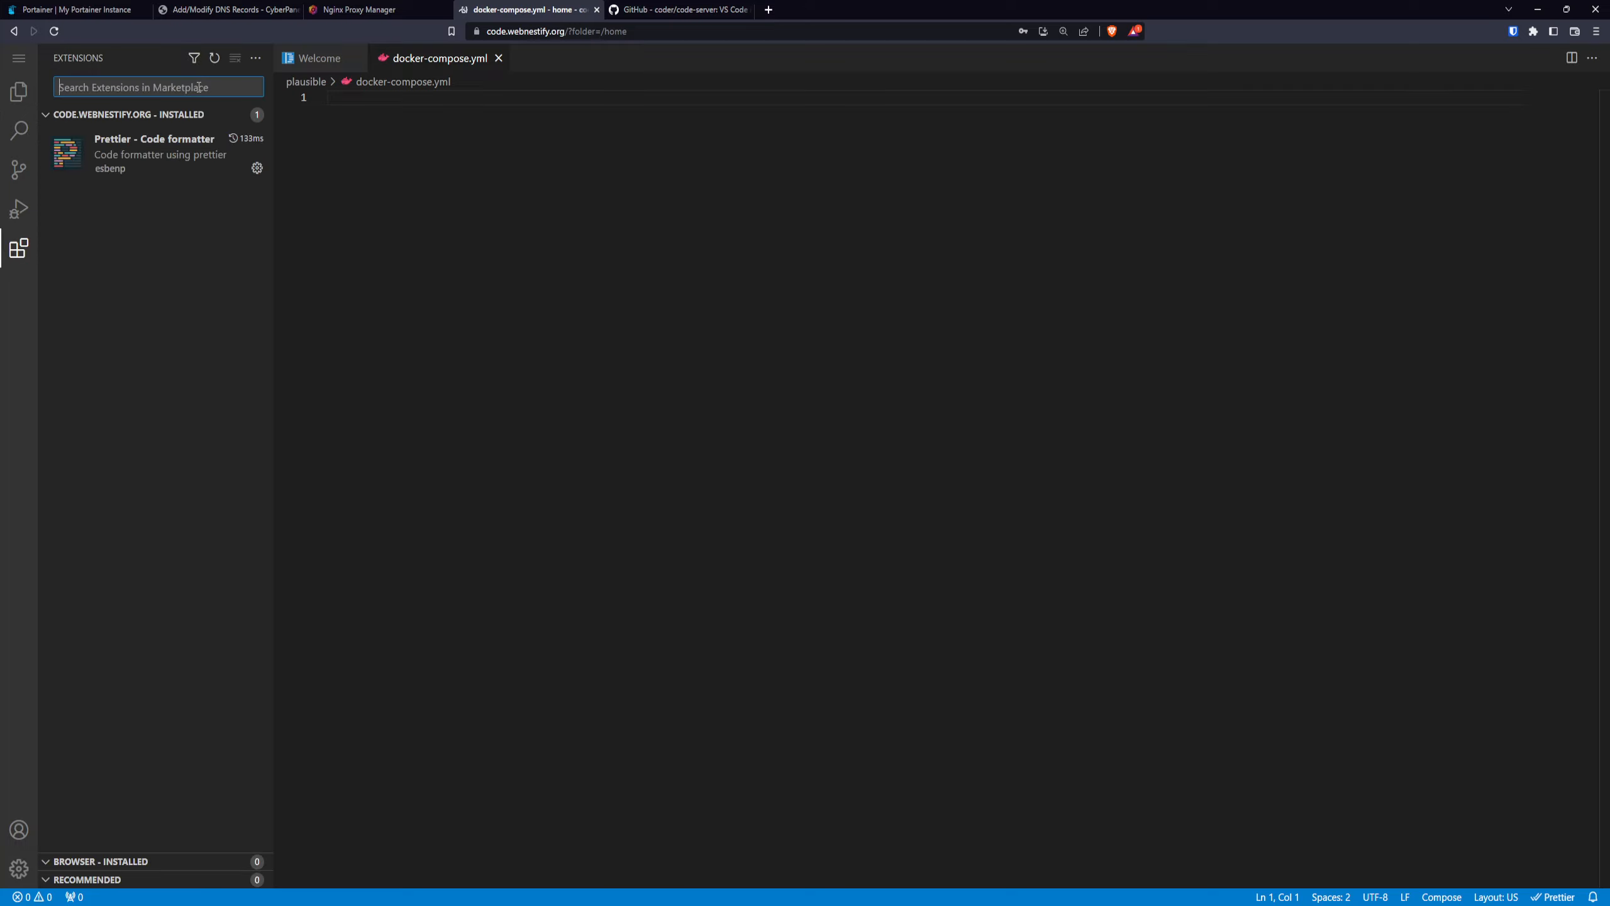
mouse_move(133, 171)
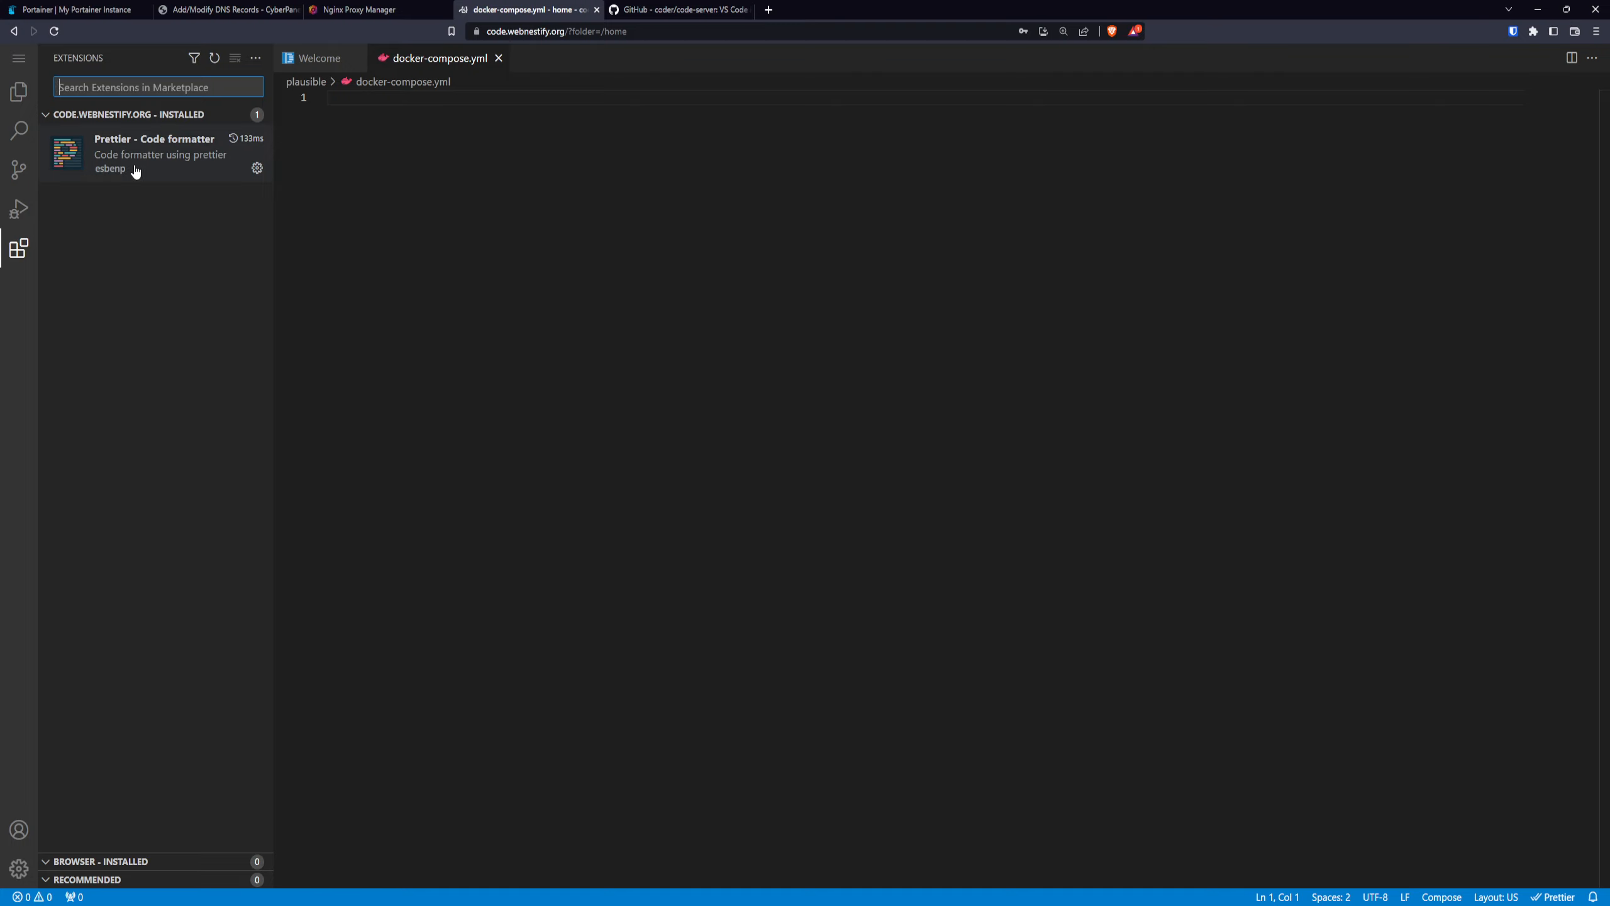
mouse_move(154, 149)
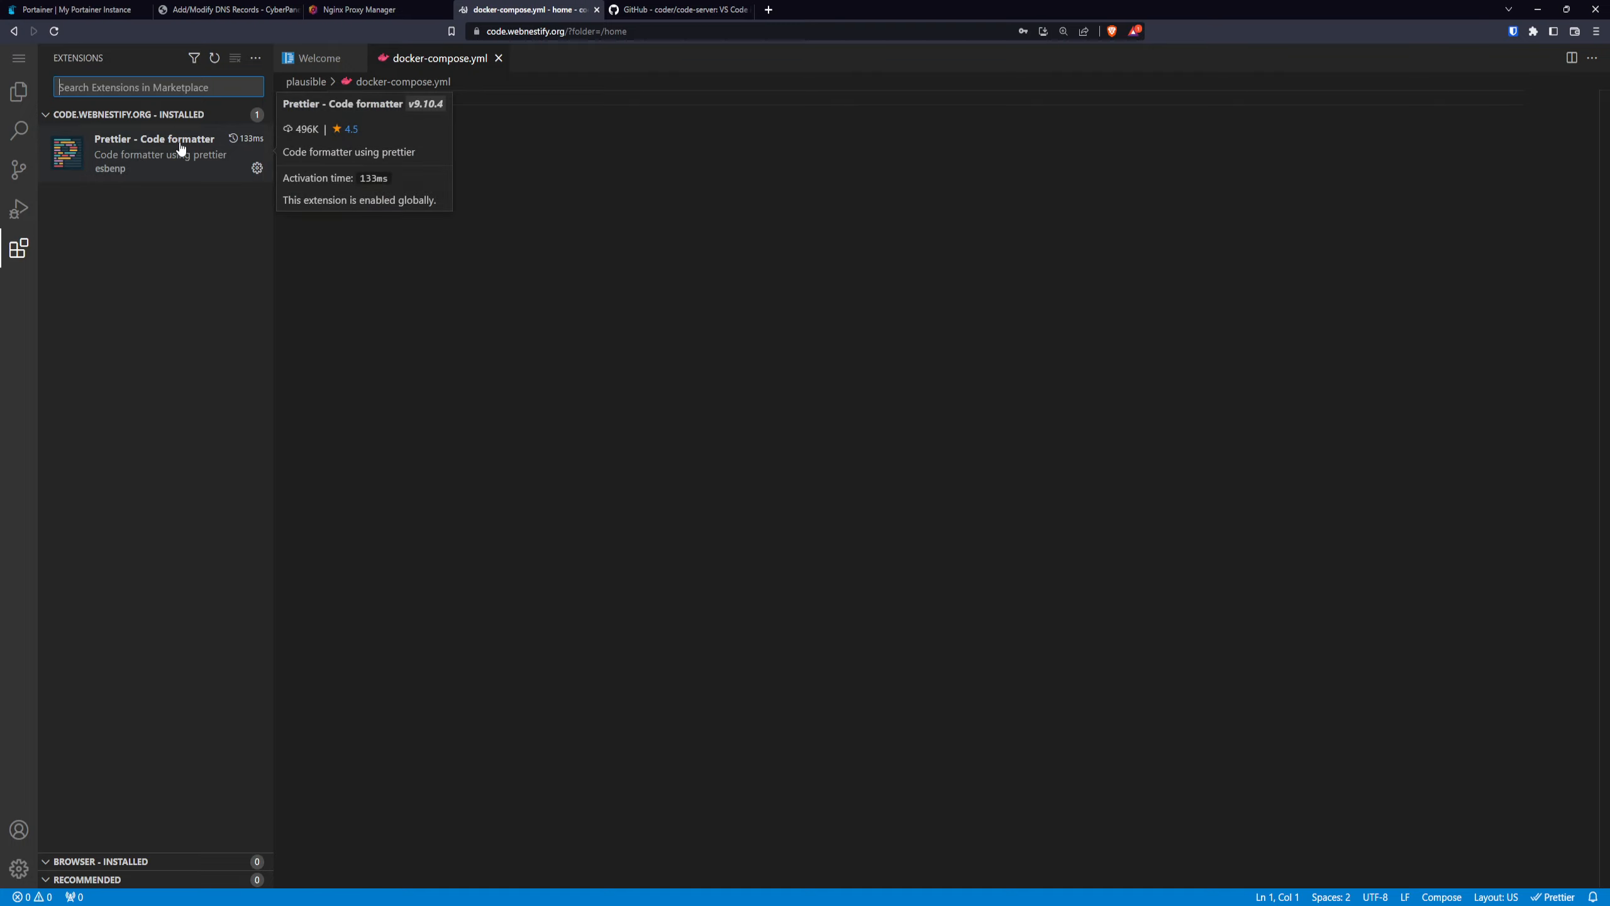
mouse_move(153, 131)
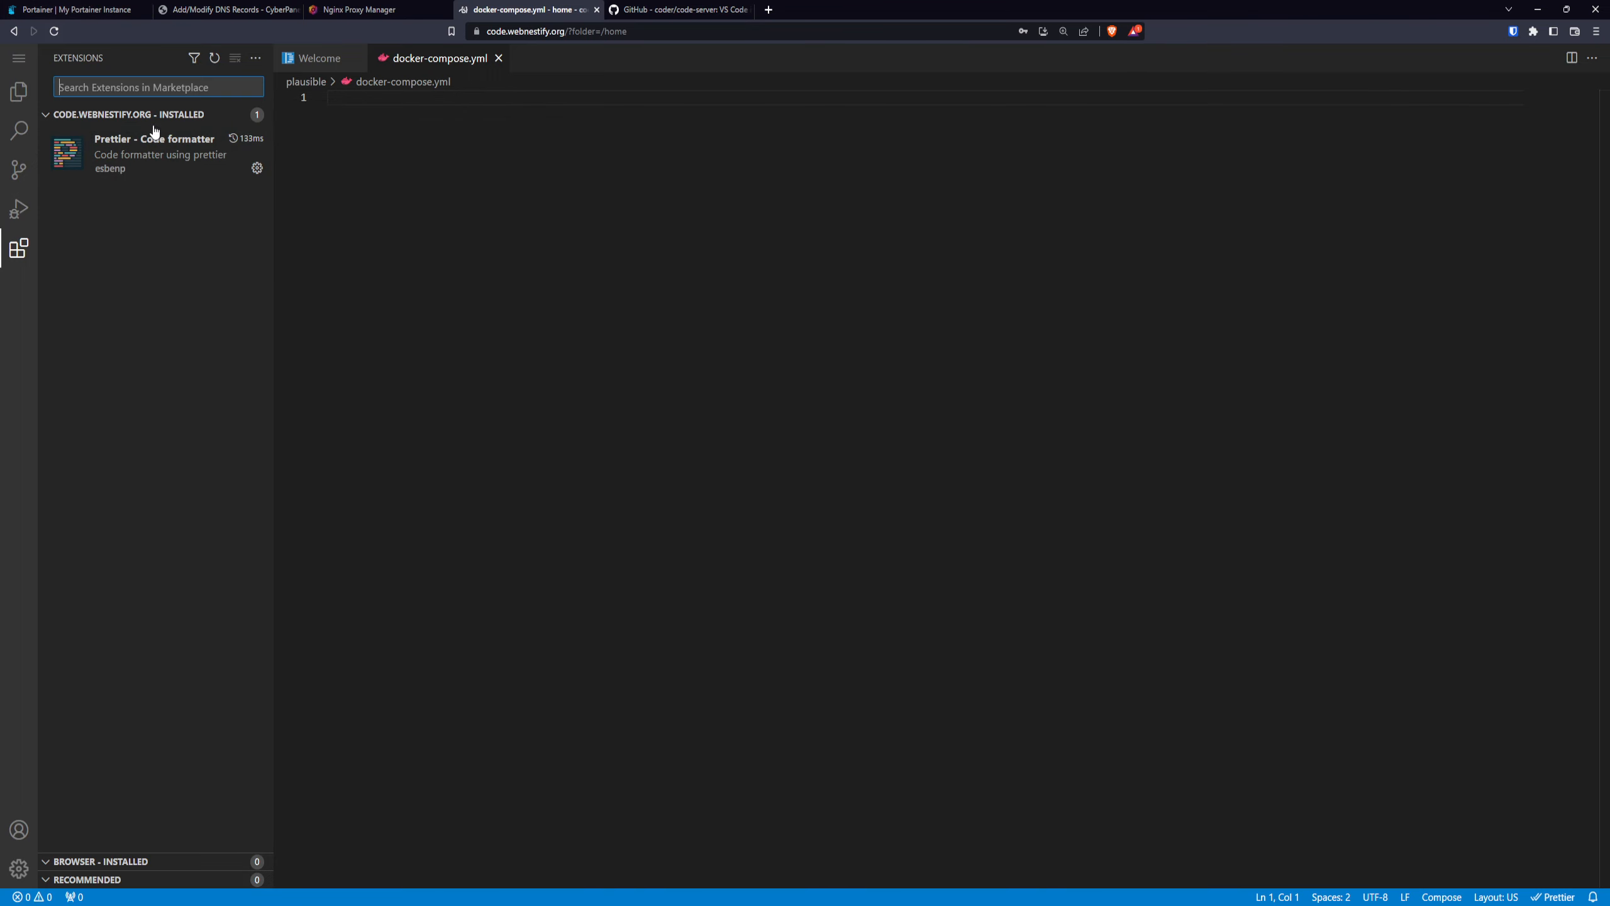
click(154, 152)
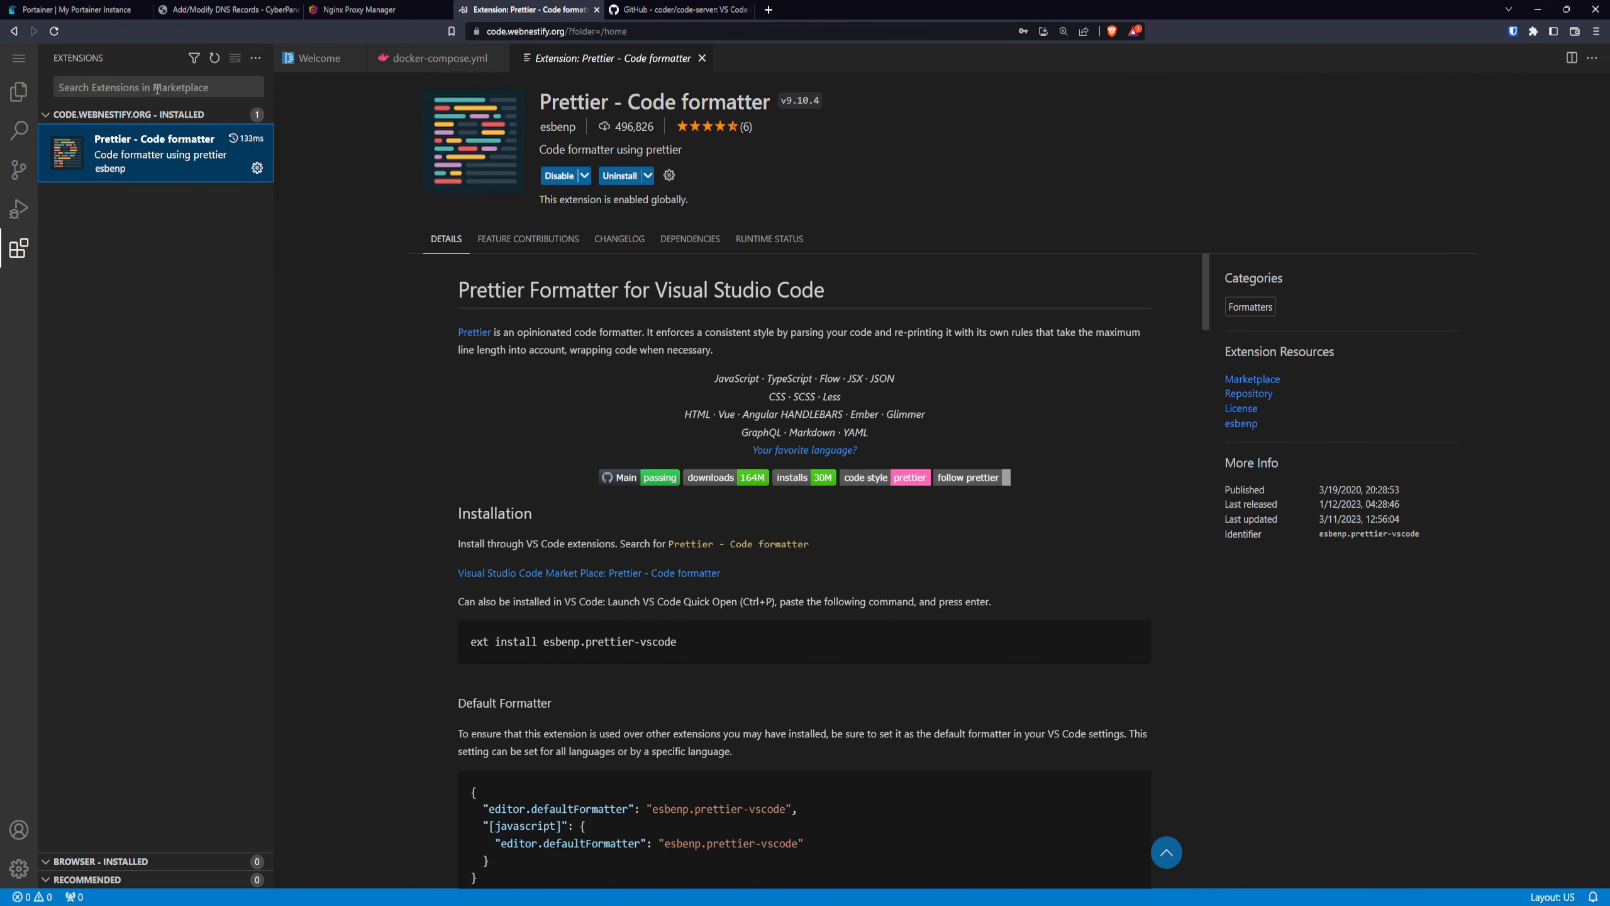
text(termin)
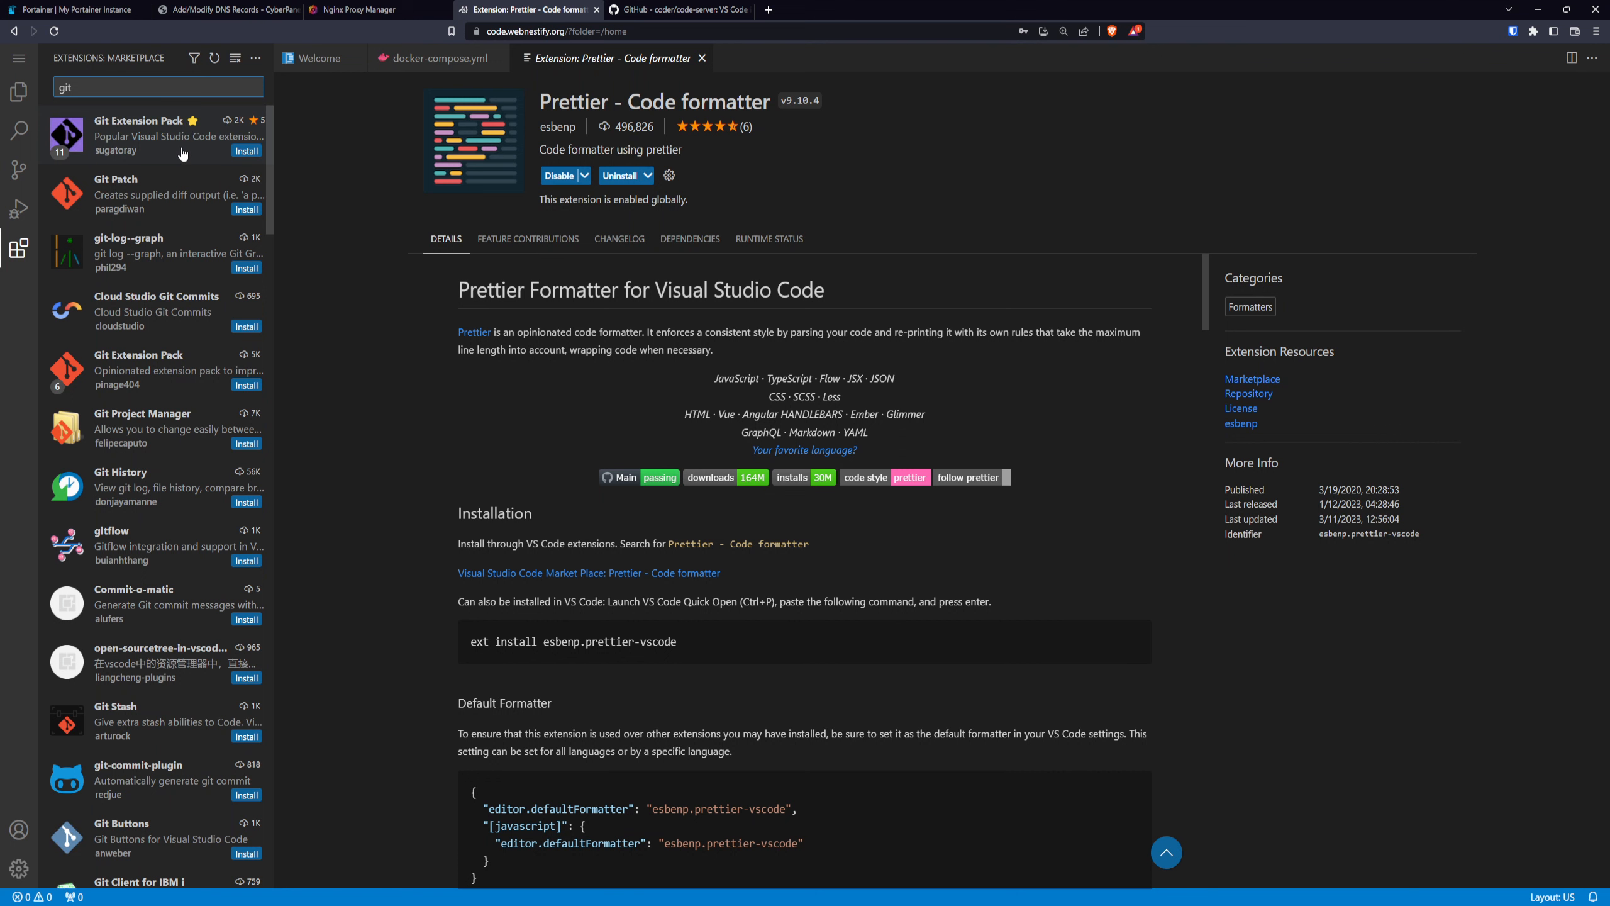
mouse_move(229, 347)
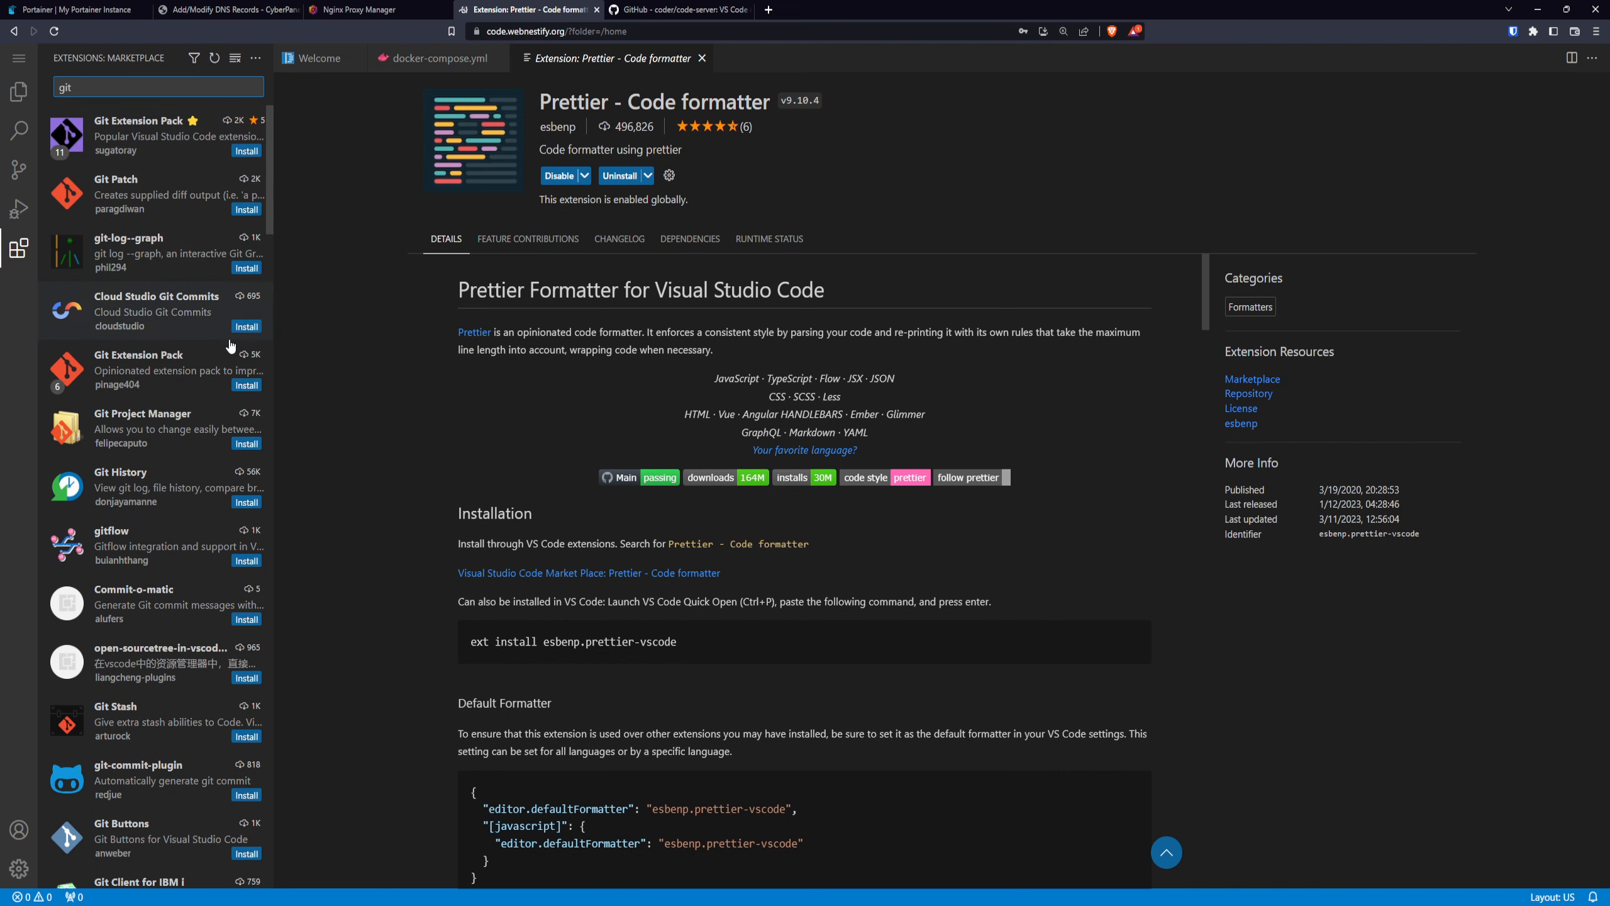
mouse_move(108, 232)
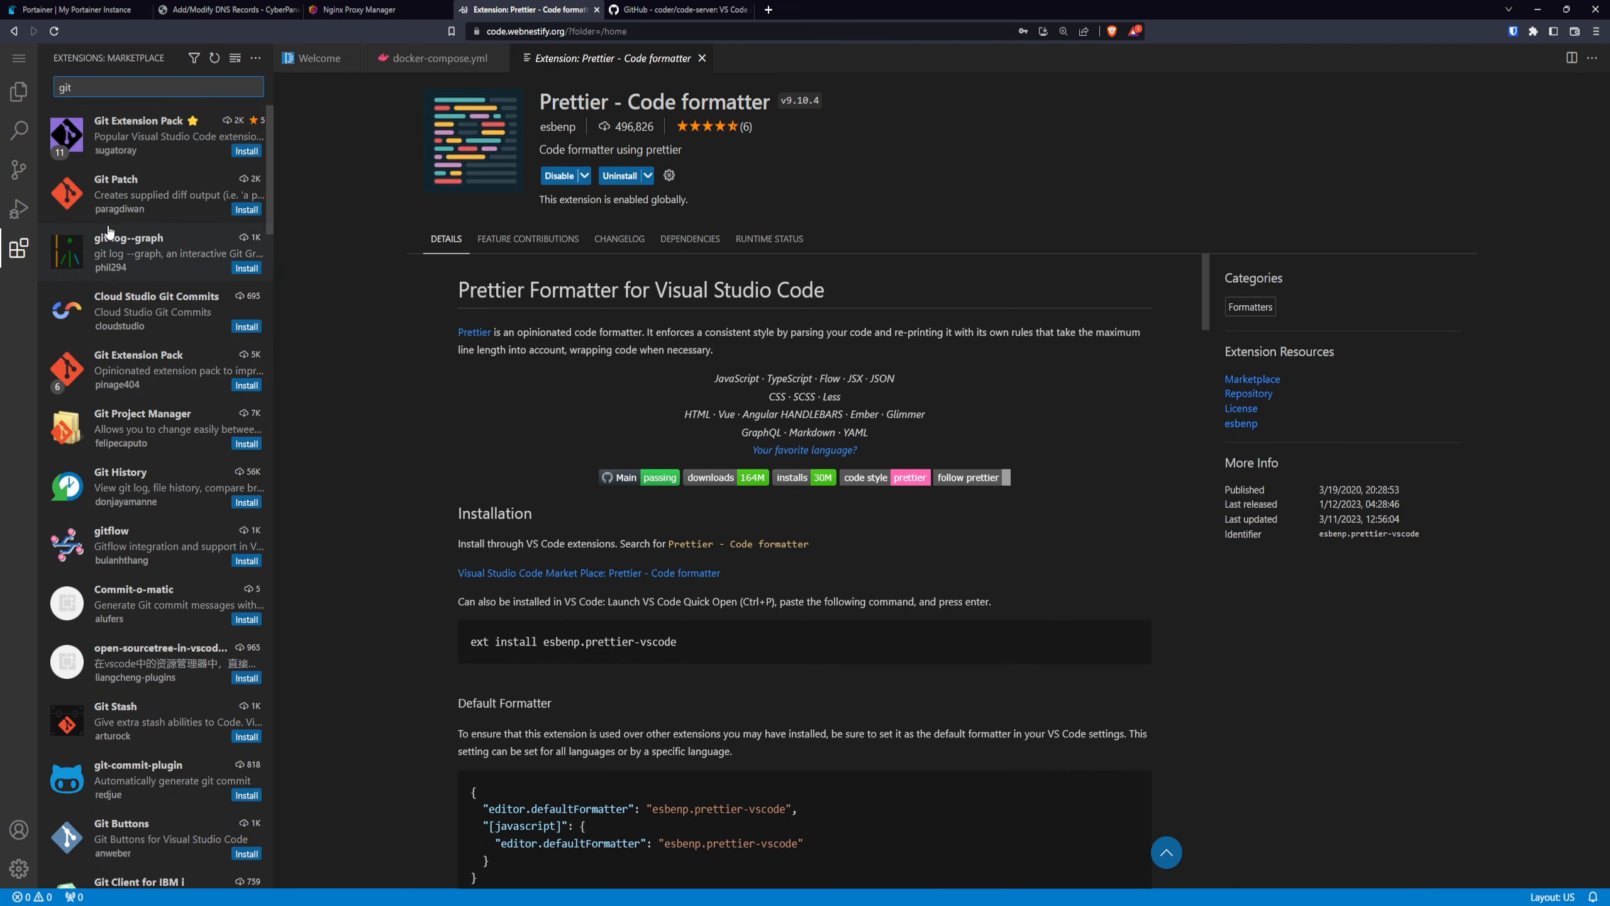
mouse_move(143, 311)
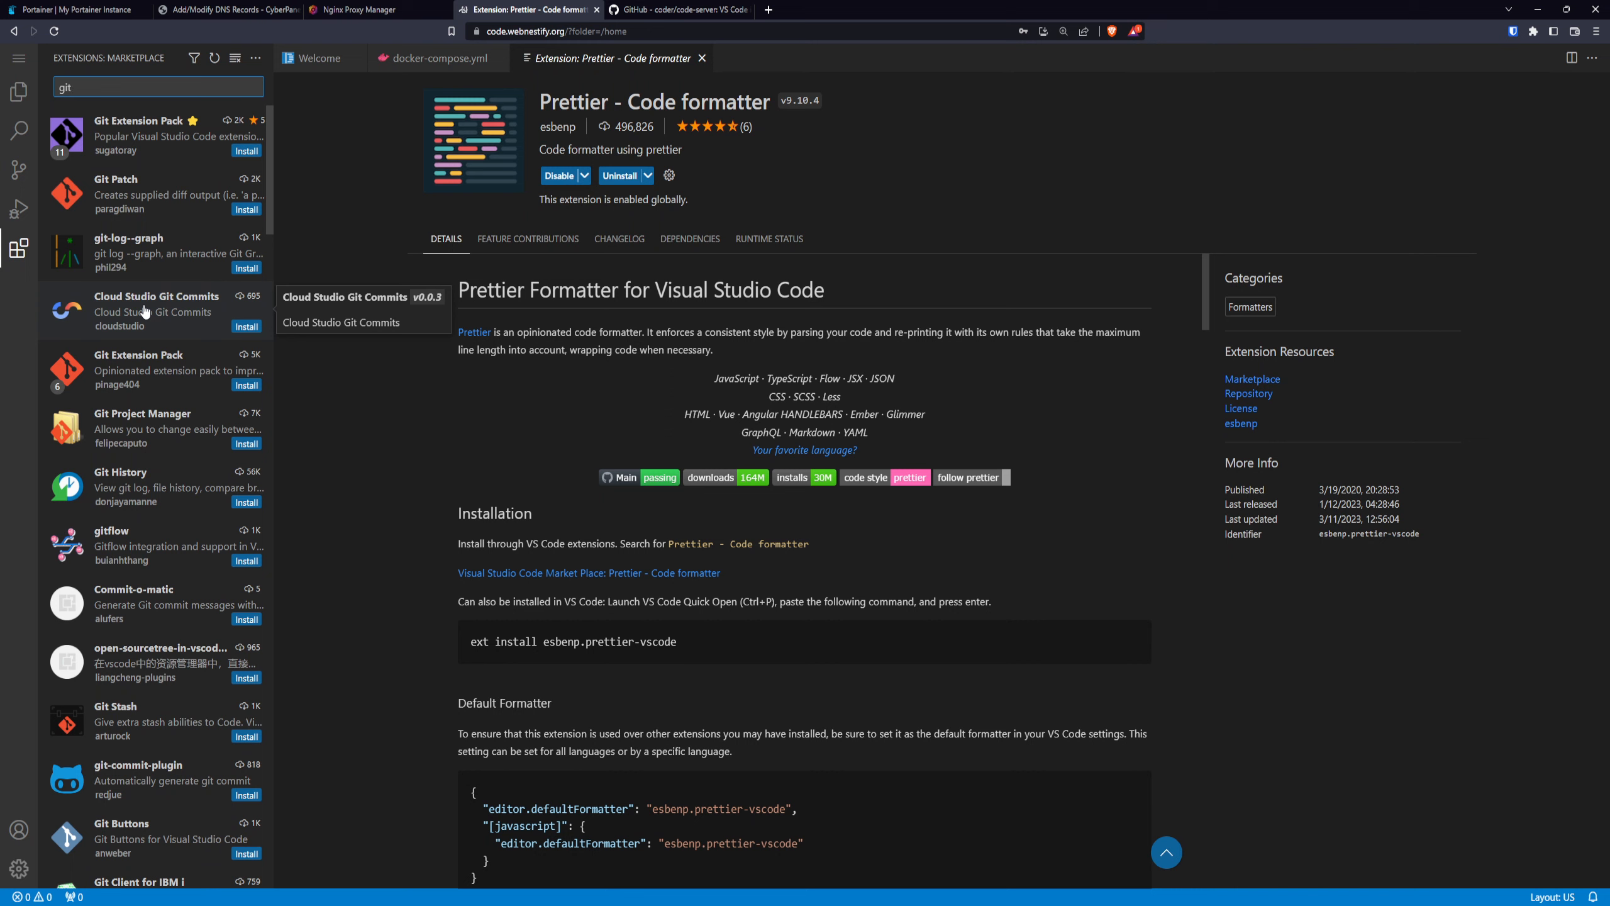
mouse_move(388, 416)
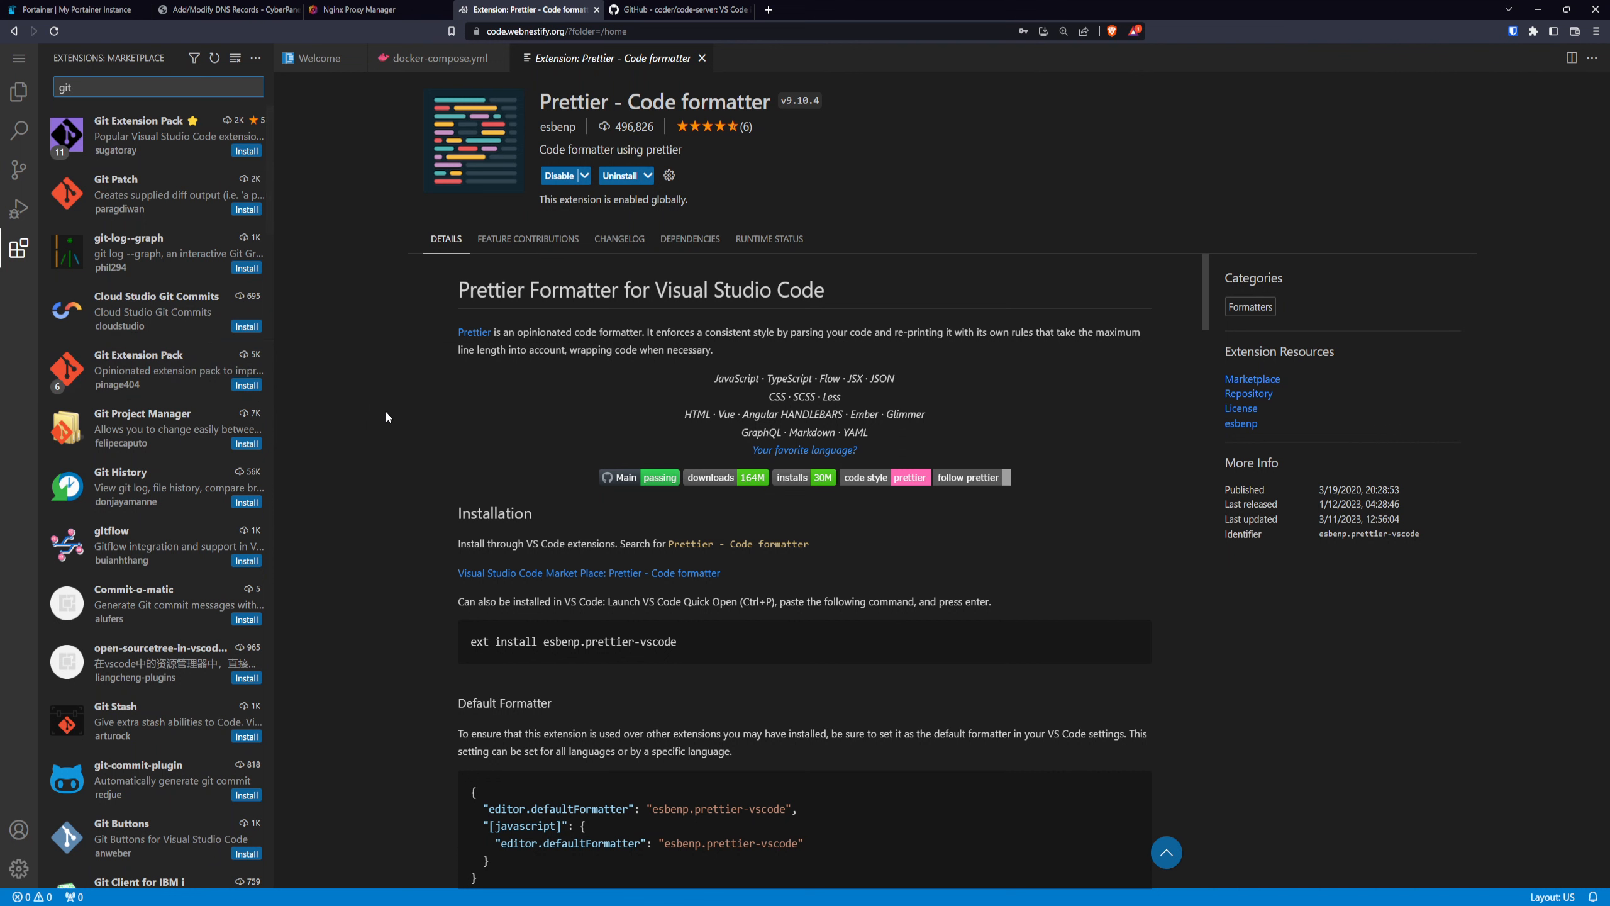
mouse_move(365, 458)
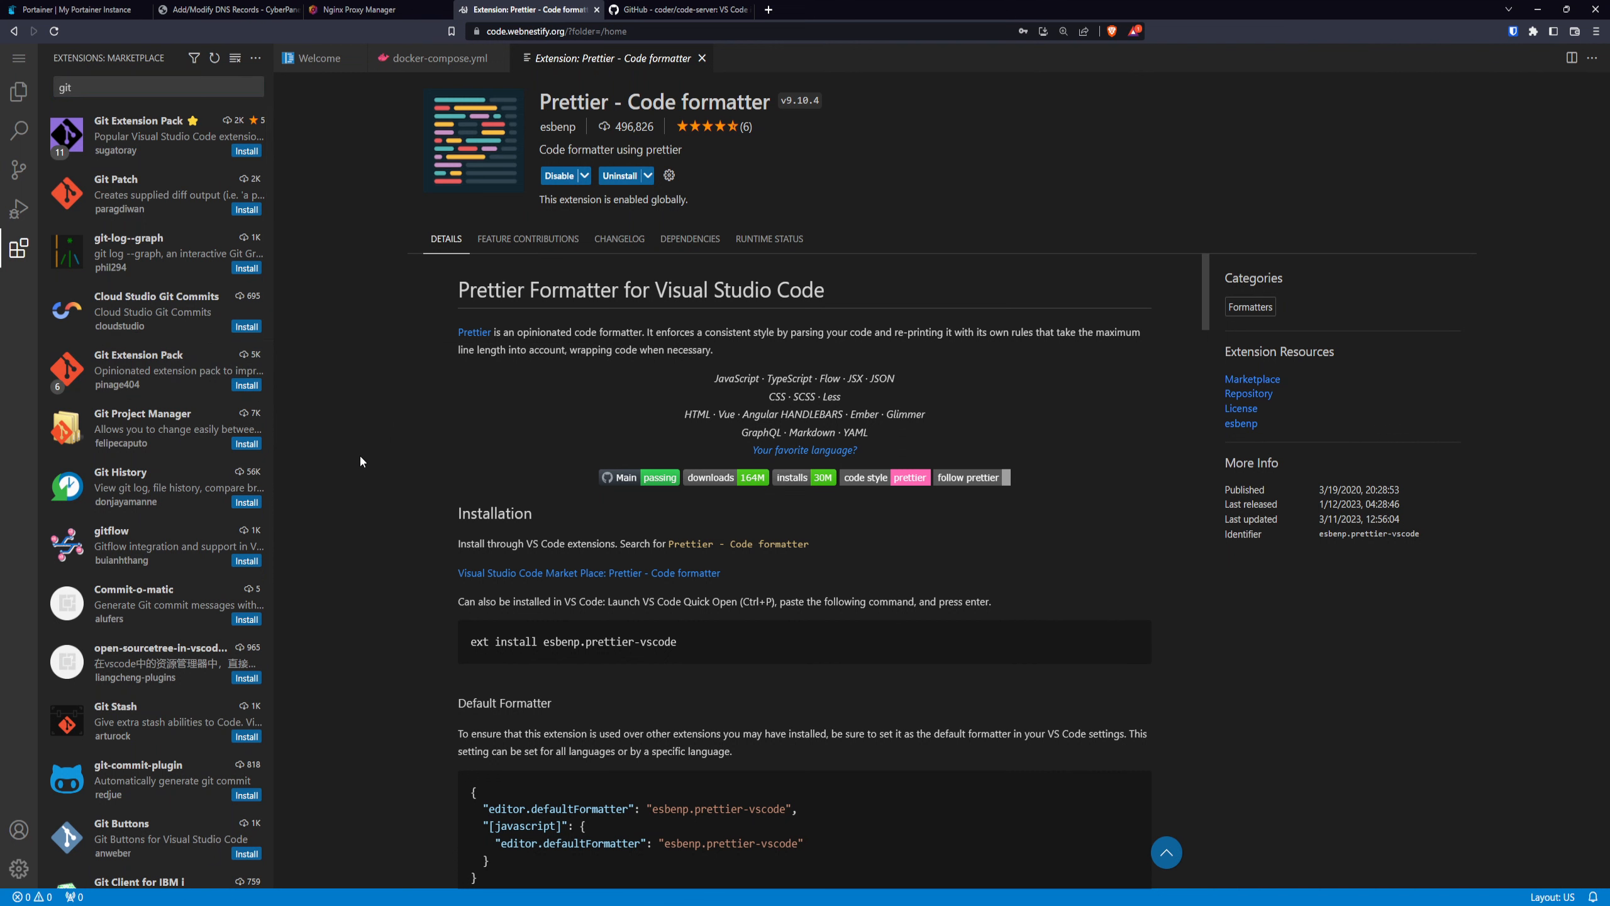
mouse_move(409, 416)
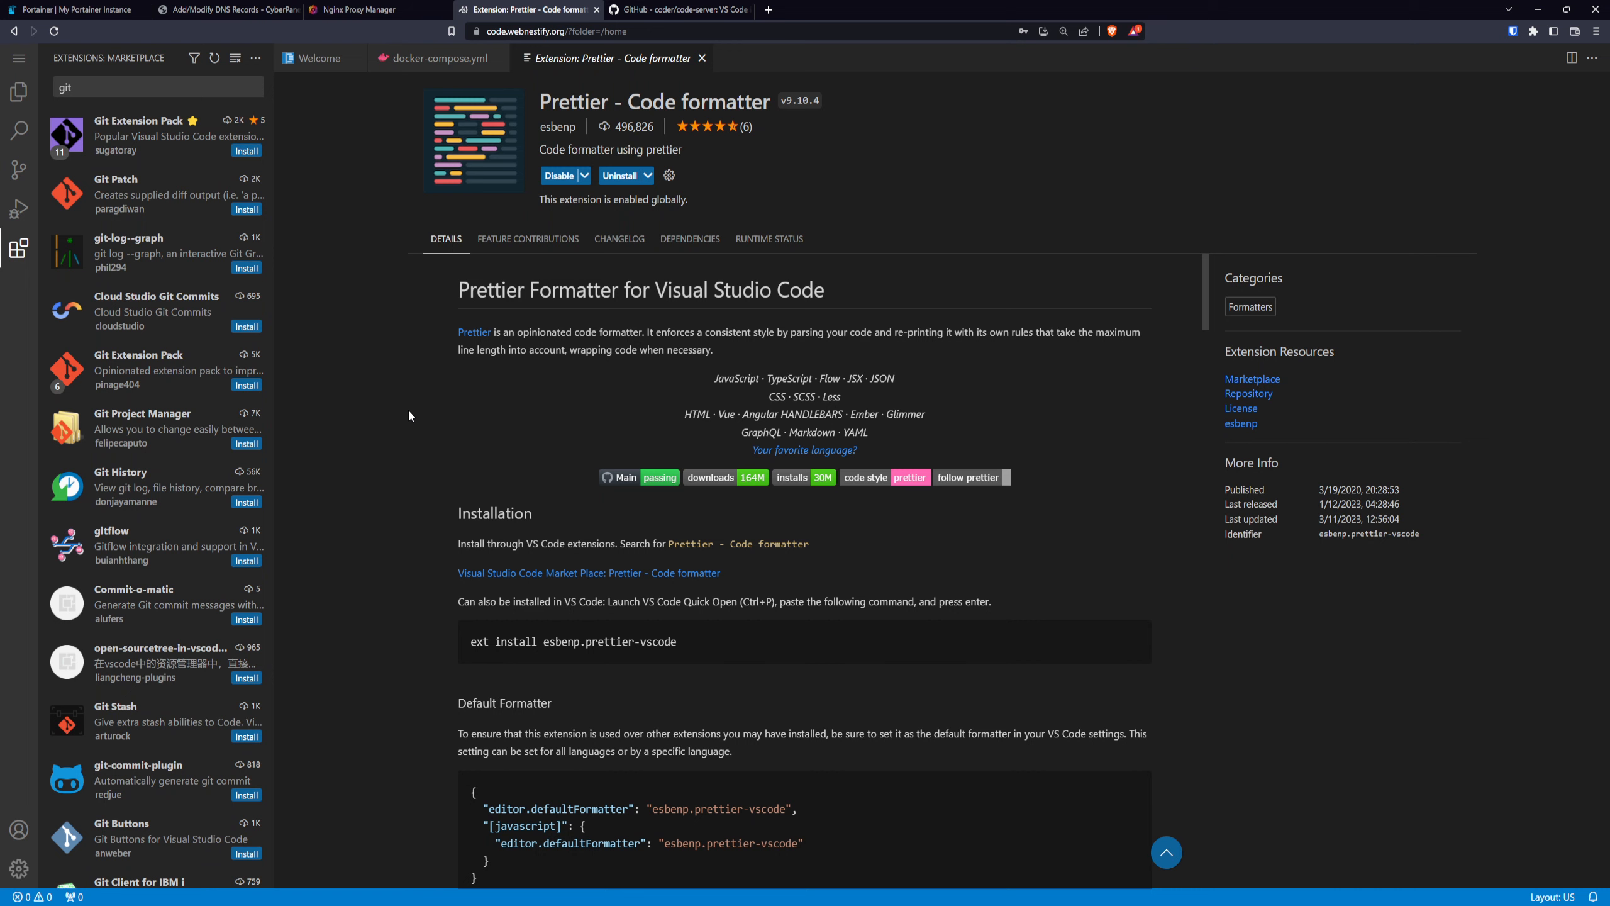
mouse_move(490, 444)
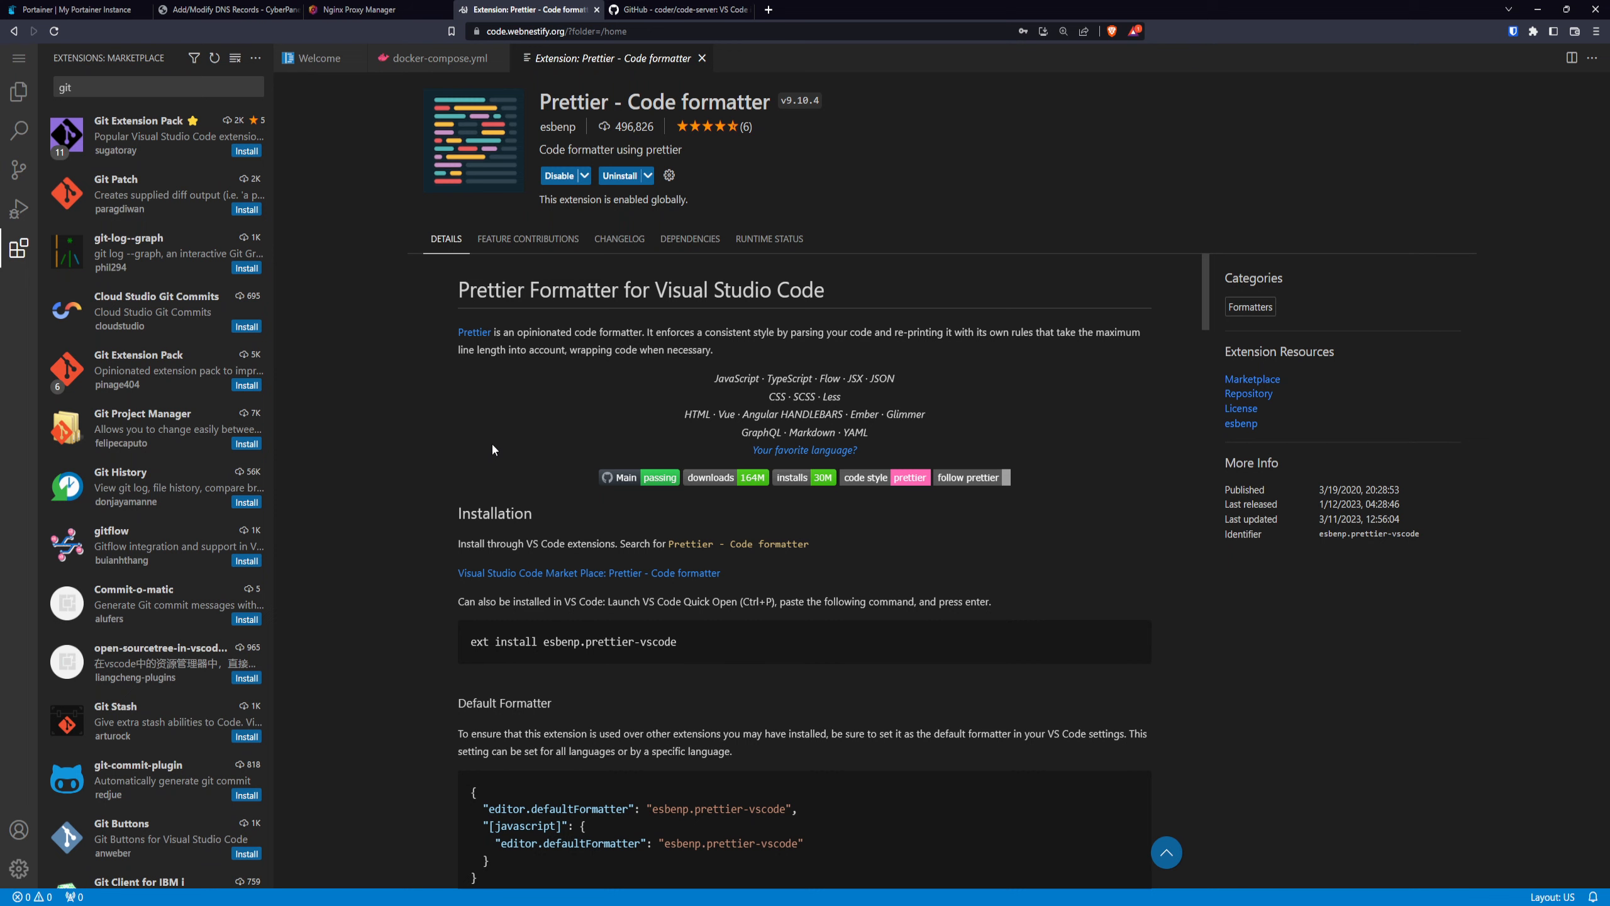
mouse_move(244, 288)
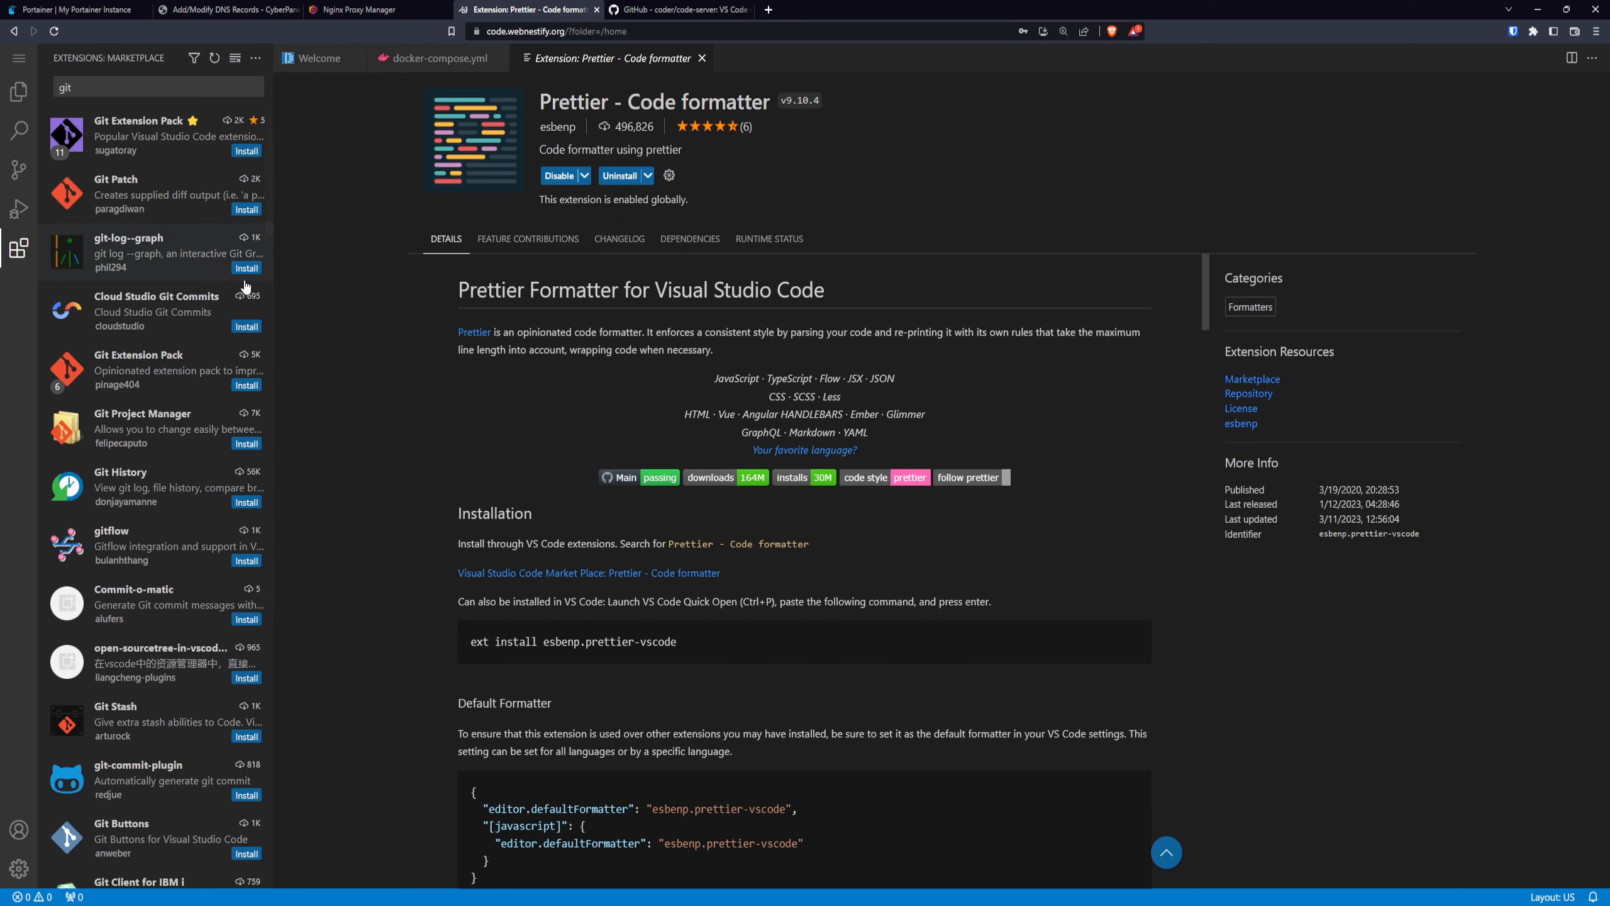